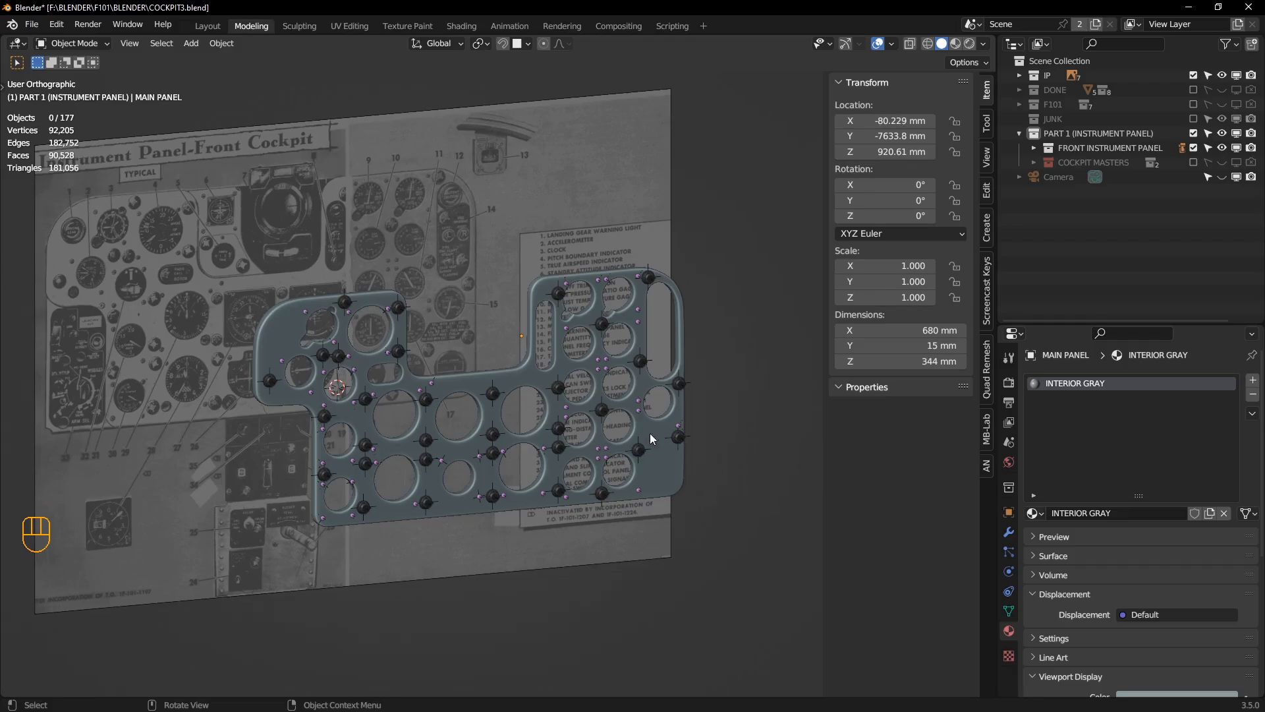
mouse_move(306, 338)
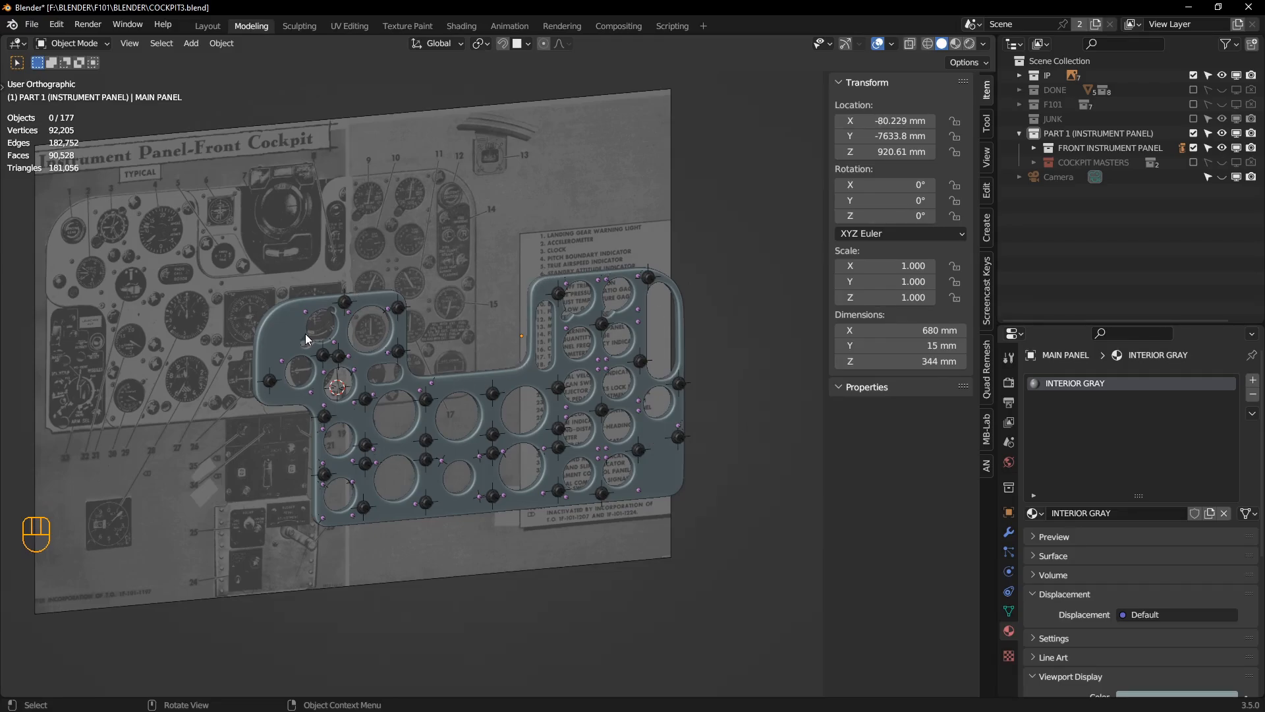
mouse_move(345, 309)
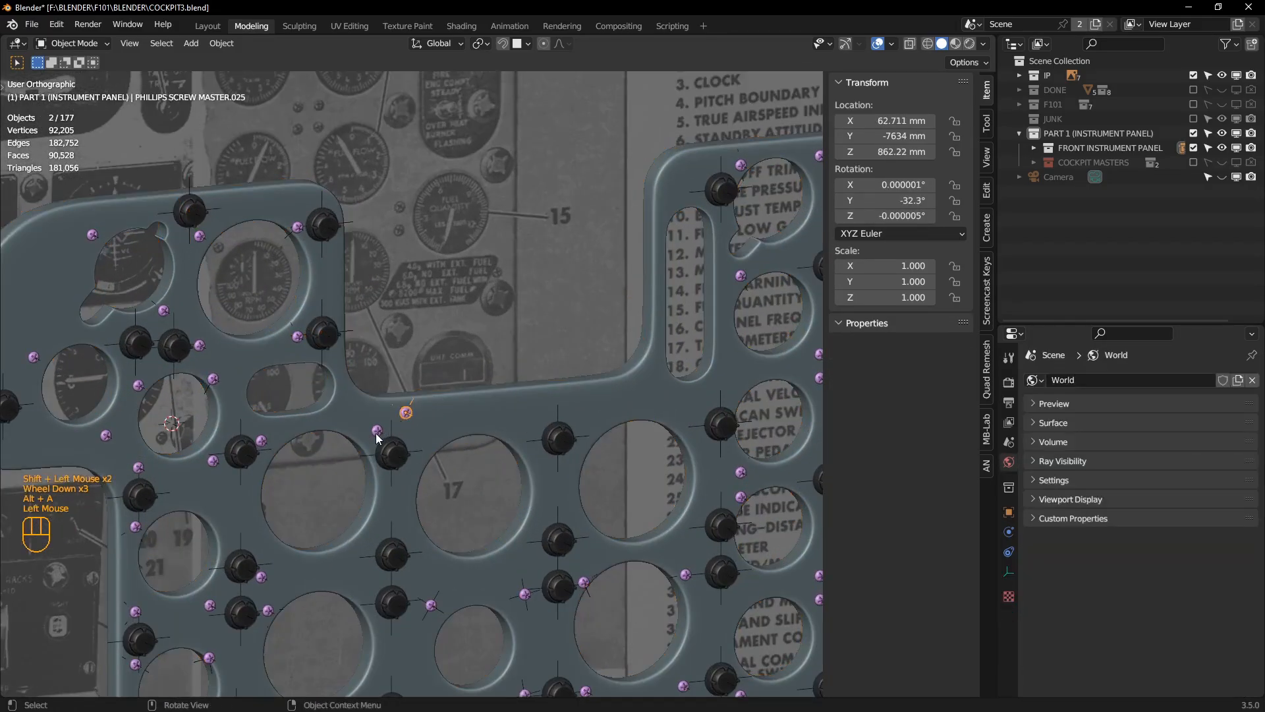
- Zoom in and out around the rate-of-climb gauge reference photo at scale 0.084
scroll("up", 3)
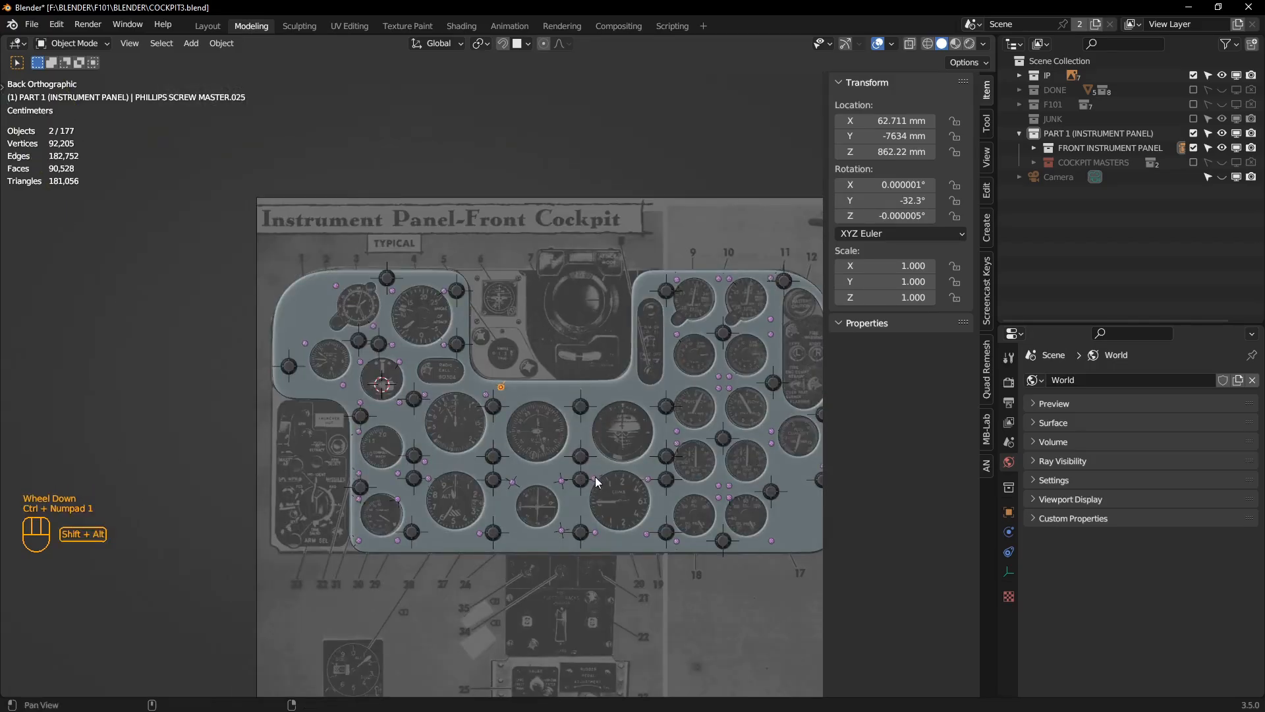
scroll("down", 3)
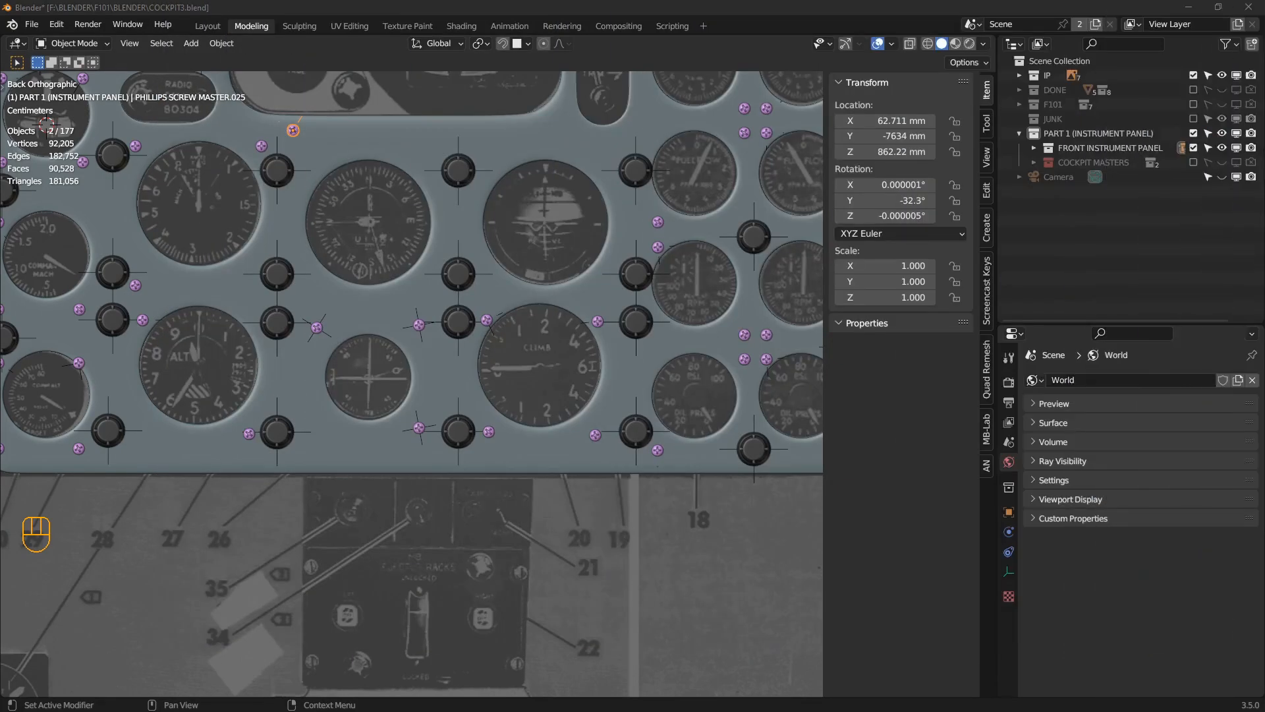
scroll("up", 3)
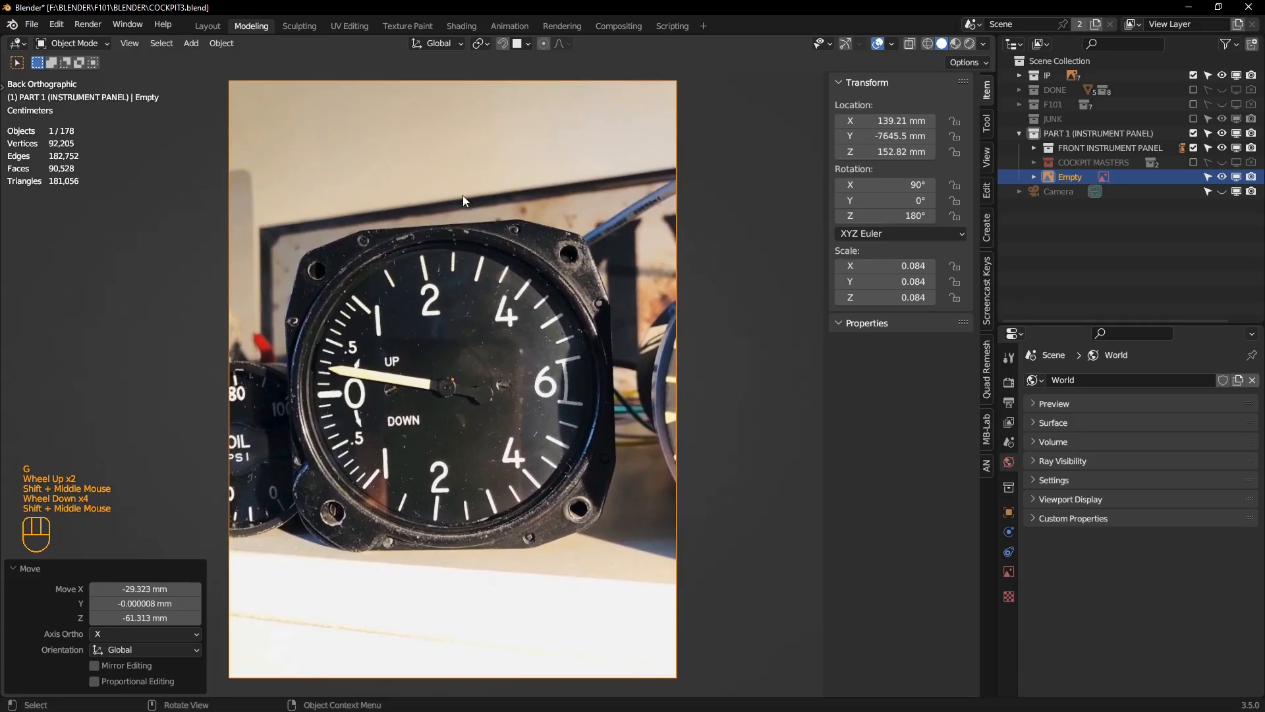
mouse_move(426, 279)
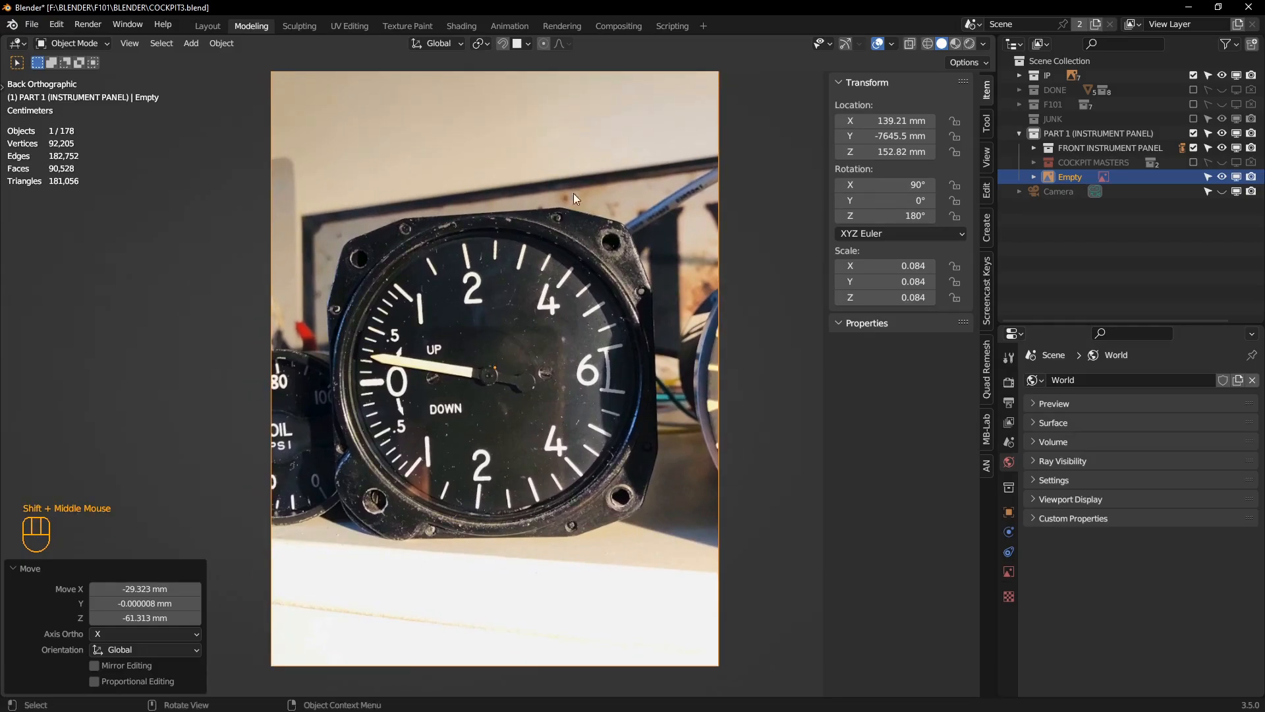
scroll("down", 3)
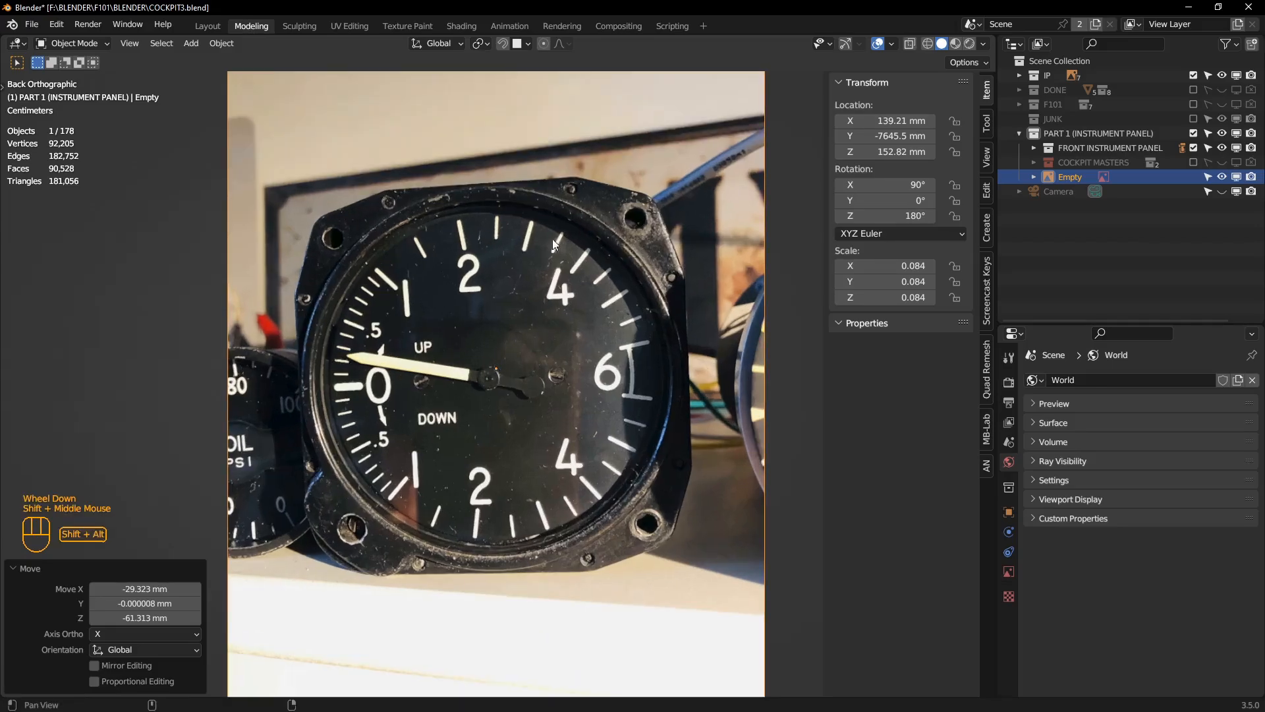
scroll("down", 3)
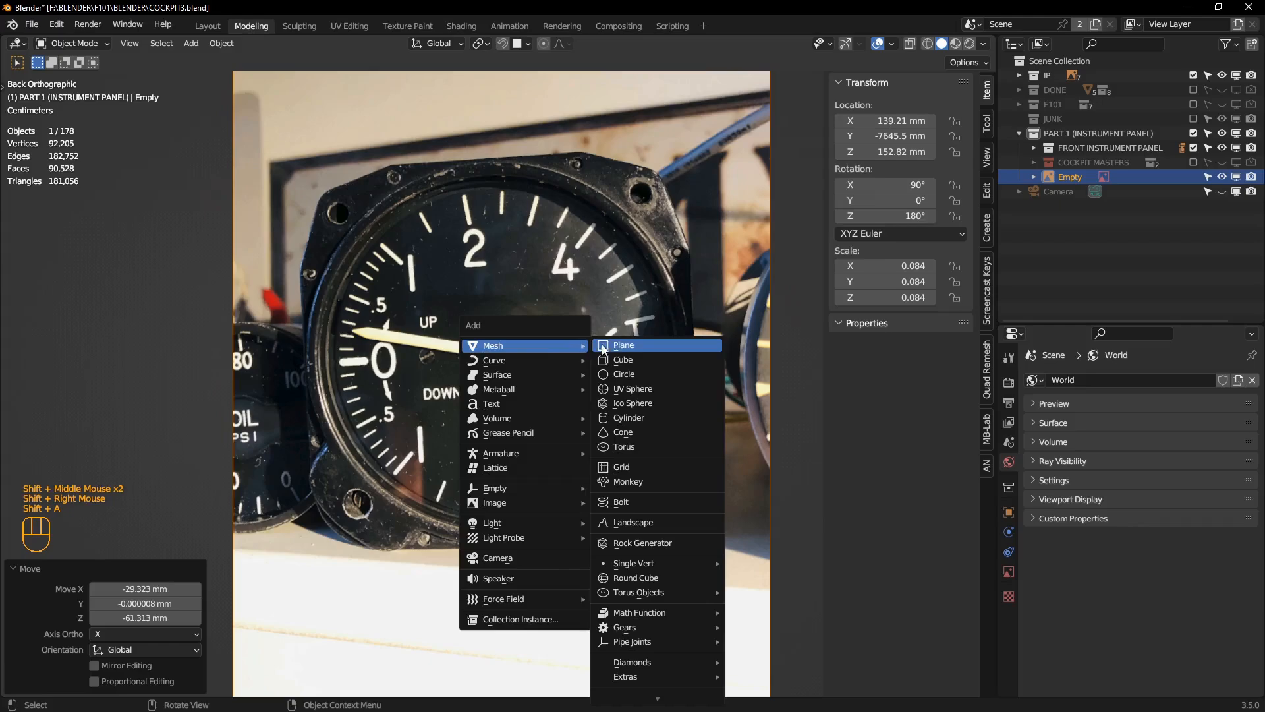
- Add a circle mesh and give it a Subdivision Surface modifier
left_click(622, 374)
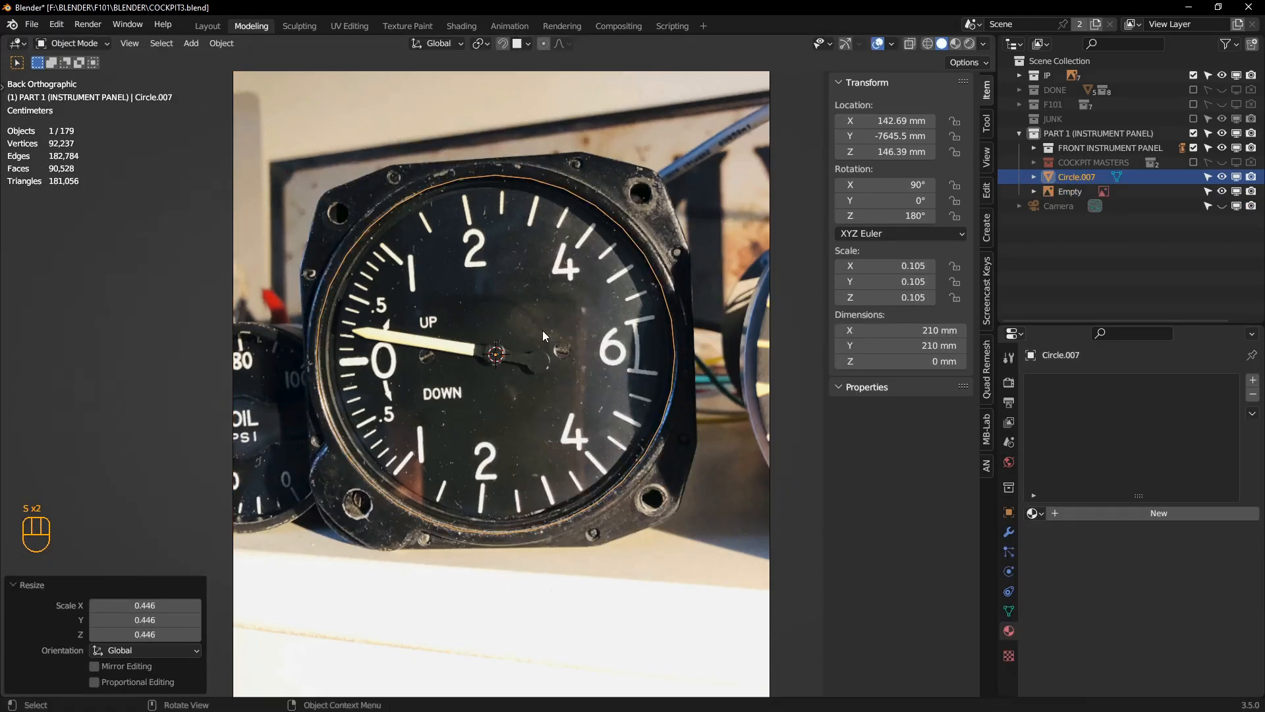
left_click(1052, 380)
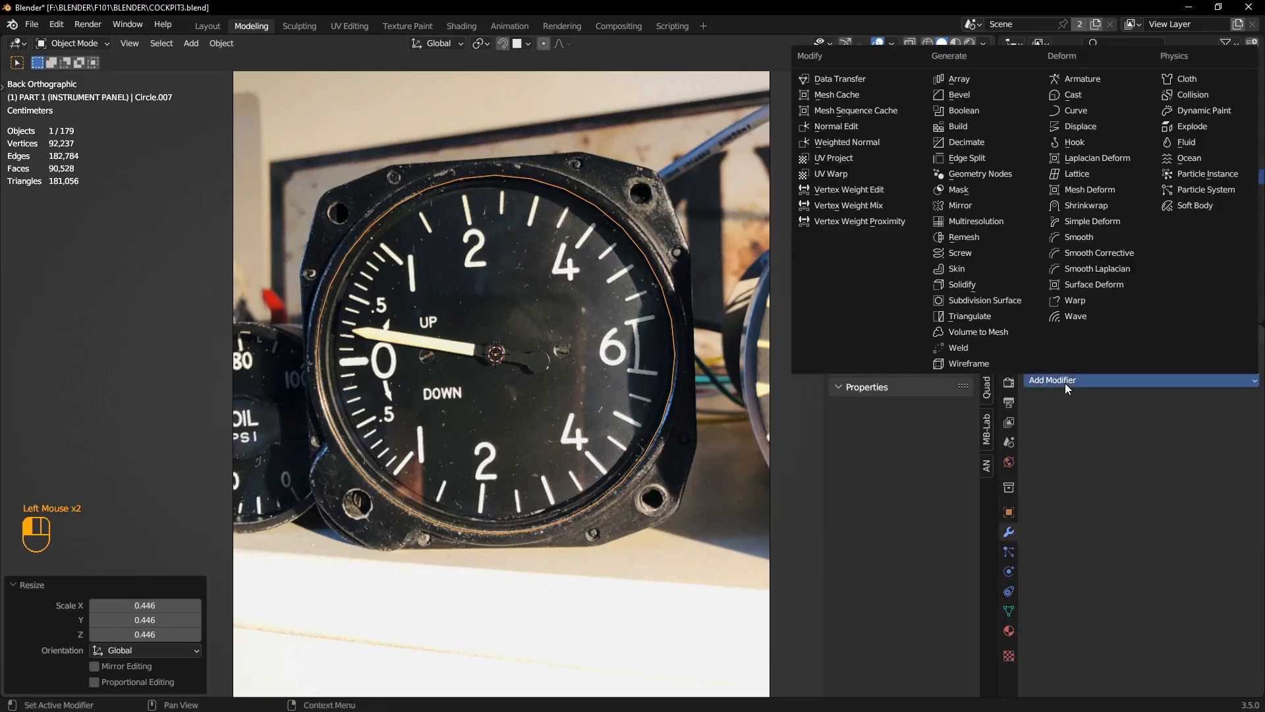
left_click(984, 300)
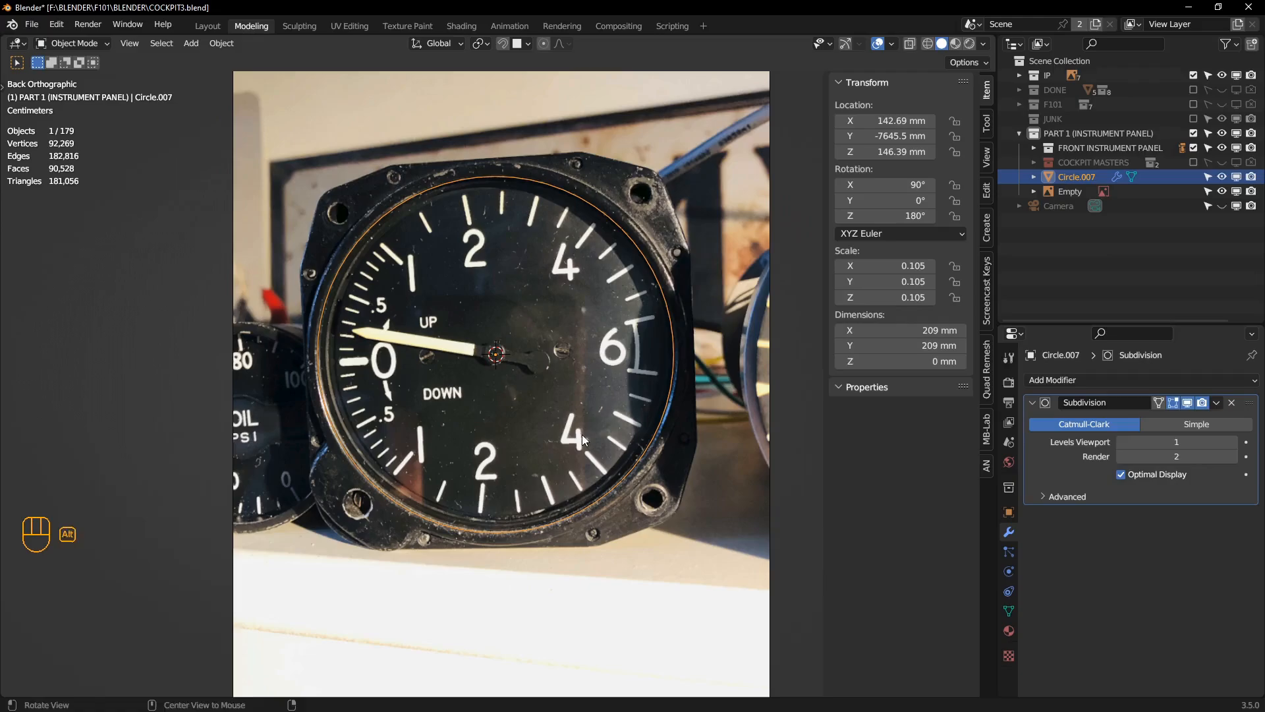
- Centre the circle on the dial, apply rotation and scale, and snap the cursor to it
key("s")
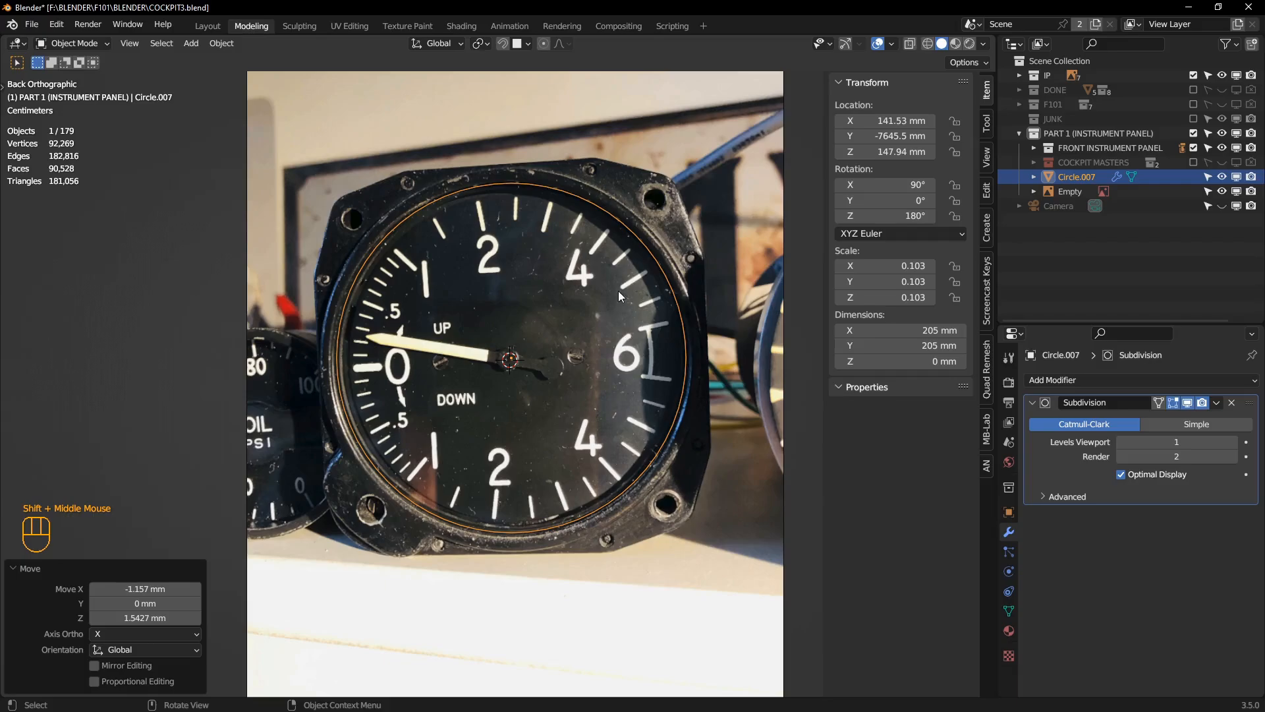
mouse_move(581, 250)
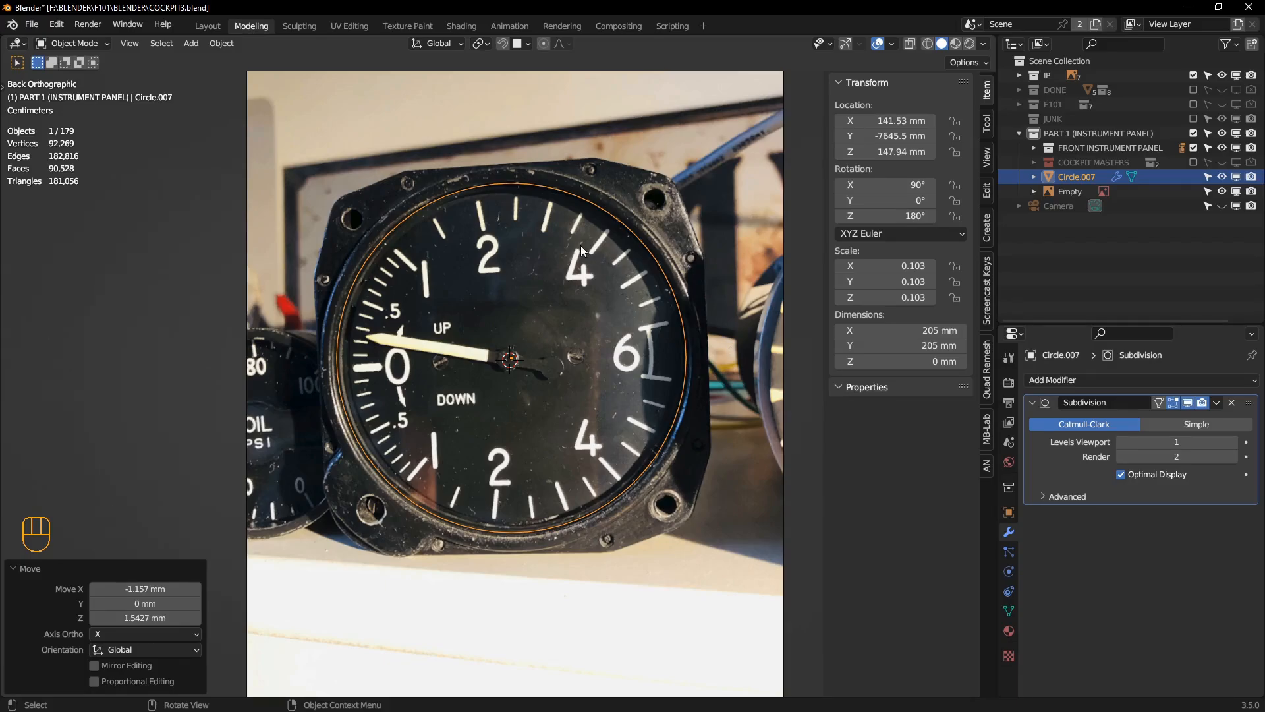
mouse_move(585, 391)
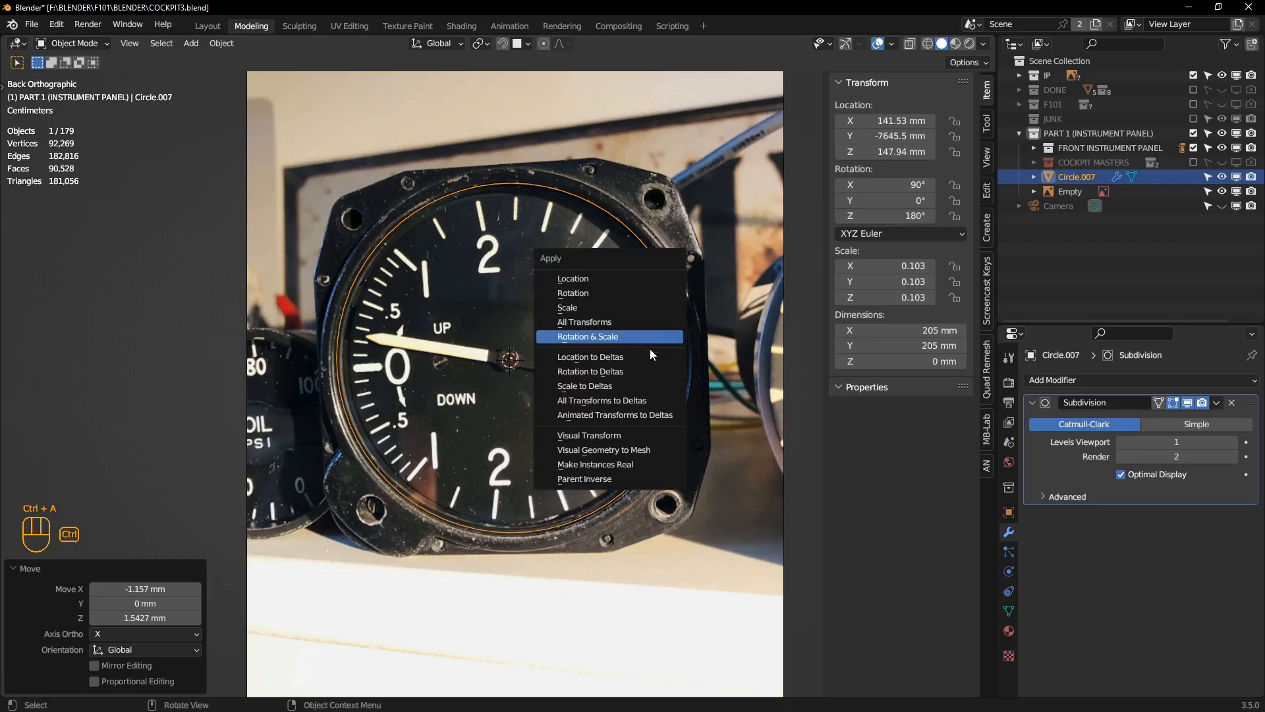
left_click(587, 337)
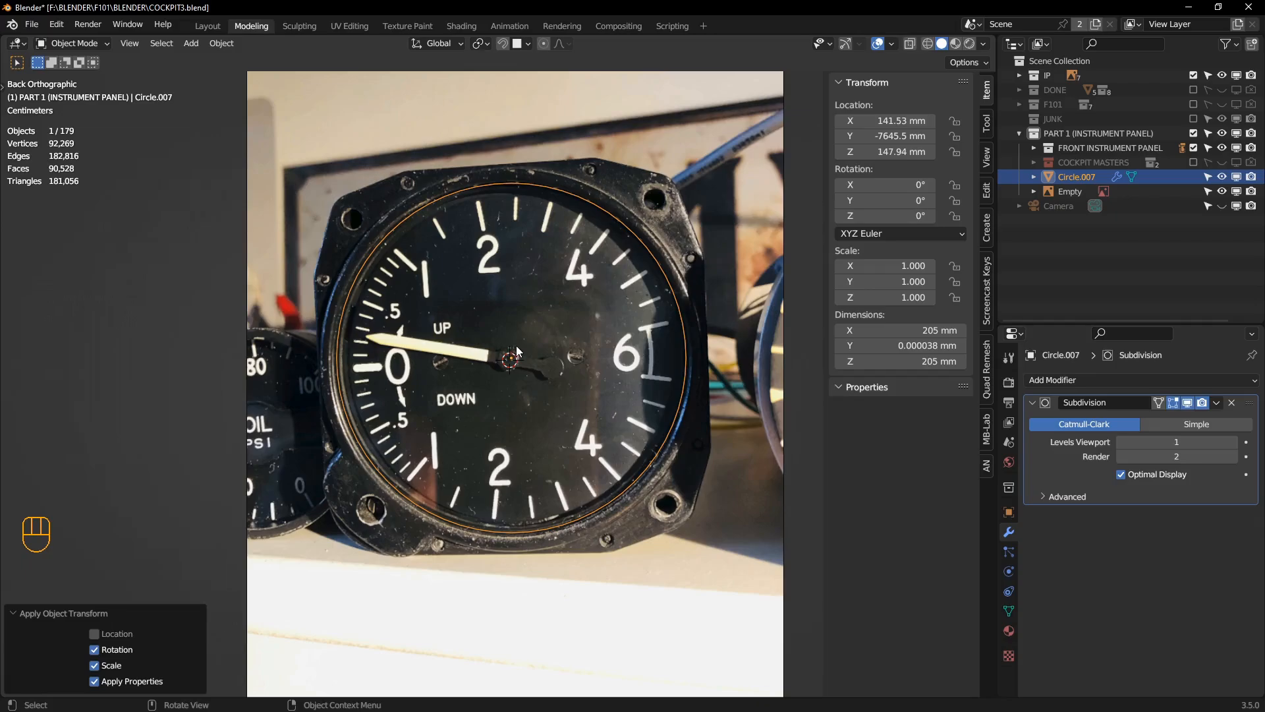
key("shift+s")
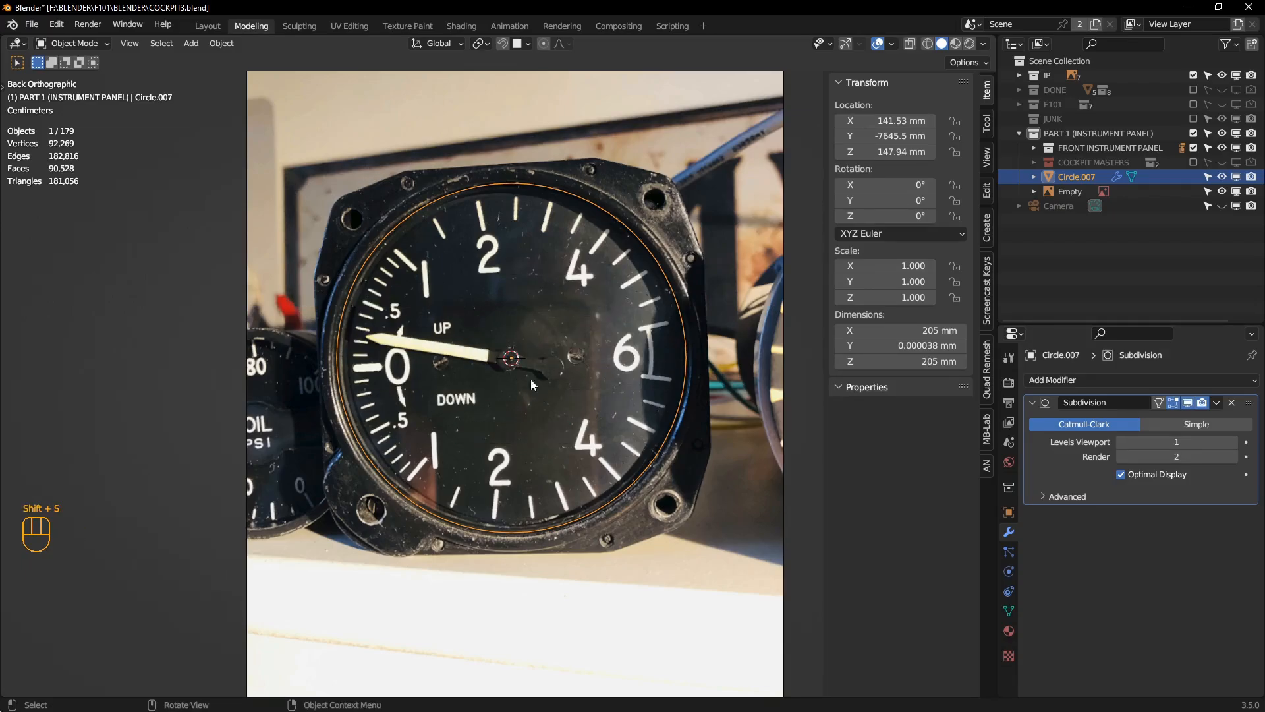
mouse_move(607, 170)
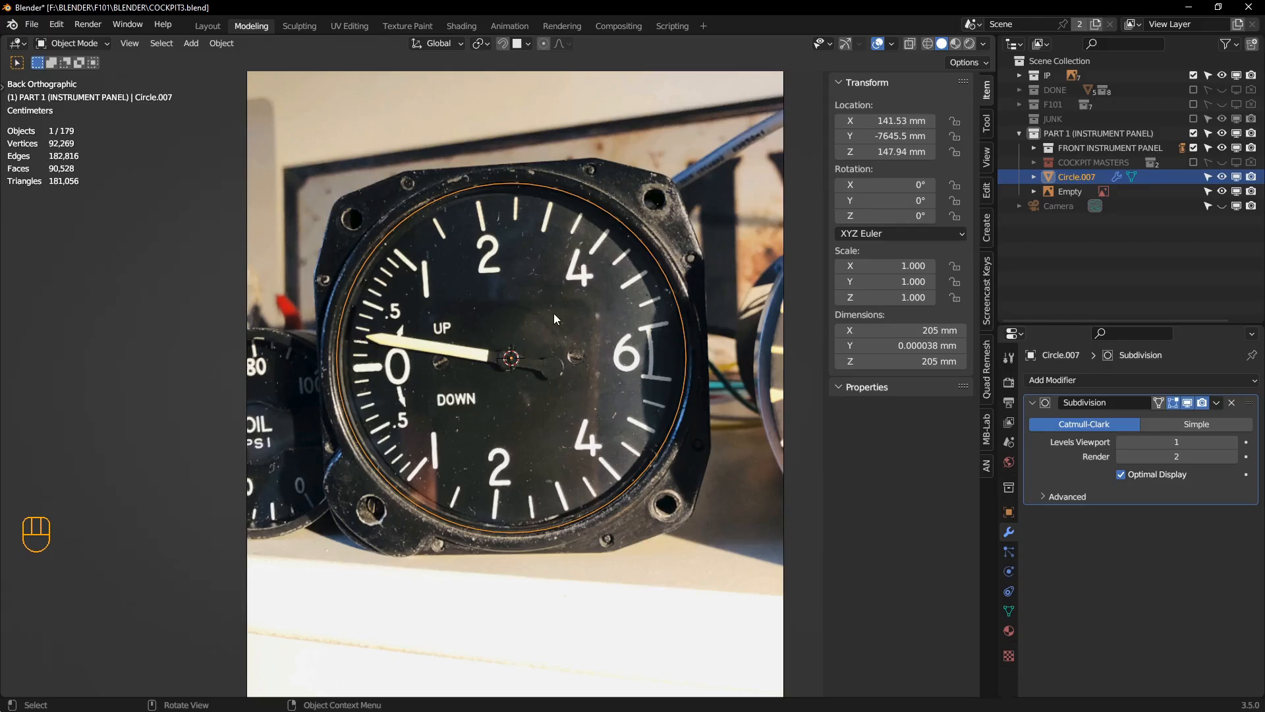
- Join two opposite circle vertices with an edge and rotate the gauge photo 3.66° to level it
left_click(1071, 192)
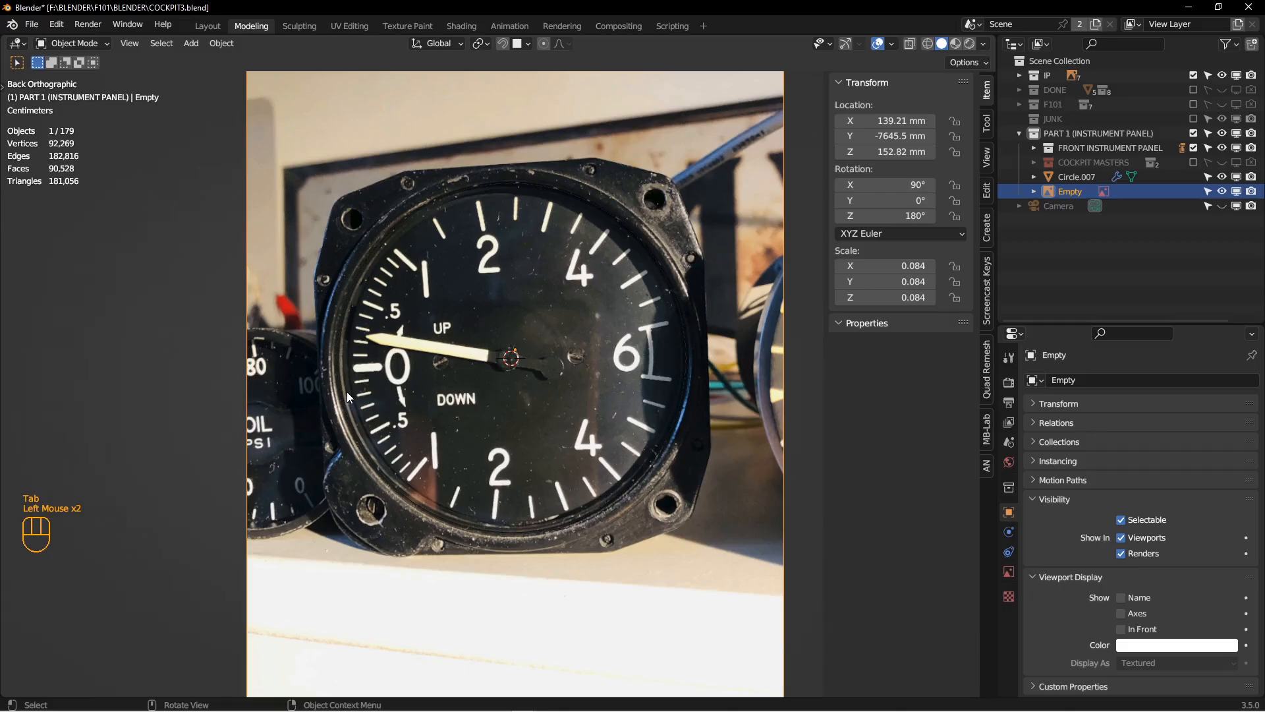
key("Tab")
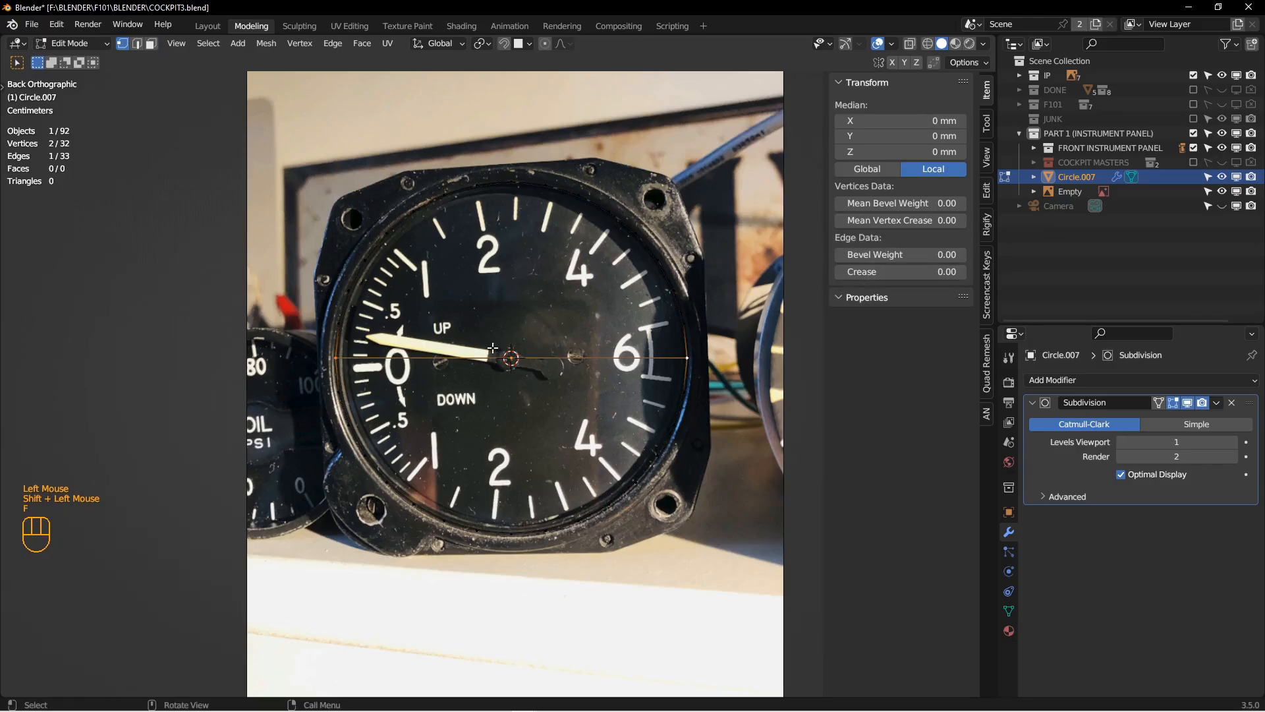
key("Tab")
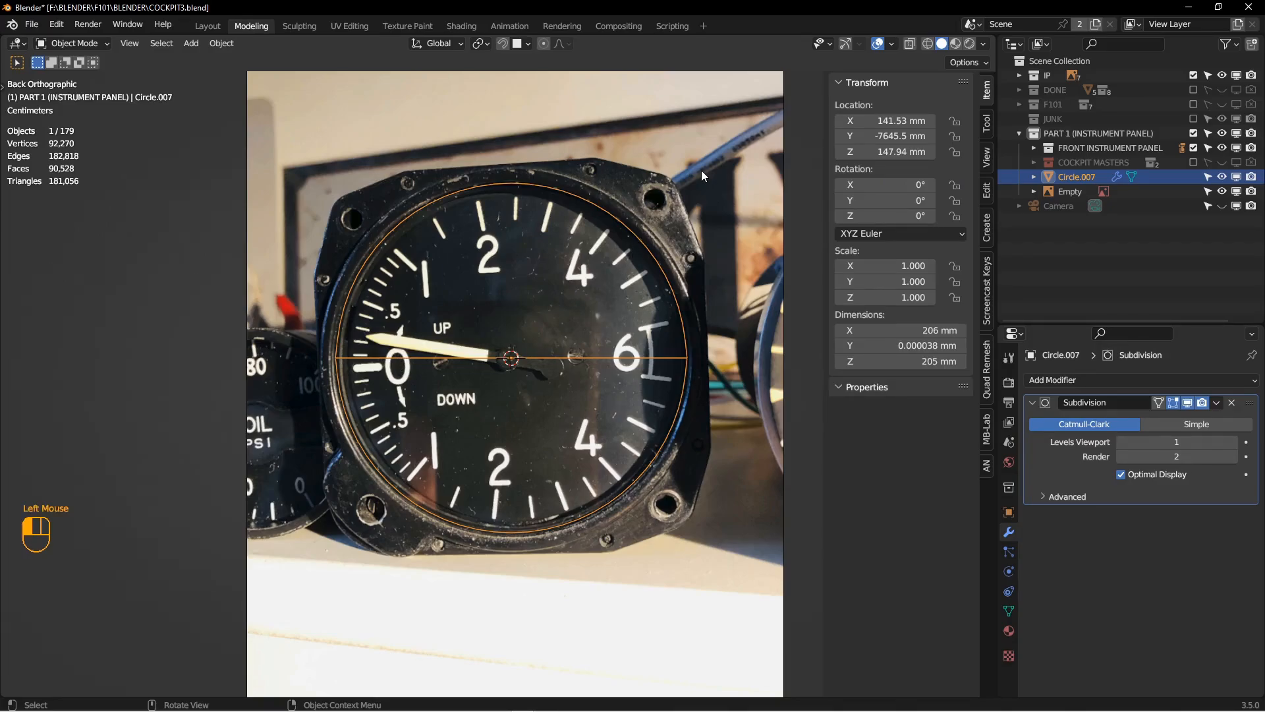
left_click(479, 43)
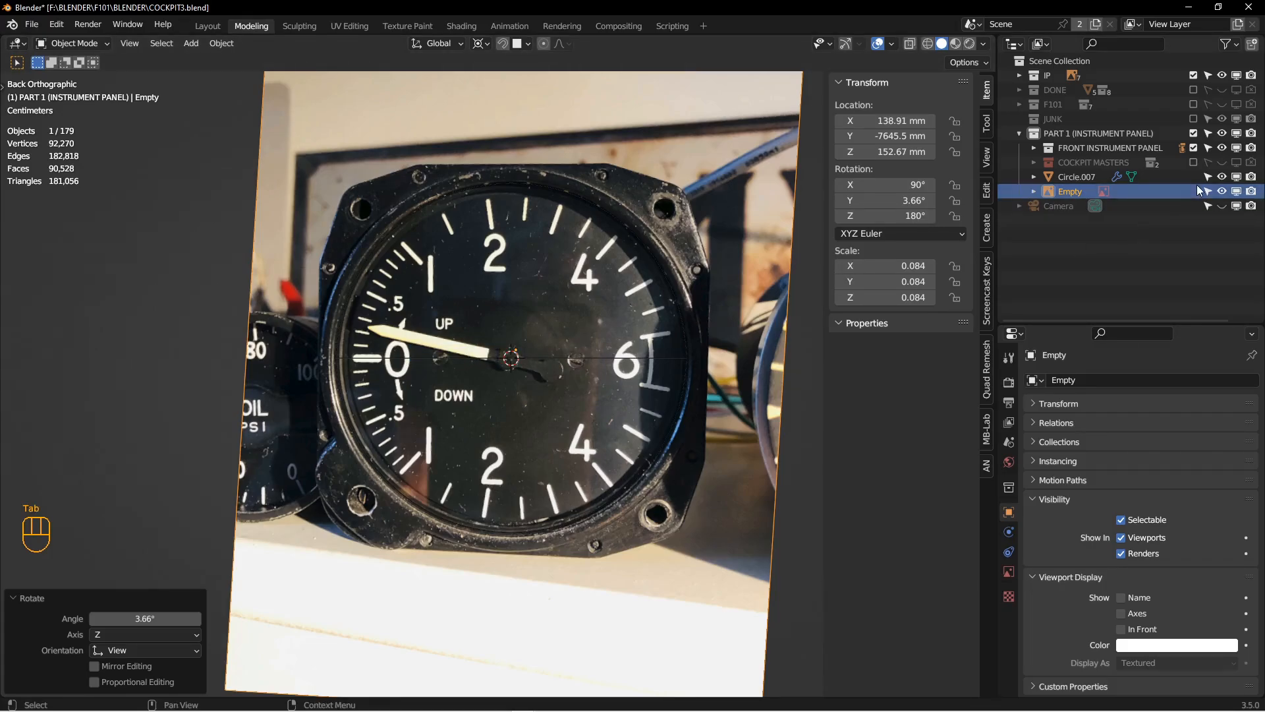
mouse_move(705, 317)
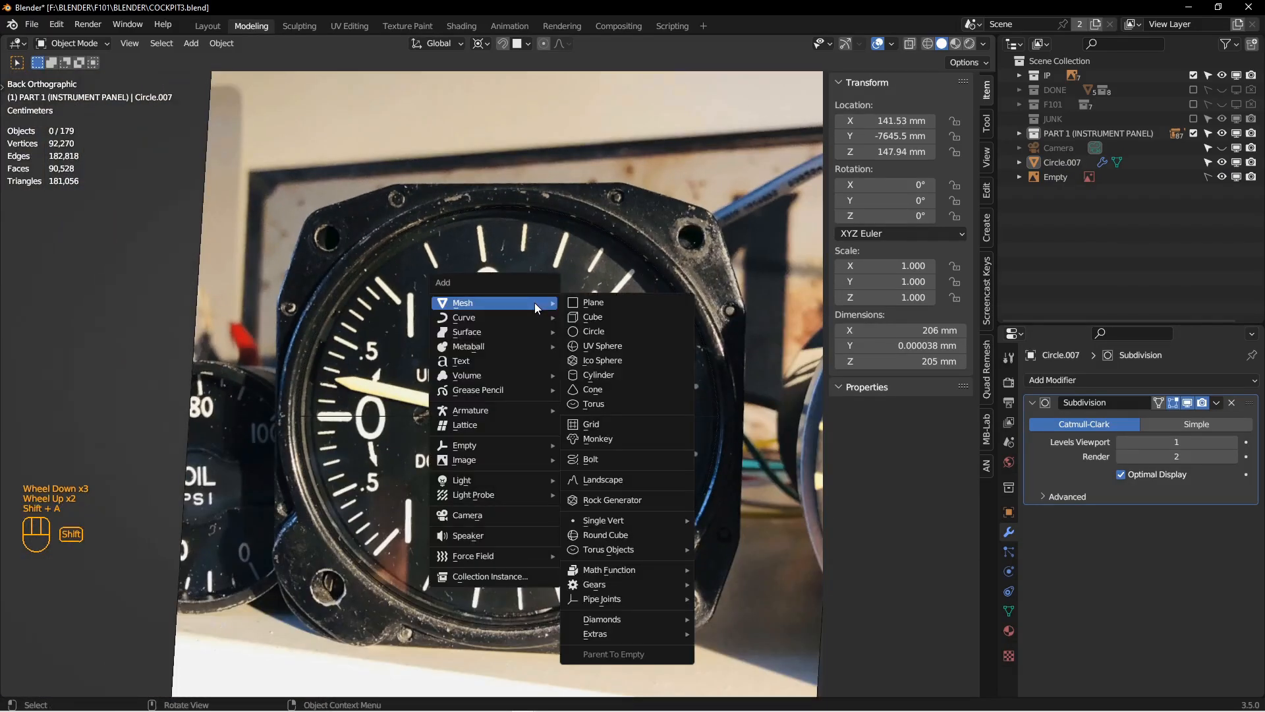
- Add a plane, stretch it into a narrow strip, and fit it over the tick near 2
left_click(593, 302)
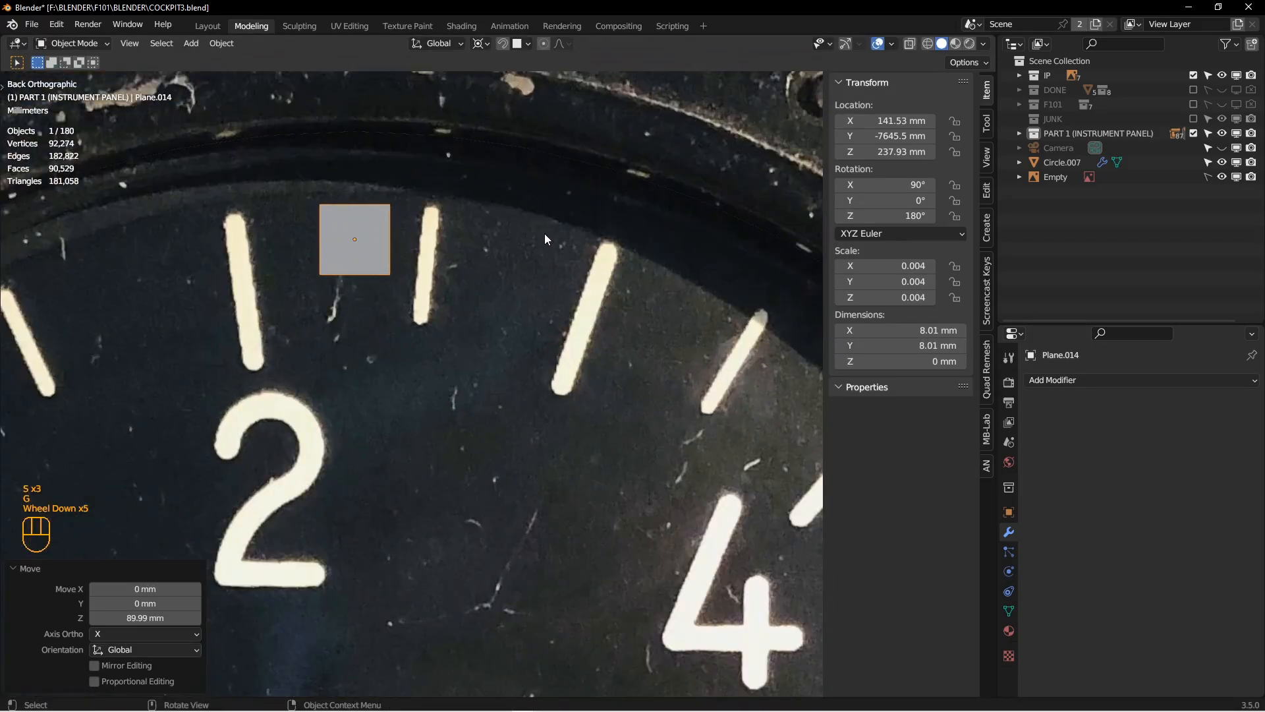
key("s")
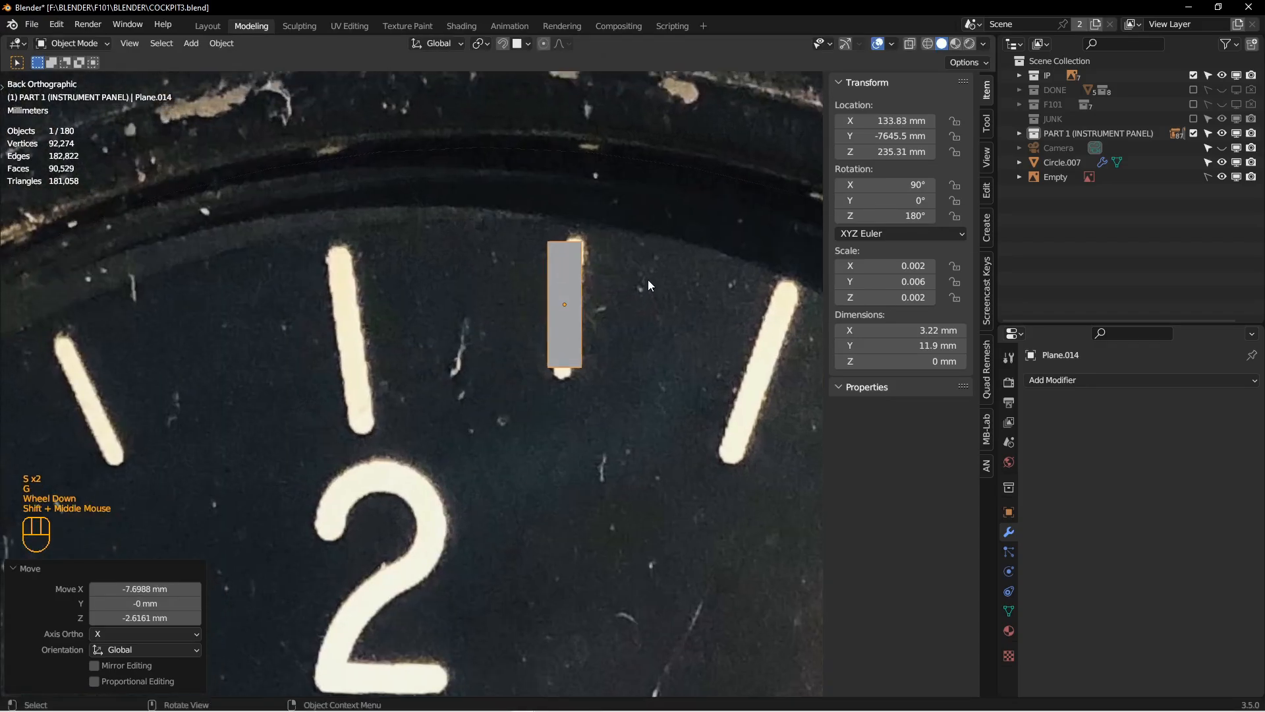
key("s")
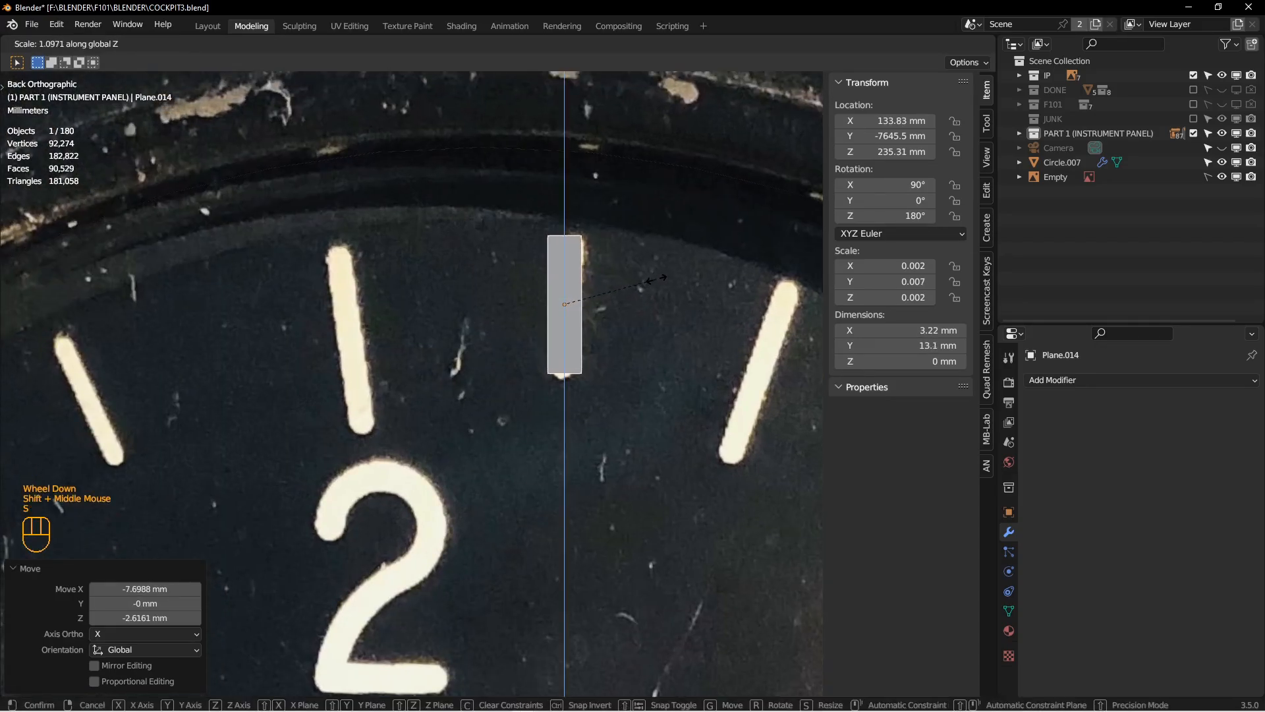
left_click(622, 293)
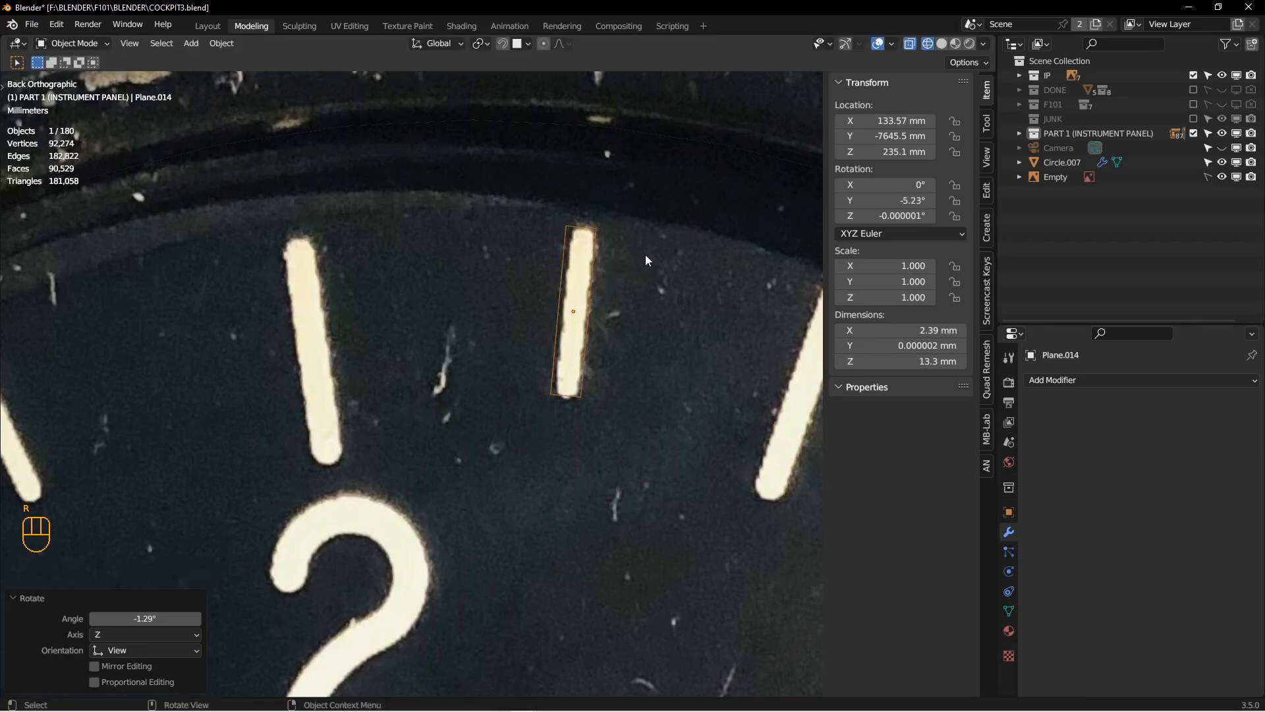
key("Tab")
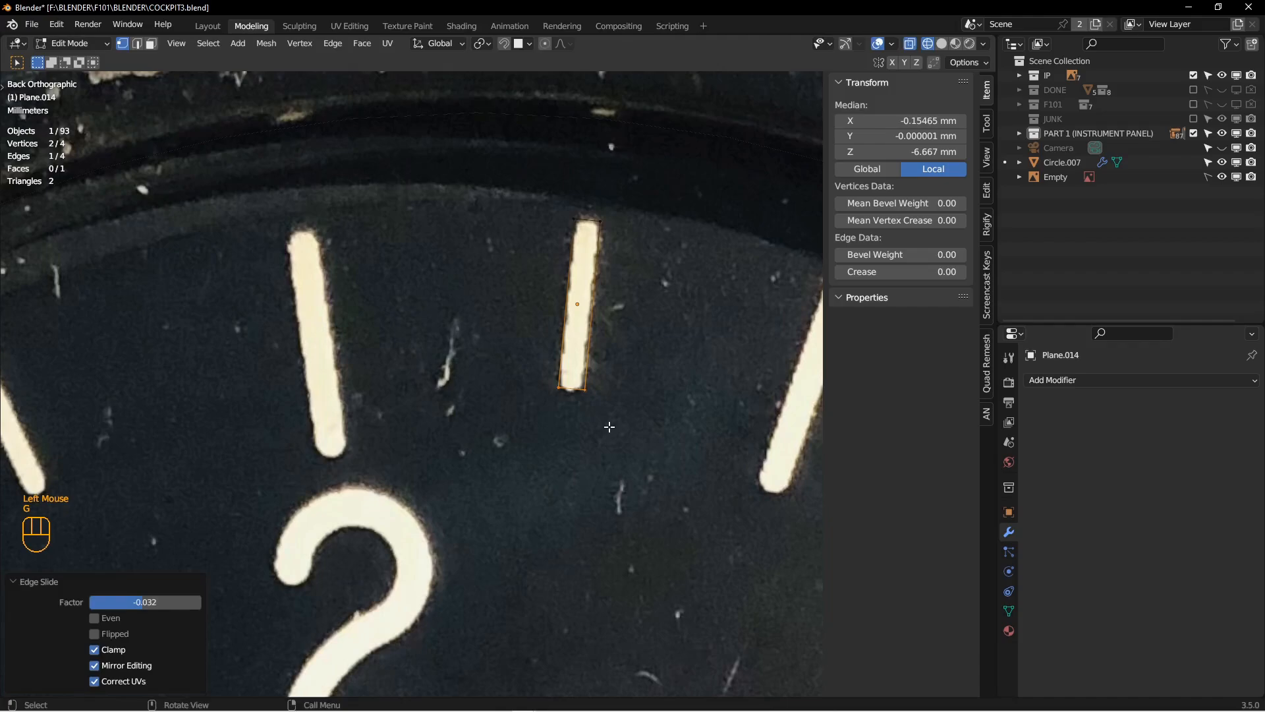
key("Tab")
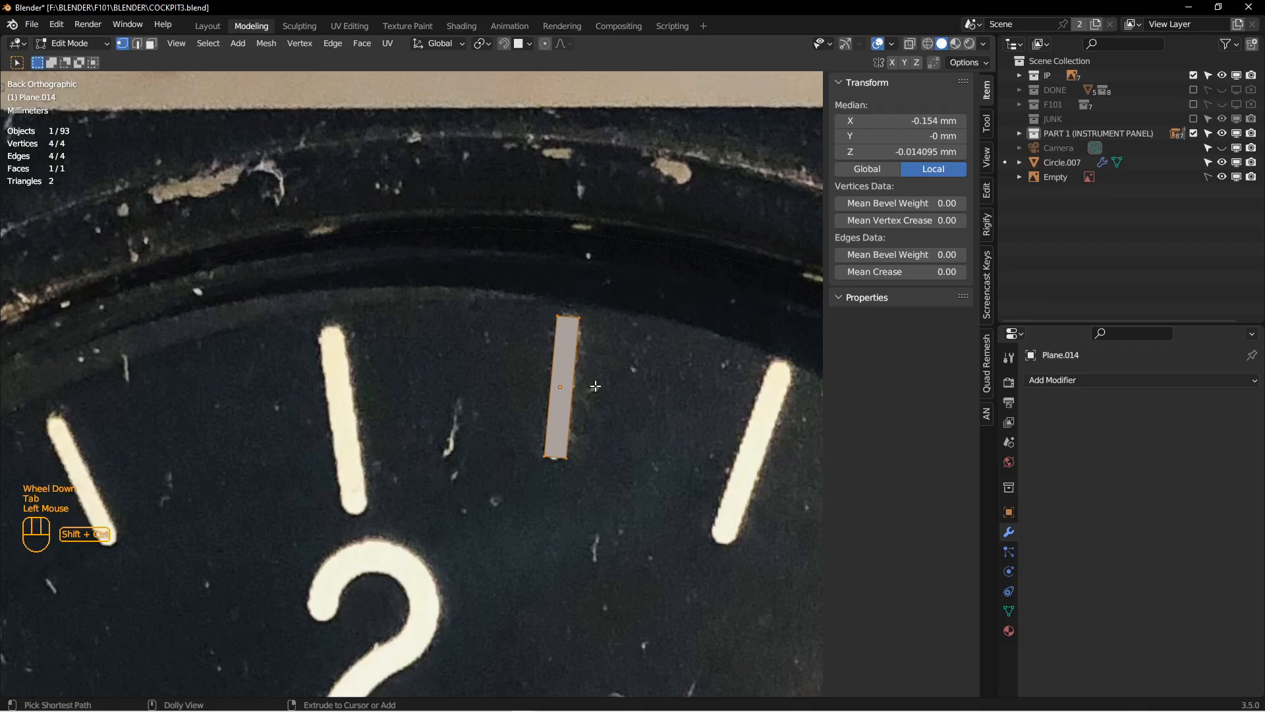
- Bevel the tick strip's ends round and return to Object Mode
key("ctrl+b")
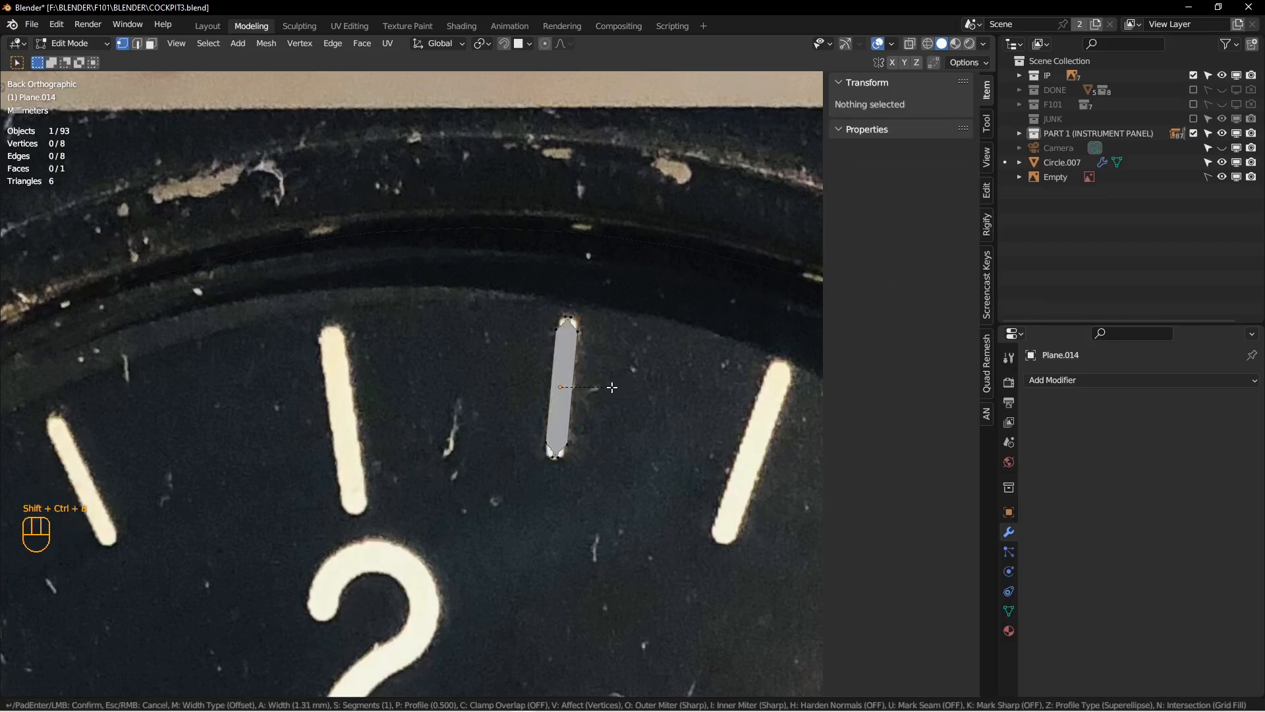
mouse_move(611, 389)
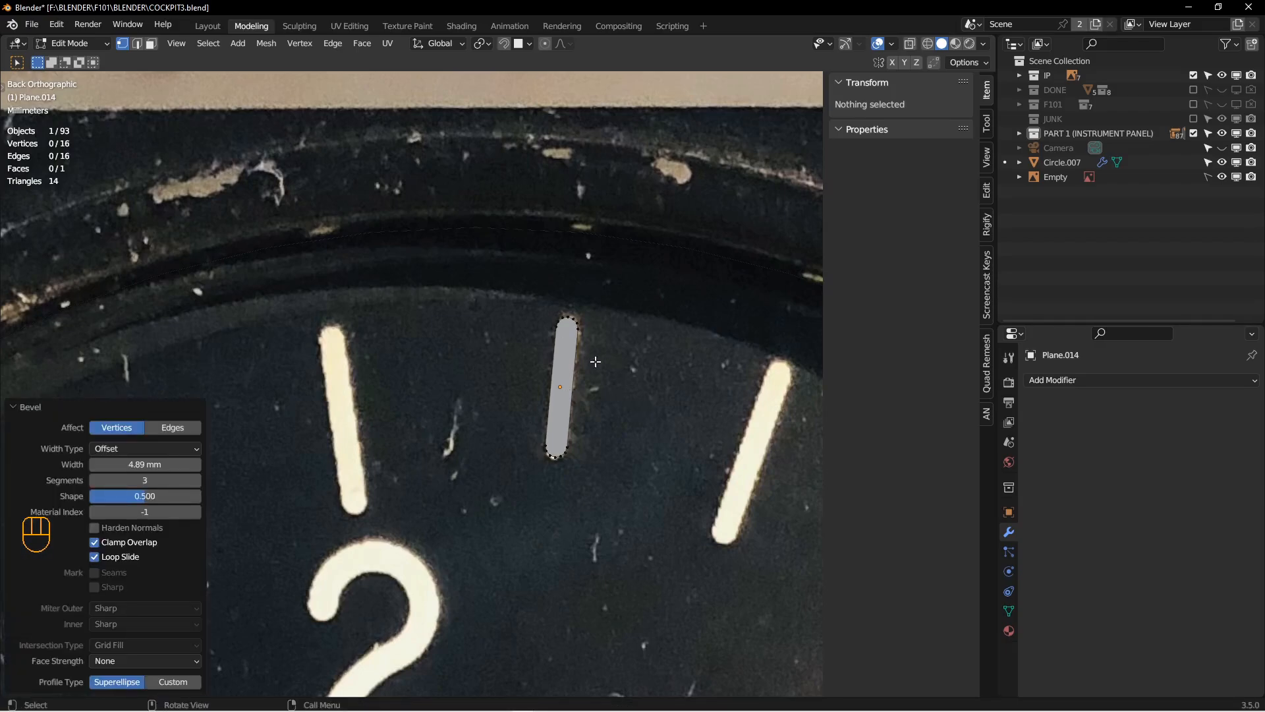
key("a")
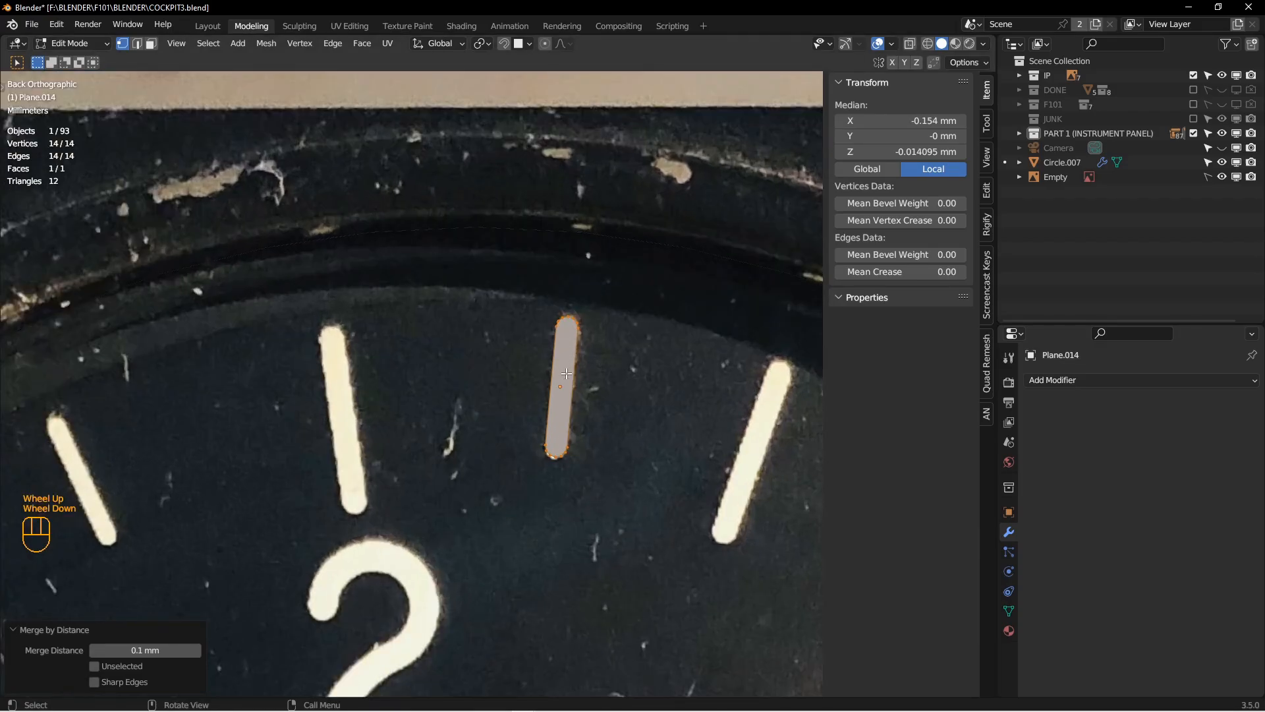
key("Tab")
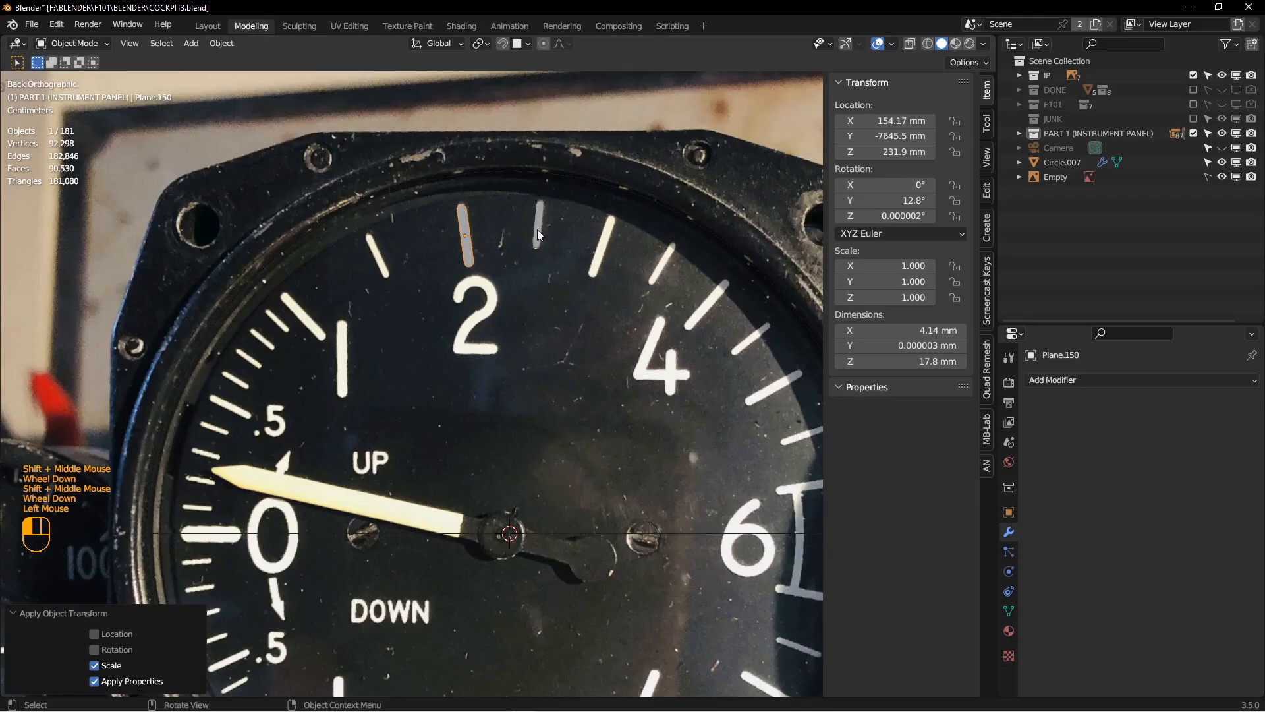
- Switch viewport shading and rotate the tick strip around the dial centre in Edit Mode
key("Tab")
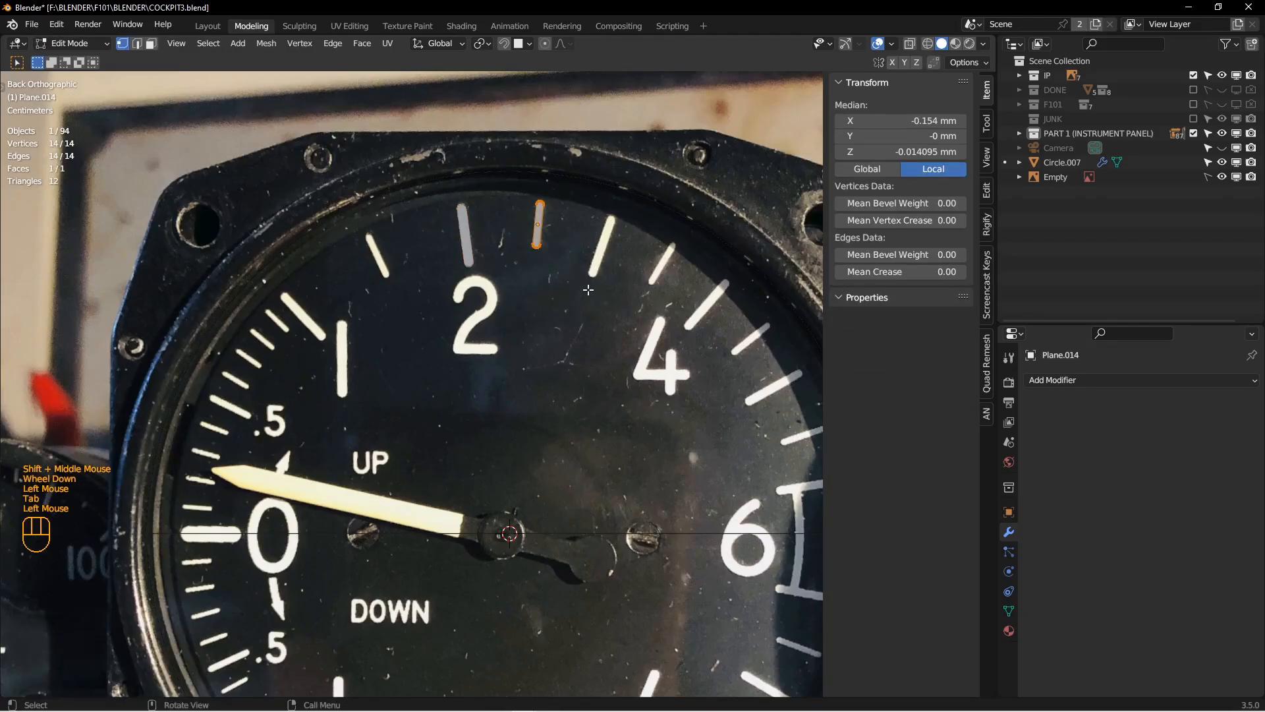
key("z")
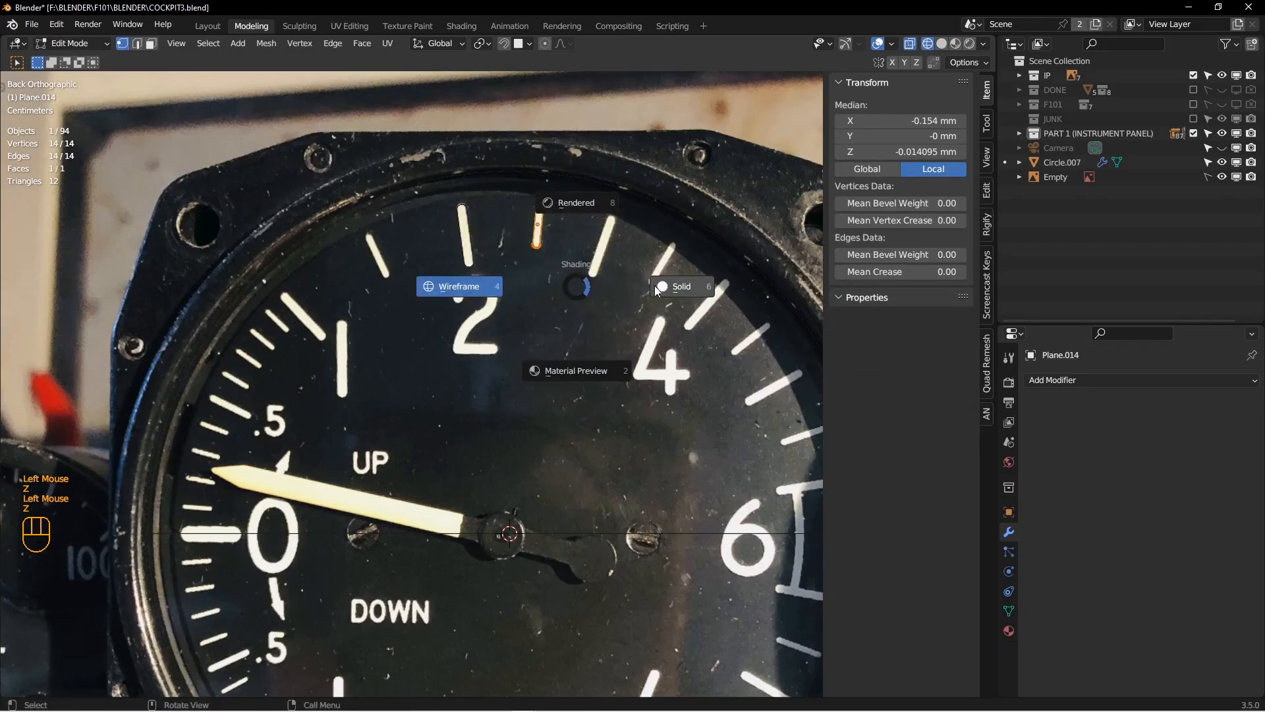
left_click(481, 44)
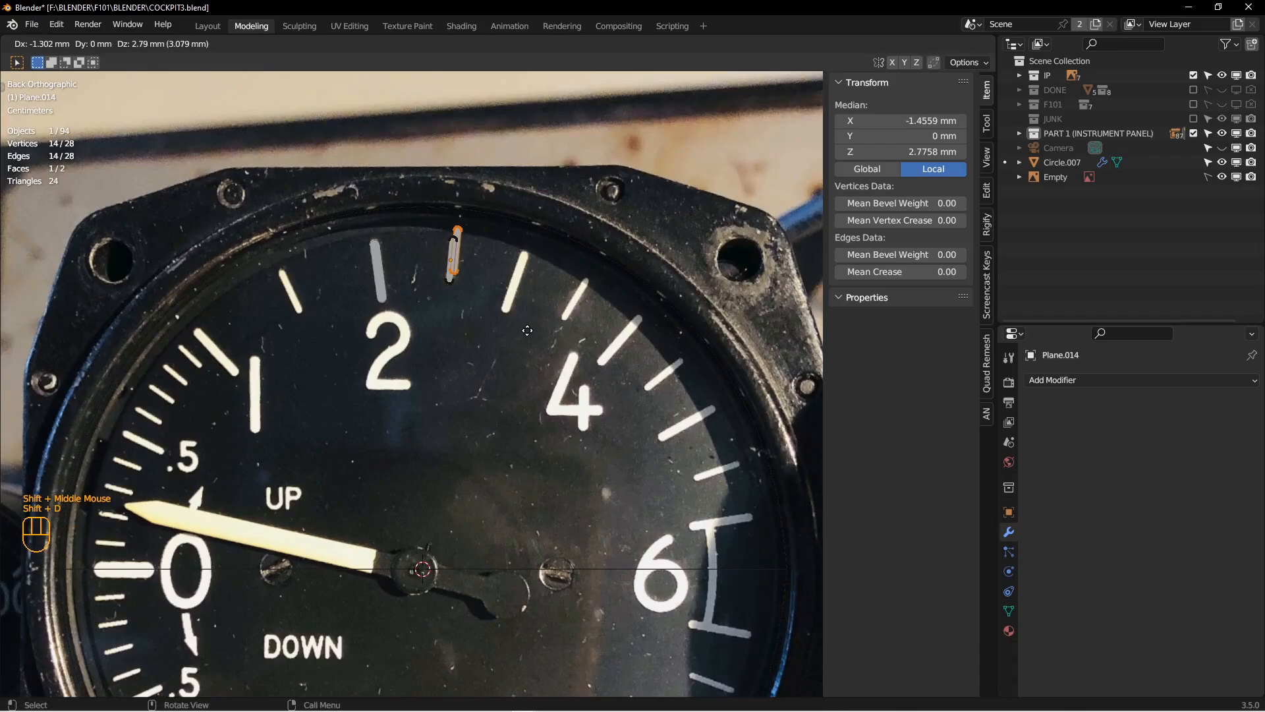
key("r")
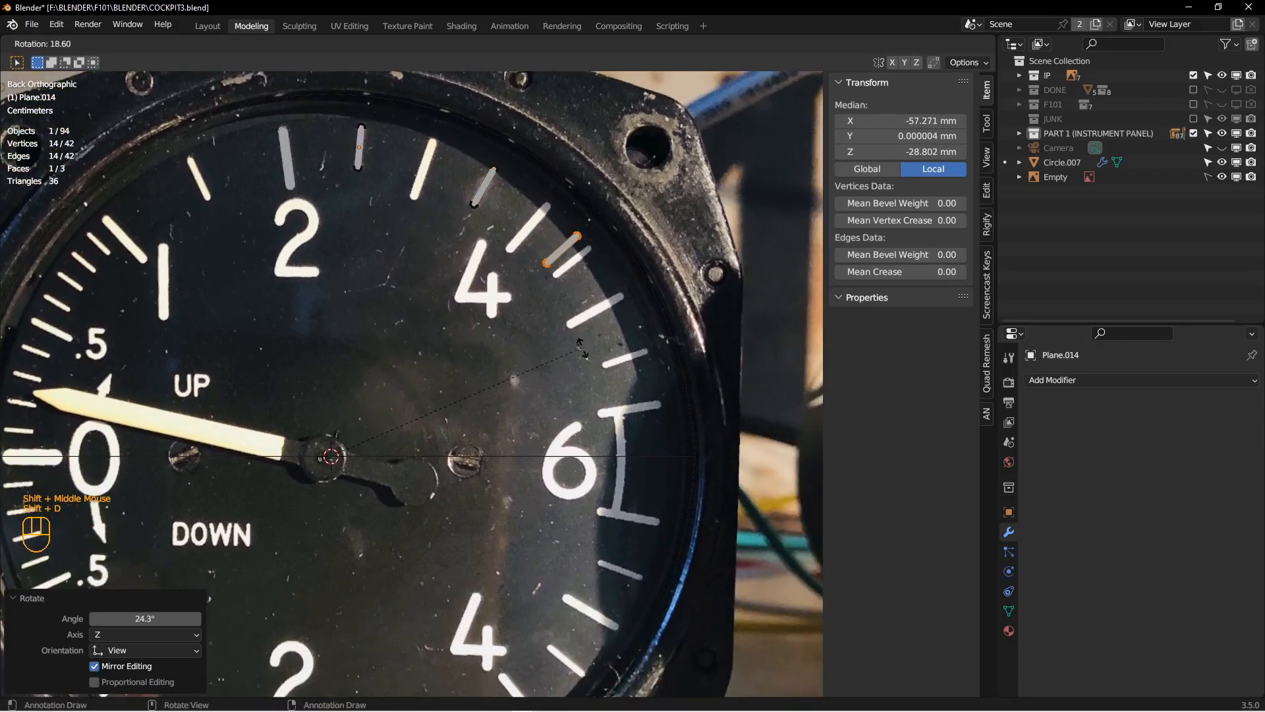
- Duplicate and rotate tick copies onto the remaining marks around the dial
key("Shift+D")
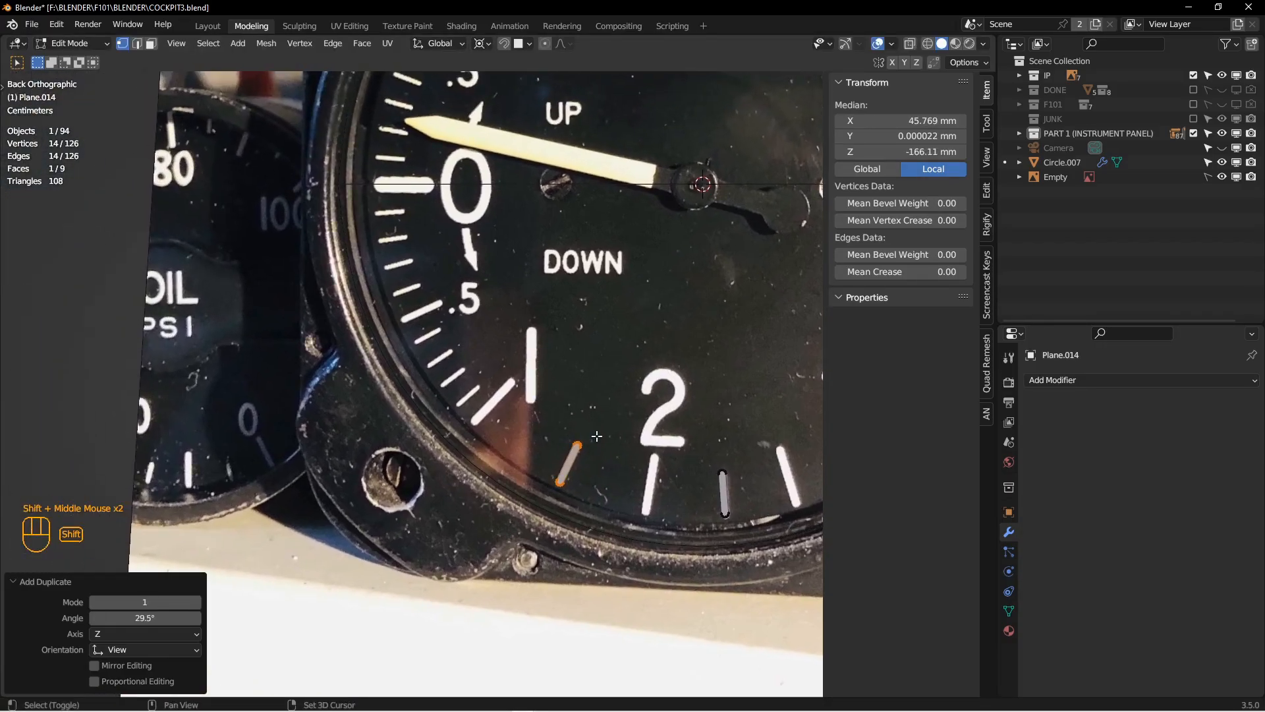
key("Shift+D")
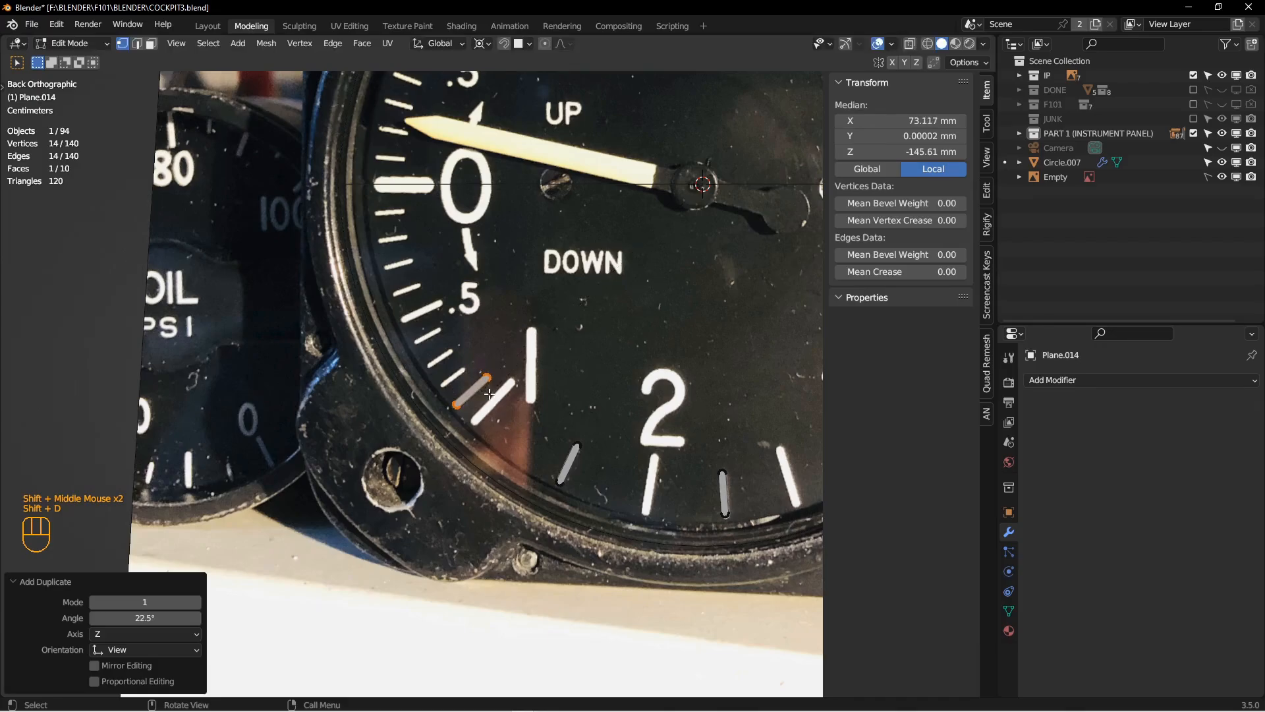
left_click(481, 43)
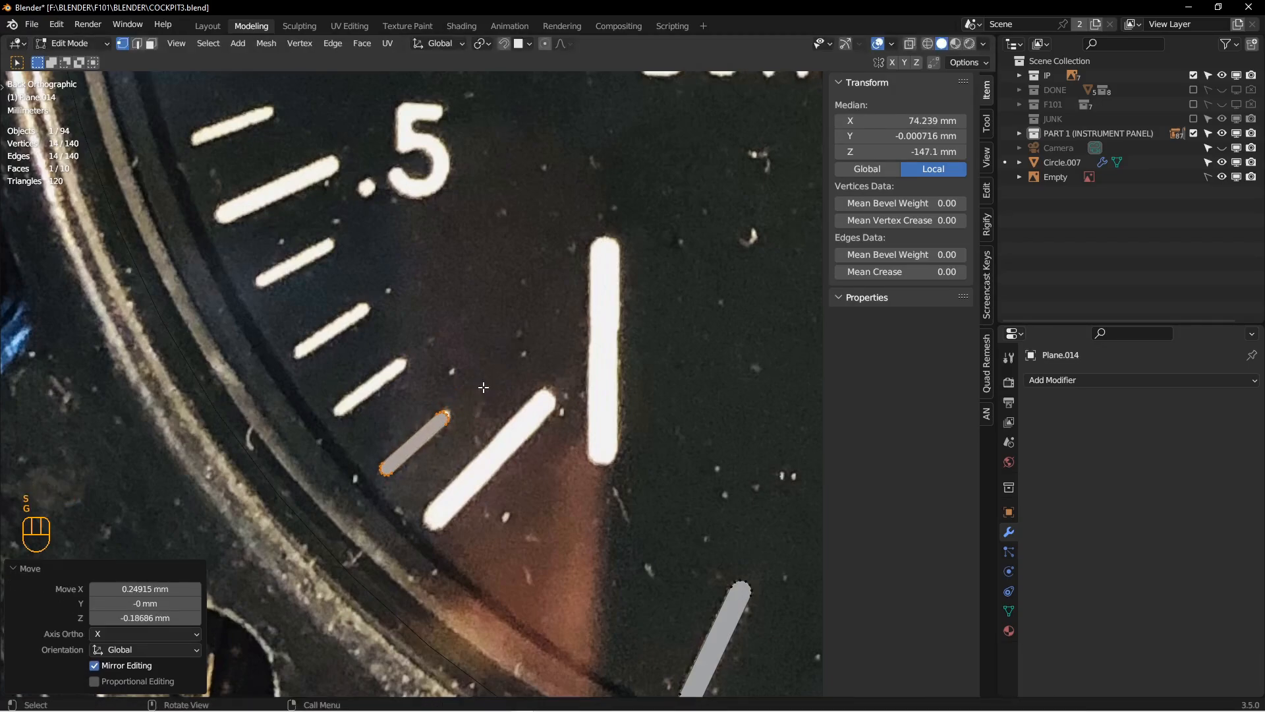
scroll("up", 3)
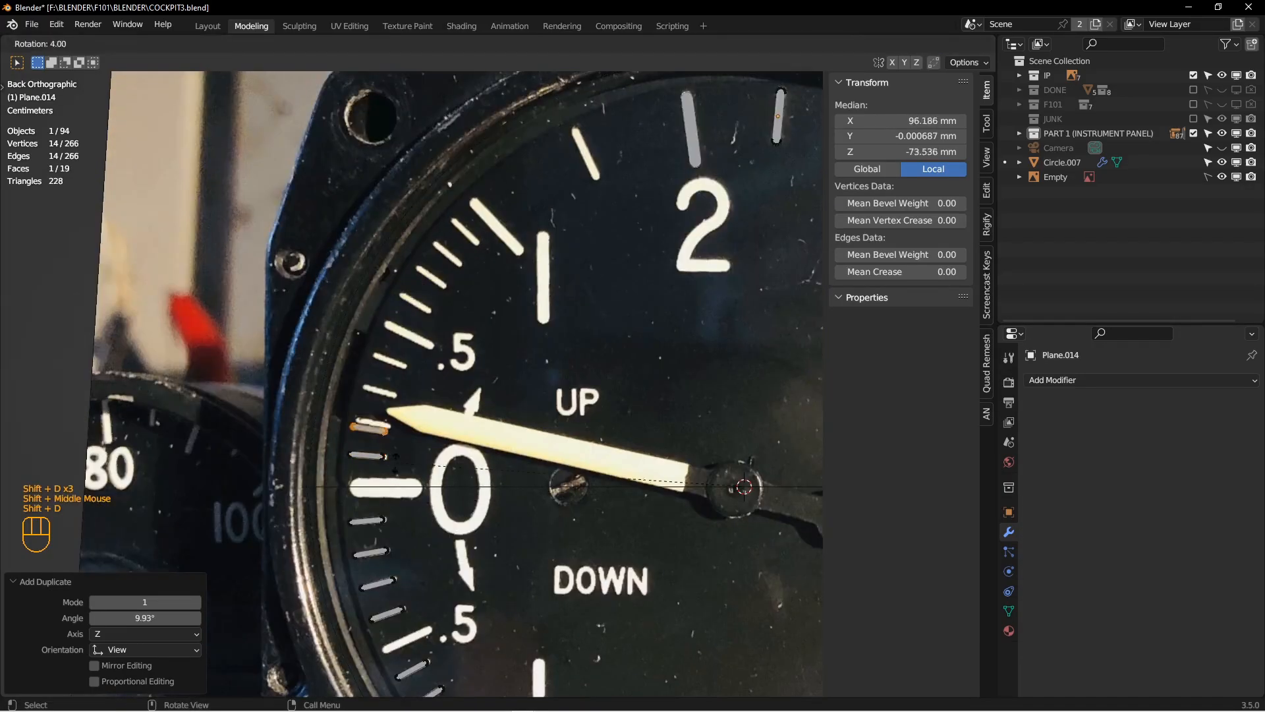
key("Tab")
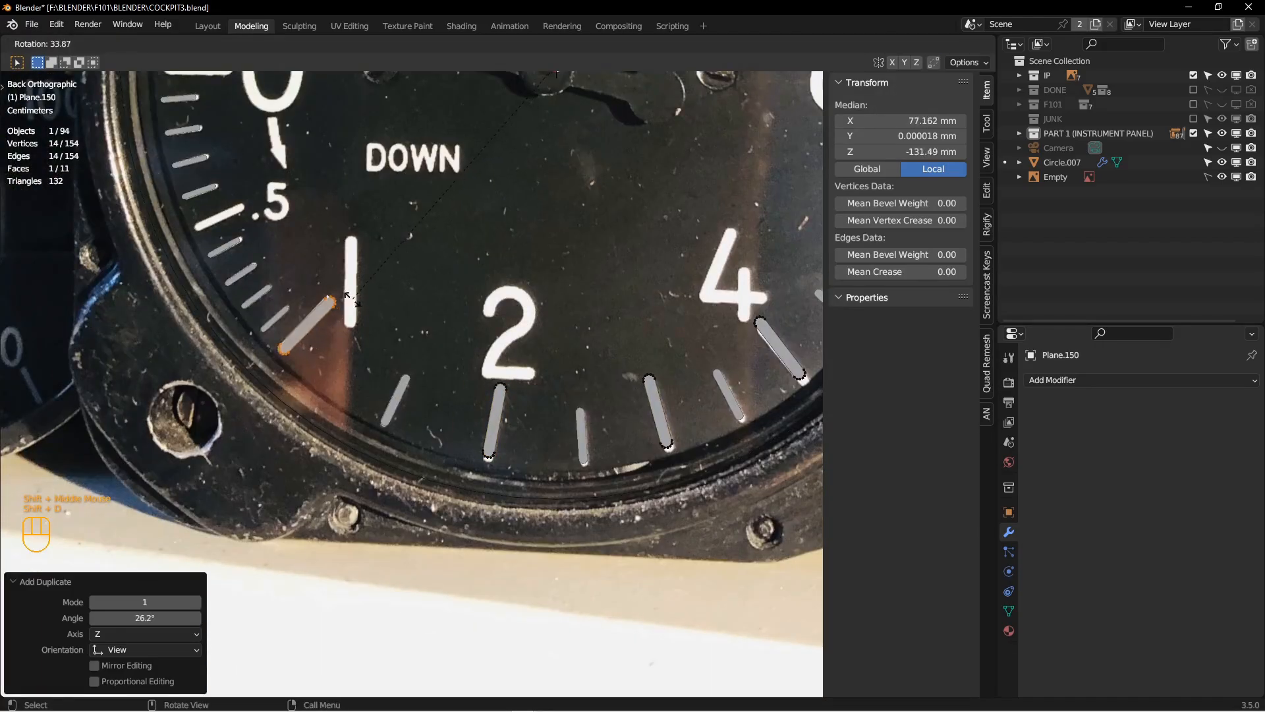
key("Tab")
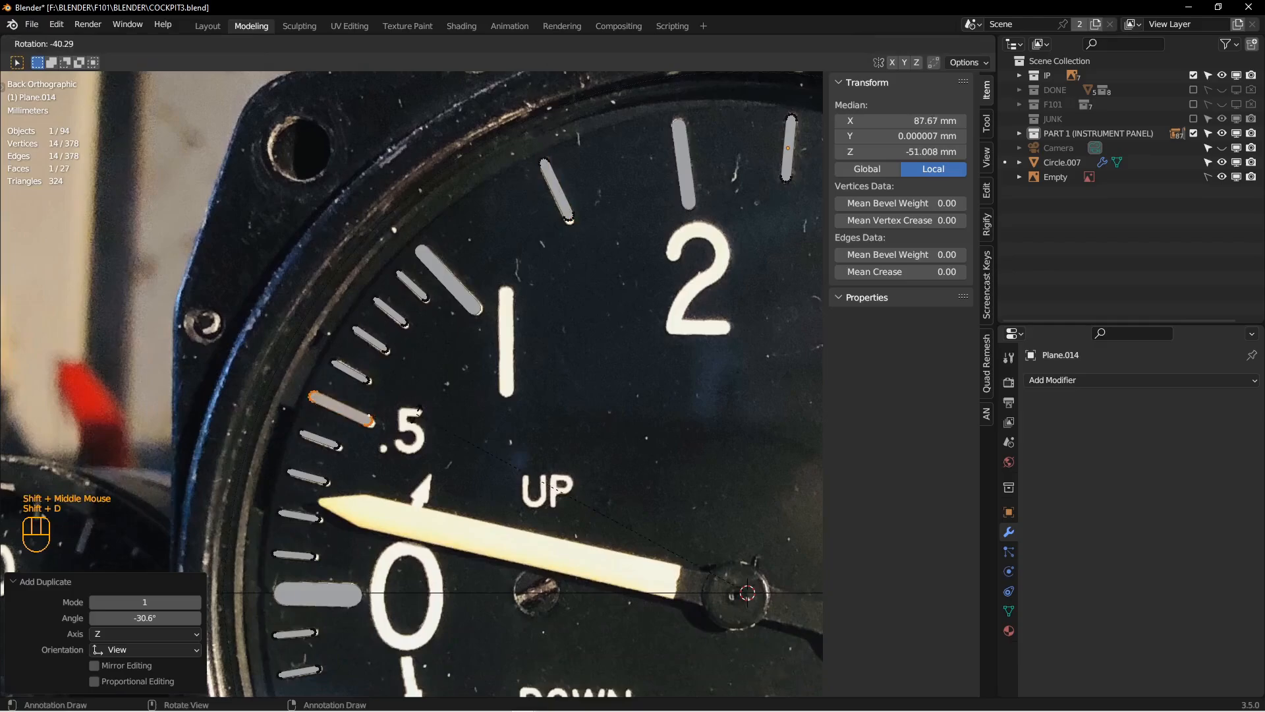
key("Tab")
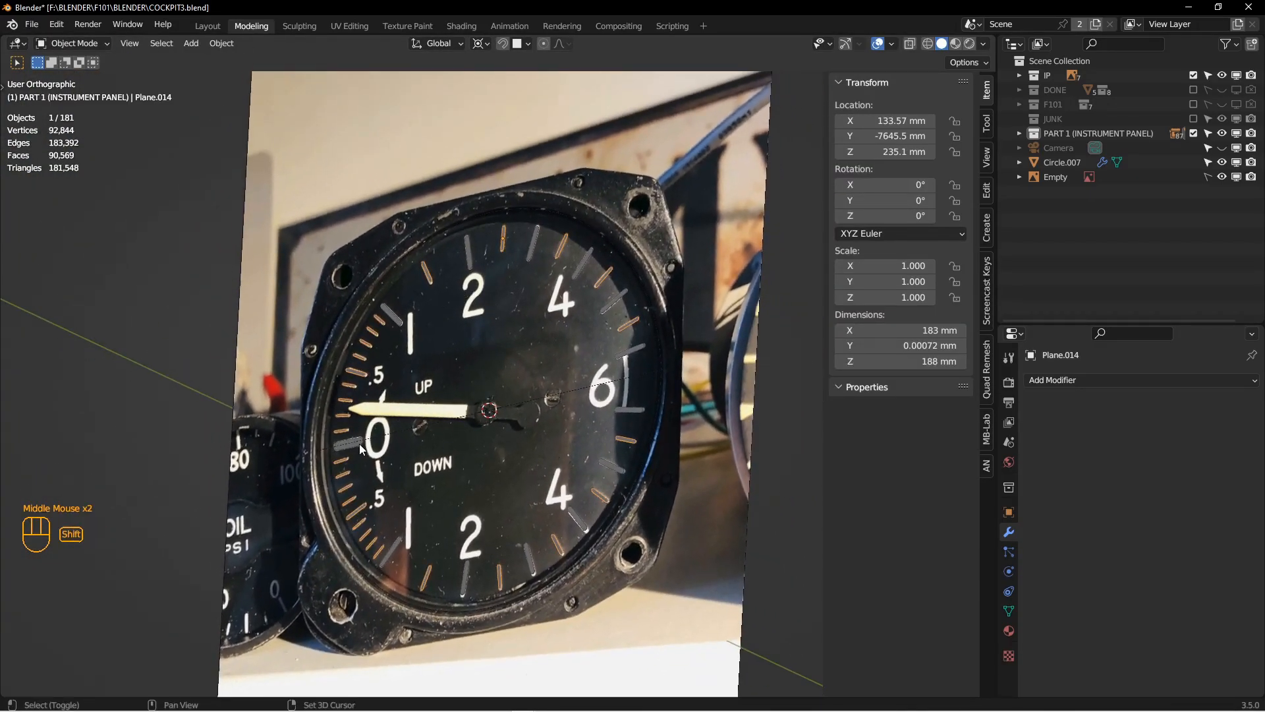
- Move Circle.007, assign the TUTORIAL WHITE material, and split the viewport into two areas
key("g")
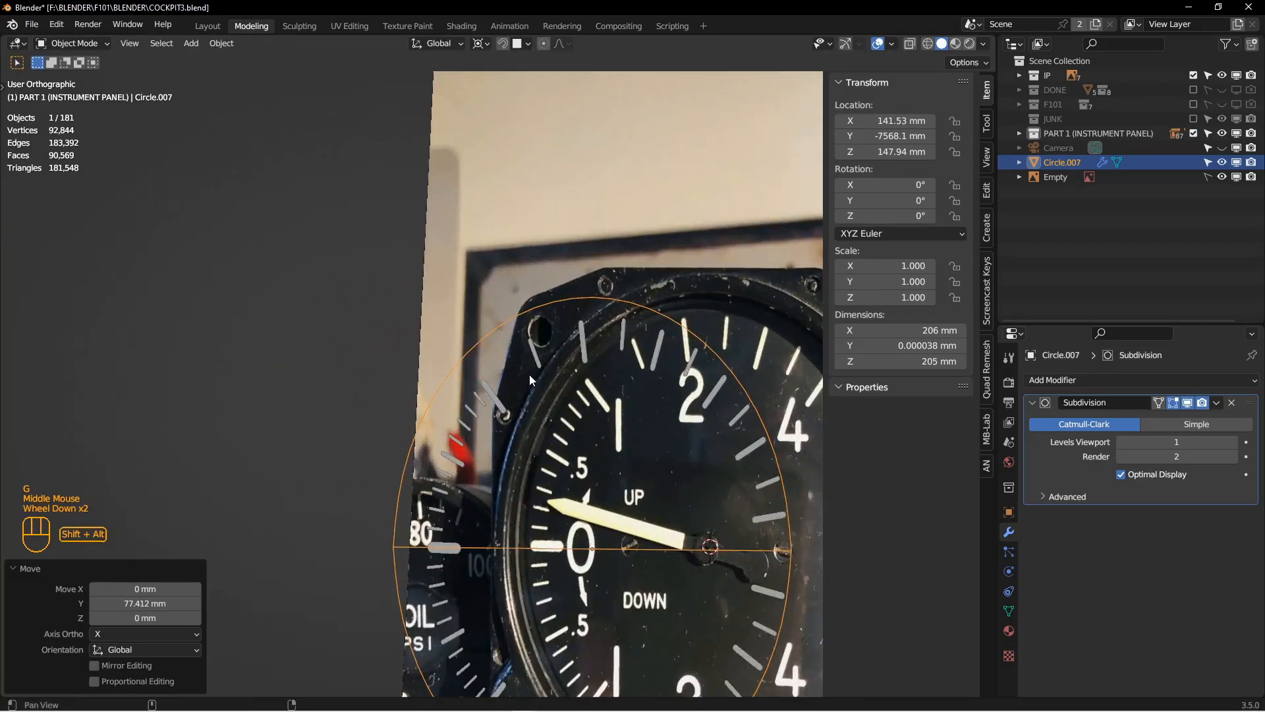
scroll("down", 3)
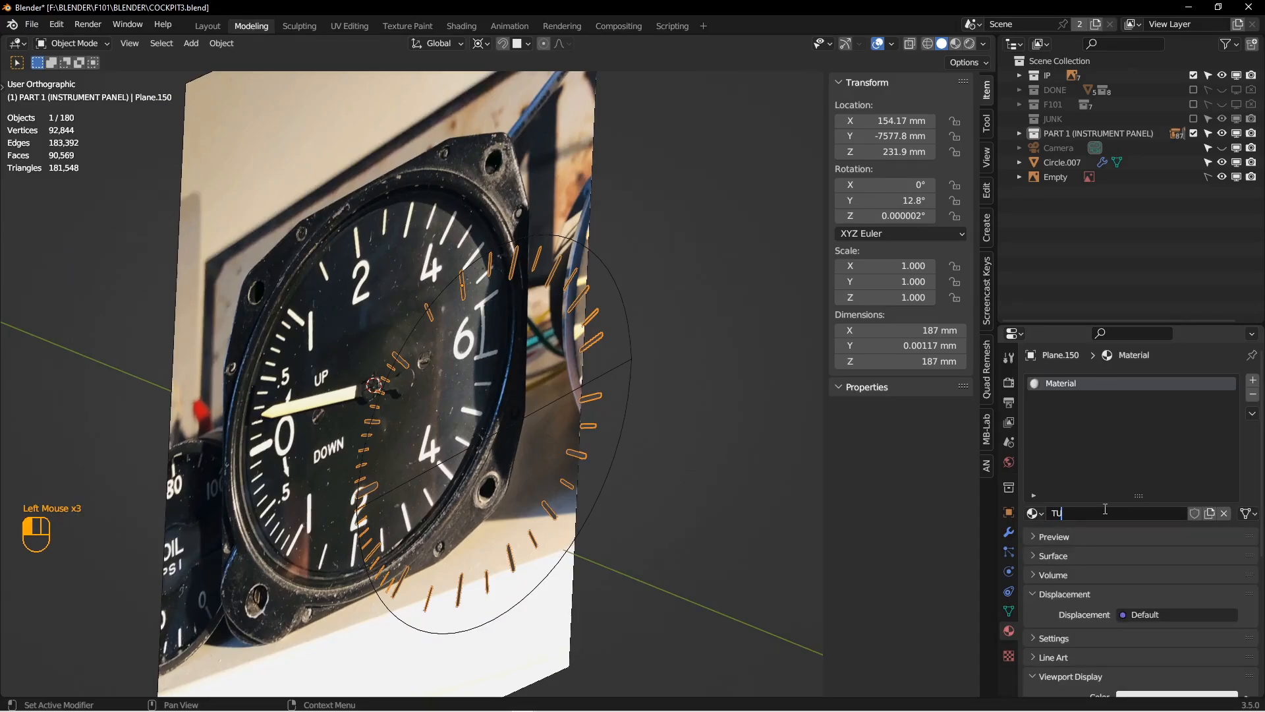
type("TORIAL WHITE")
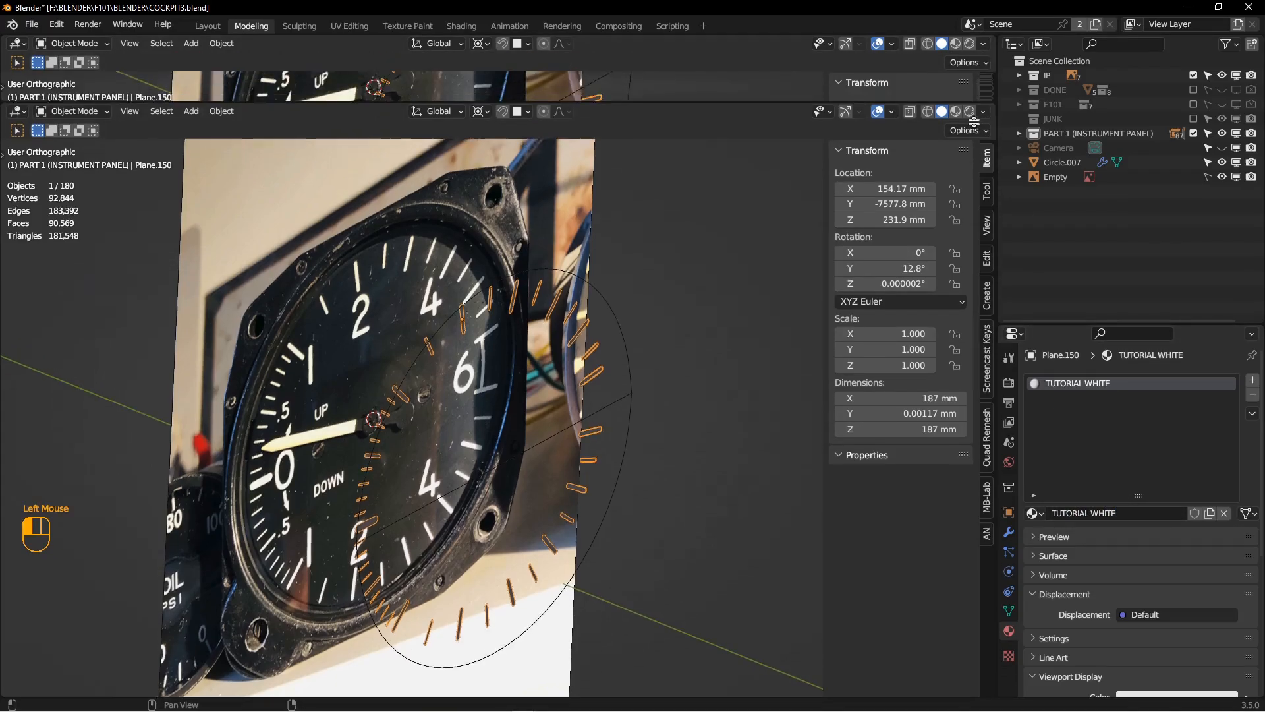
left_click(16, 43)
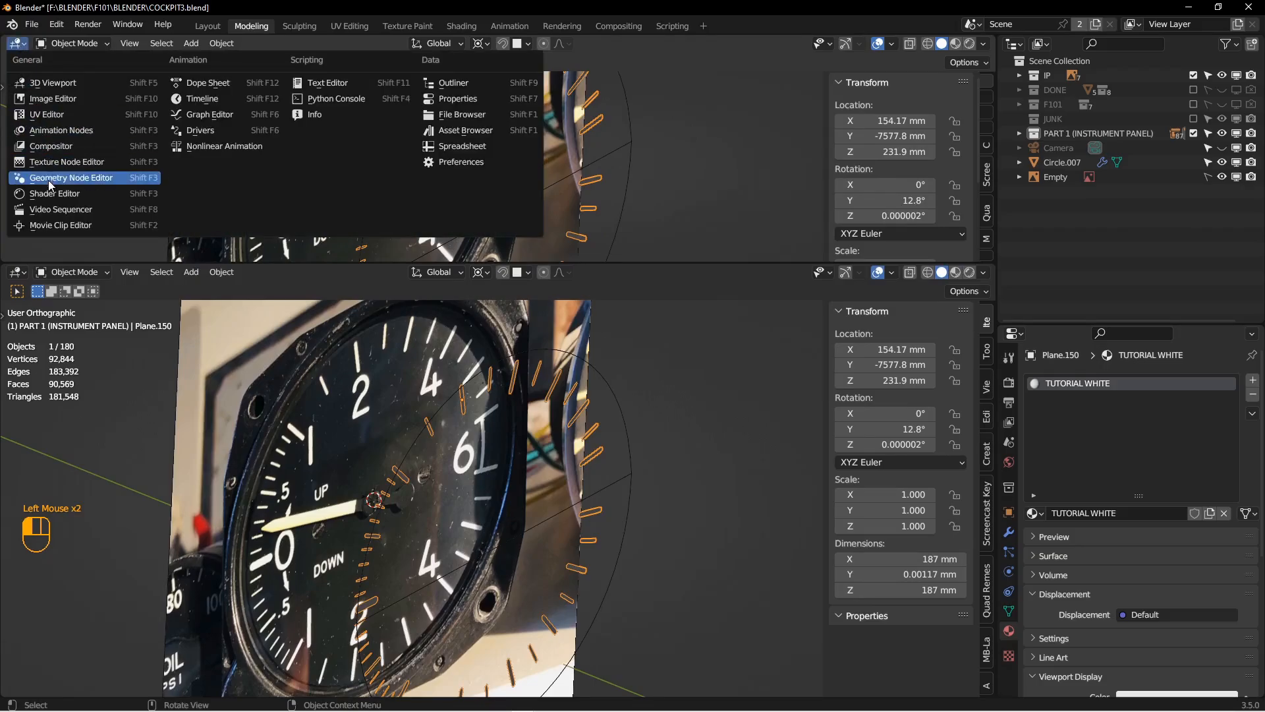
- Make TUTORIAL WHITE an Emission shader in the Shader Editor and show ticks magenta
left_click(54, 193)
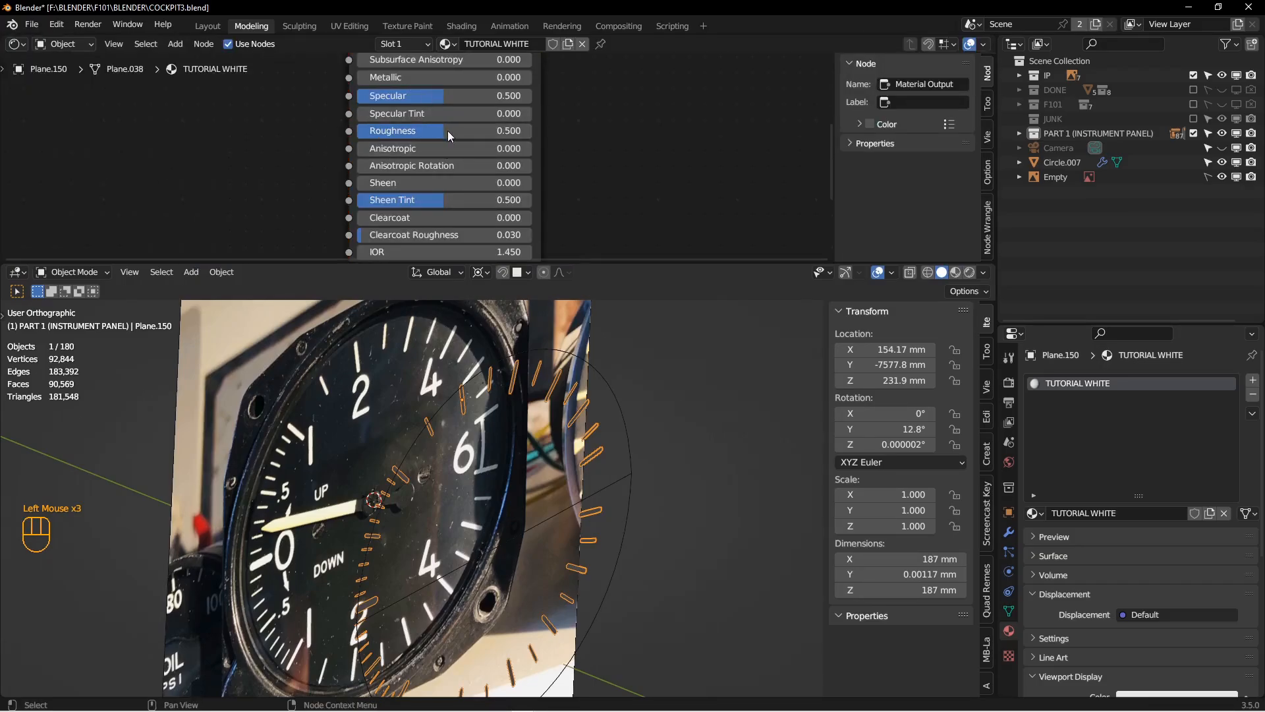
scroll("up", 3)
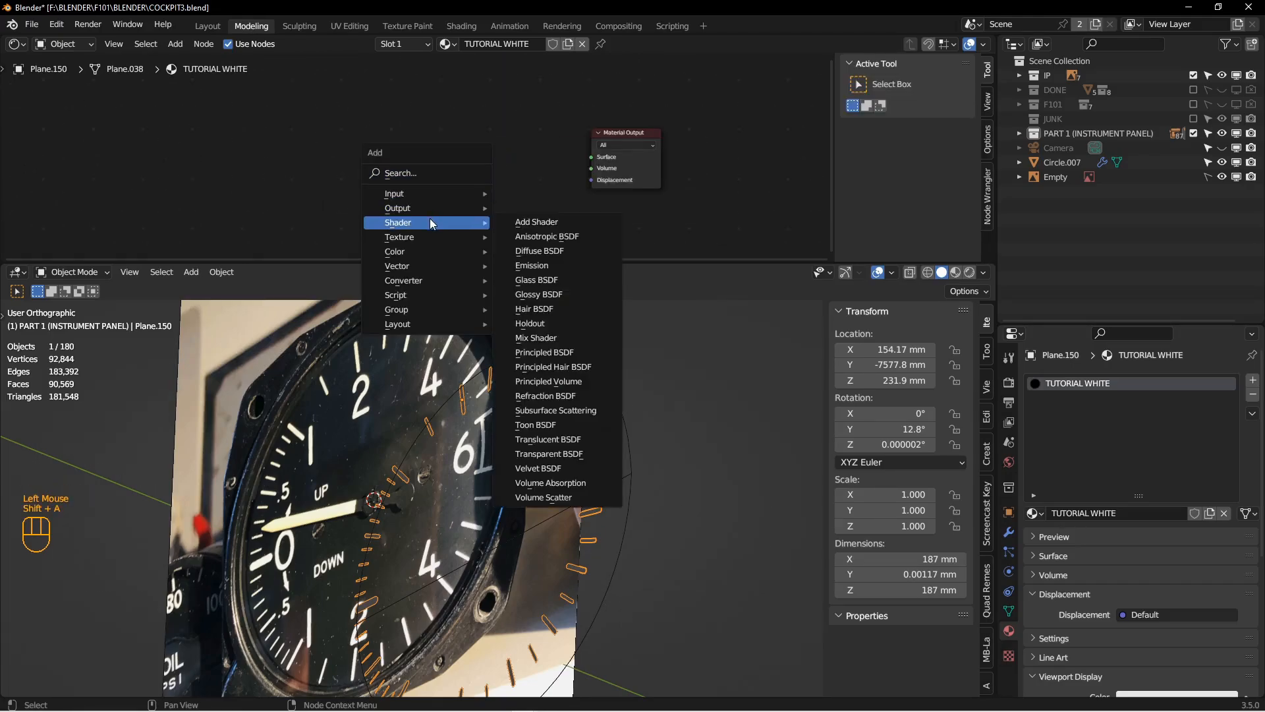
left_click(532, 265)
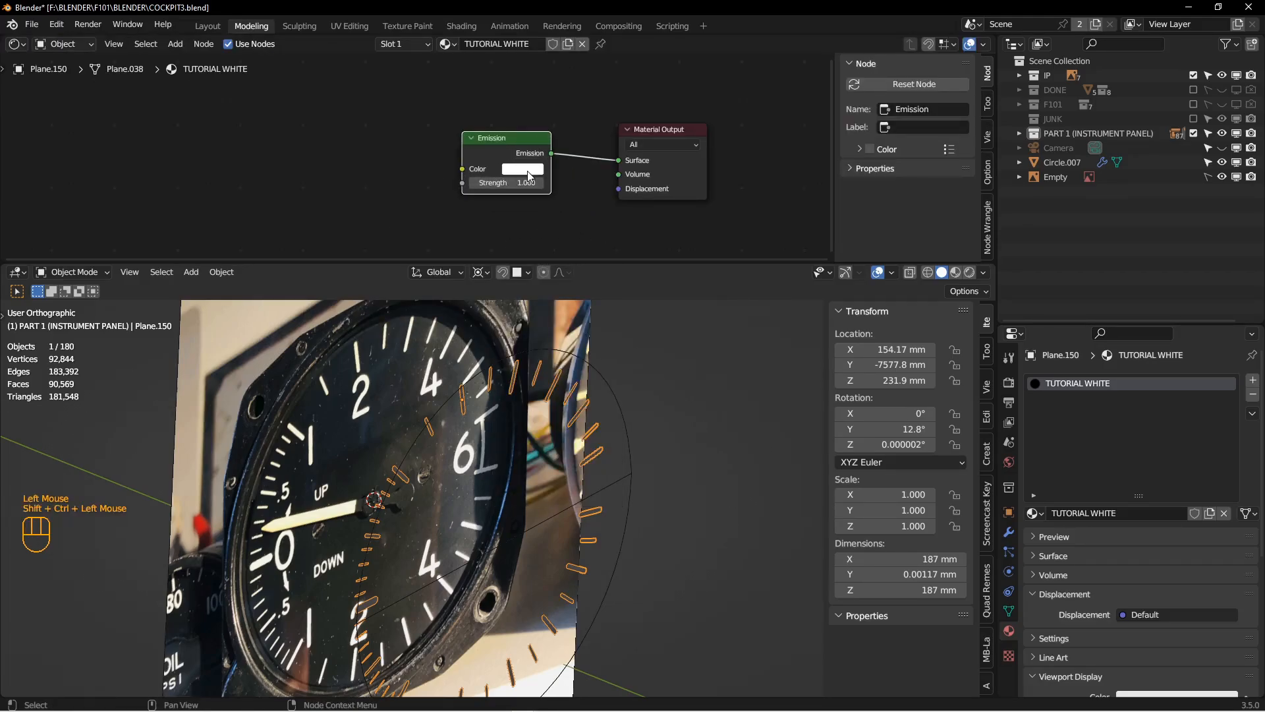
scroll("down", 3)
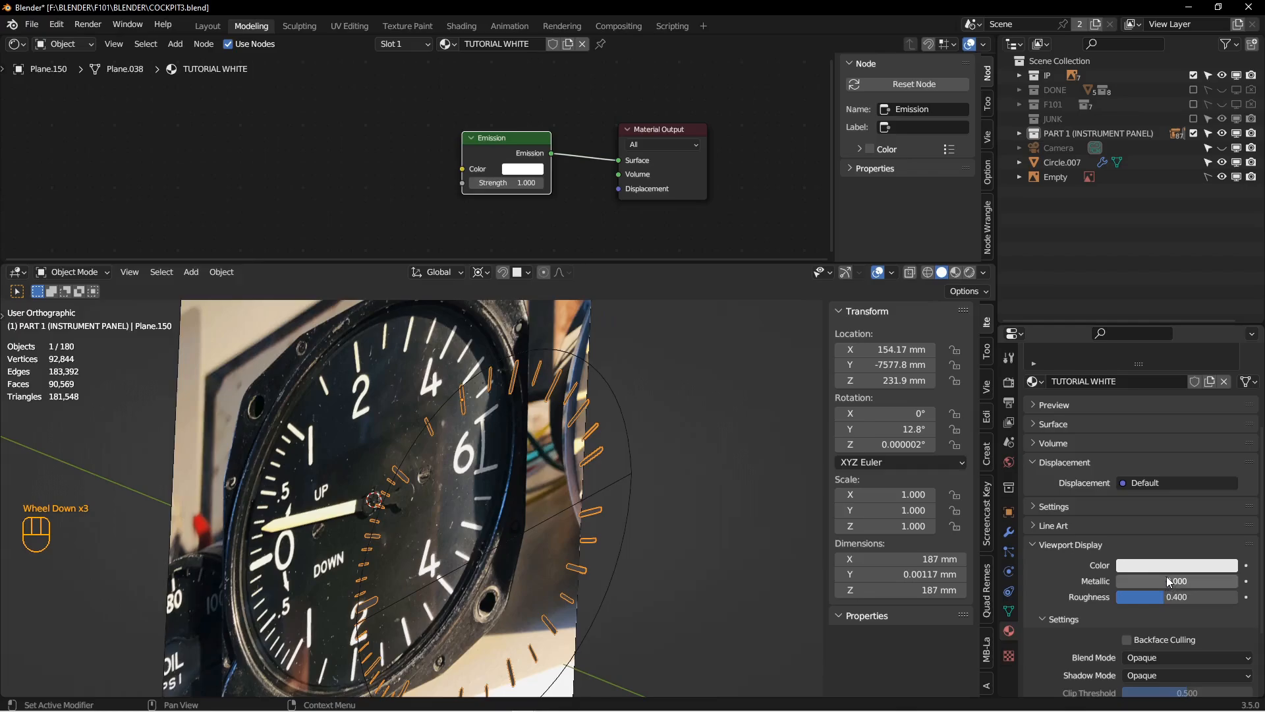
left_click(1175, 565)
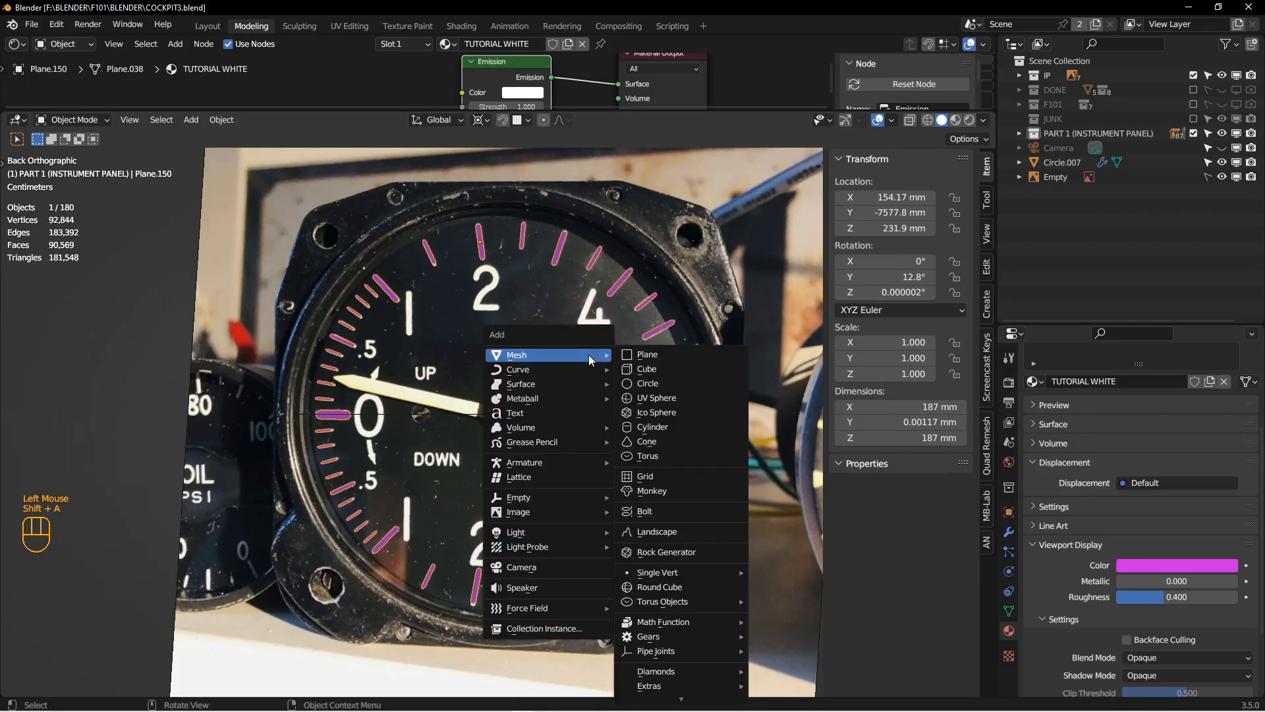
mouse_move(531, 441)
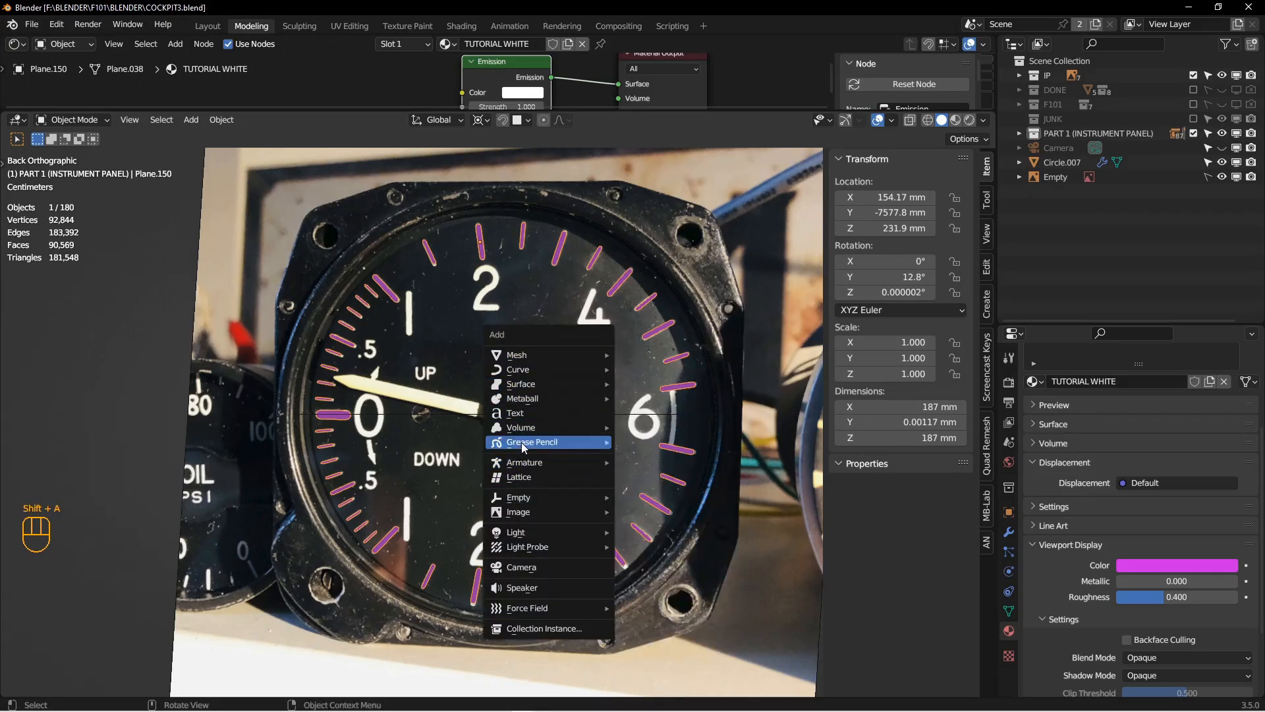
- Add a small text object at the dial centre, retype it as '2', and open Object Data properties
left_click(515, 413)
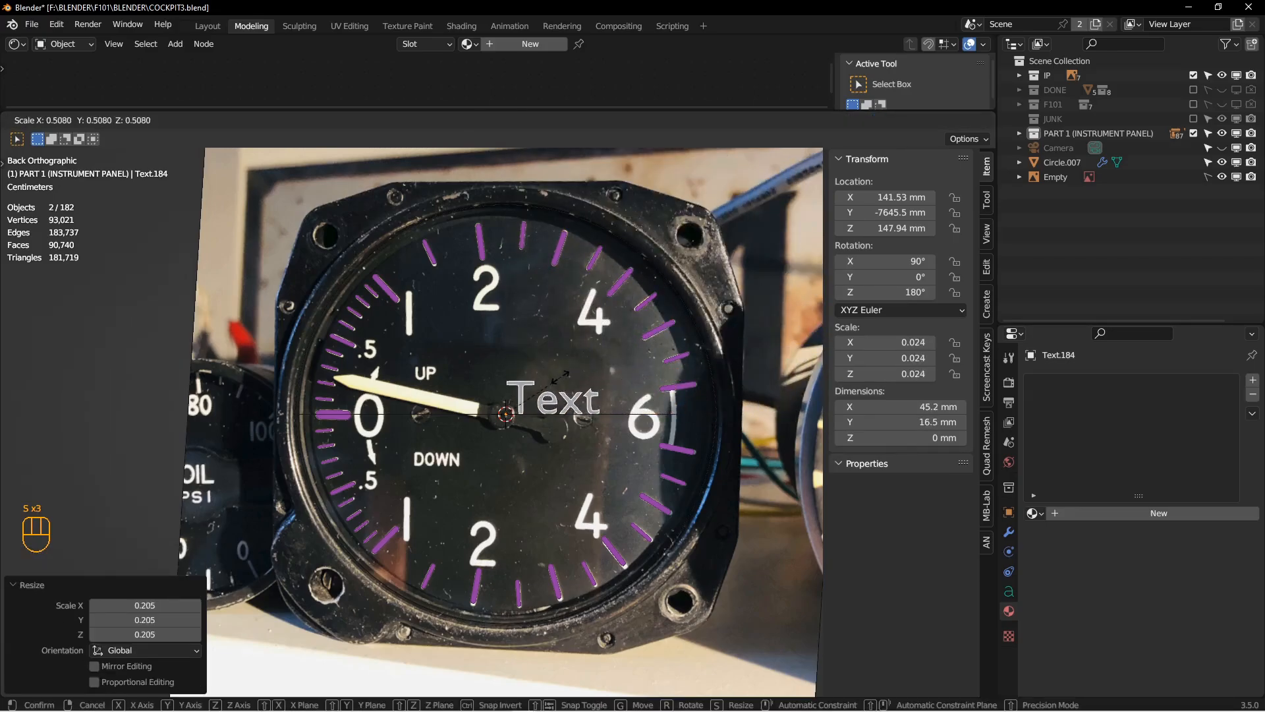
key("Tab")
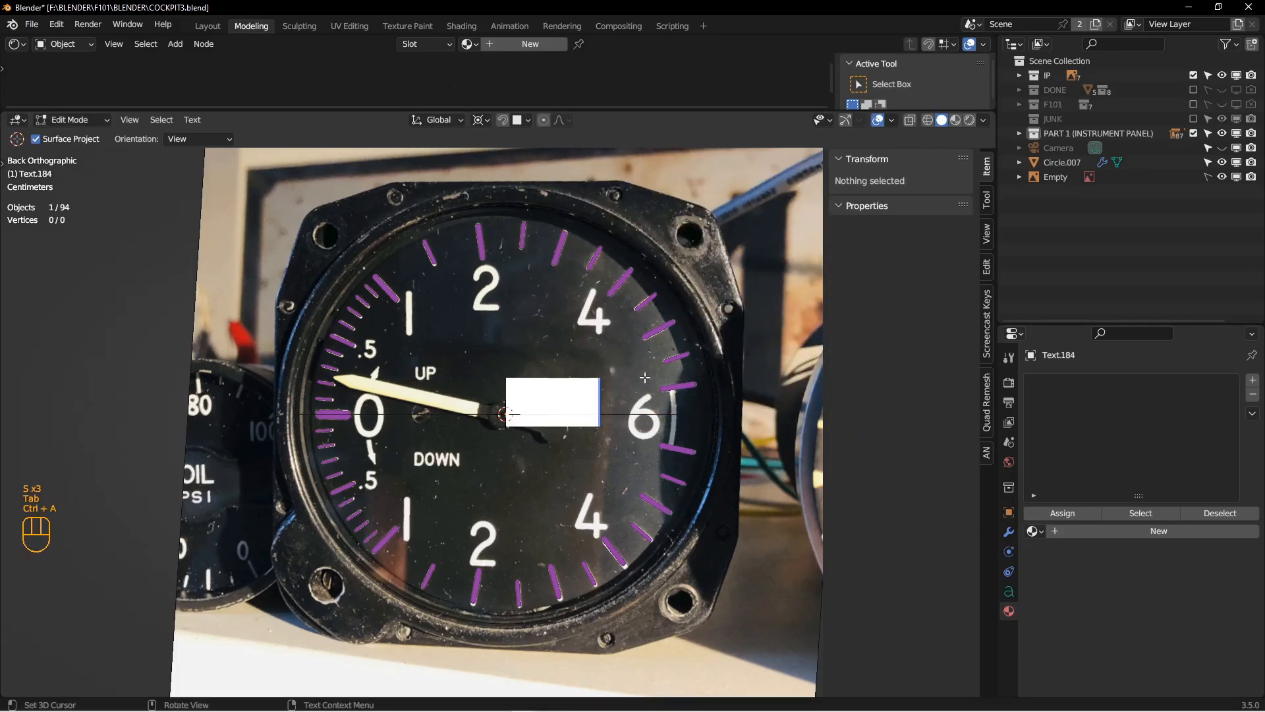
type("2")
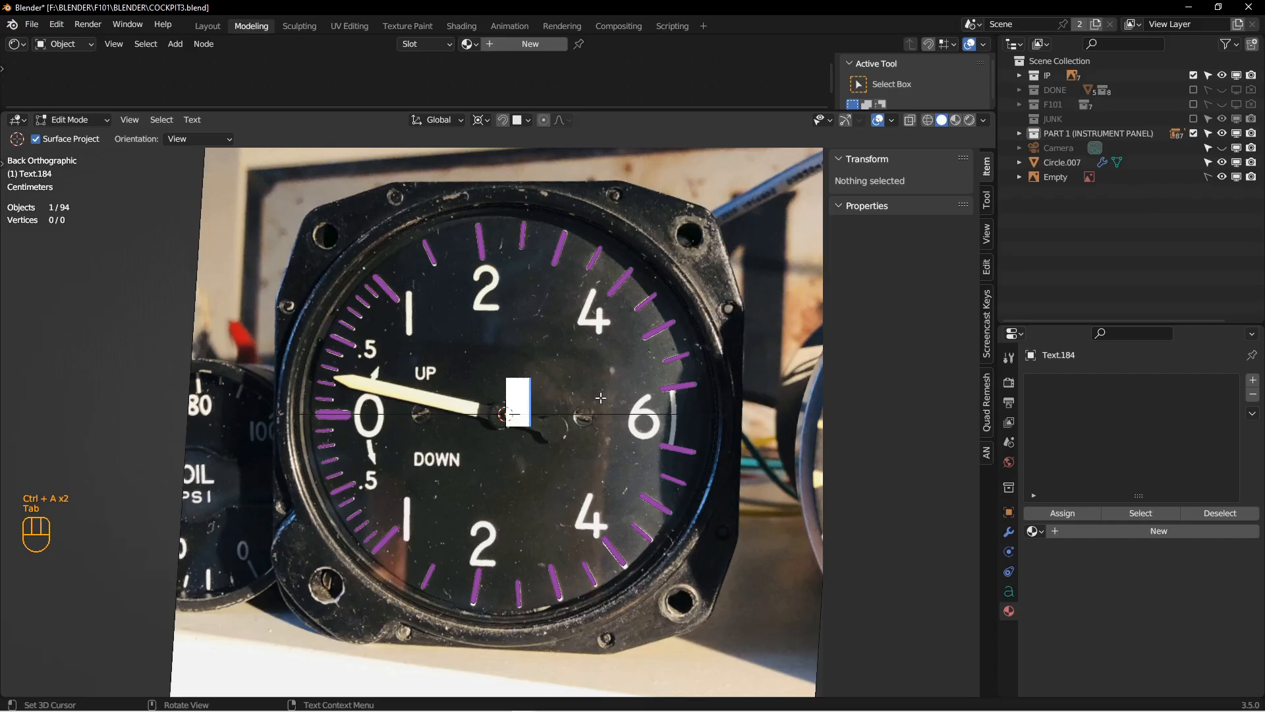
left_click(1009, 596)
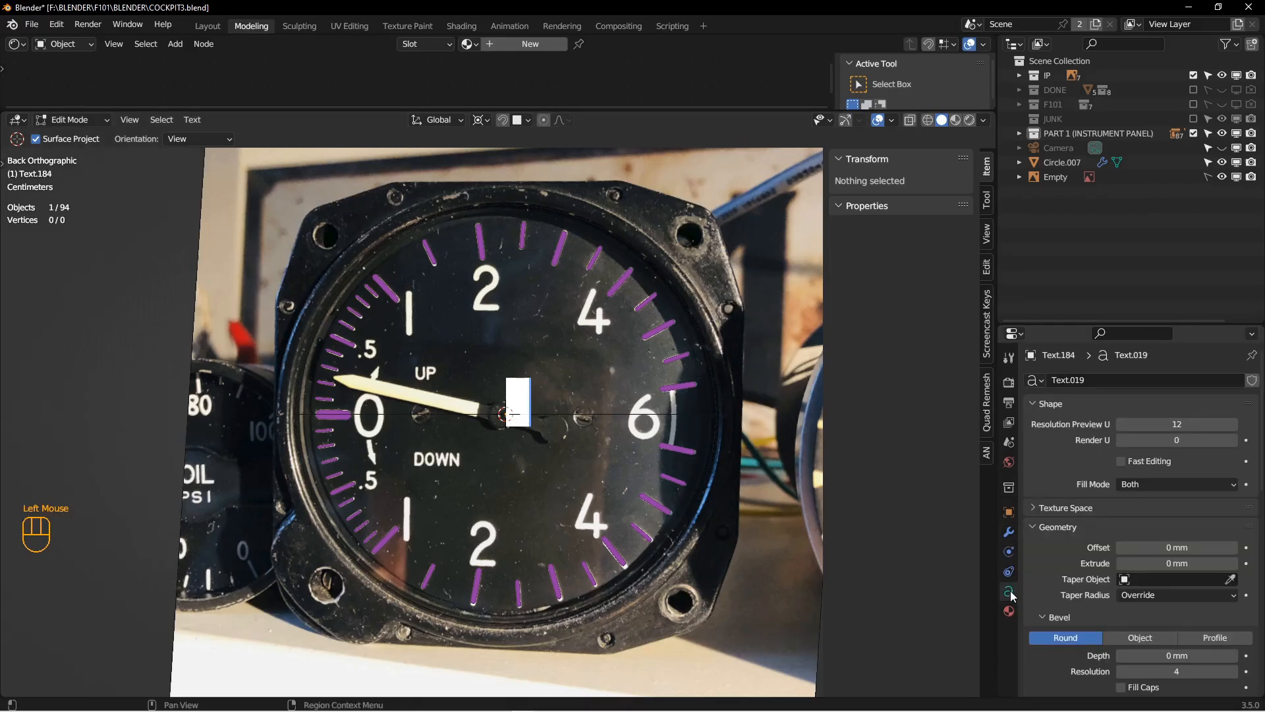
scroll("down", 3)
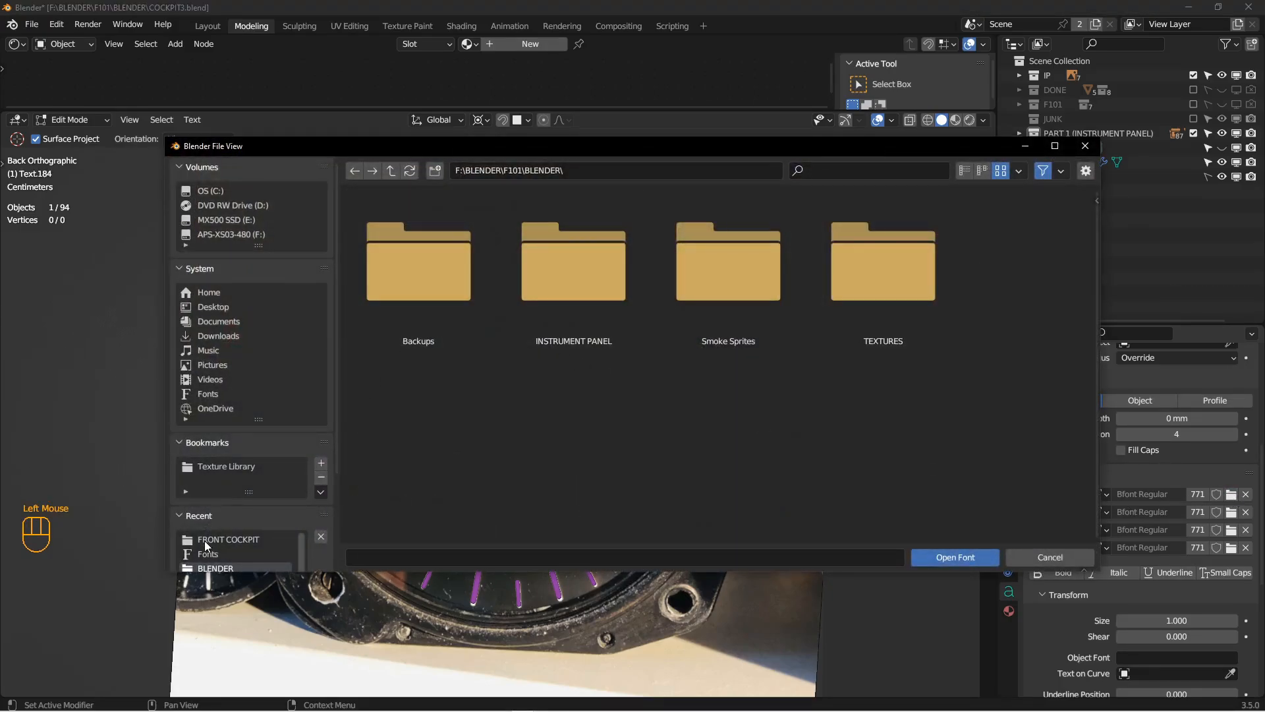
- Load the Alte DIN 1451 gepraegt font from the installed fonts folder
left_click(207, 394)
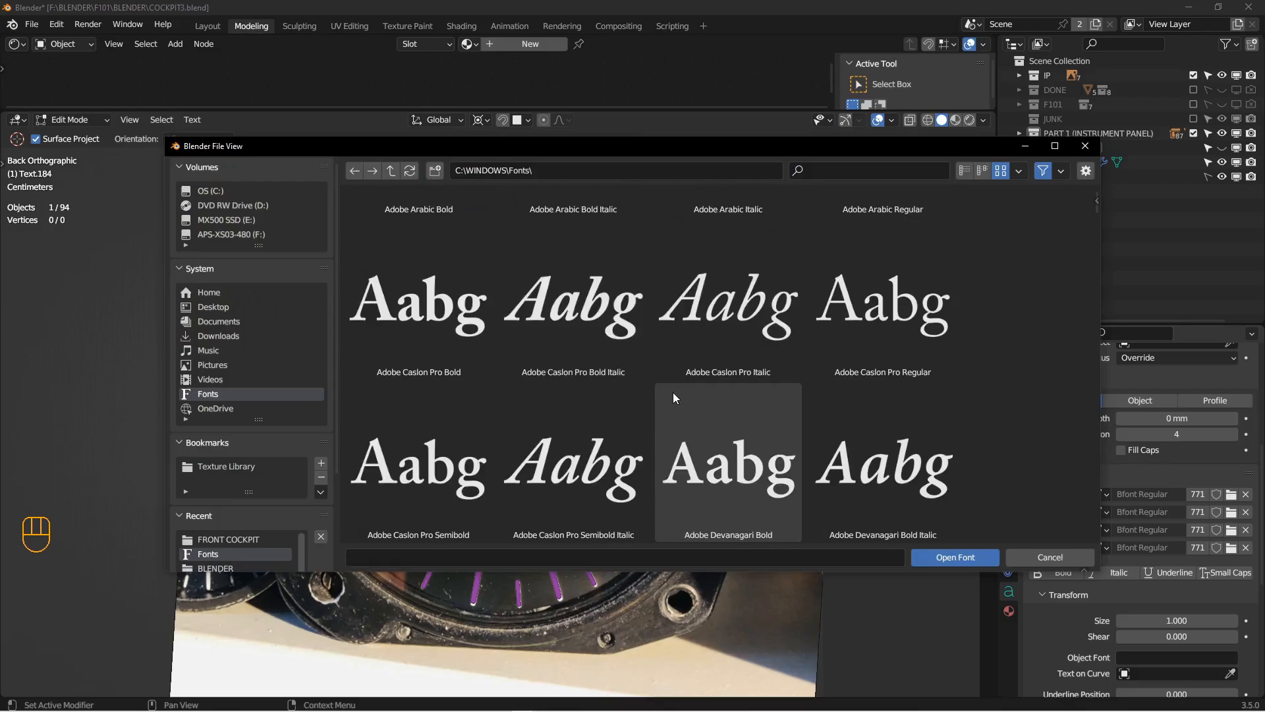
scroll("down", 3)
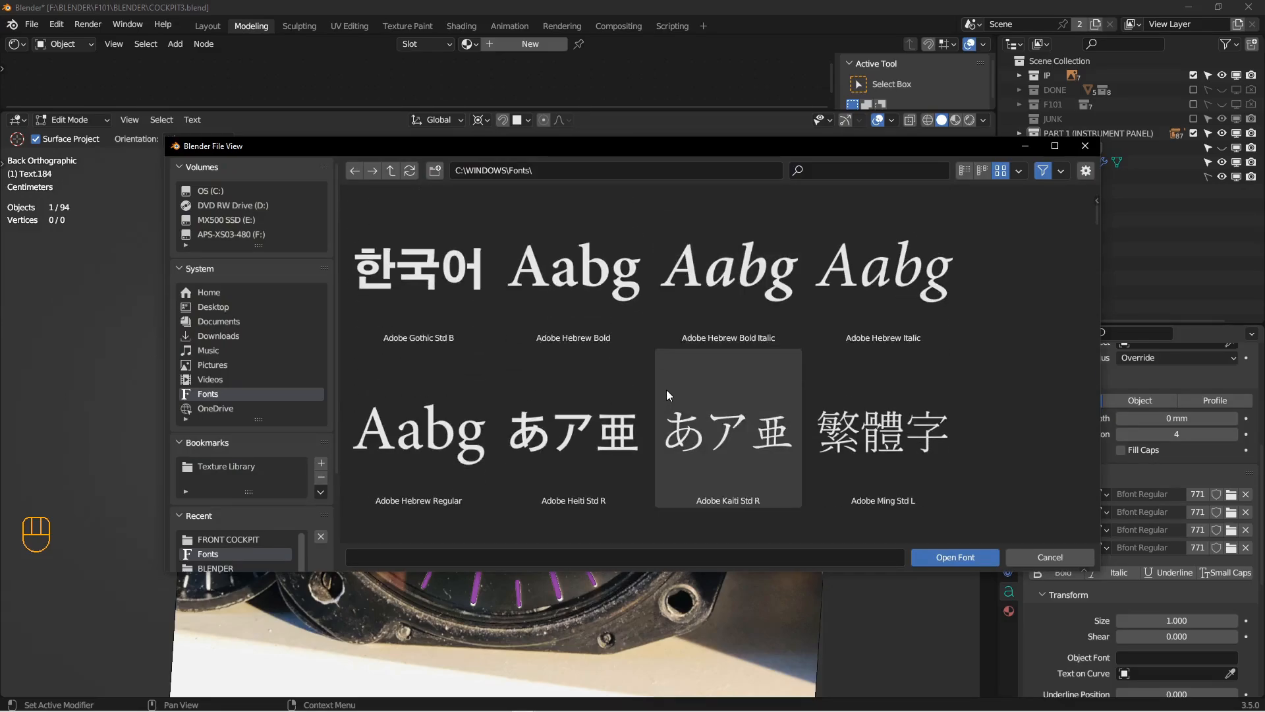
scroll("down", 3)
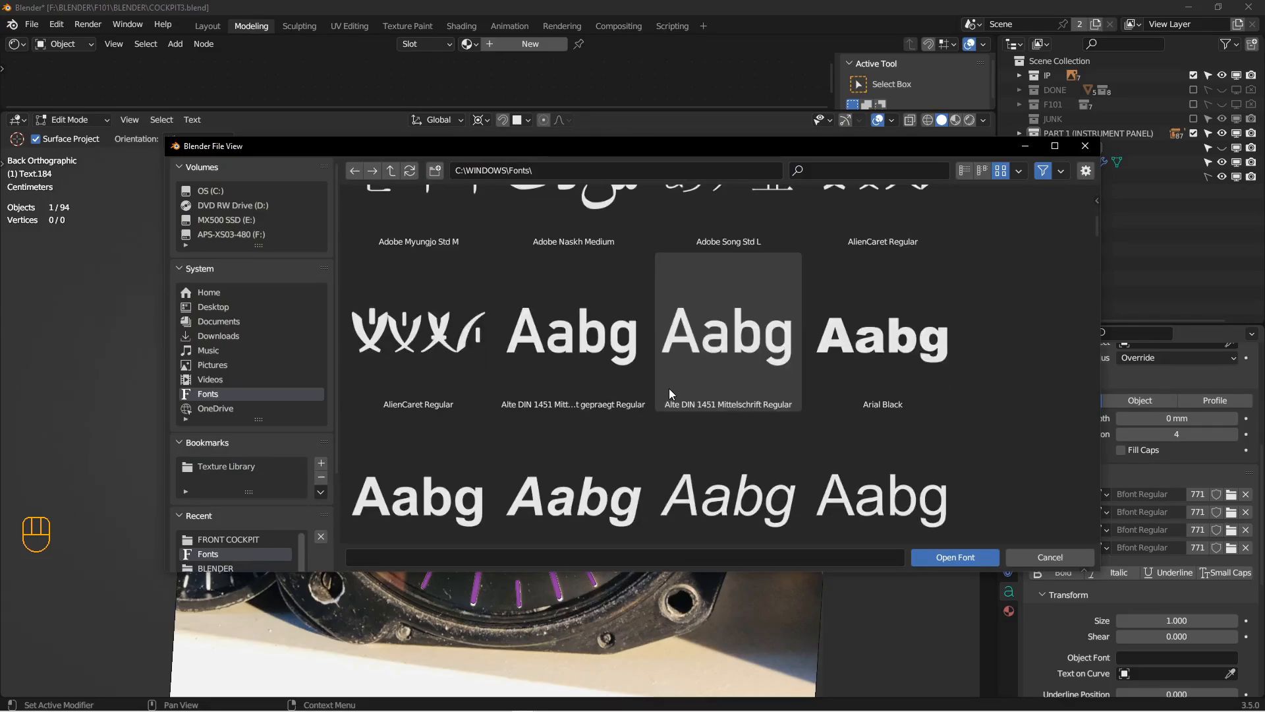
left_click(573, 330)
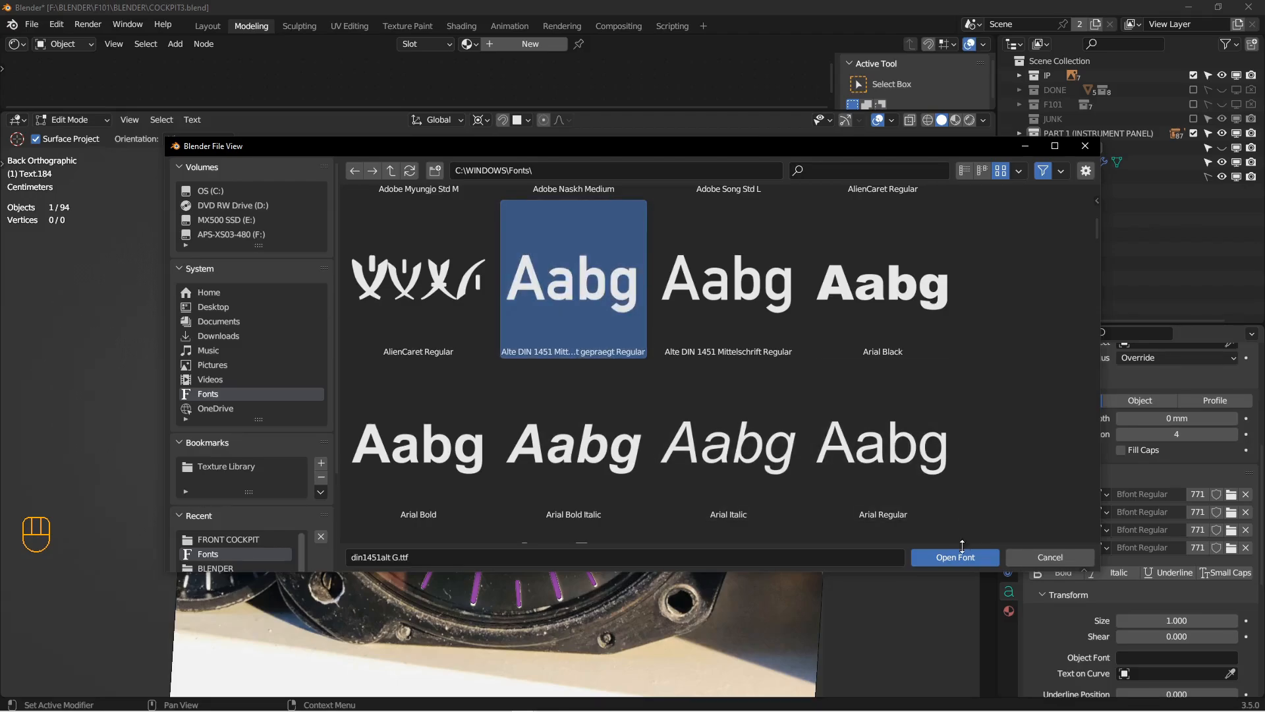
left_click(955, 557)
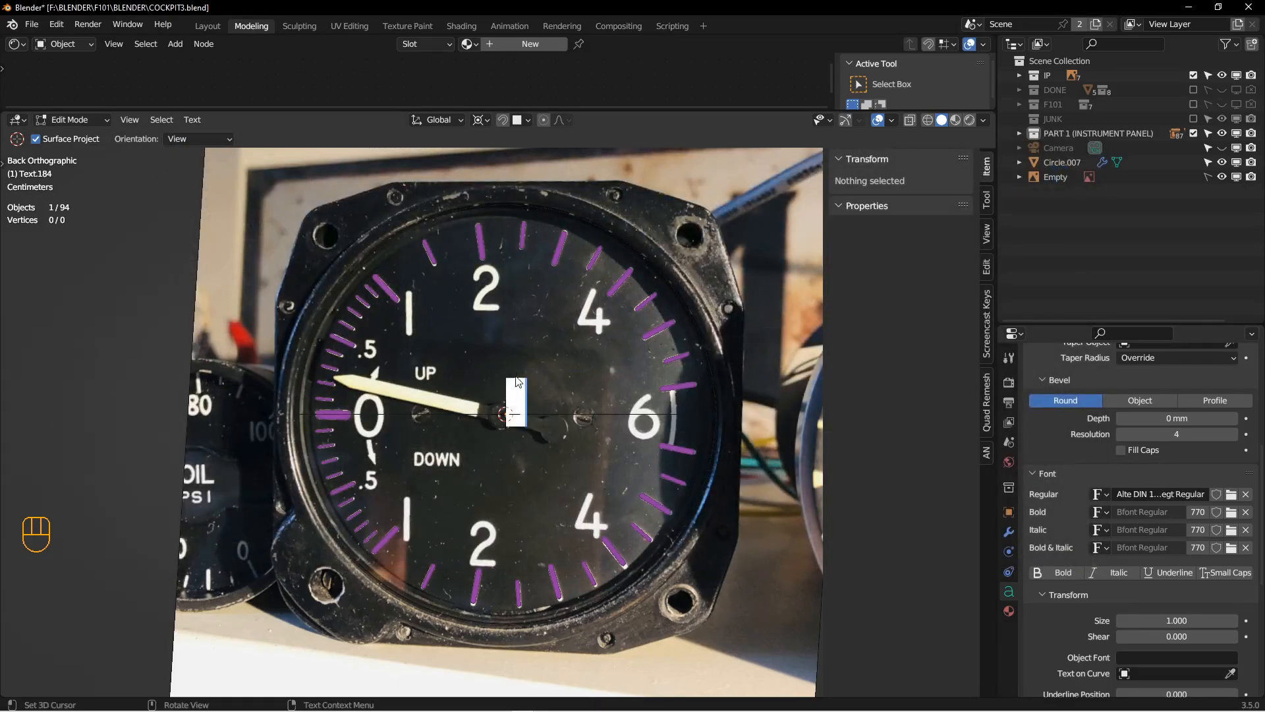
- Duplicate the numeral text over the dial's 2, 4, 6 and 0, retyping each digit
key("Tab")
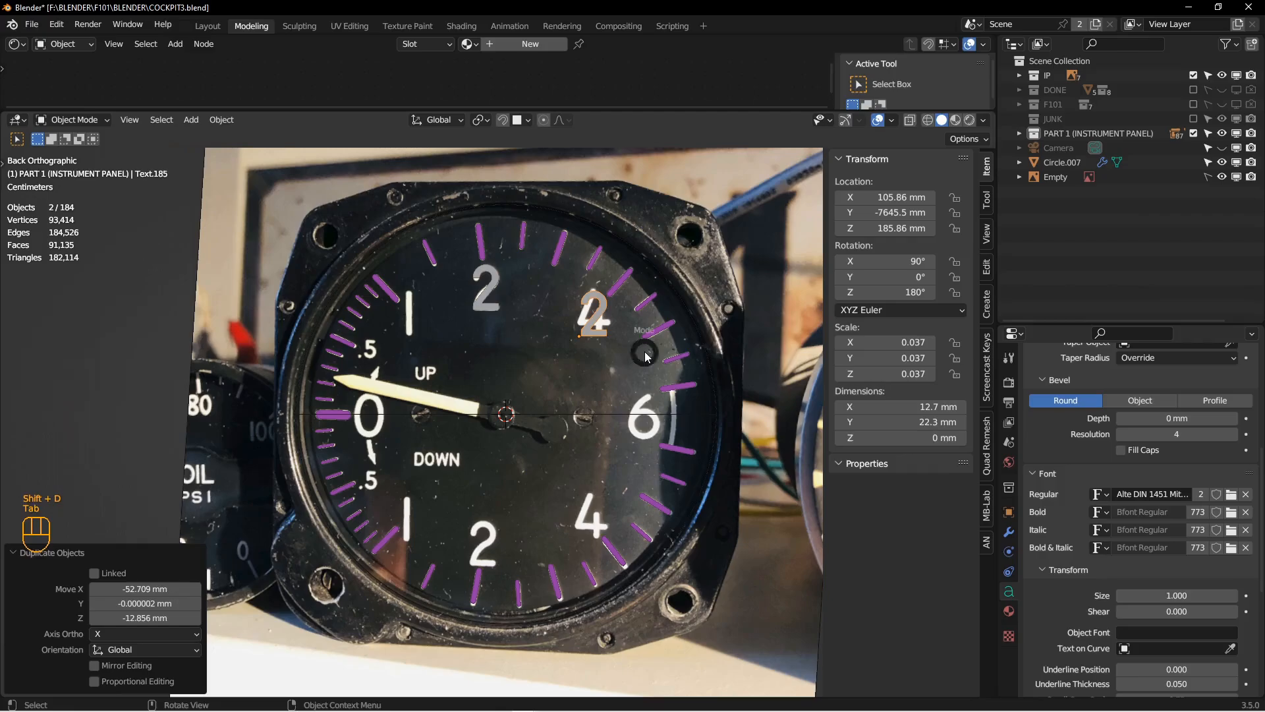
key("Tab")
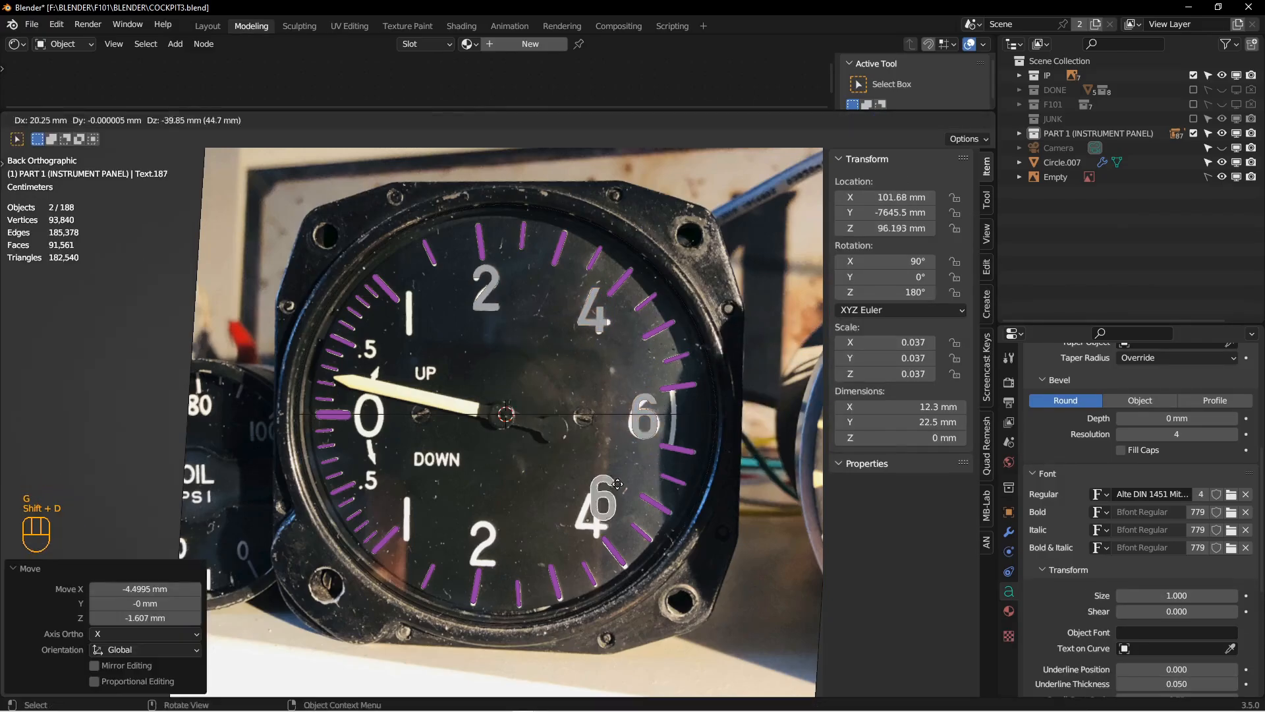
scroll("up", 3)
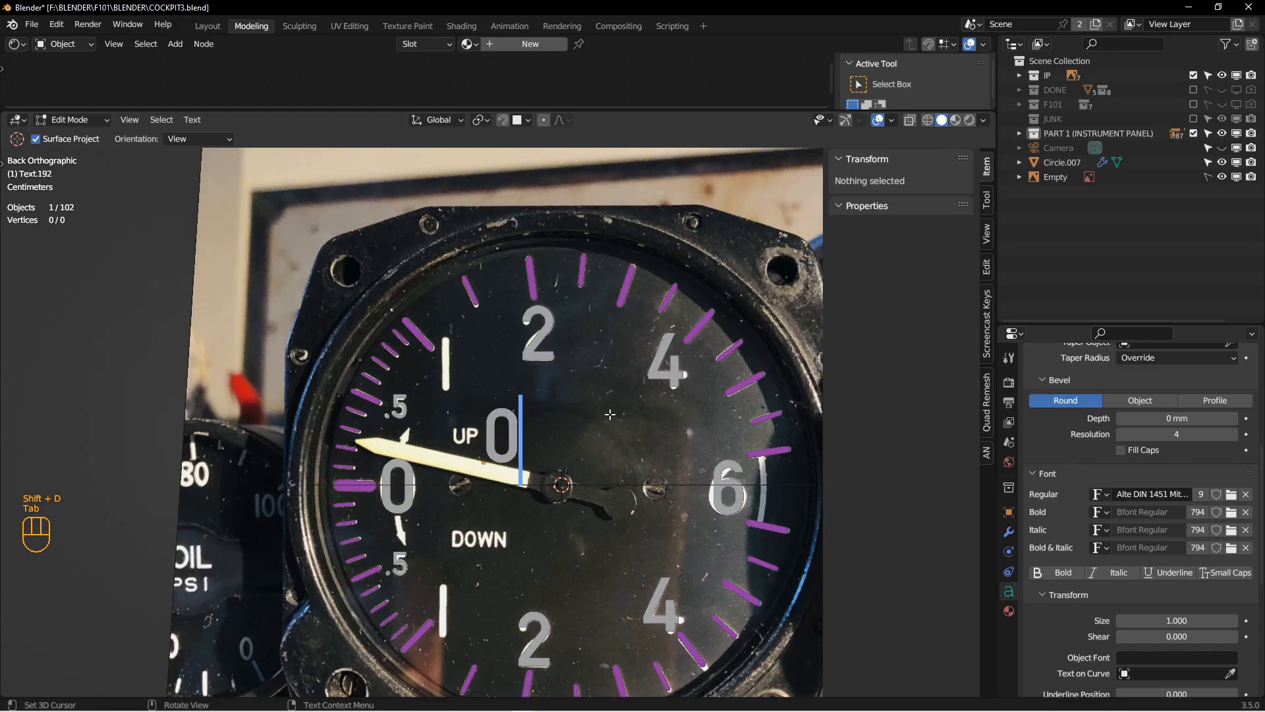
type("184")
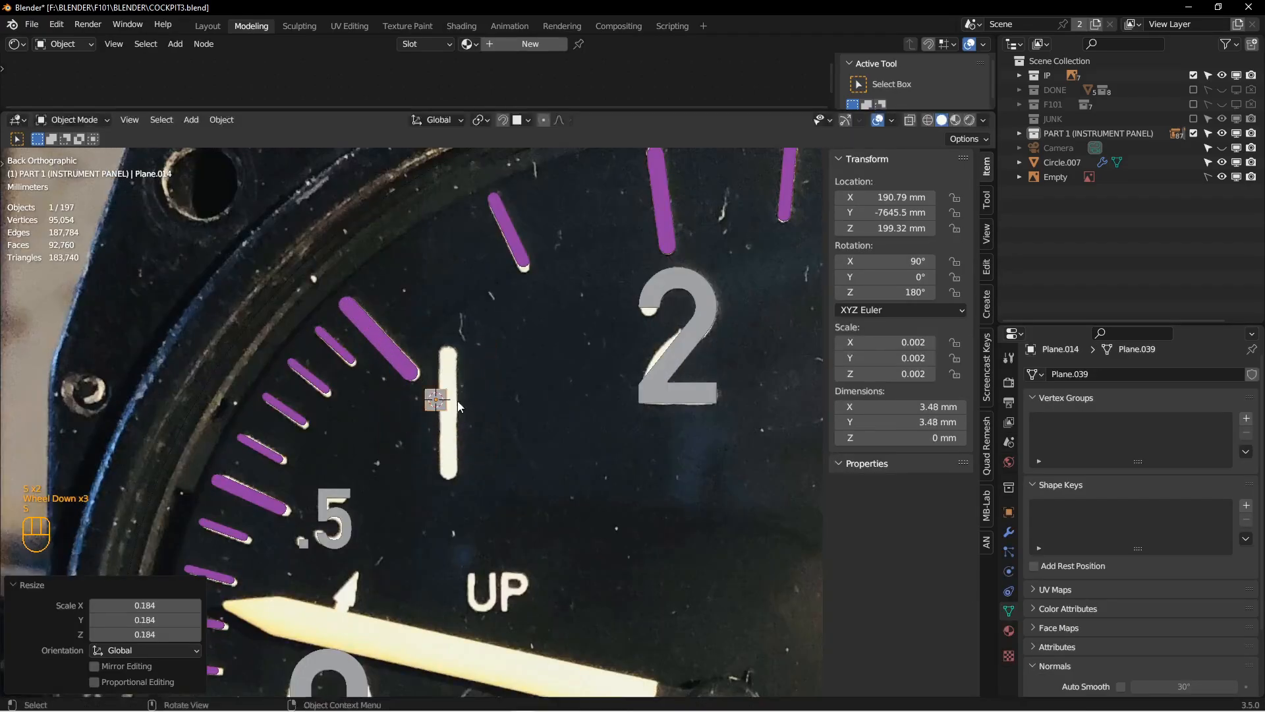
- Shape a plane into a thin bar over the upper long tick and copy it to the lower tick
key("Tab")
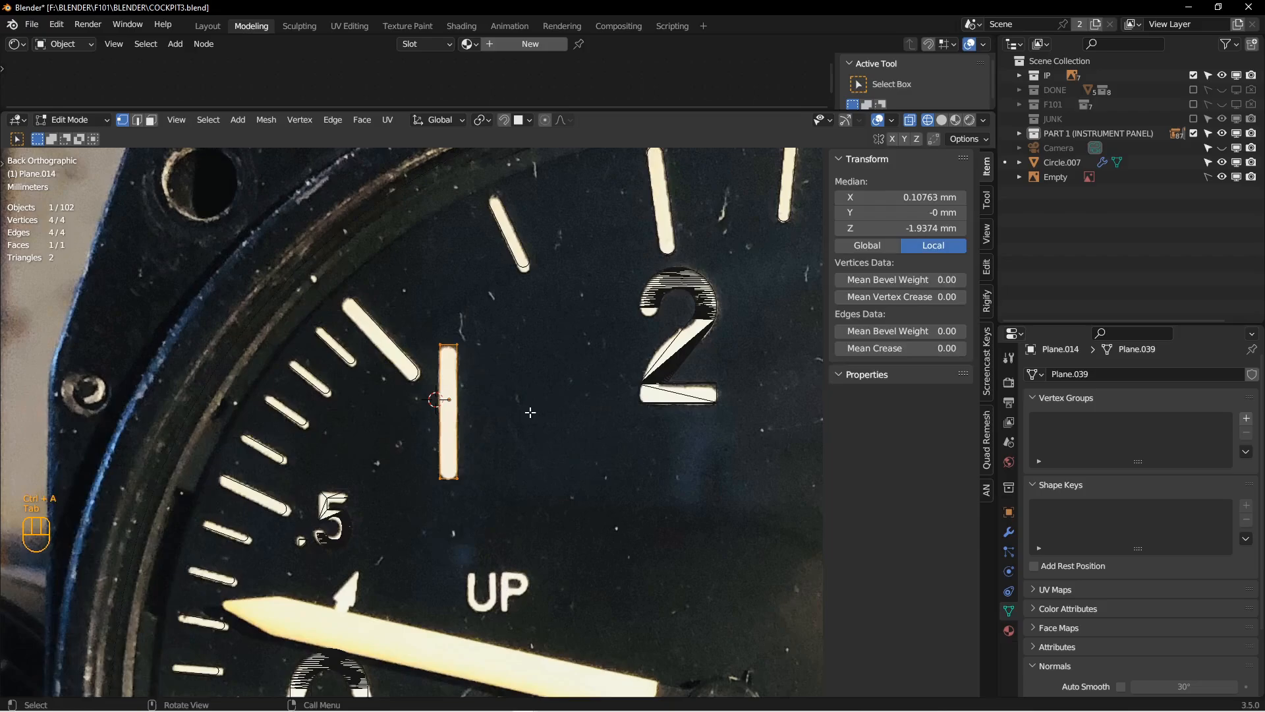
key("Tab")
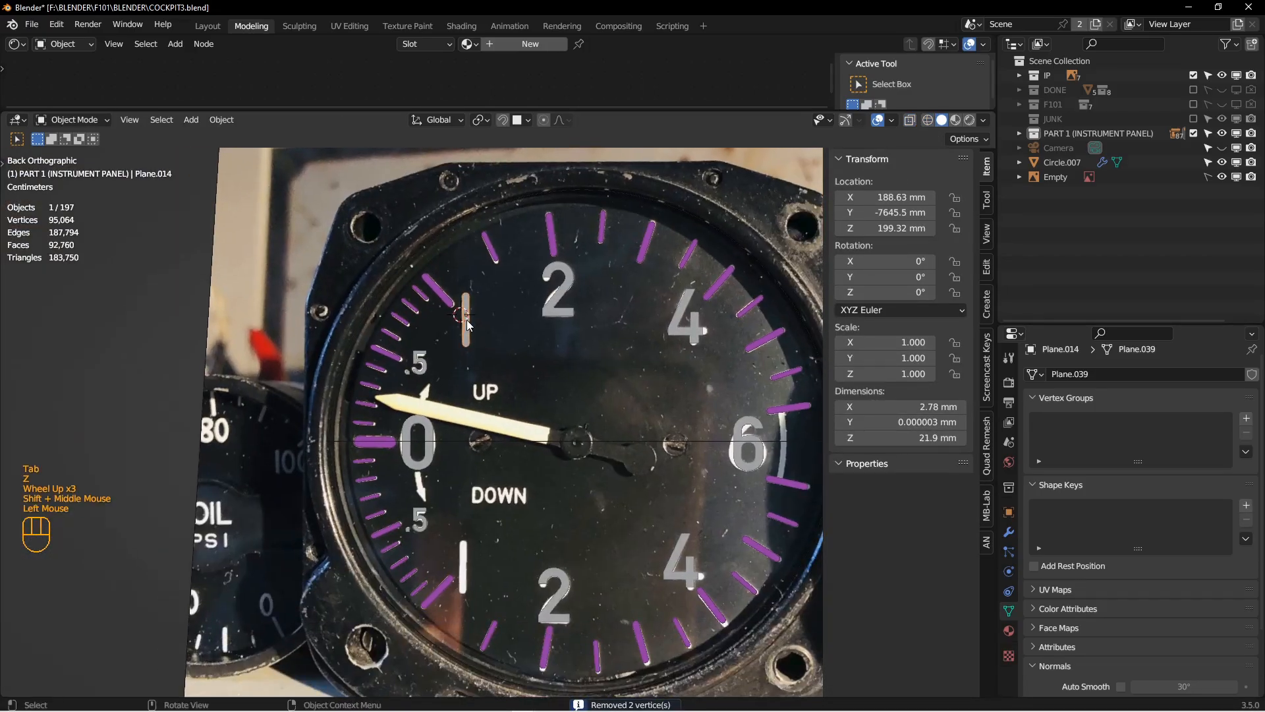
key("shift+d")
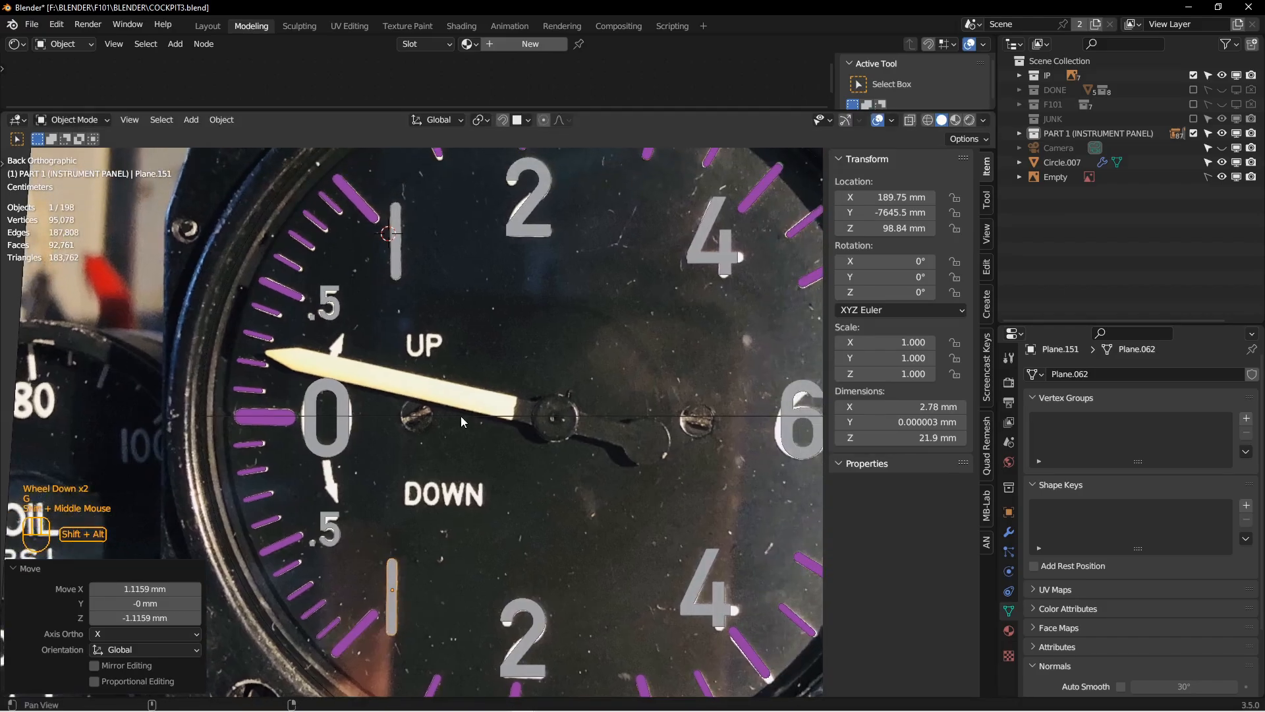
- Duplicate a text object to overlay the dial's UP label
left_click(523, 637)
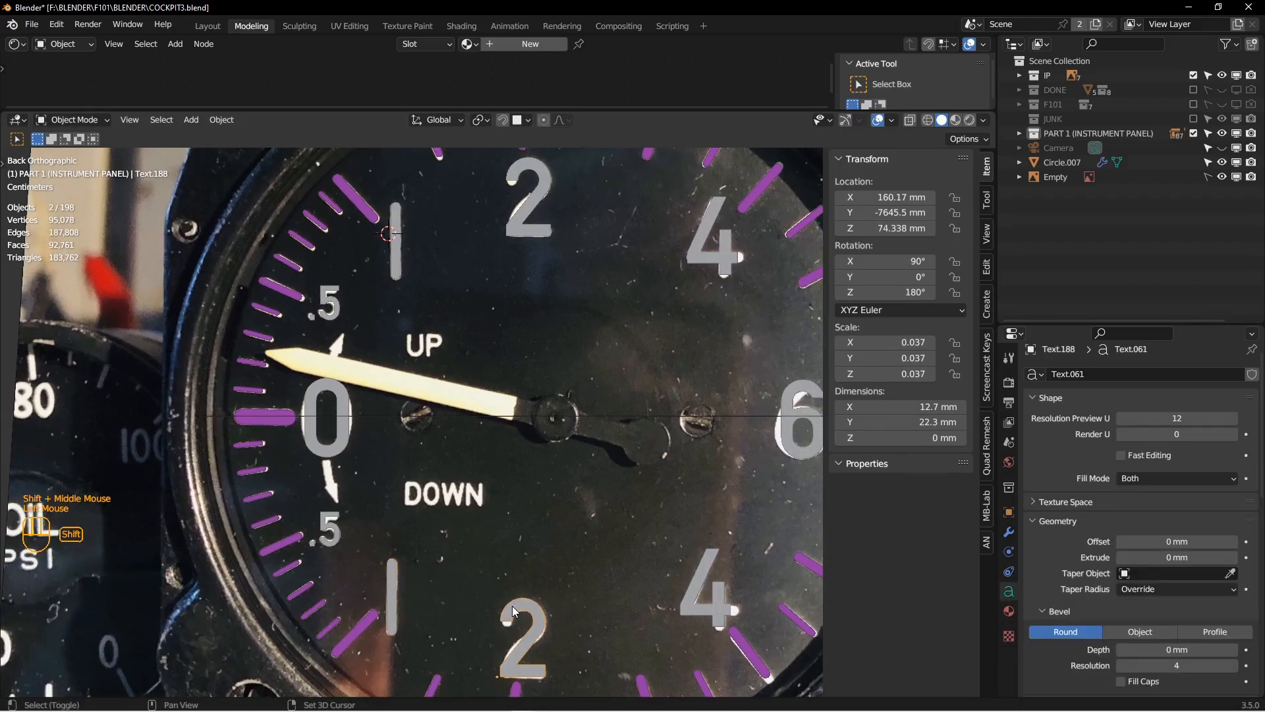
key("Tab")
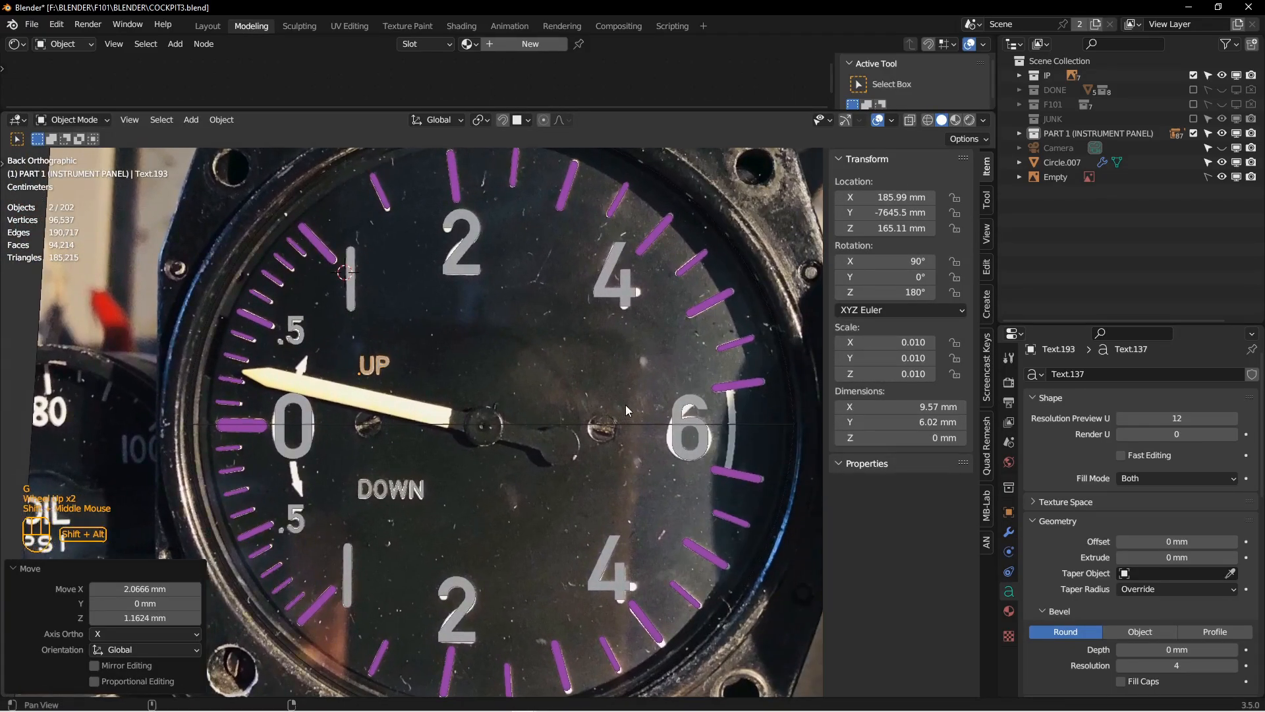
scroll("up", 3)
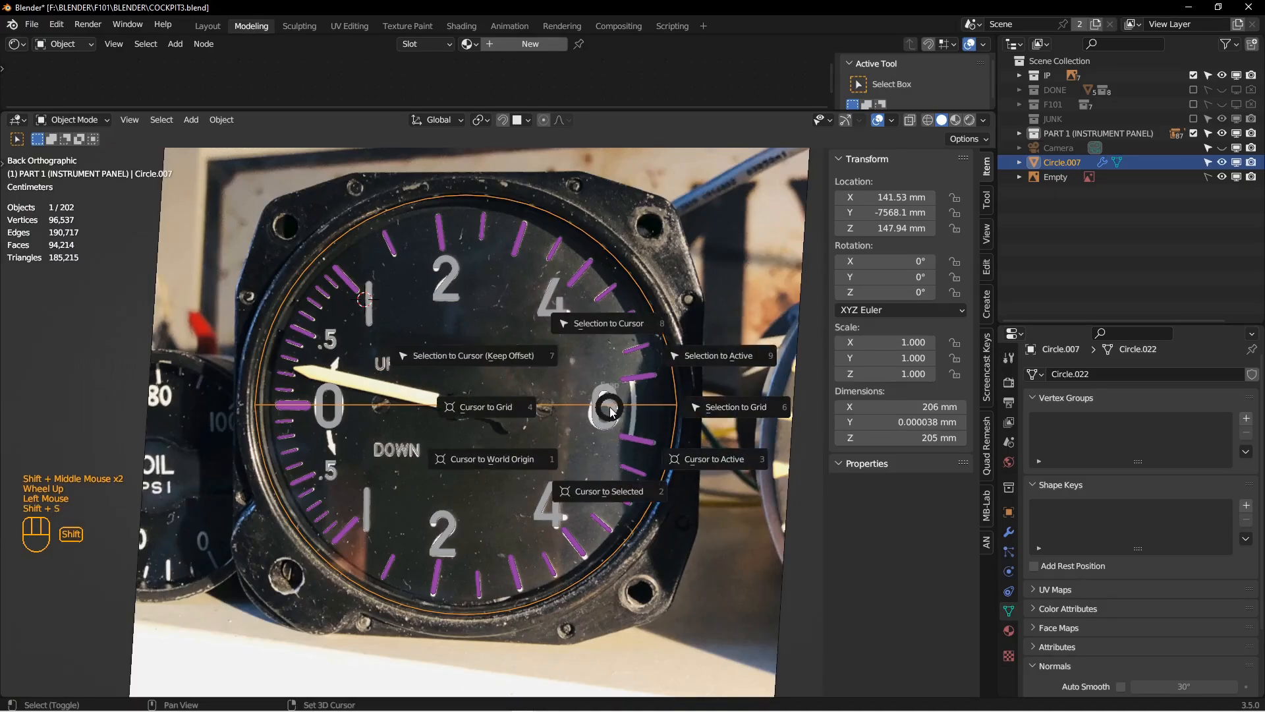
- Add a 90-vertex circle at the dial center, scale it, and keep only the arc beside the 6
key("Tab")
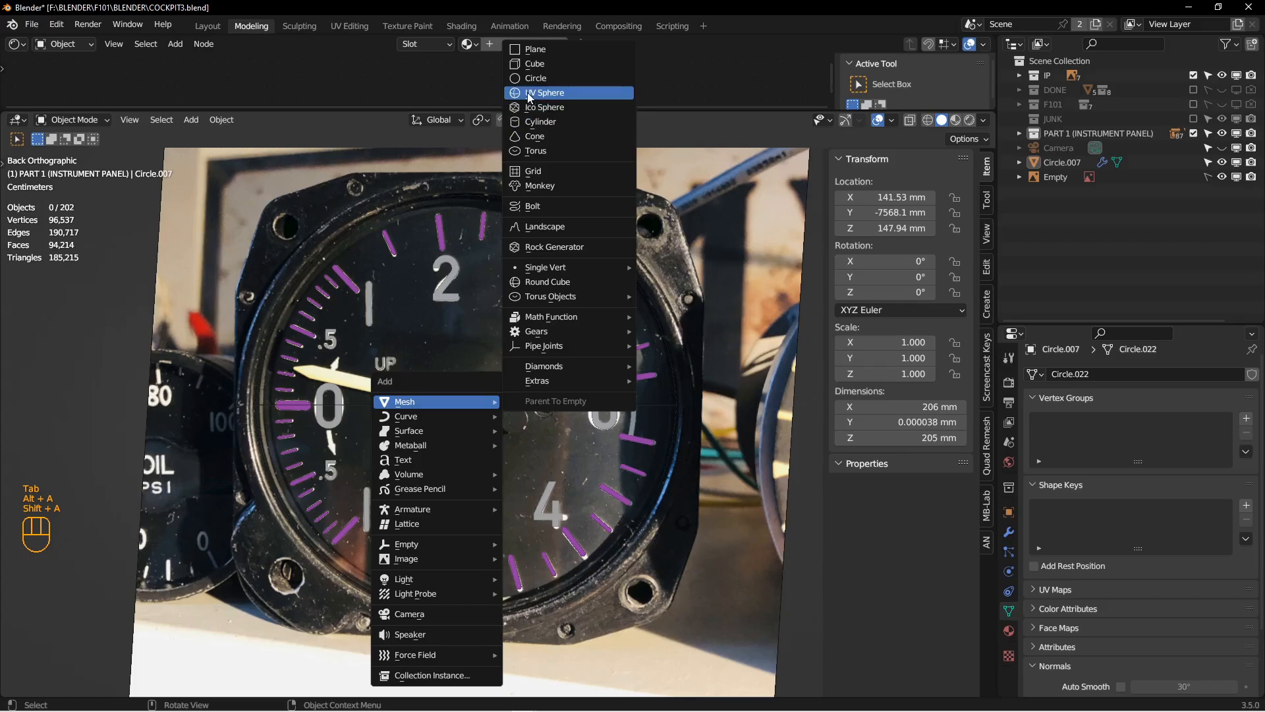
left_click(536, 78)
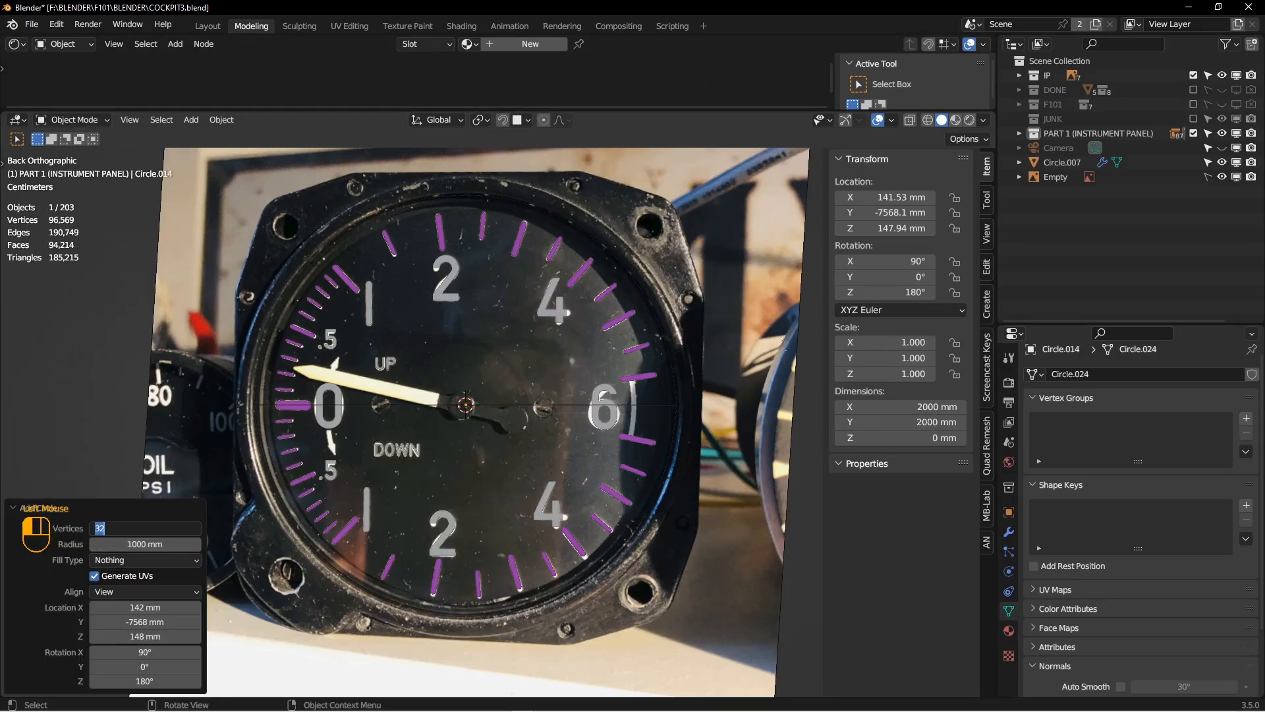
type("90")
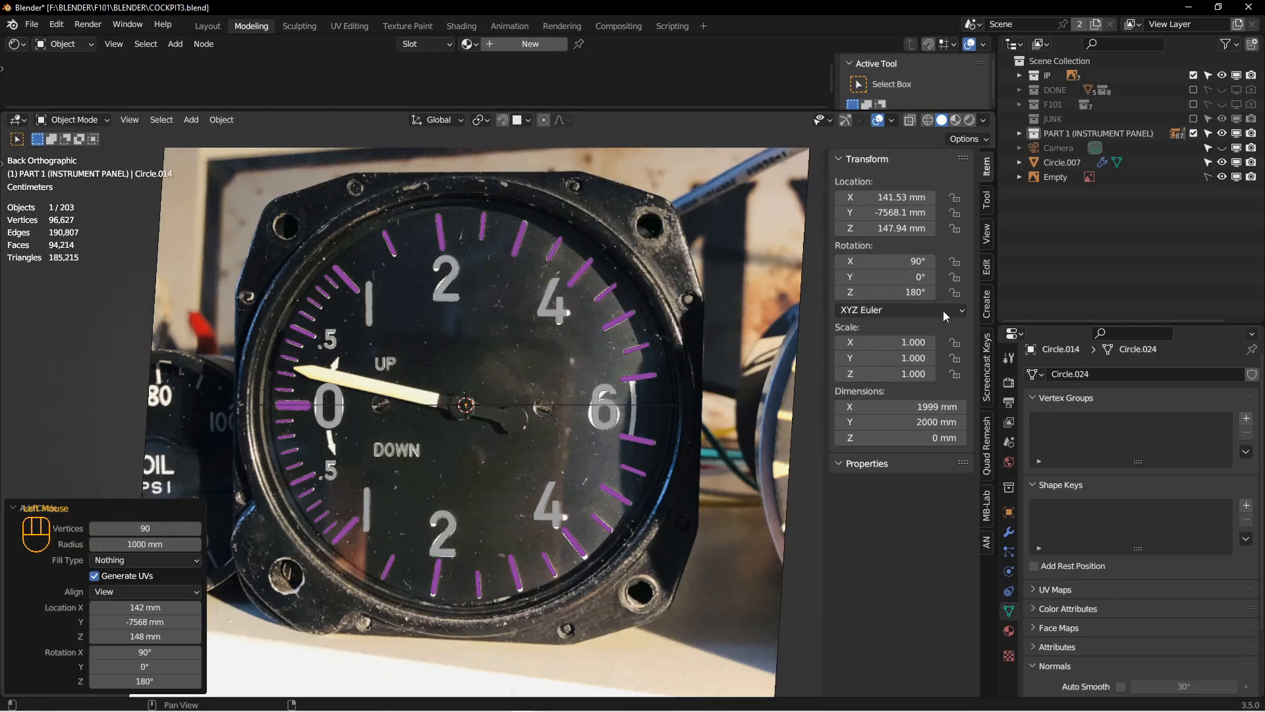
key("s")
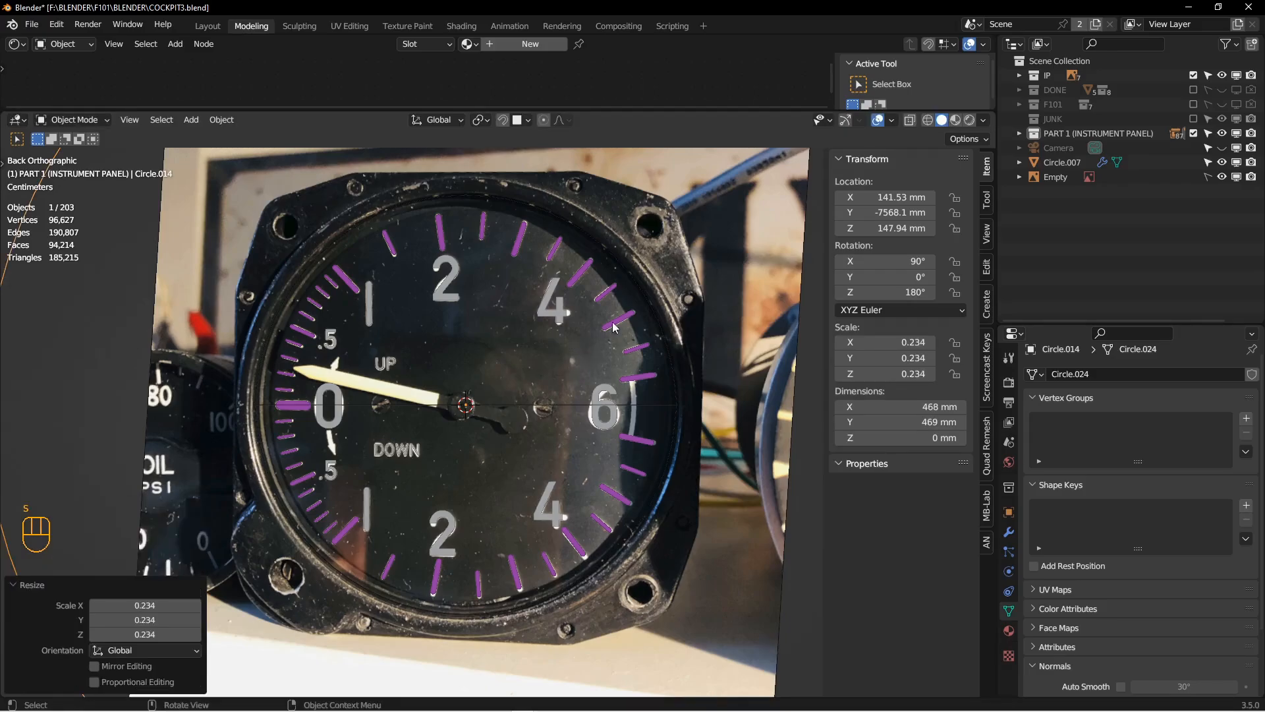
scroll("down", 3)
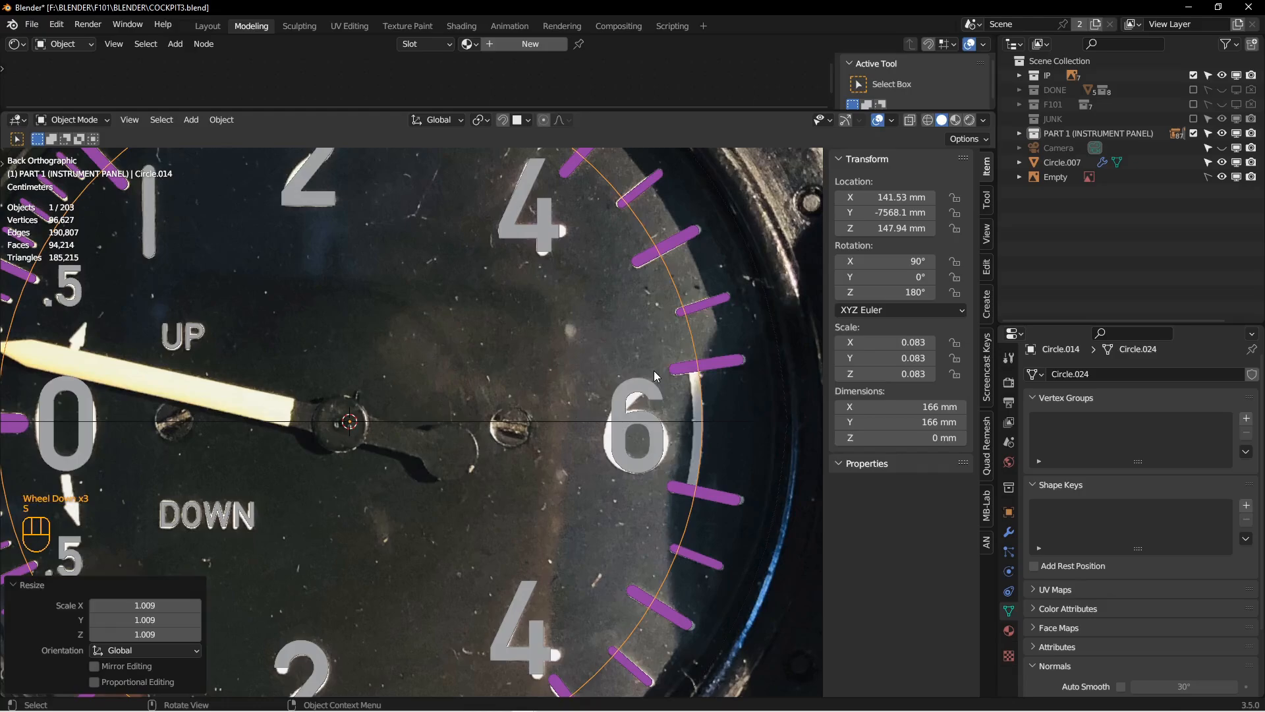
key("Tab")
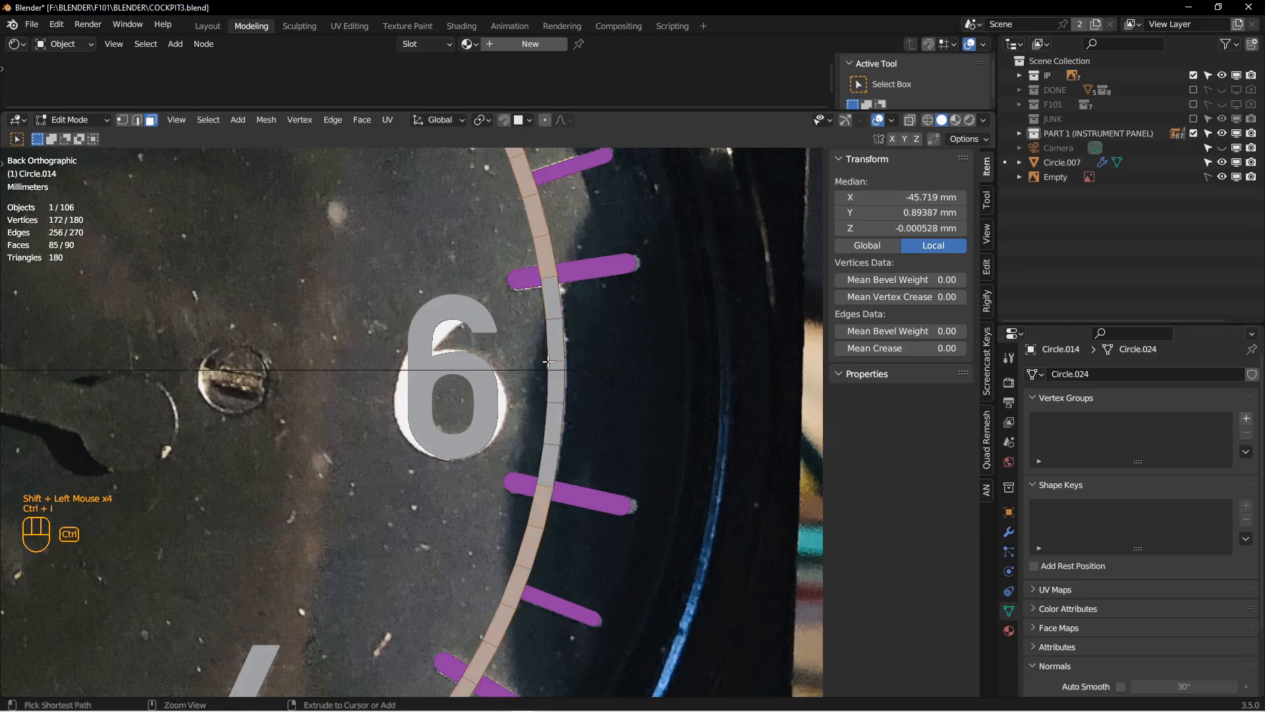
scroll("up", 3)
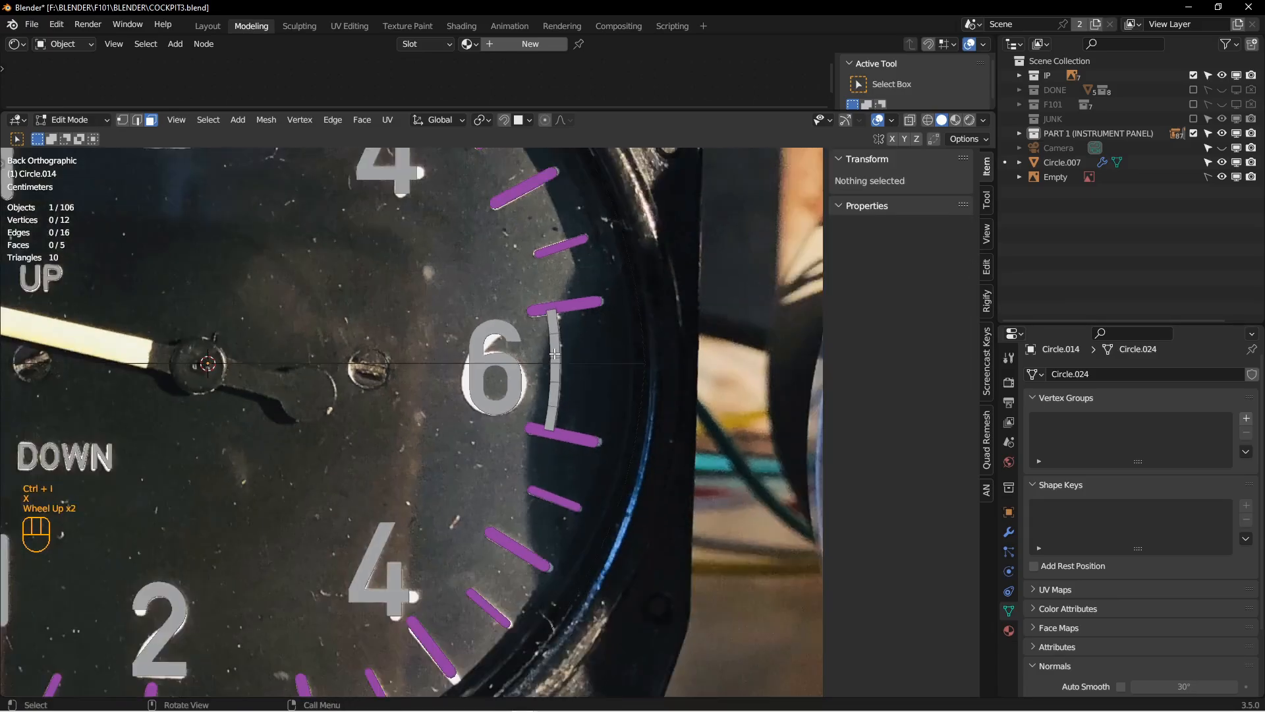
key("Tab")
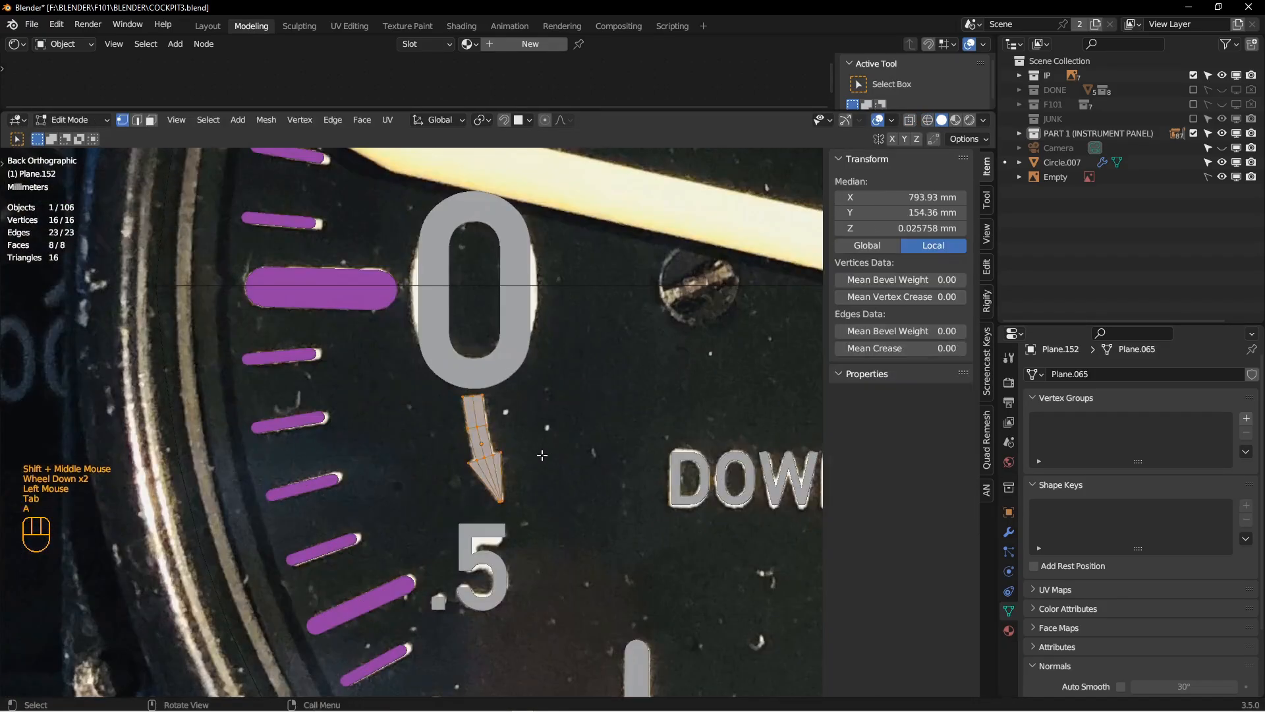
- Select all vertices of the arrow plane traced beneath the 0
key("Tab")
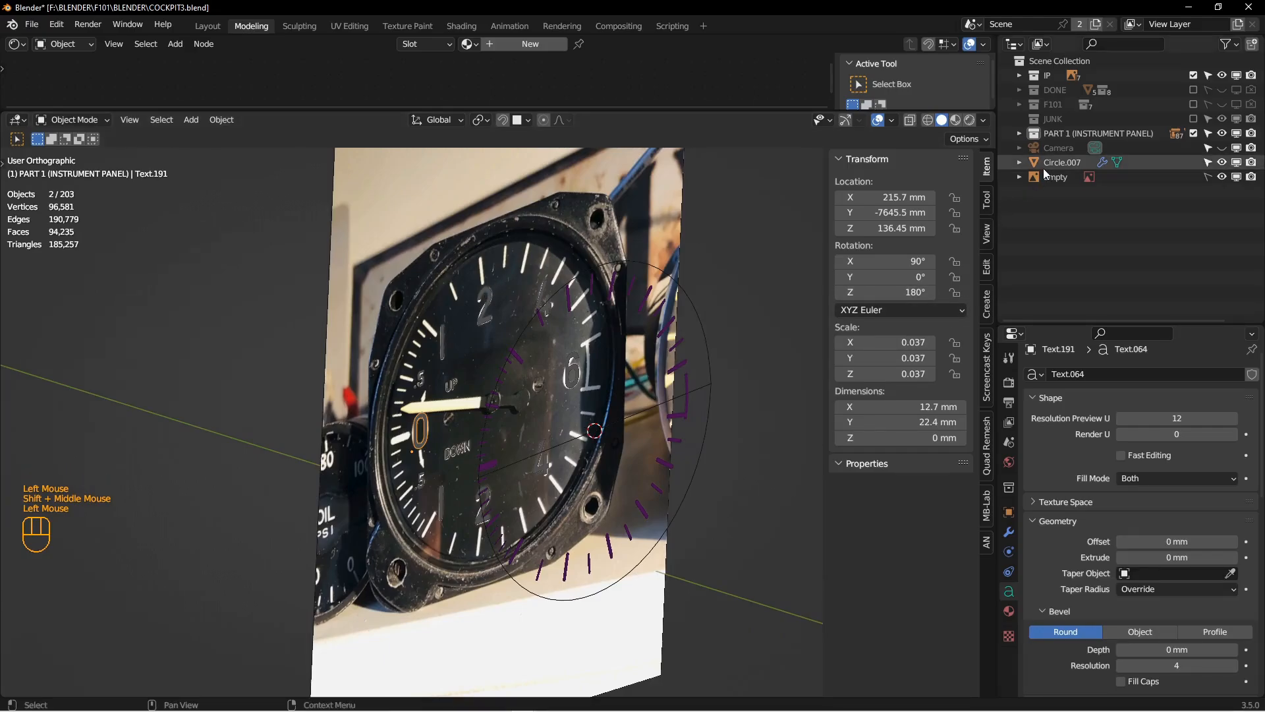
- Select all traced pieces and scale them to zero depth on Y
left_click(1054, 177)
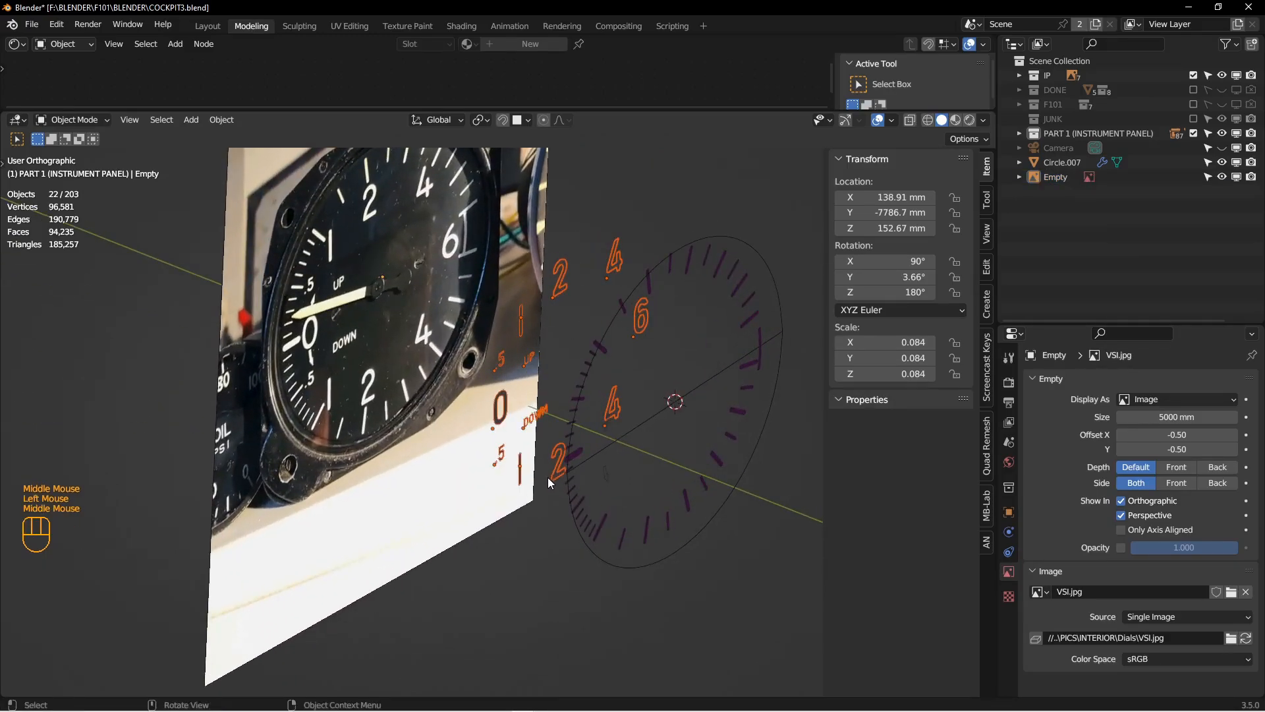
left_click(480, 120)
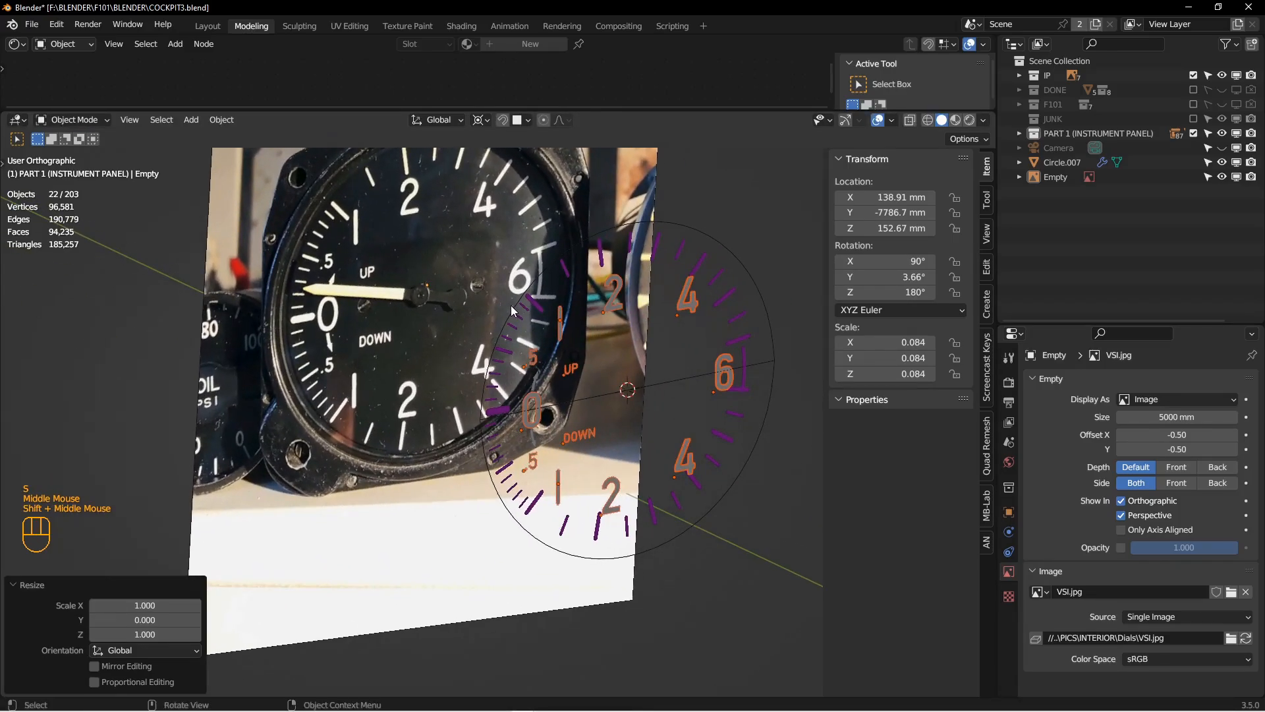
scroll("down", 3)
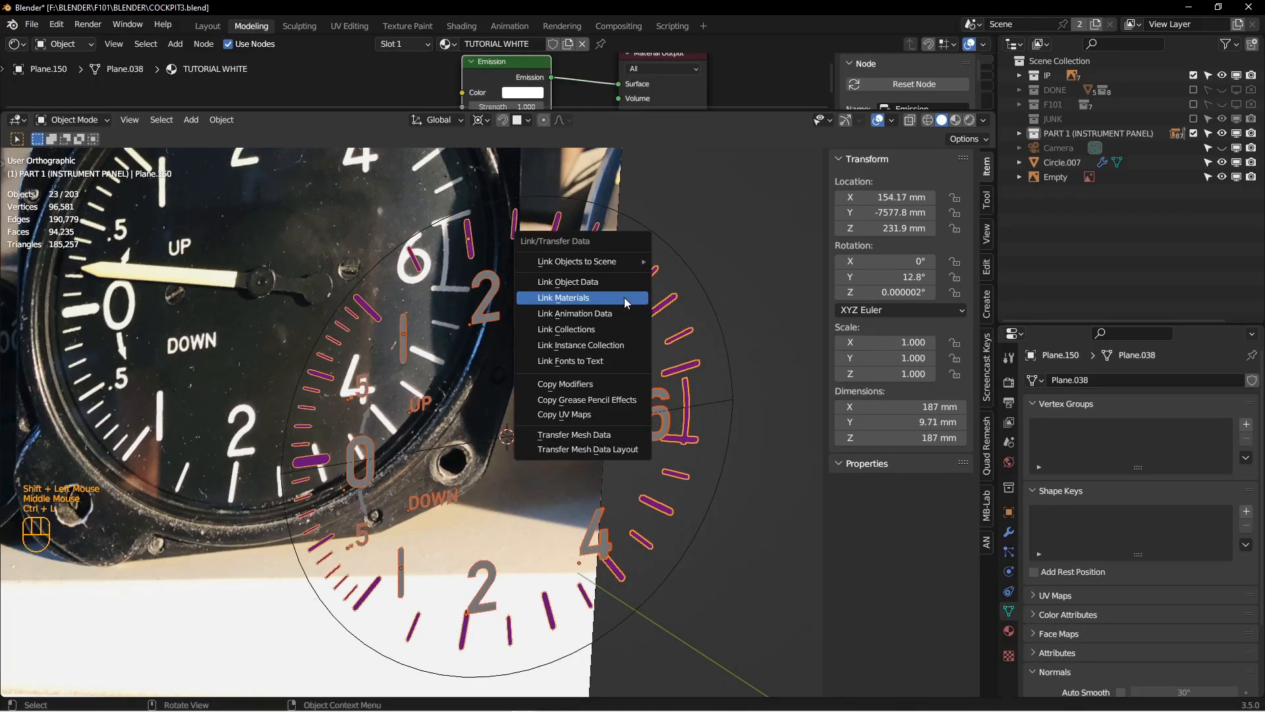
- Link the TUTORIAL WHITE material to all traced planes and text objects
left_click(563, 298)
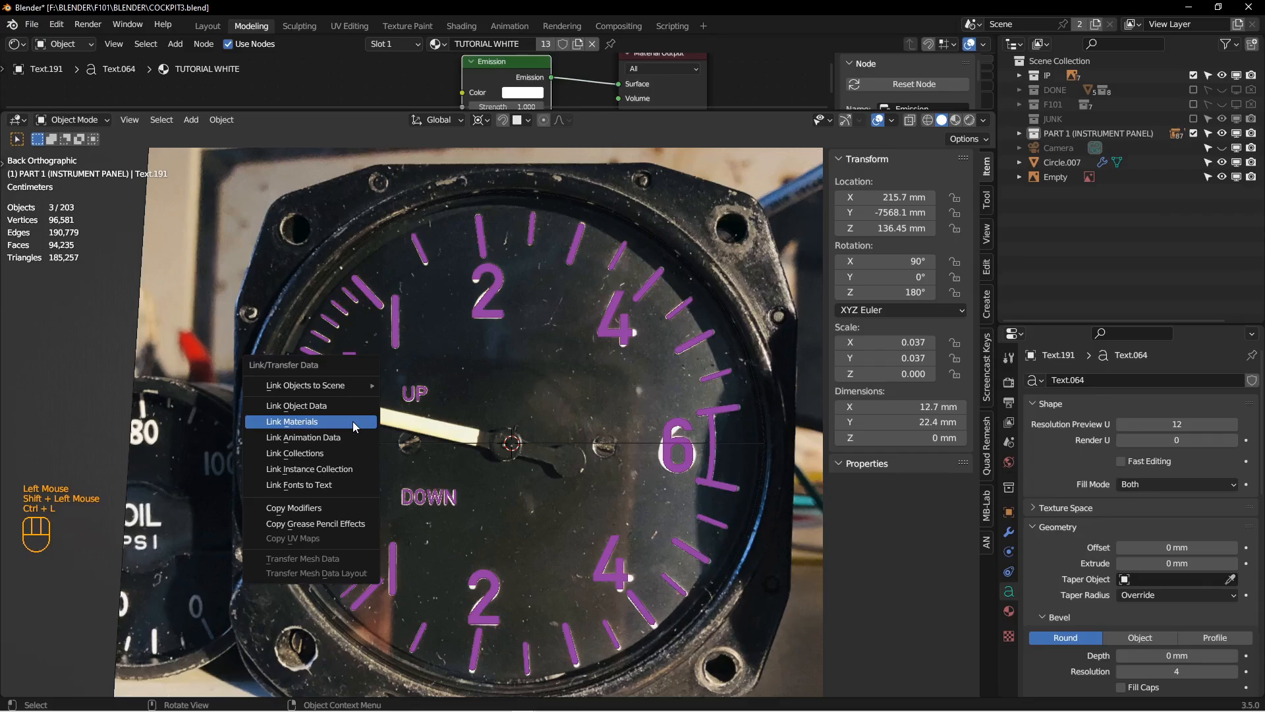
left_click(291, 421)
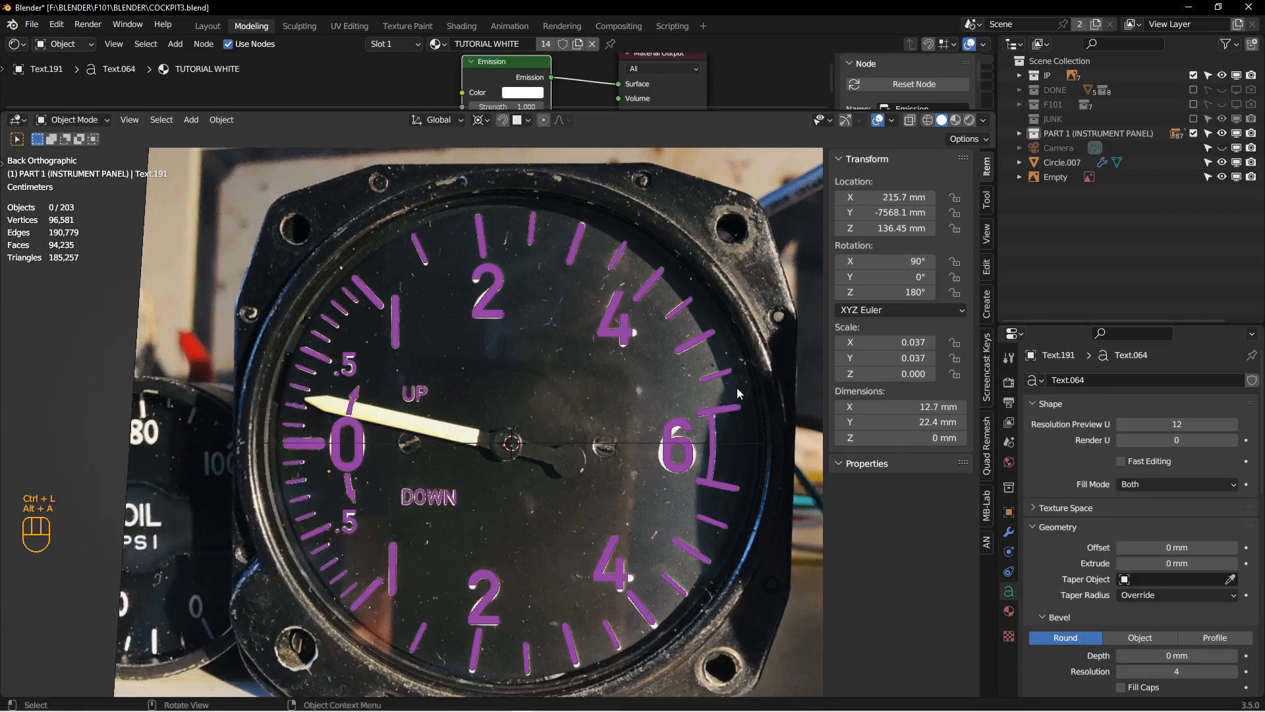
mouse_move(489, 434)
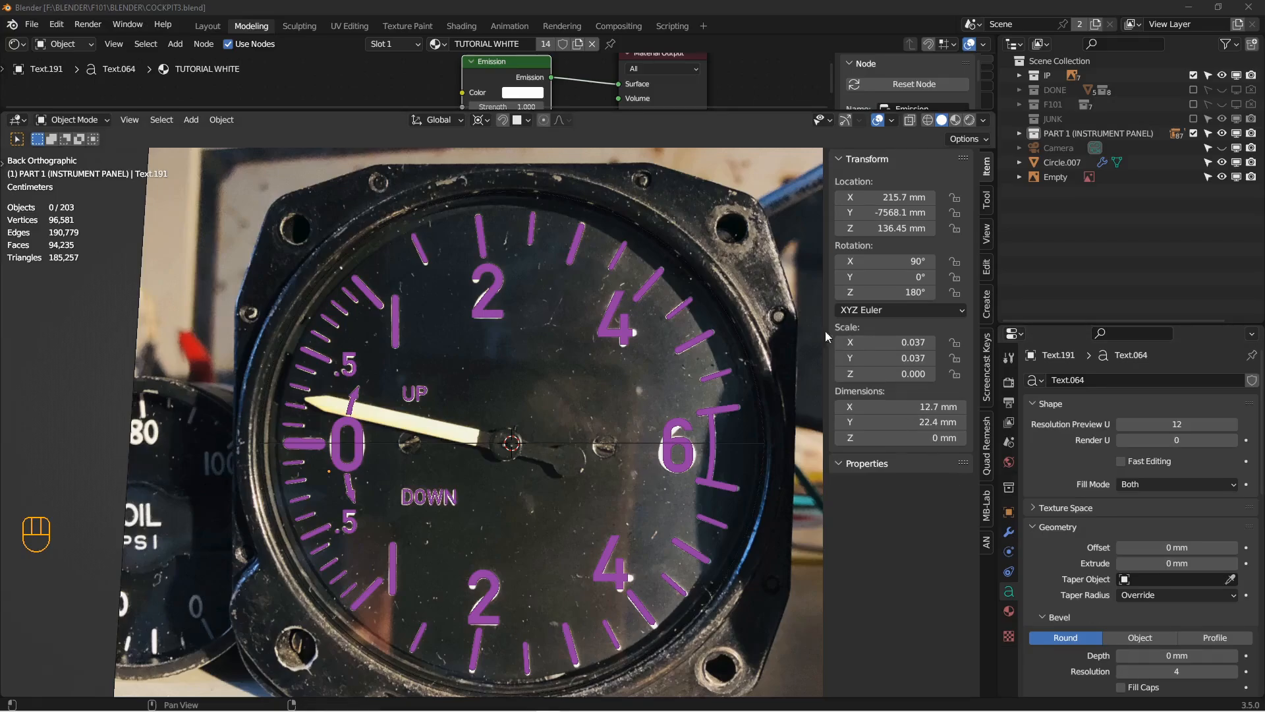
mouse_move(555, 434)
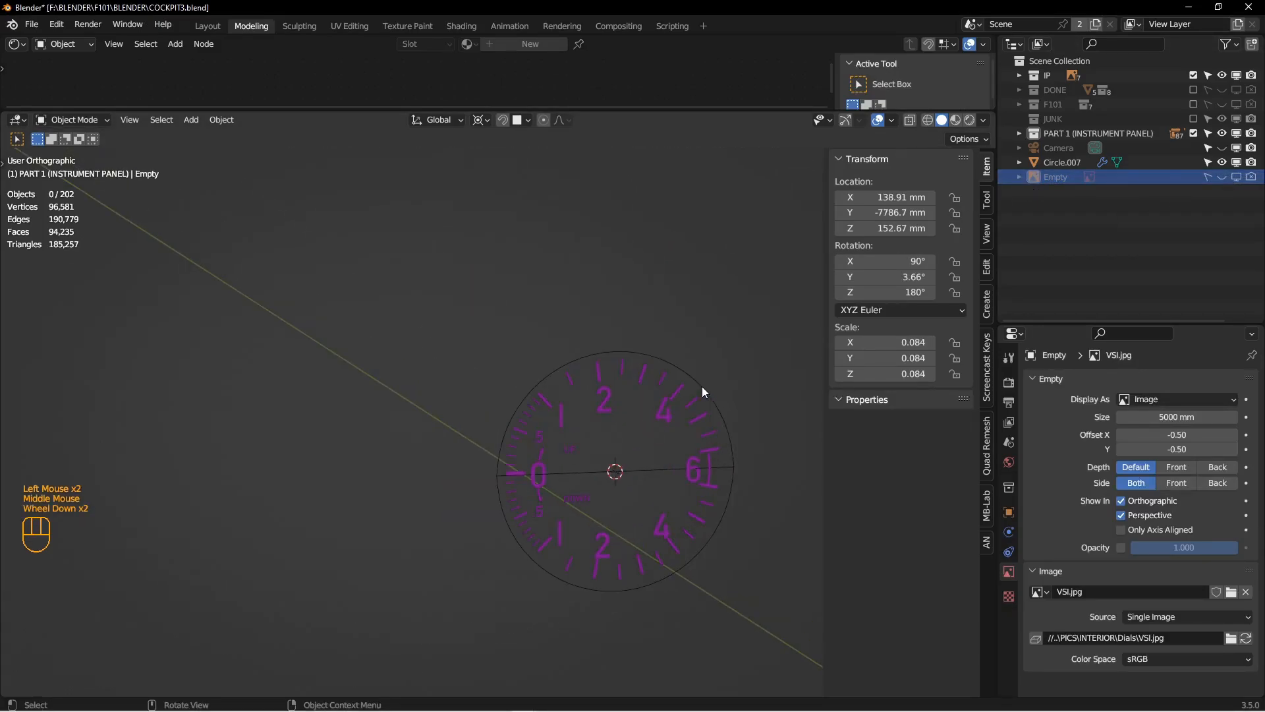
- Hide the Empty and Circle.007, then view the dial markings straight on
left_click(1062, 162)
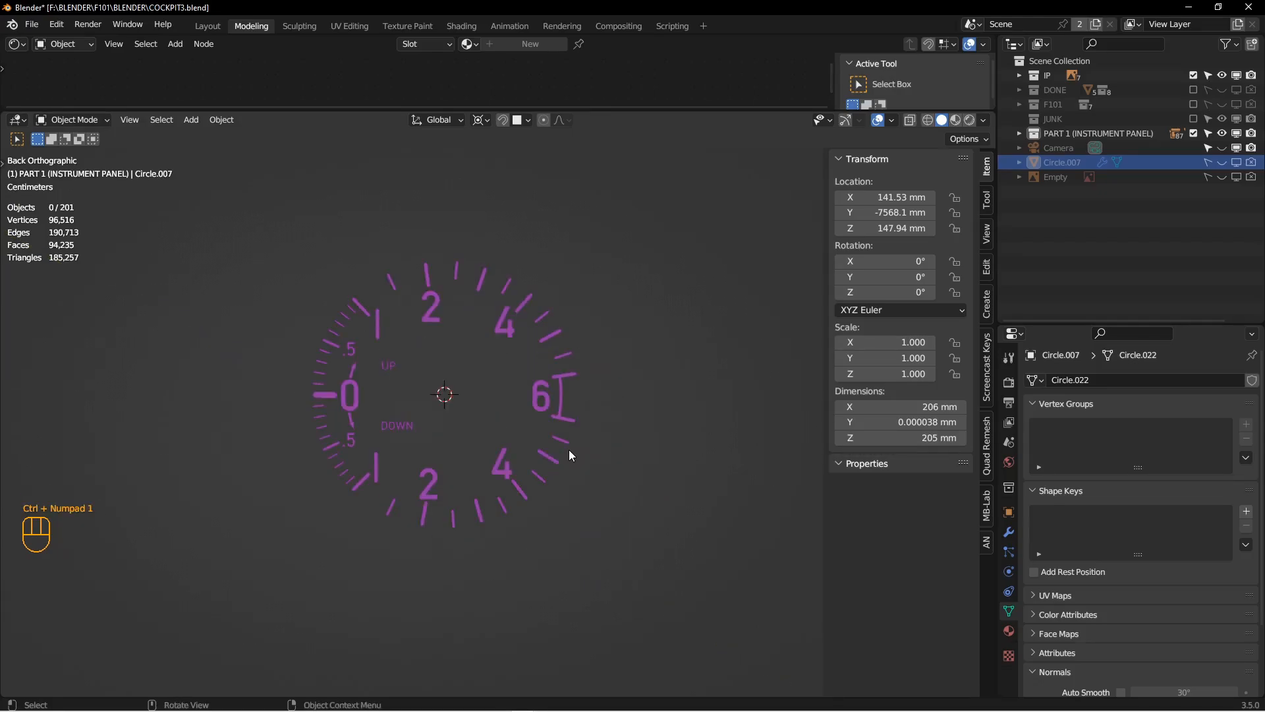
key("shift+a")
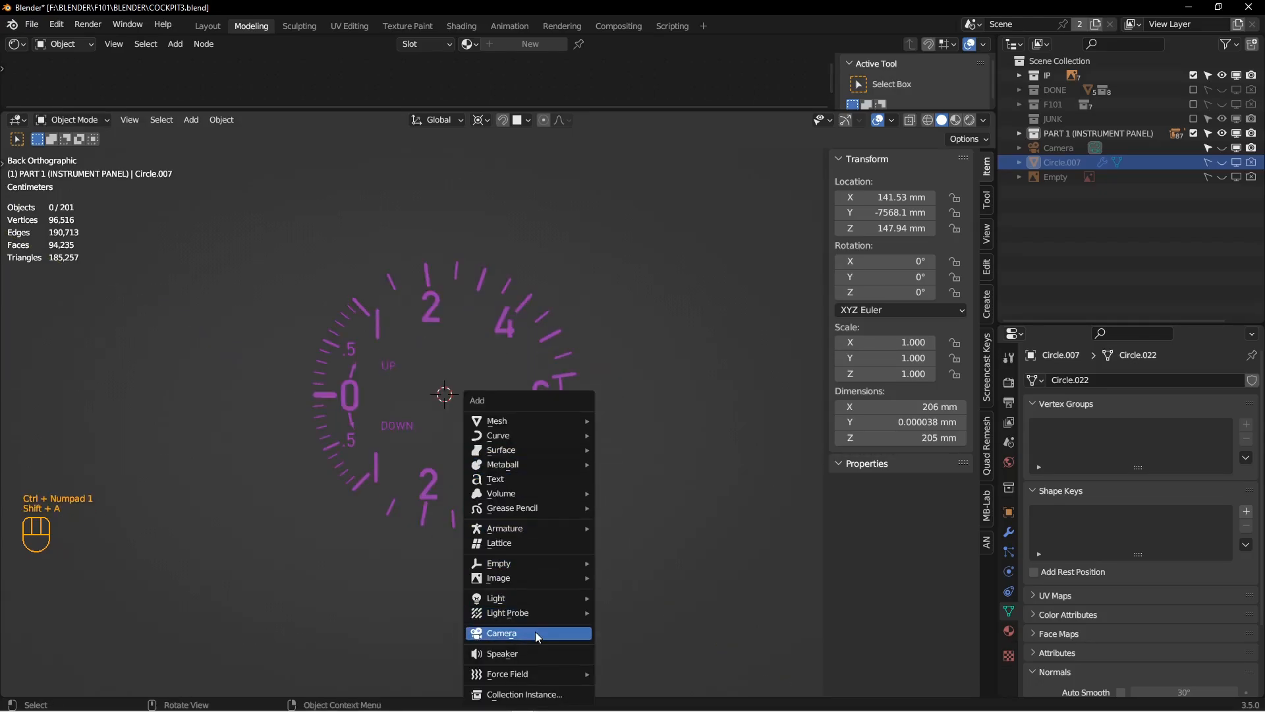
- Add an orthographic camera named TUTORIAL ORTHO and make it the scene camera
left_click(502, 633)
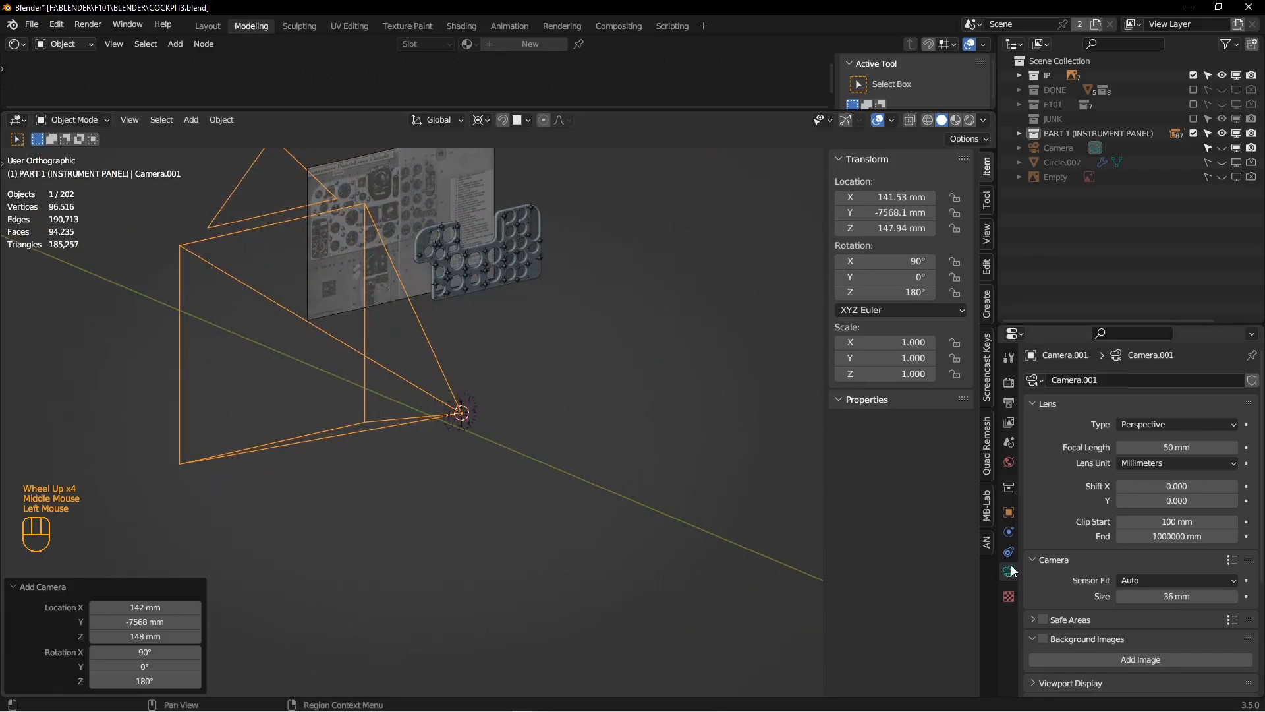
left_click(1174, 424)
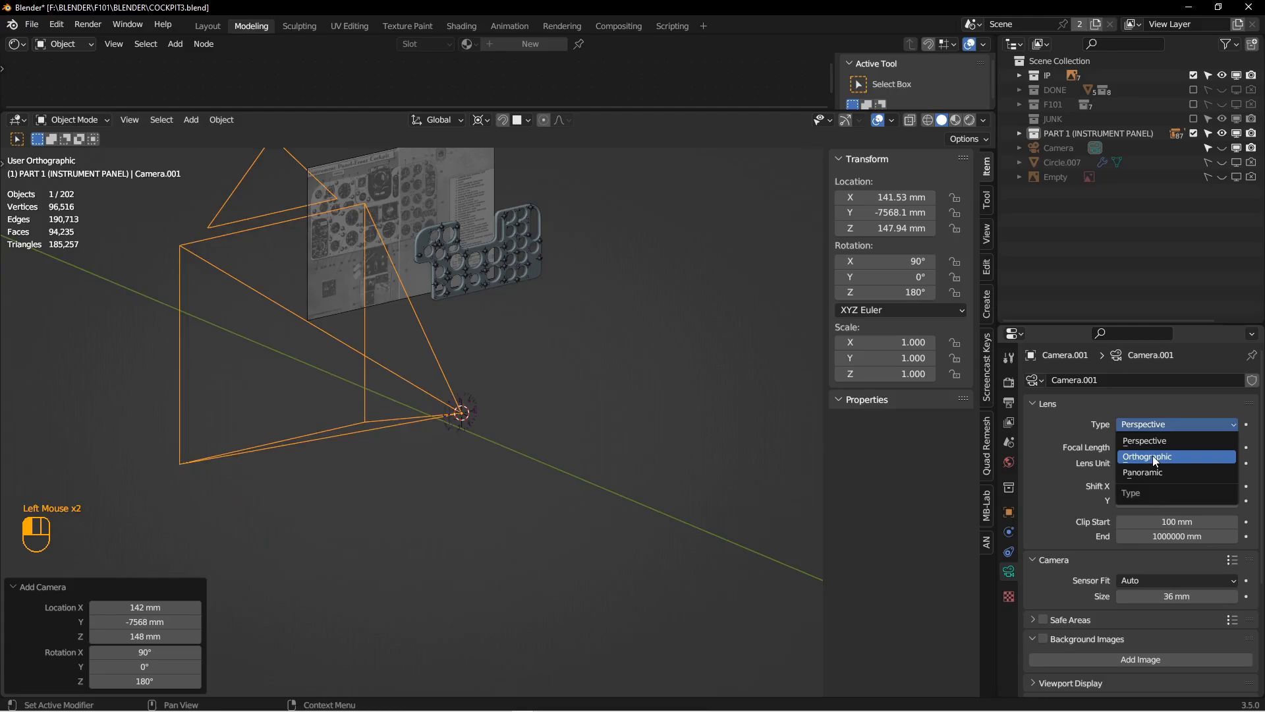
left_click(1147, 457)
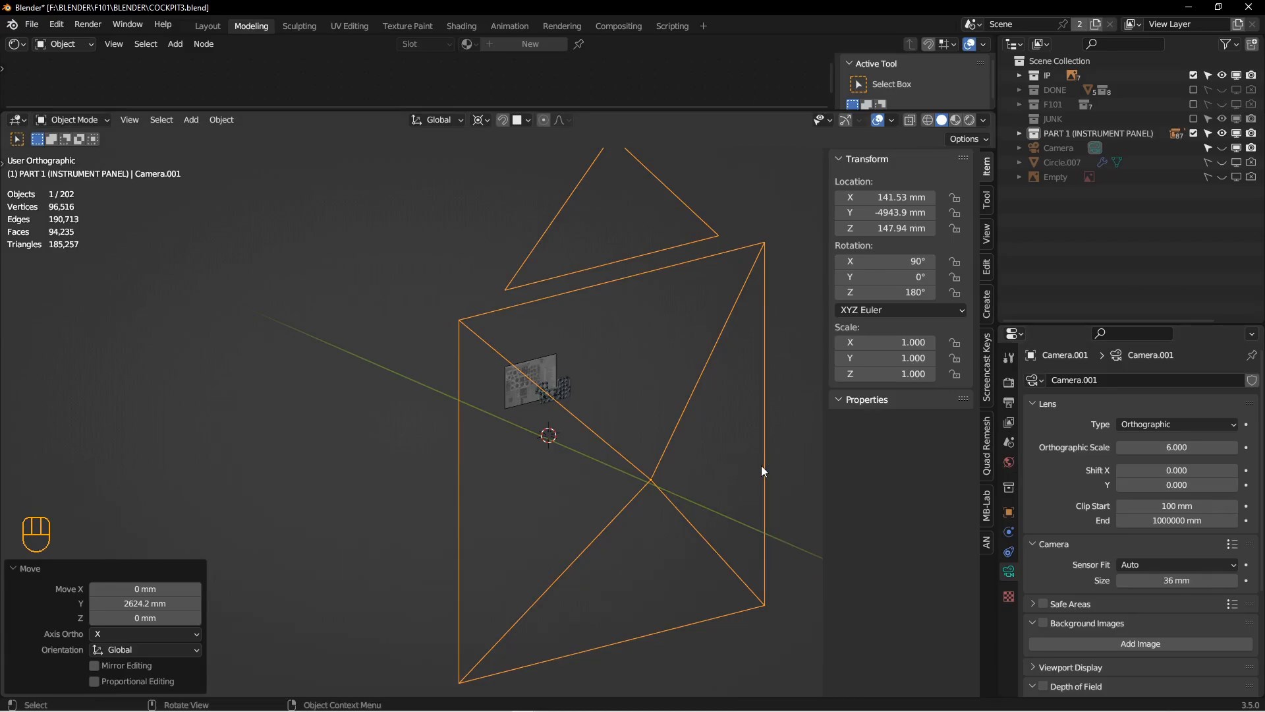
key("F2")
type("TUTORIAL ORTHO")
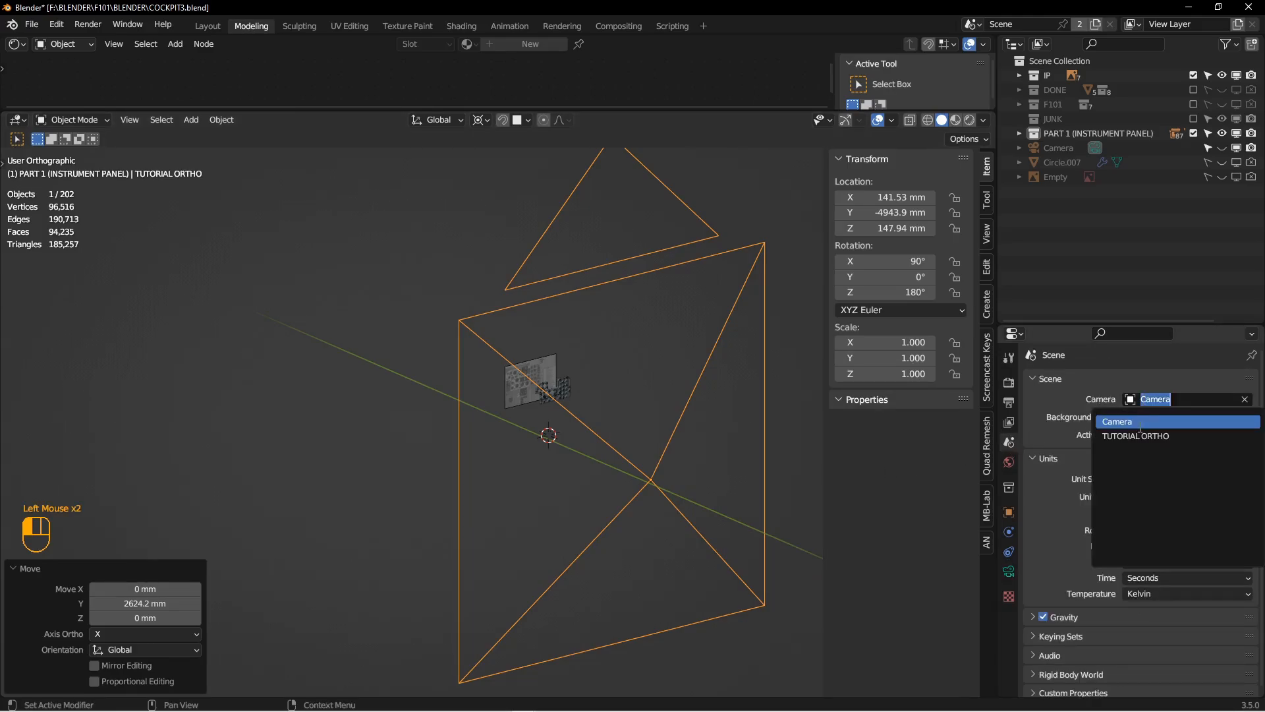
left_click(1136, 435)
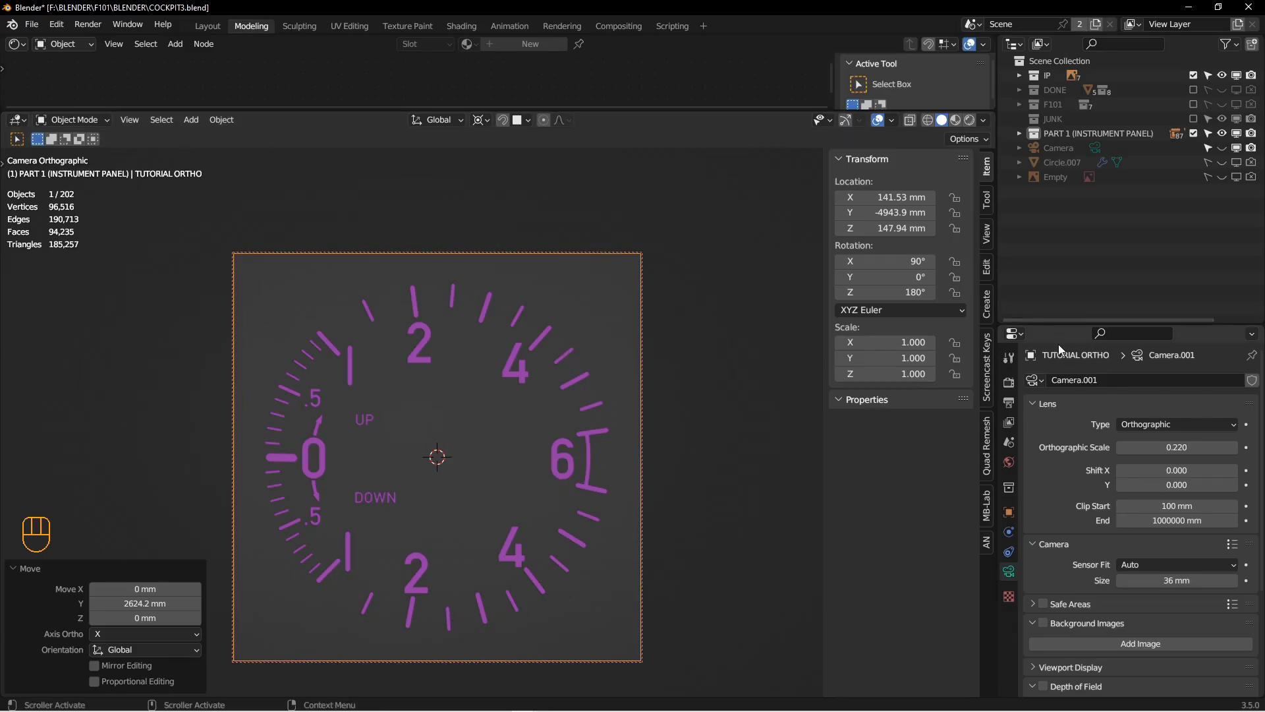
- Confirm 1024×1024 output, enable Film Transparent, and preview the dial in Rendered shading
left_click(1007, 383)
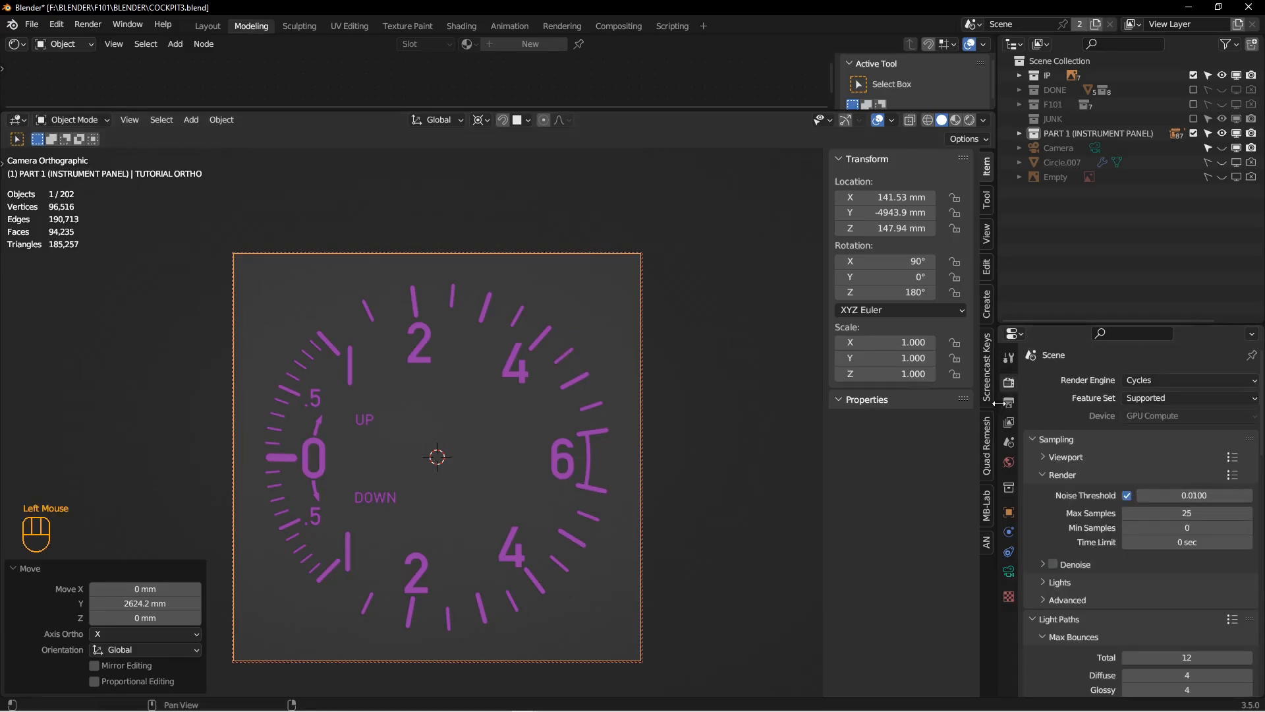
left_click(1008, 402)
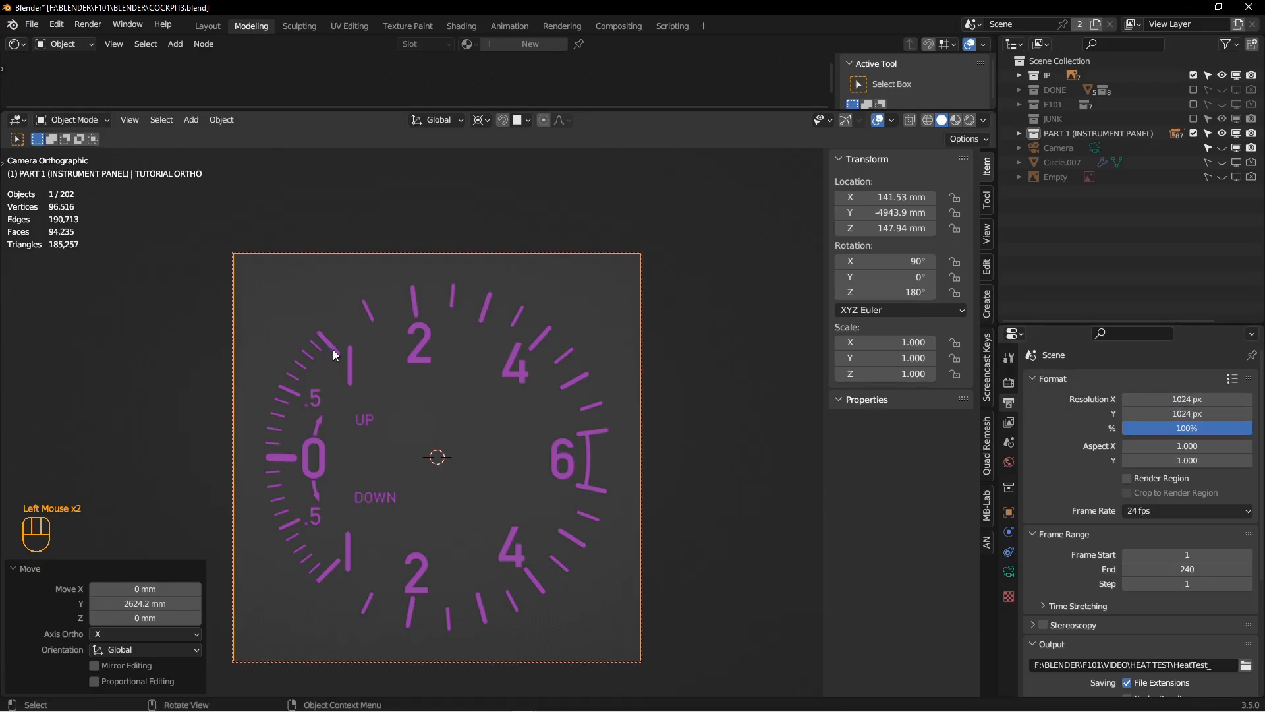
mouse_move(1085, 508)
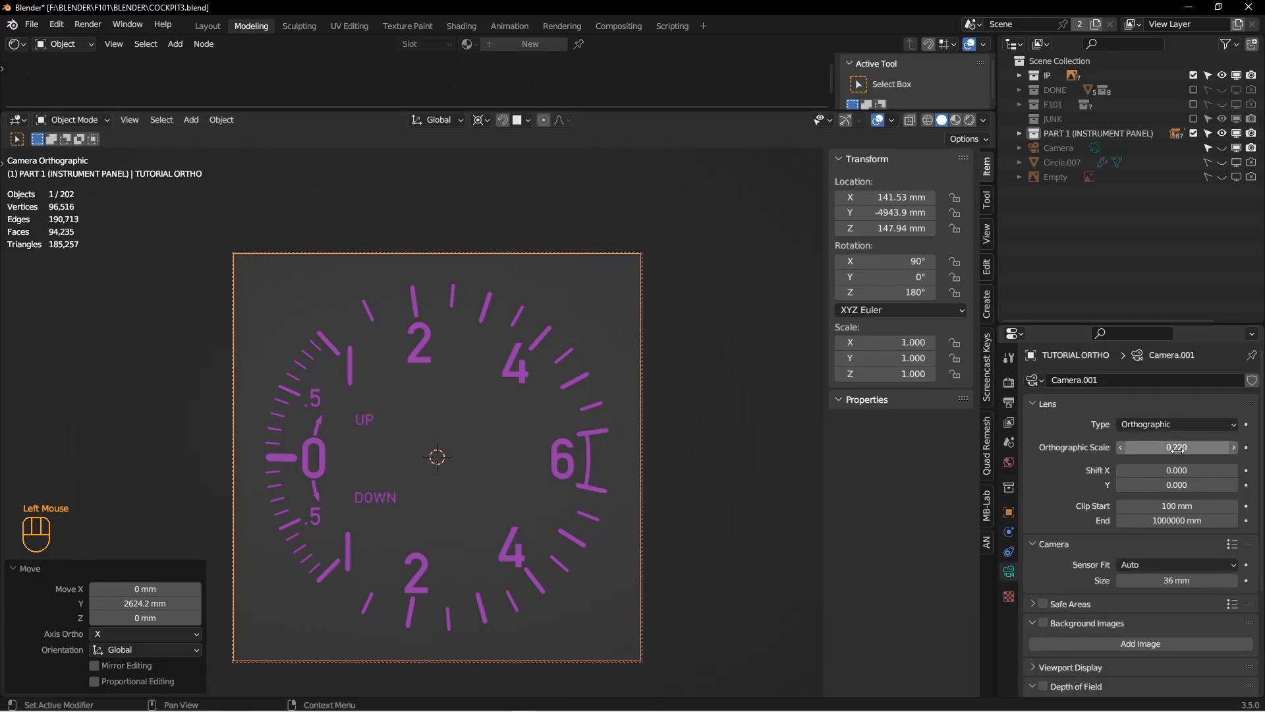
left_click(1008, 384)
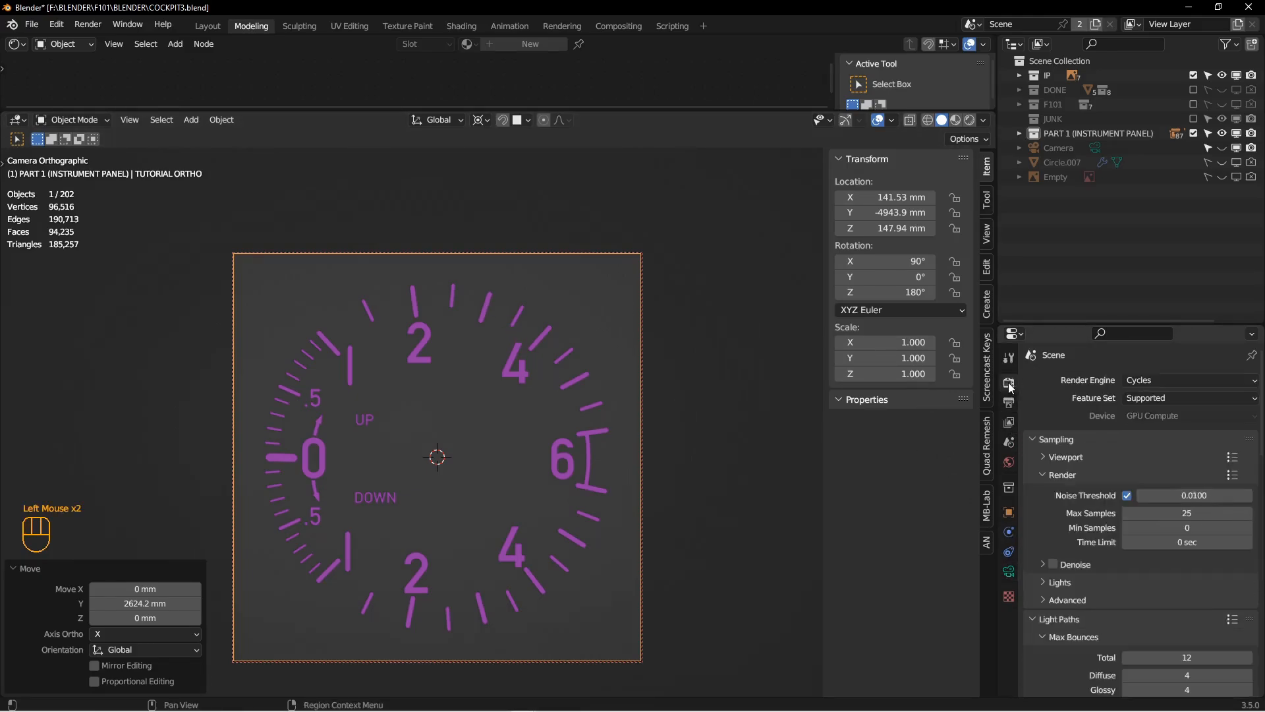
scroll("down", 3)
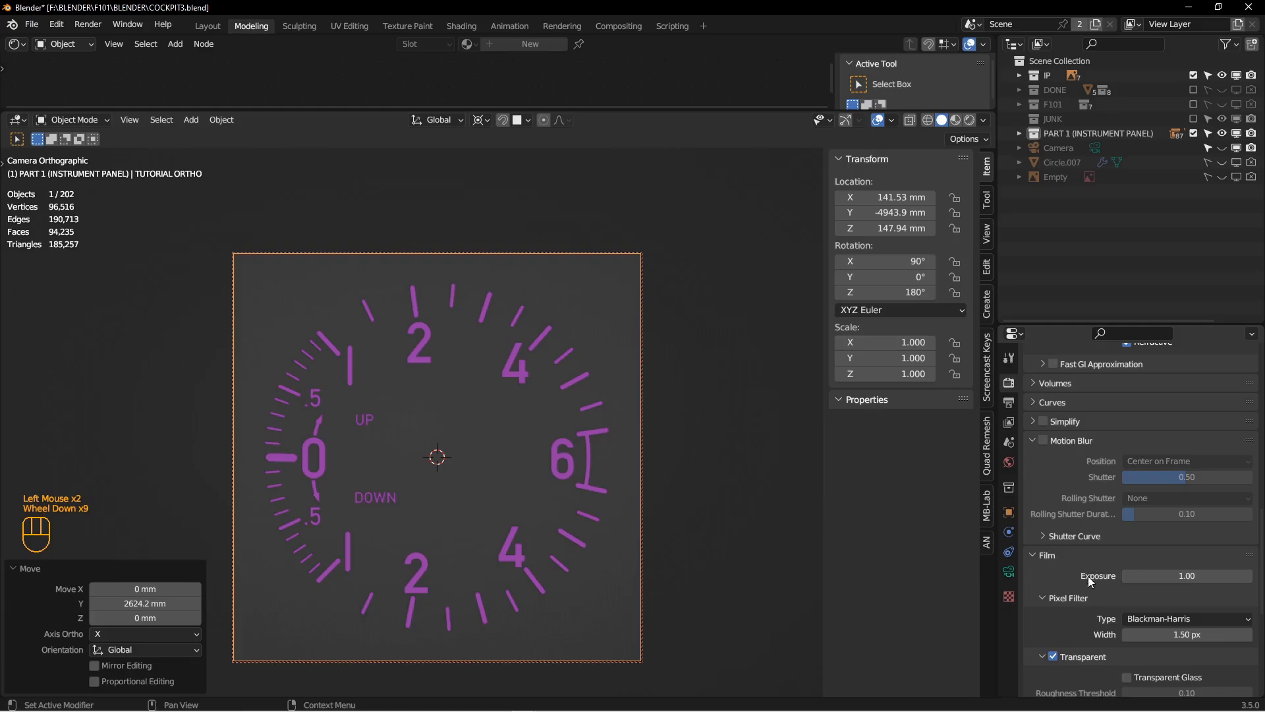
scroll("down", 3)
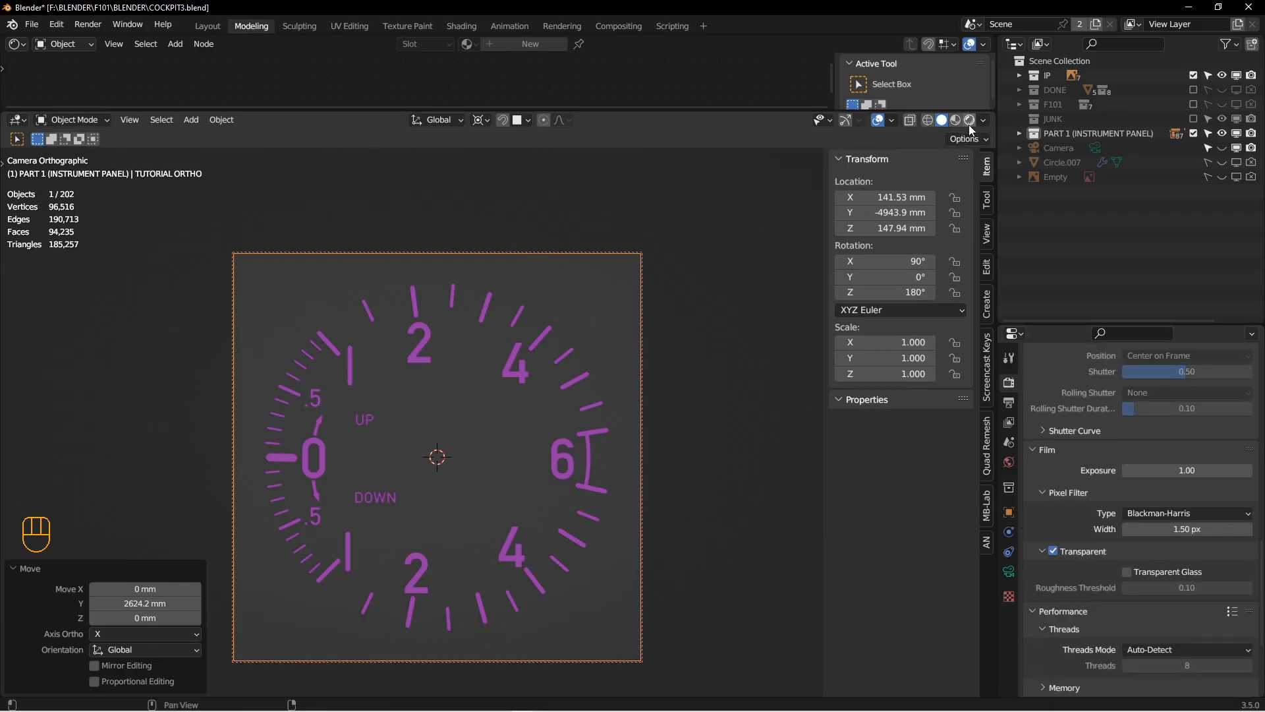
left_click(965, 120)
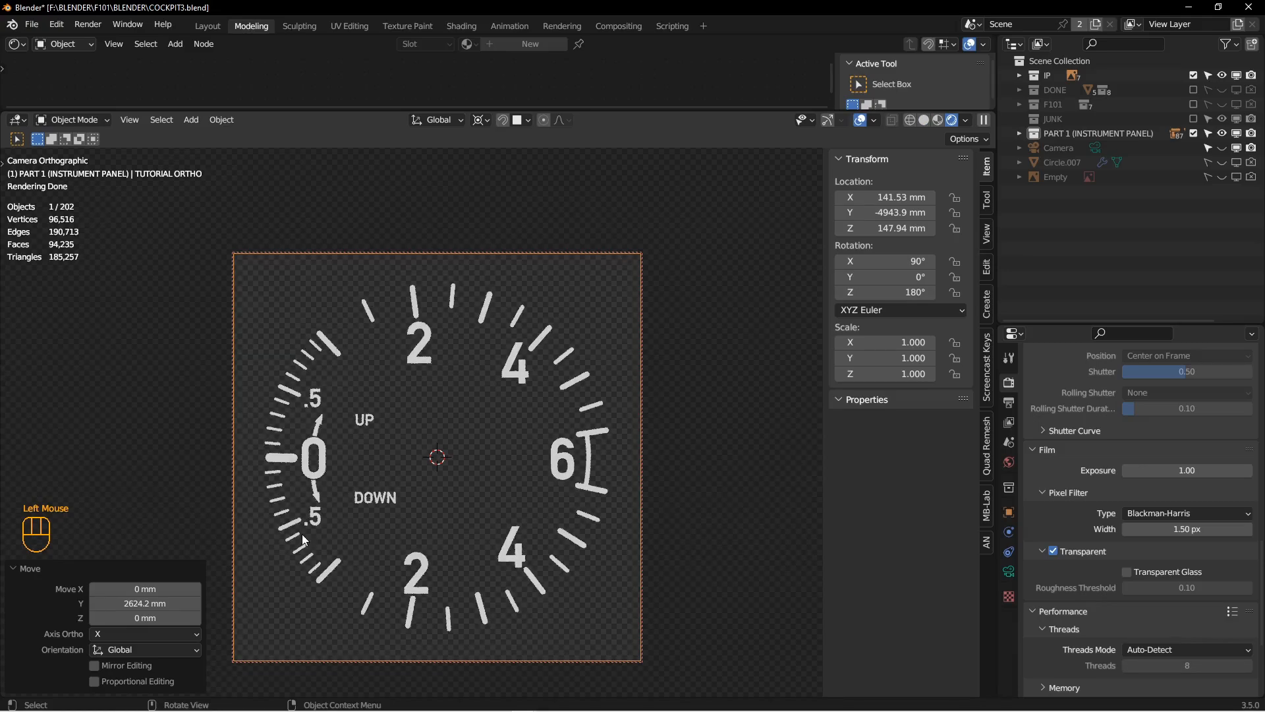
mouse_move(496, 428)
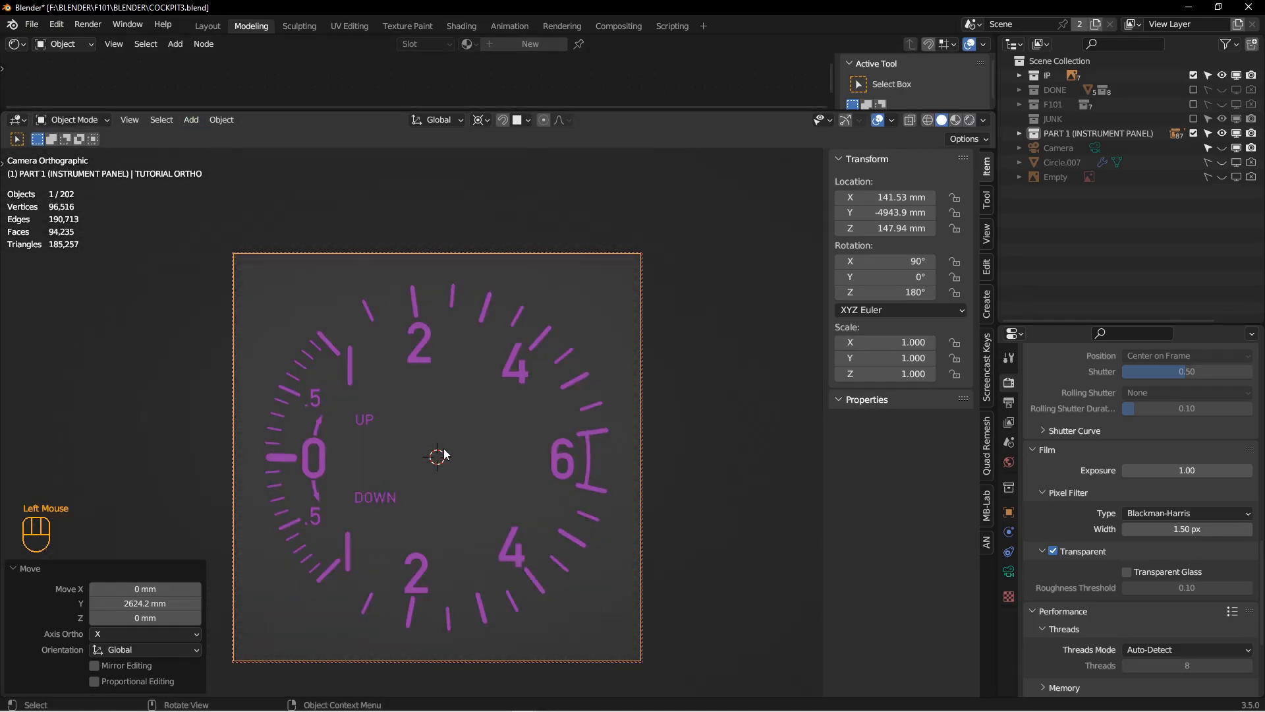
- Render the dial and save it as RGBA RATE CLIMB INDICATOR.png in FRONT COCKPIT
key("F12")
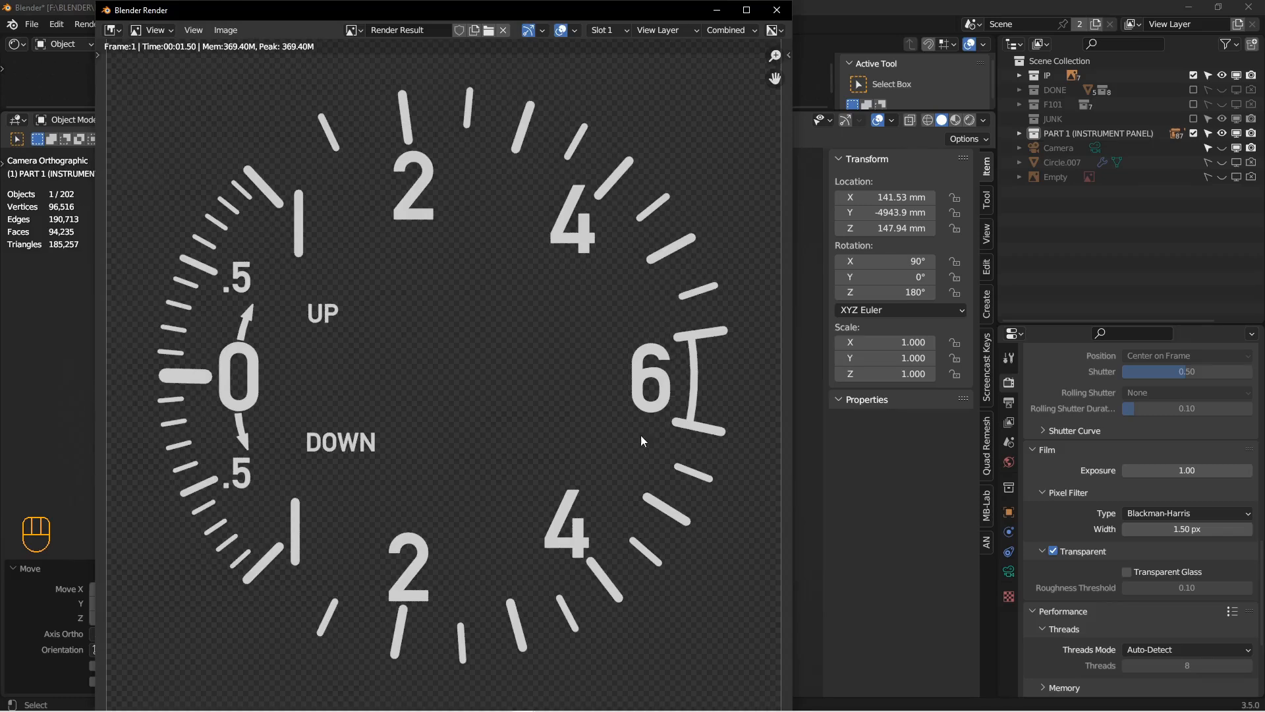
mouse_move(434, 366)
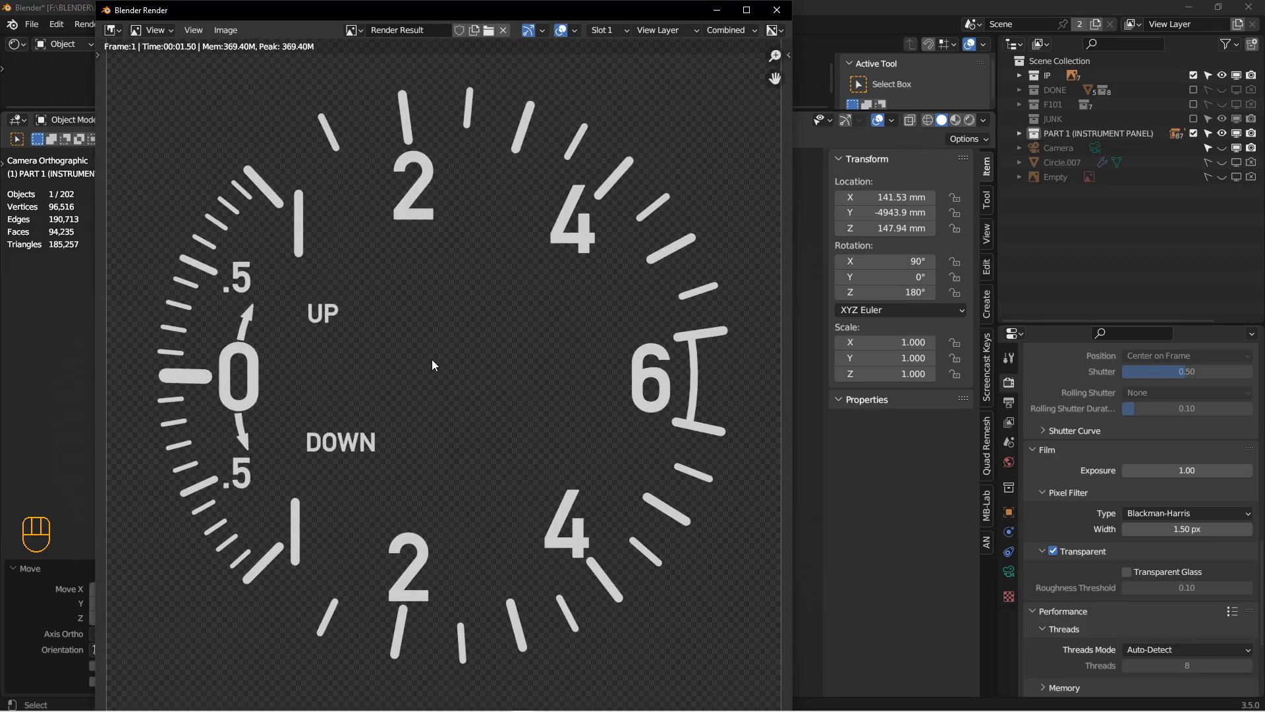
mouse_move(507, 411)
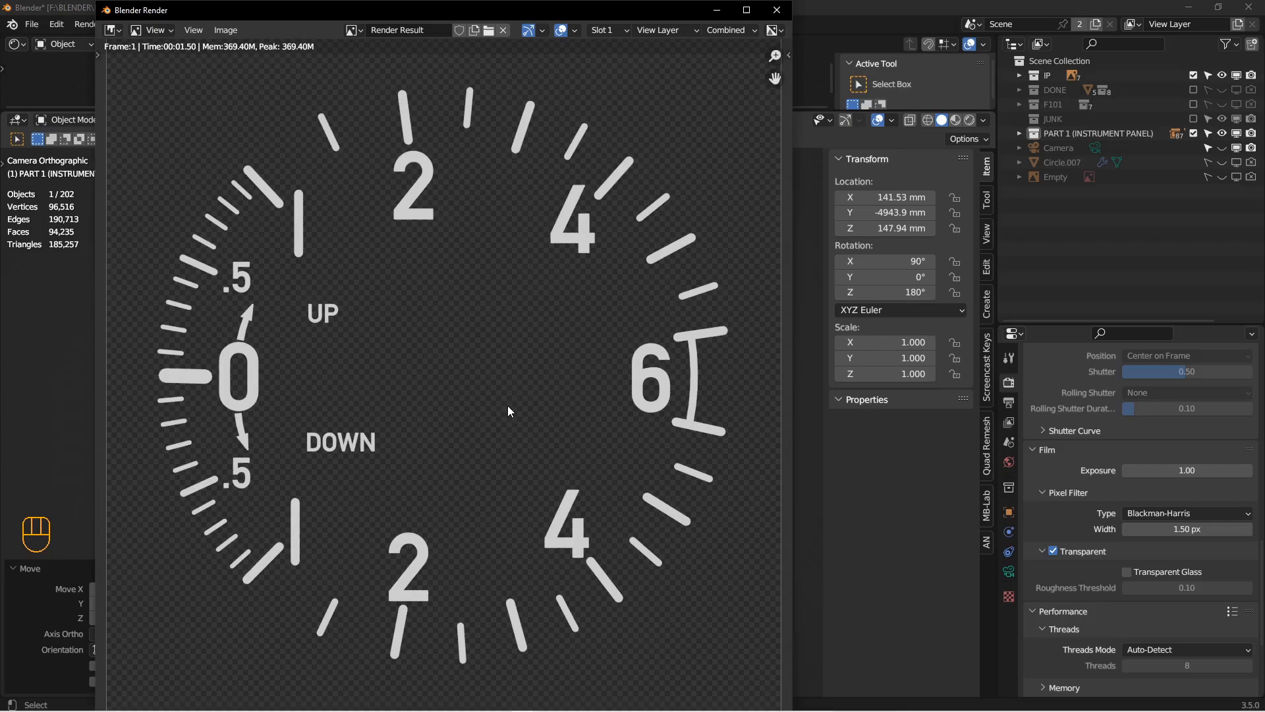
left_click(226, 29)
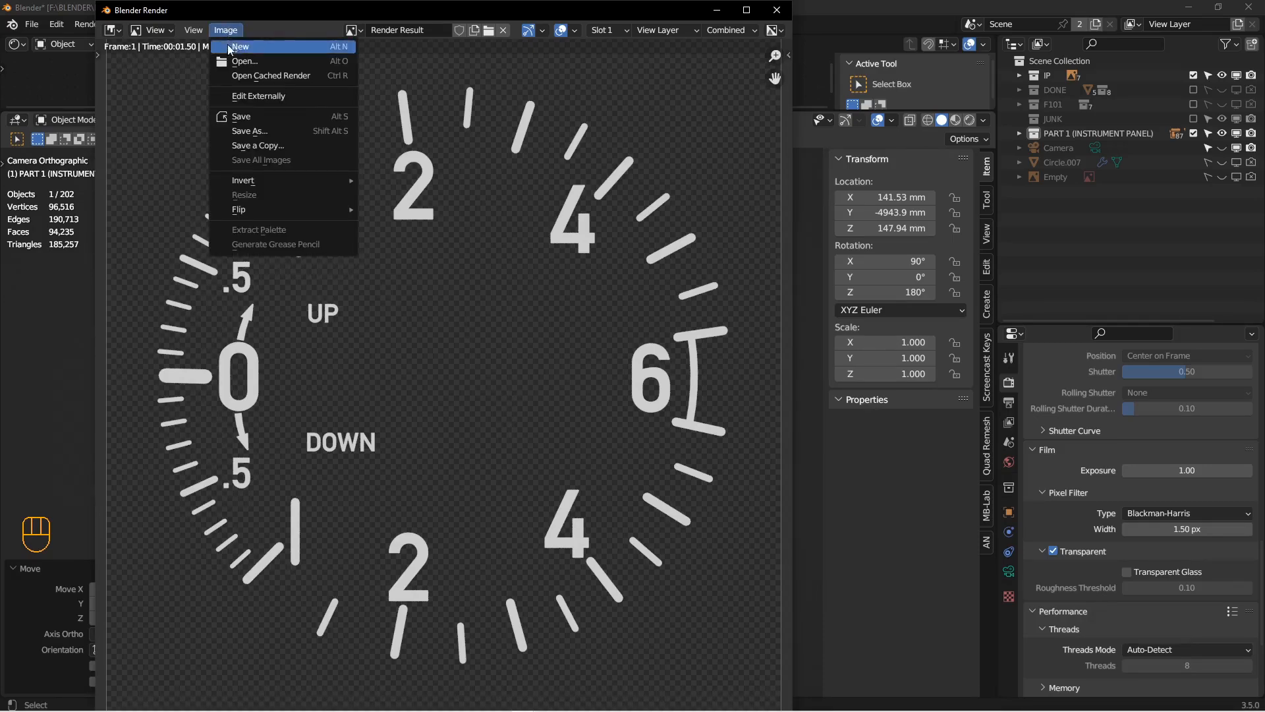
left_click(249, 131)
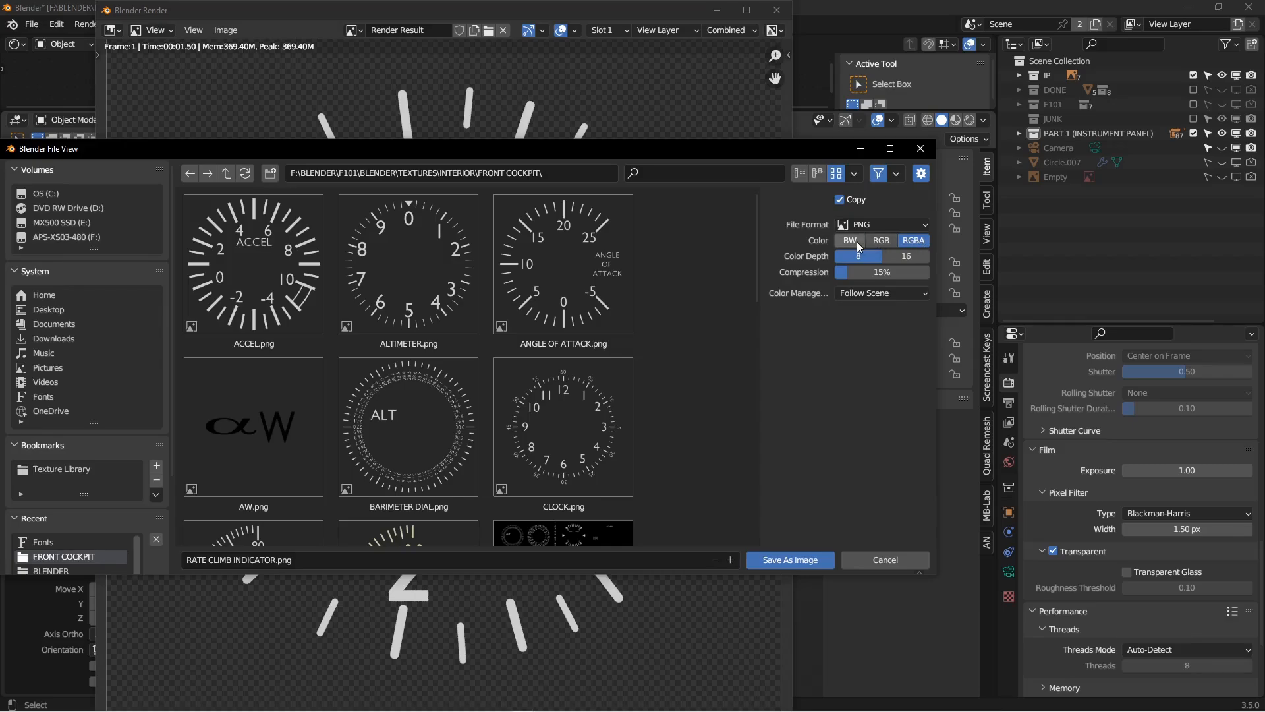
left_click(407, 266)
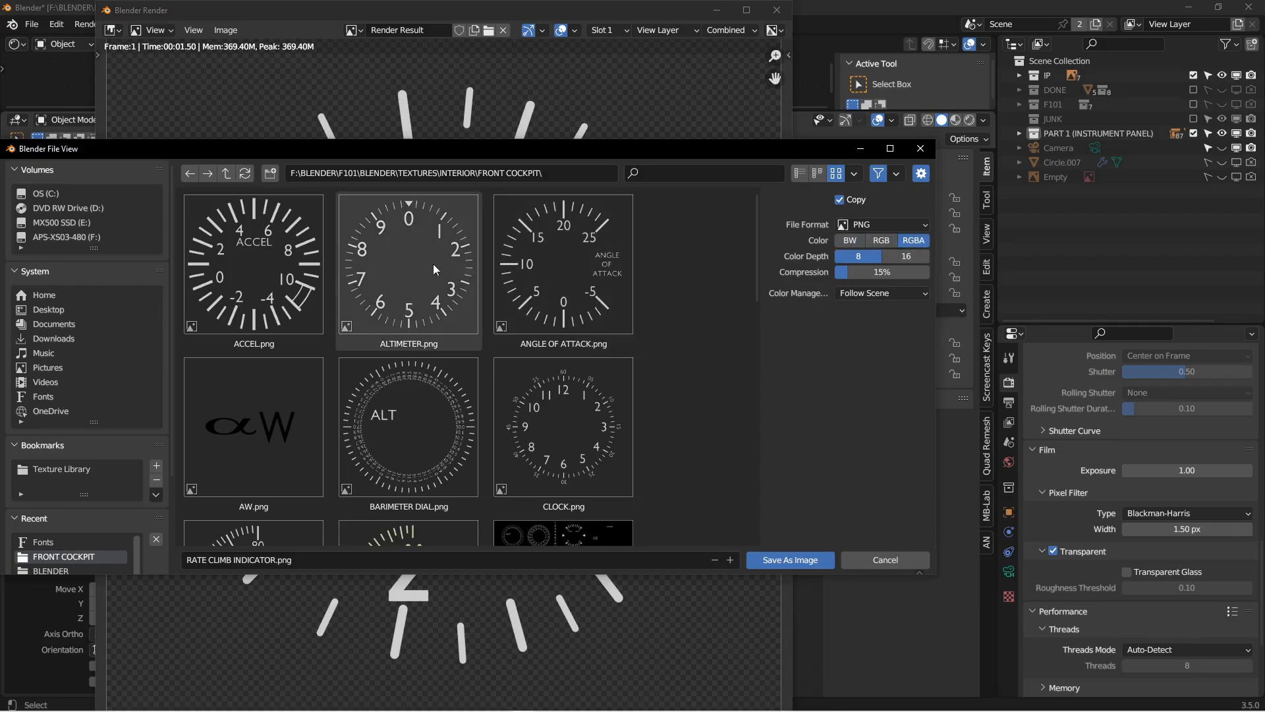
scroll("down", 3)
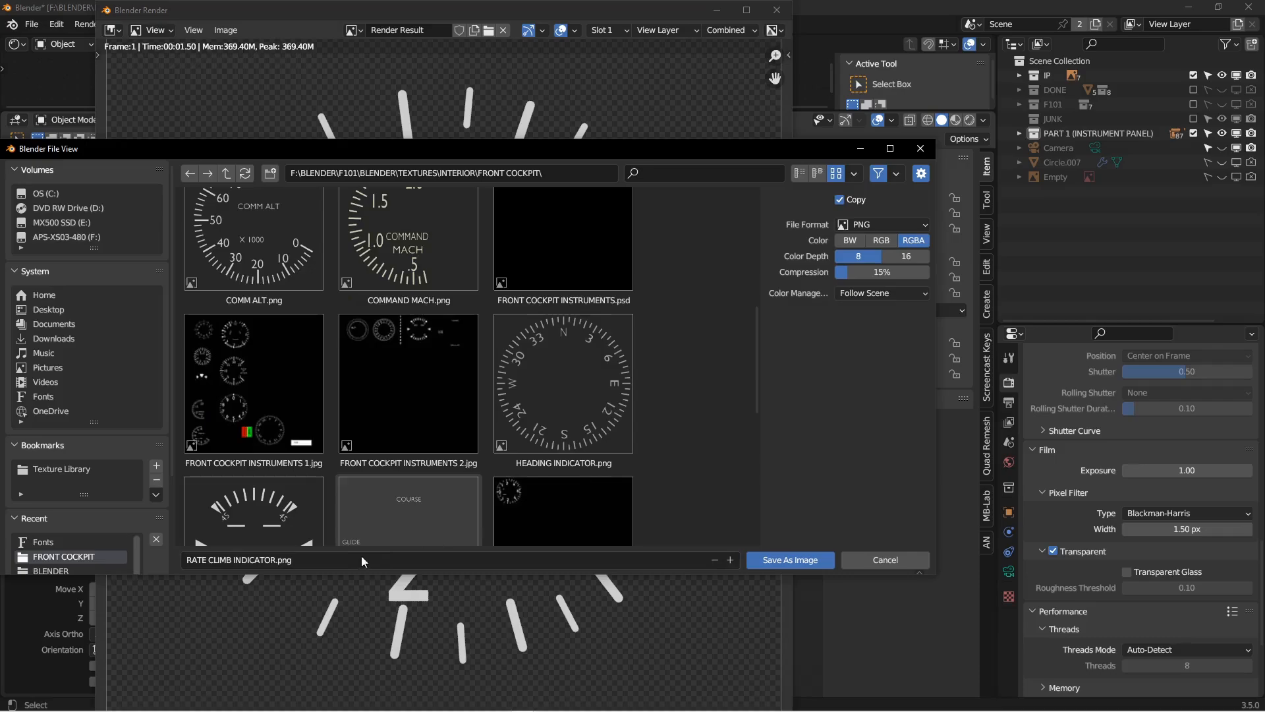
mouse_move(640, 567)
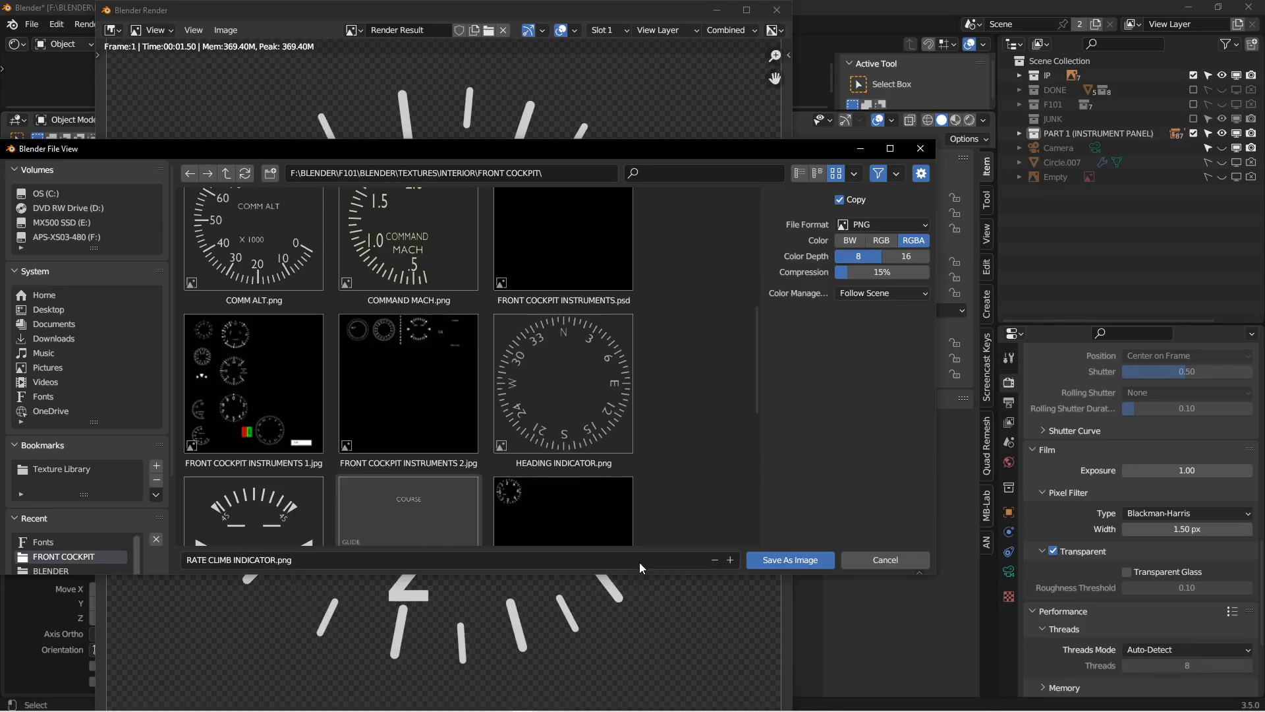
left_click(883, 560)
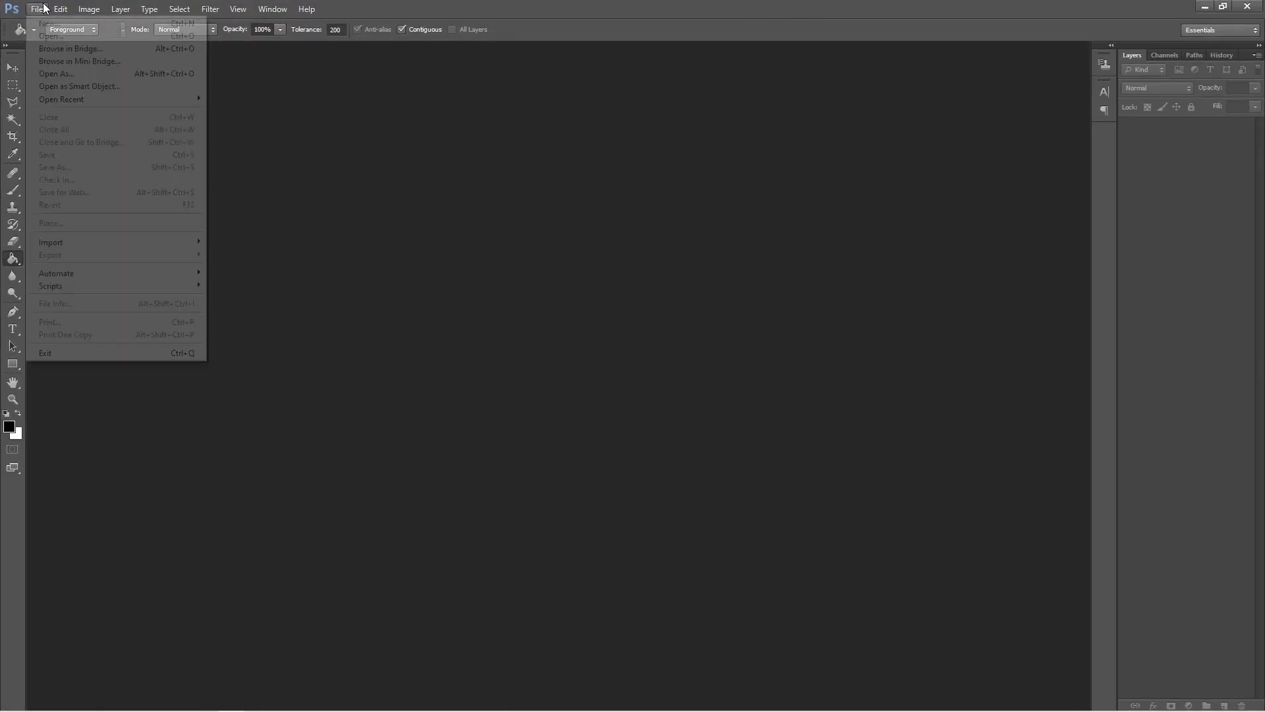
- Create a 4096×4096 black canvas and shrink the rate-climb dial into its top-left corner
left_click(48, 21)
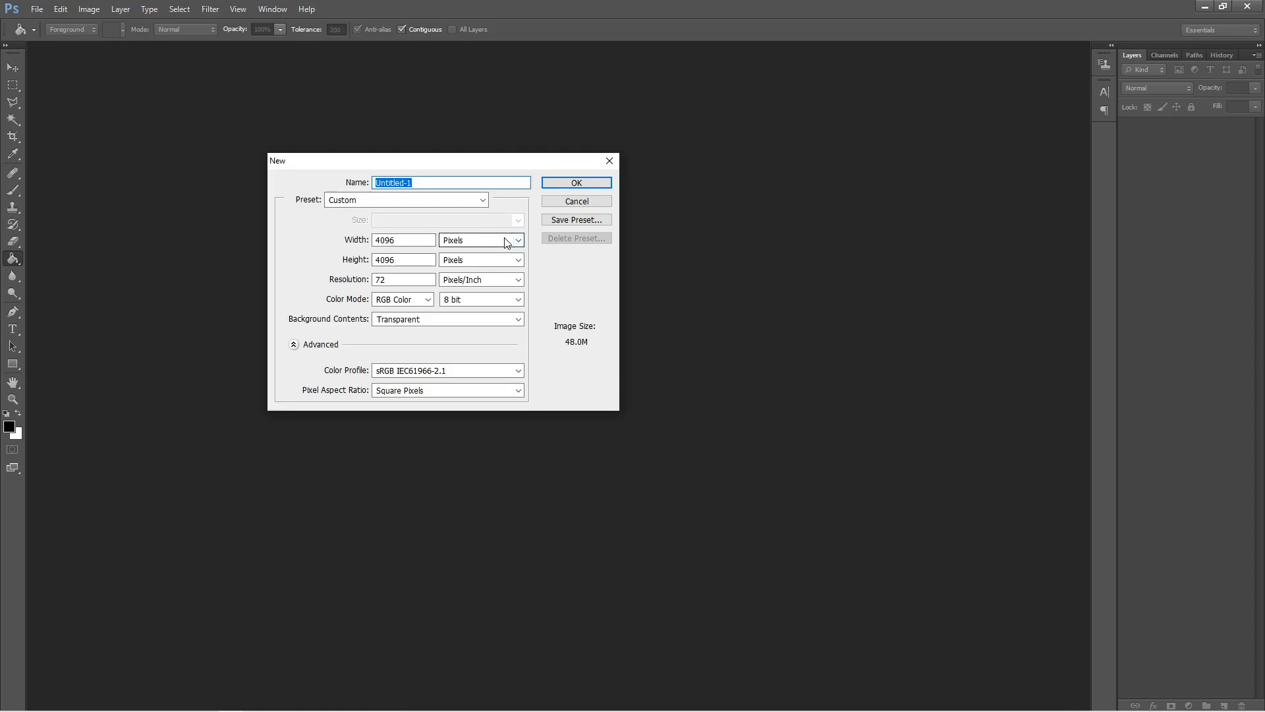
mouse_move(390, 251)
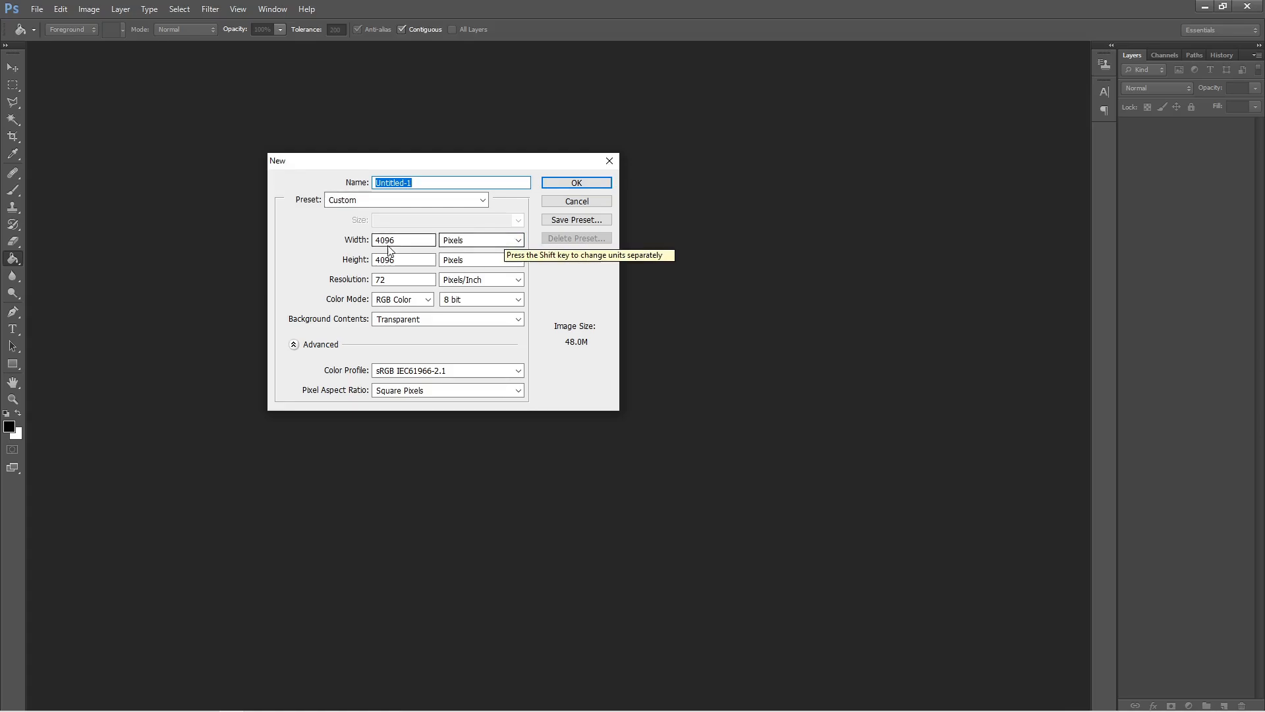
left_click(575, 183)
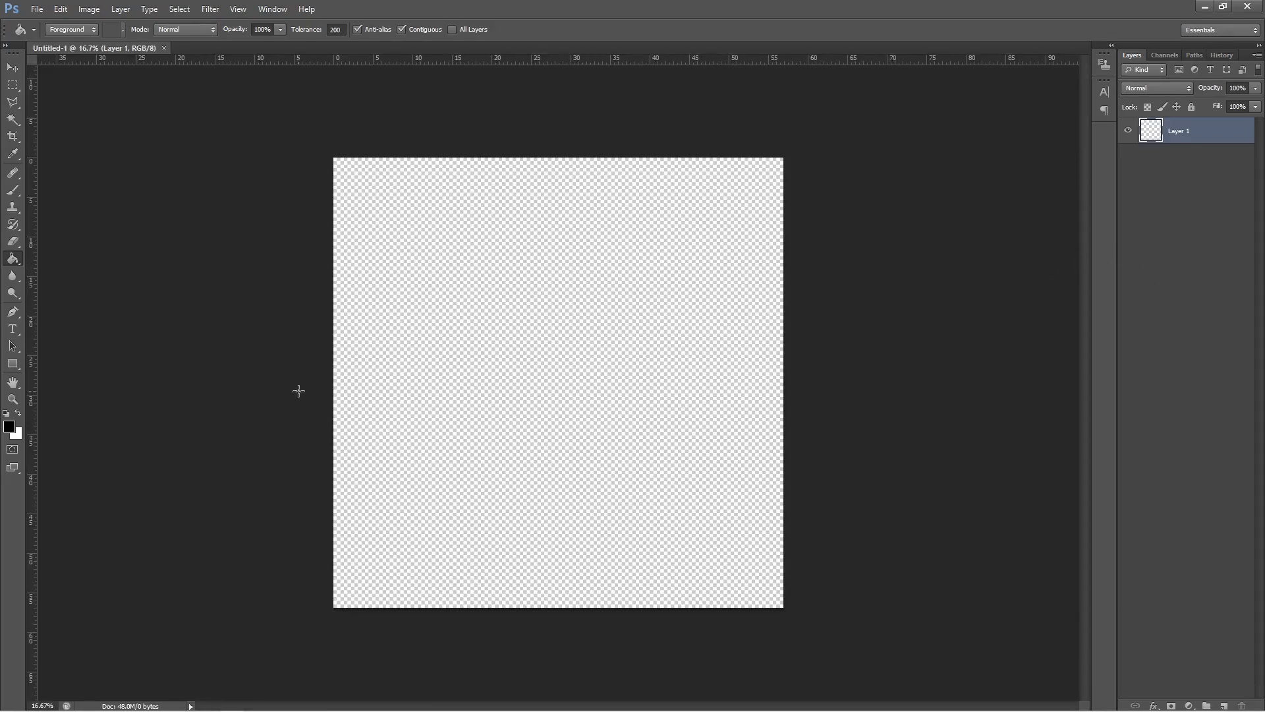
mouse_move(149, 282)
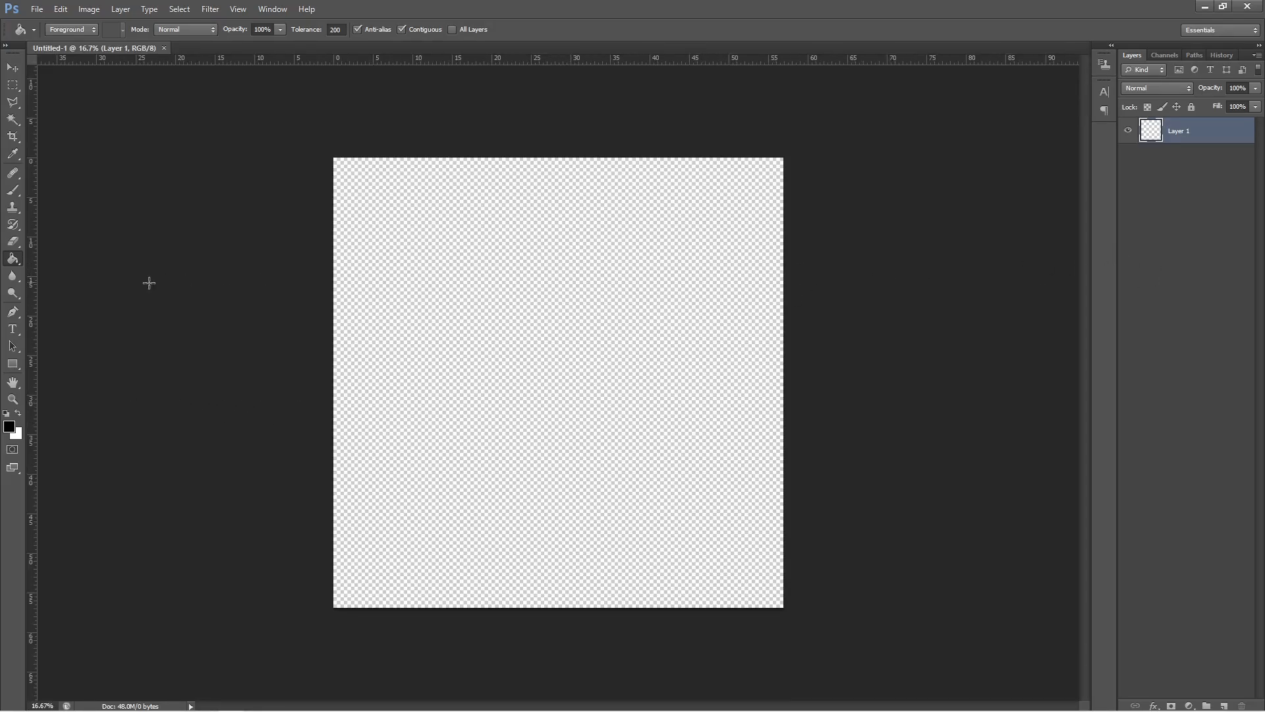
left_click(460, 373)
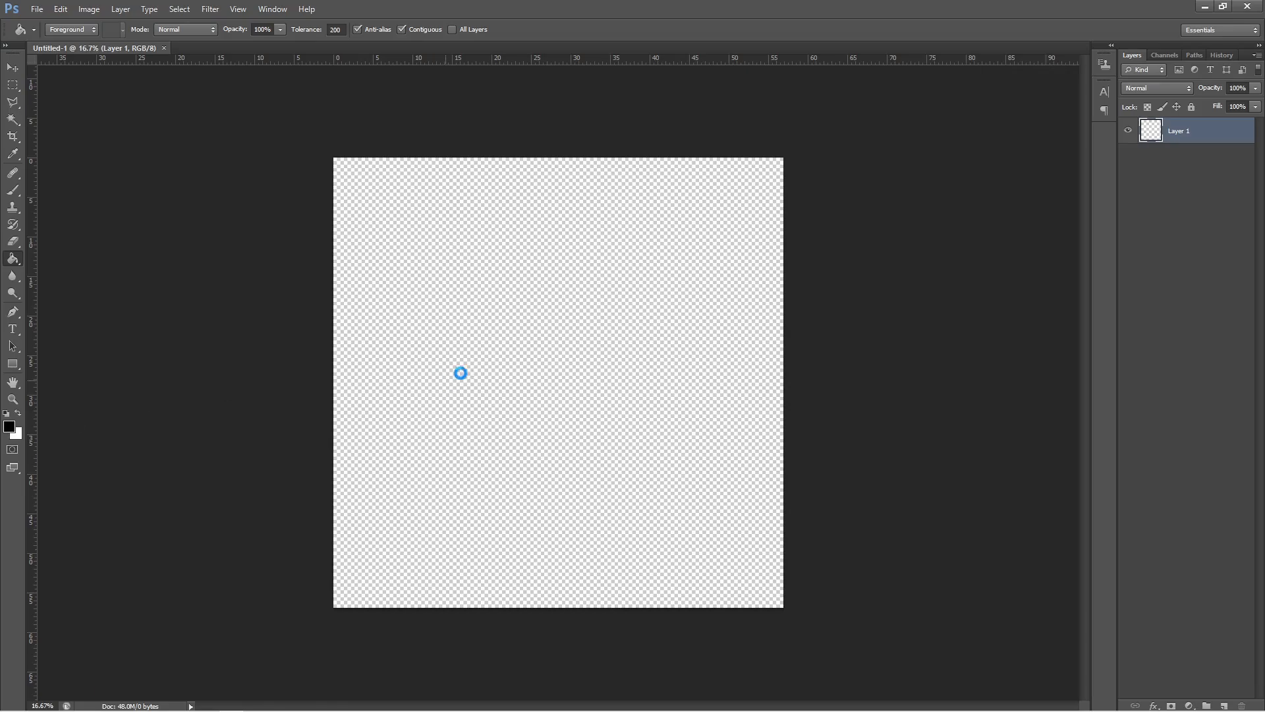
left_click(460, 373)
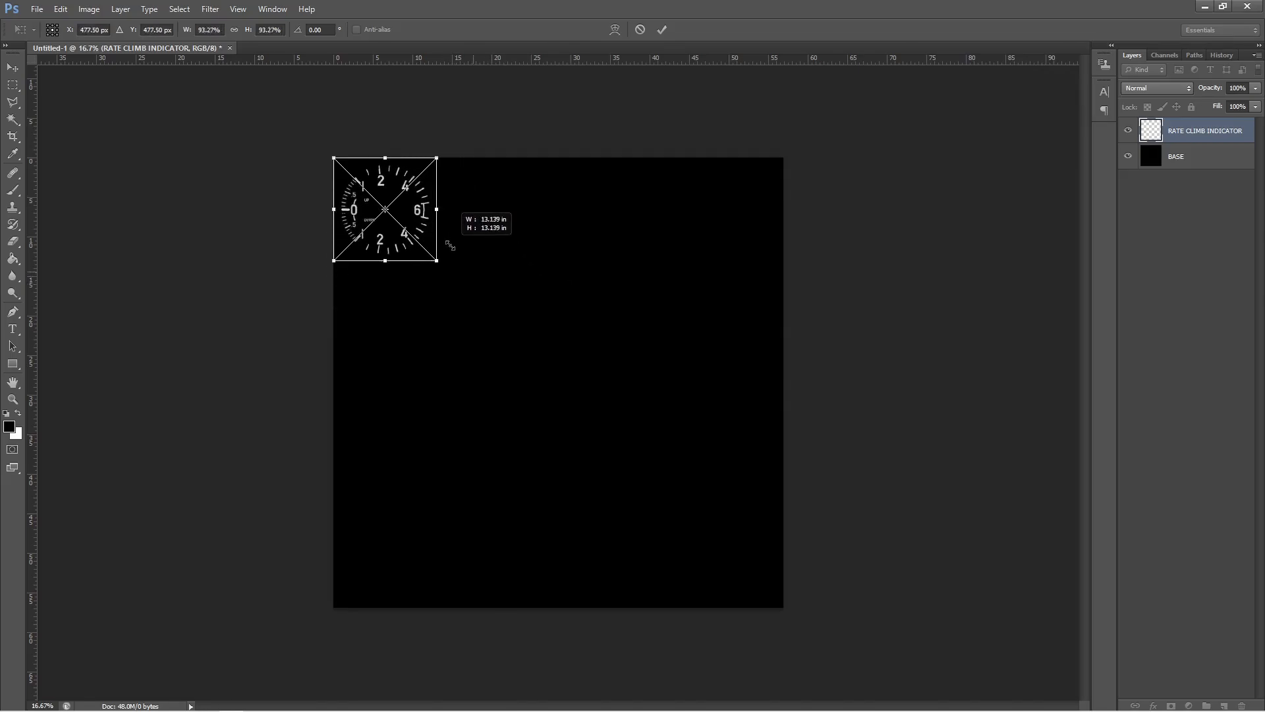
left_click(662, 30)
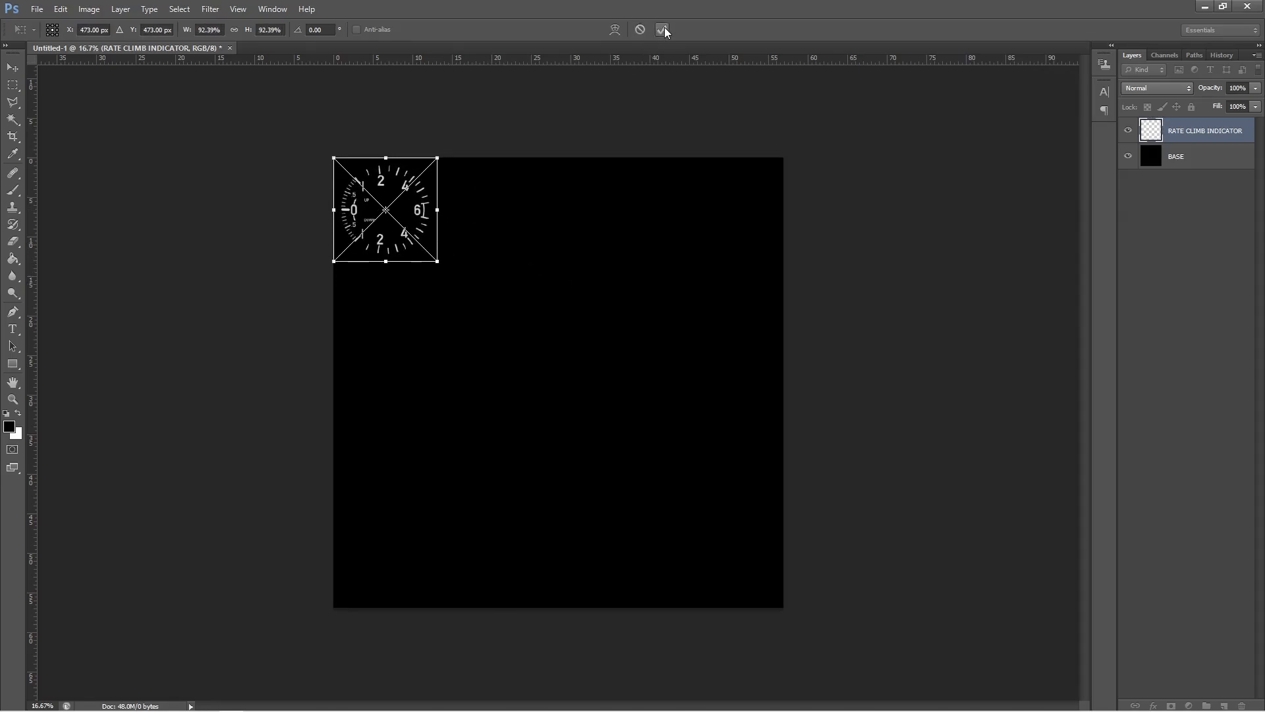
left_click(663, 30)
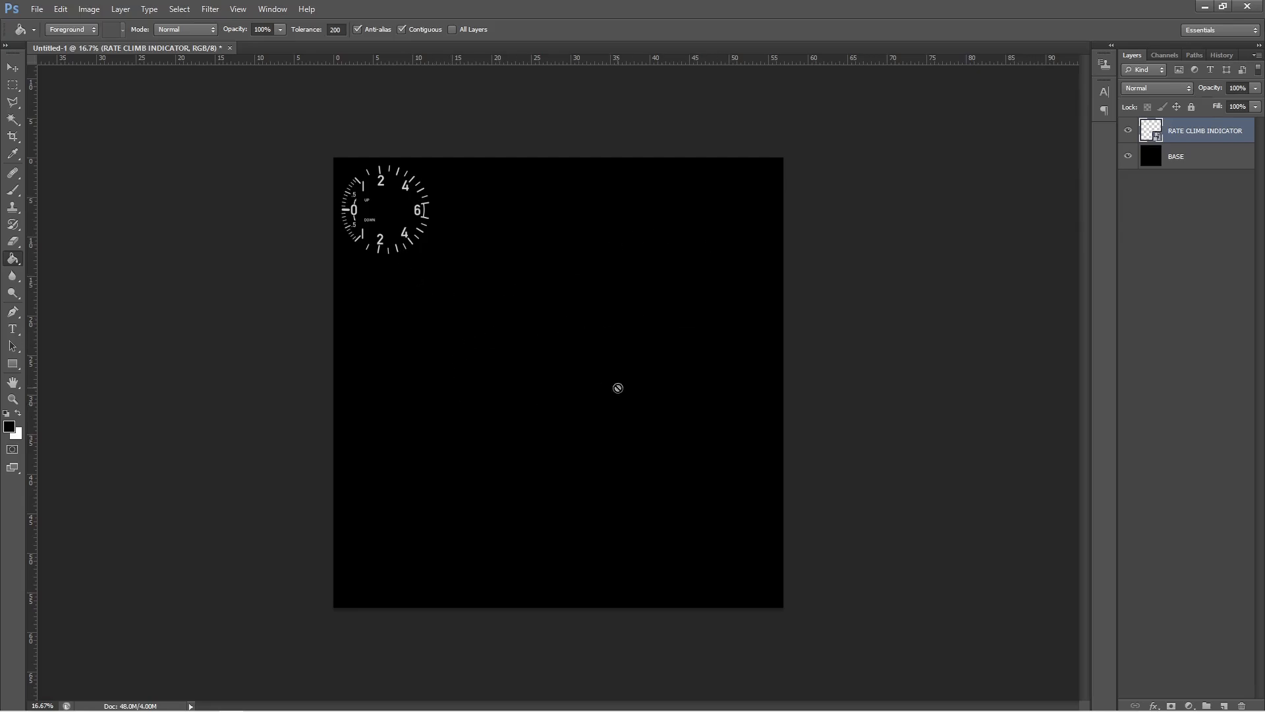
mouse_move(357, 165)
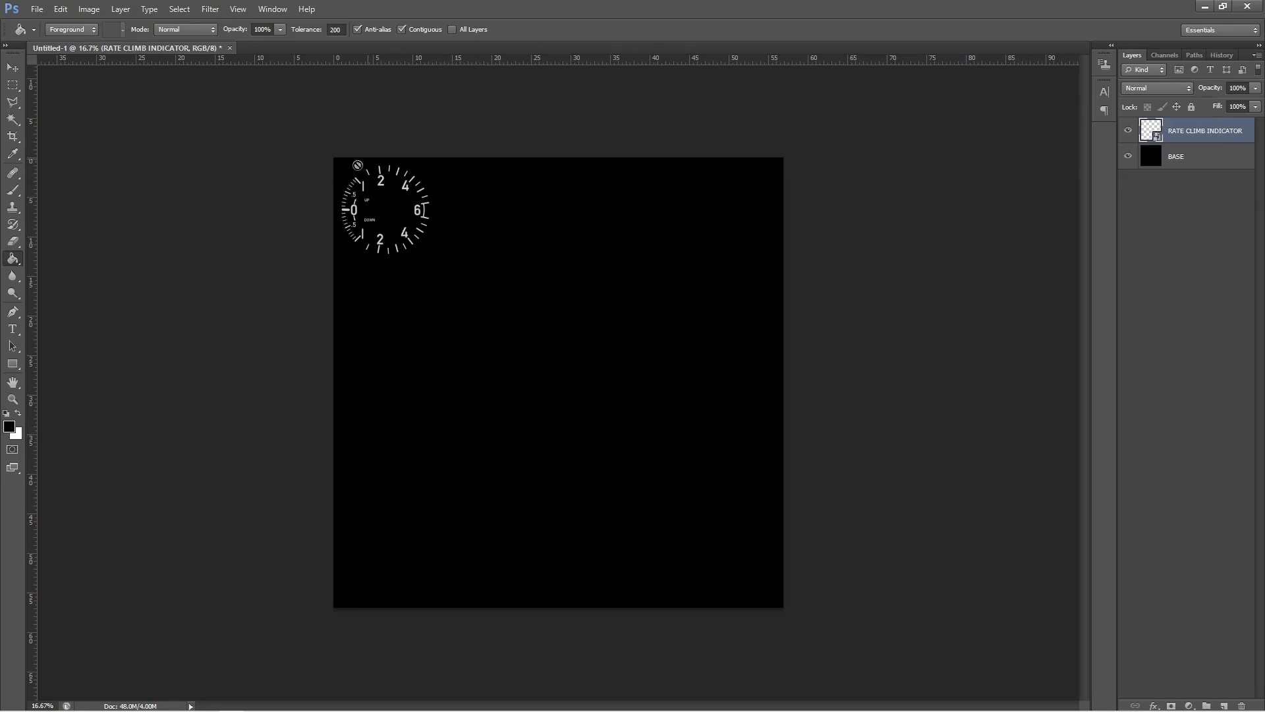
mouse_move(417, 199)
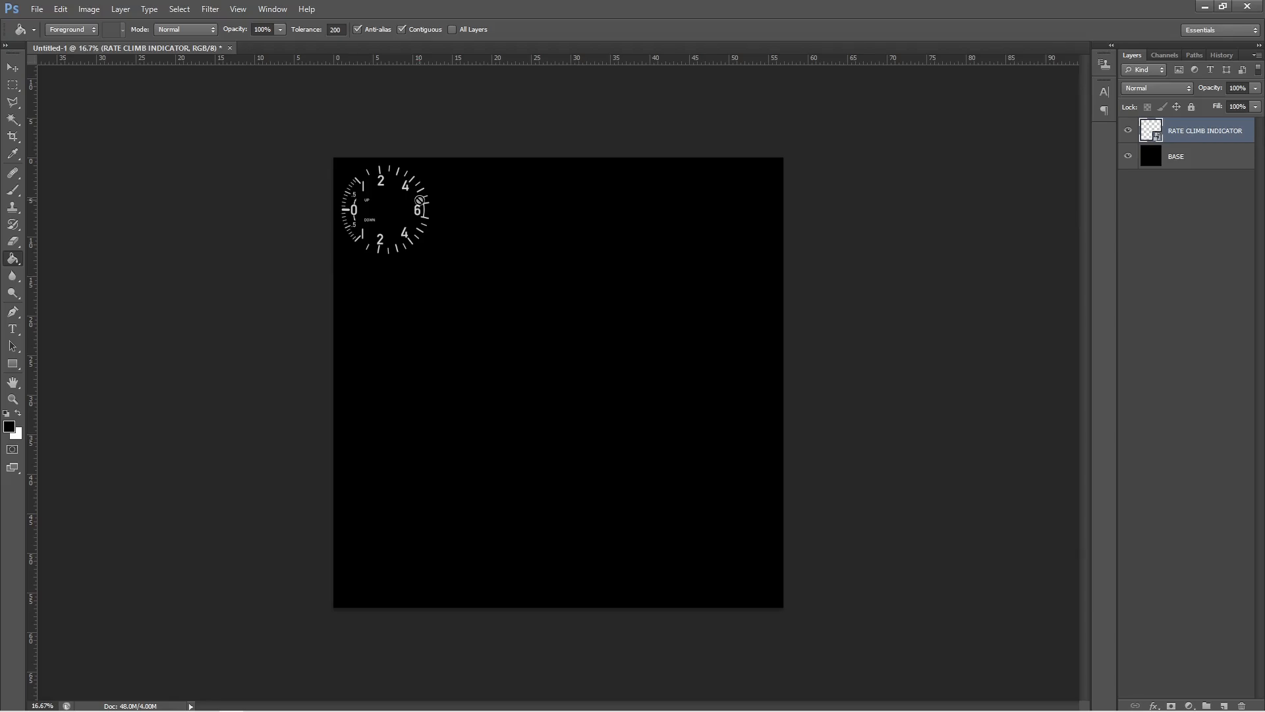
mouse_move(470, 201)
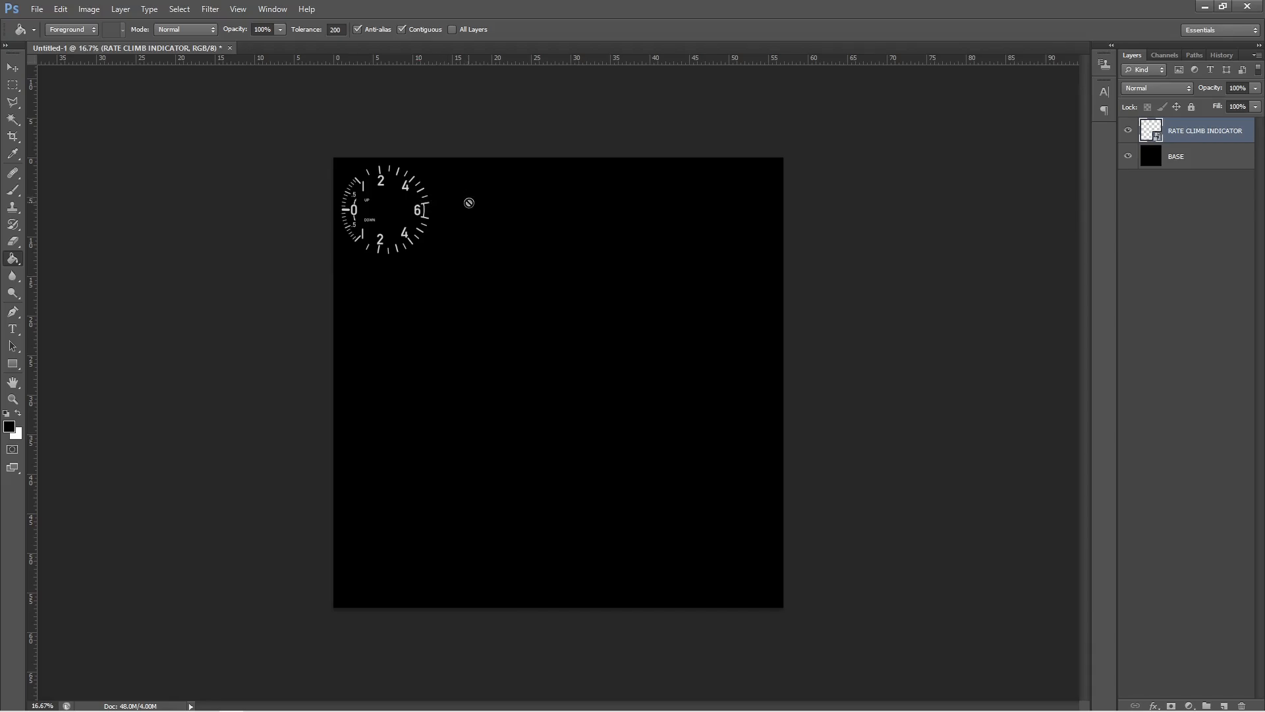
mouse_move(410, 237)
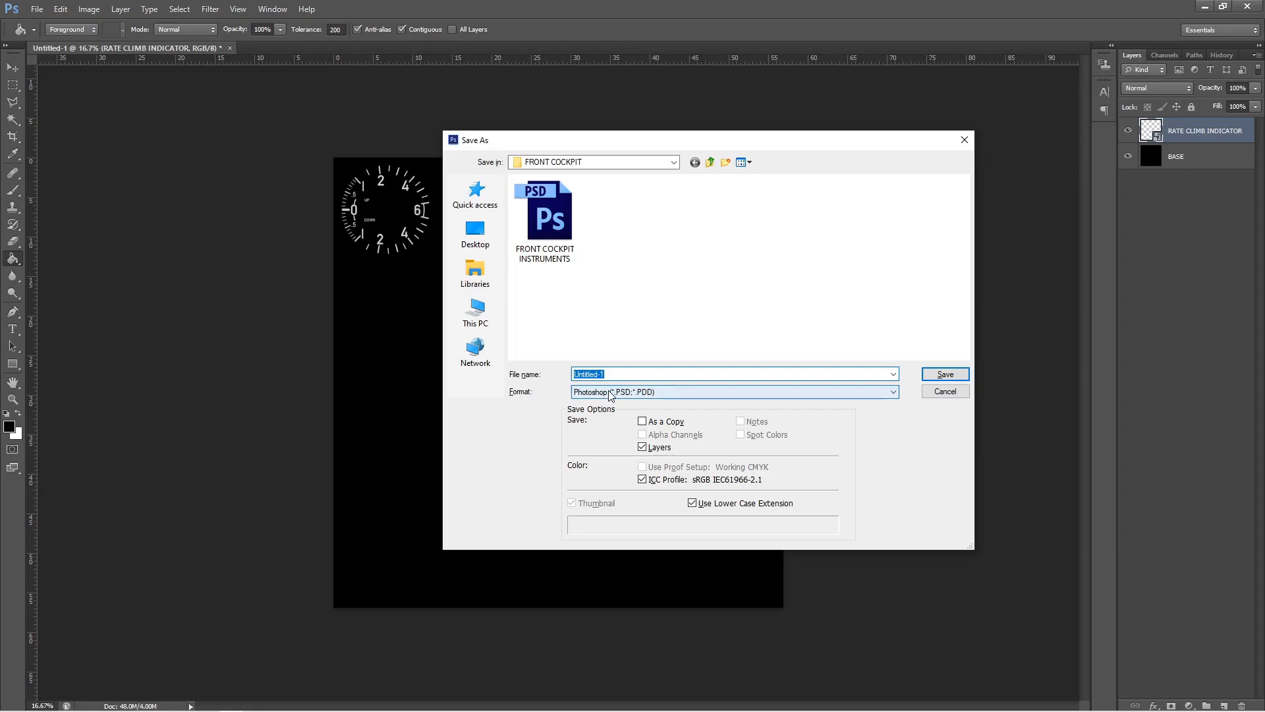
- Export the dial texture as a JPEG at Maximum quality into FRONT COCKPIT
left_click(732, 391)
type("TUT")
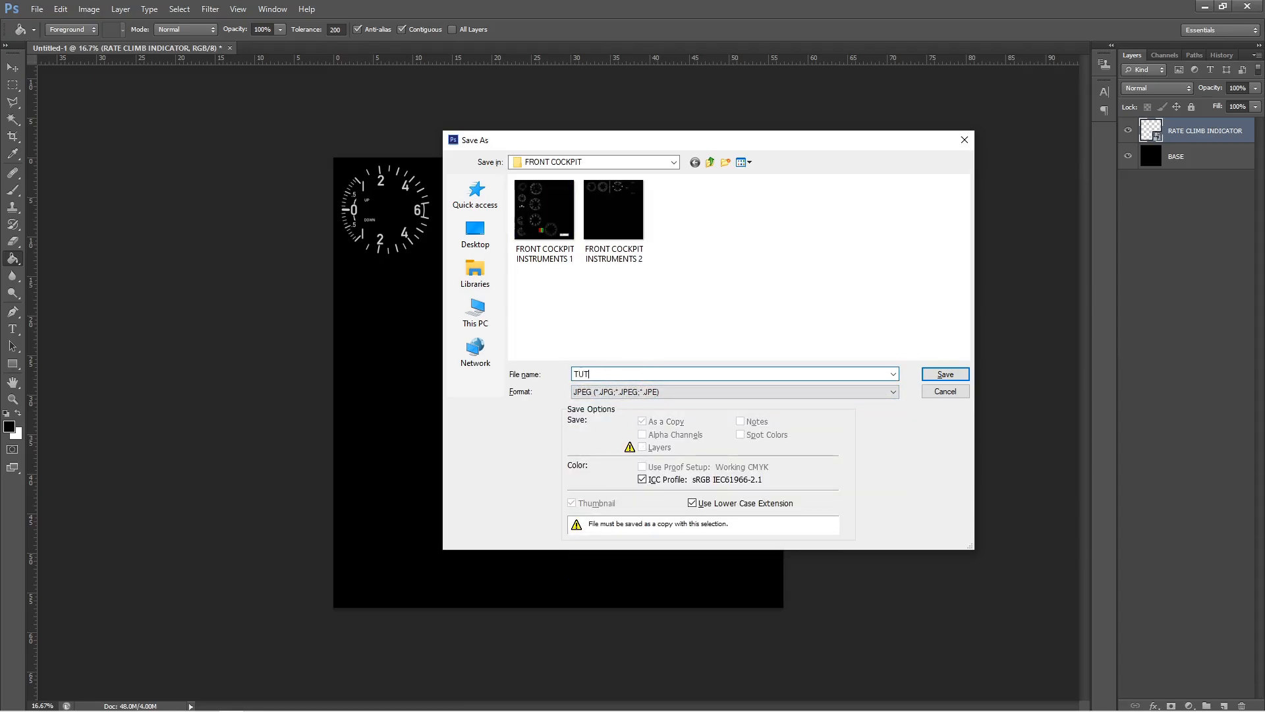
left_click(943, 373)
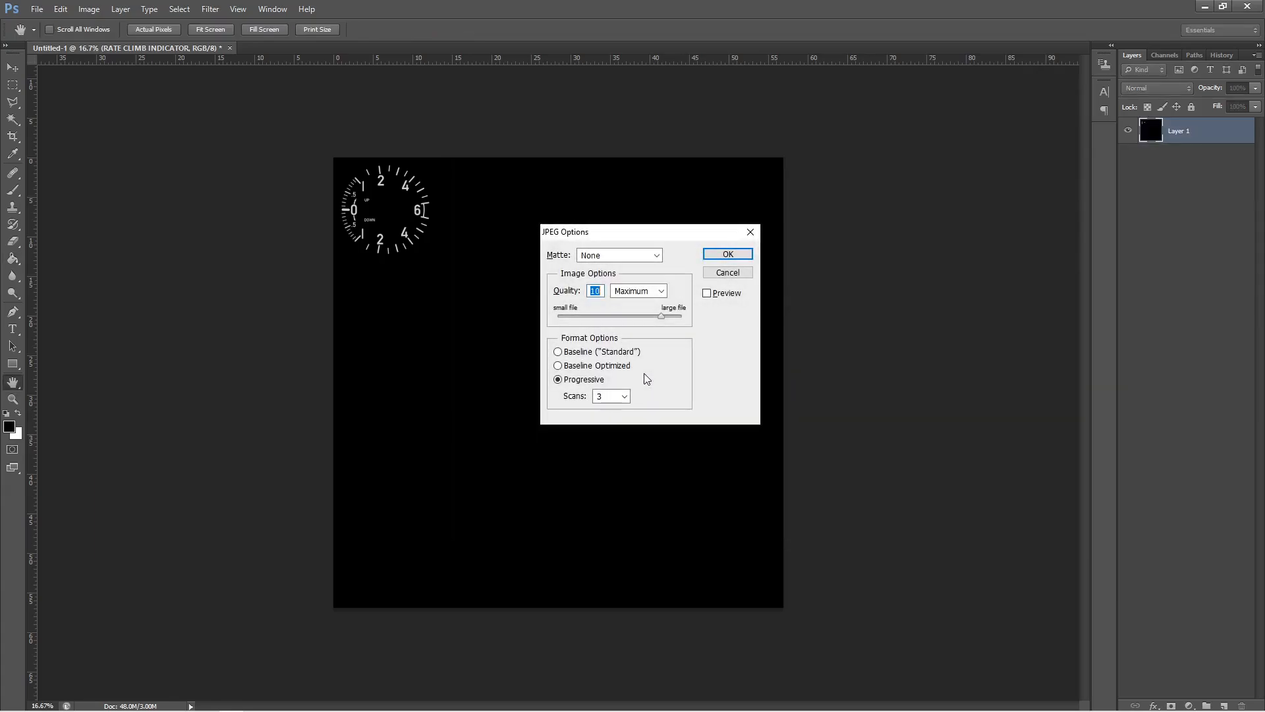
left_click(725, 253)
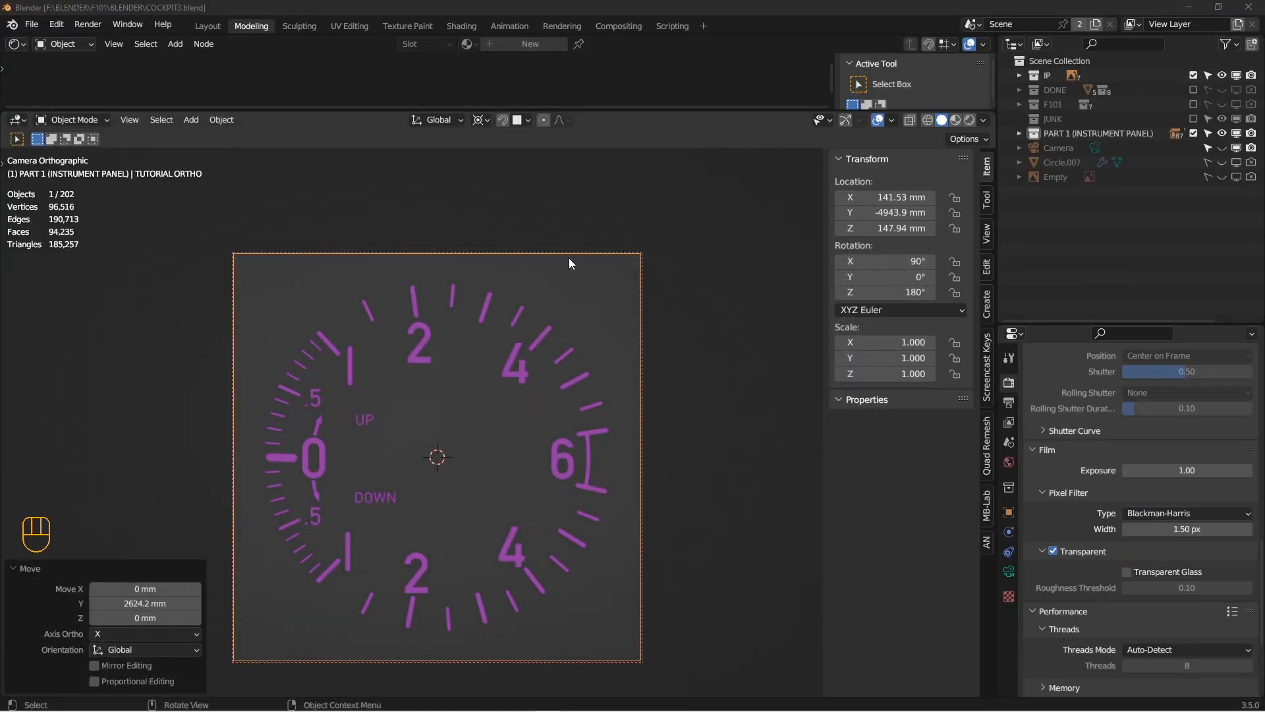
- Fit a 191 mm square plane over the dial and move the old dial pieces into JUNK
left_click(682, 389)
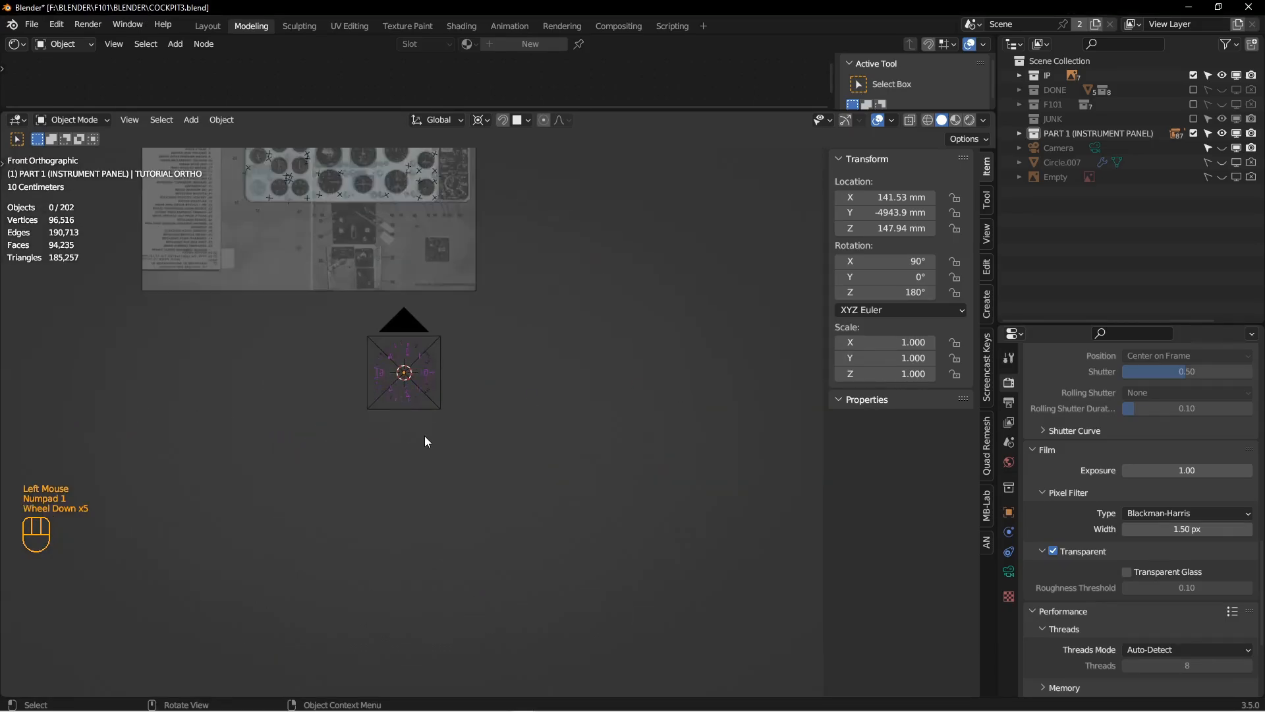
scroll("down", 3)
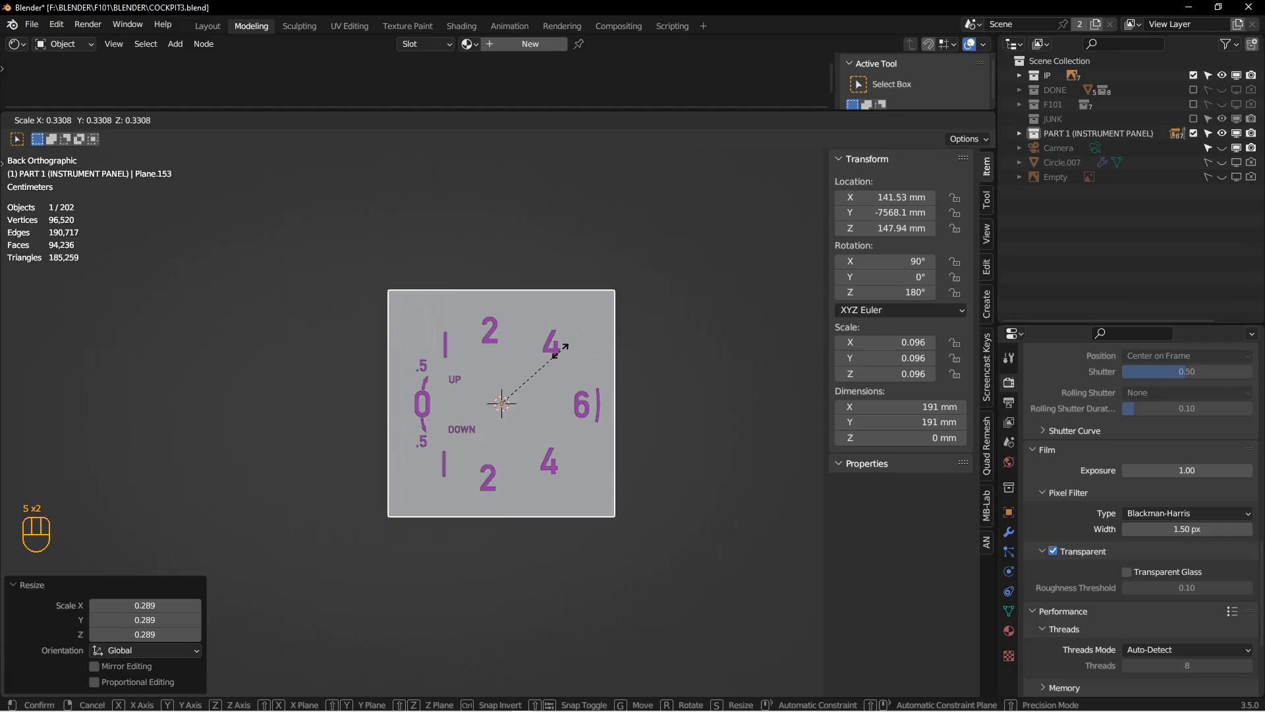
scroll("up", 3)
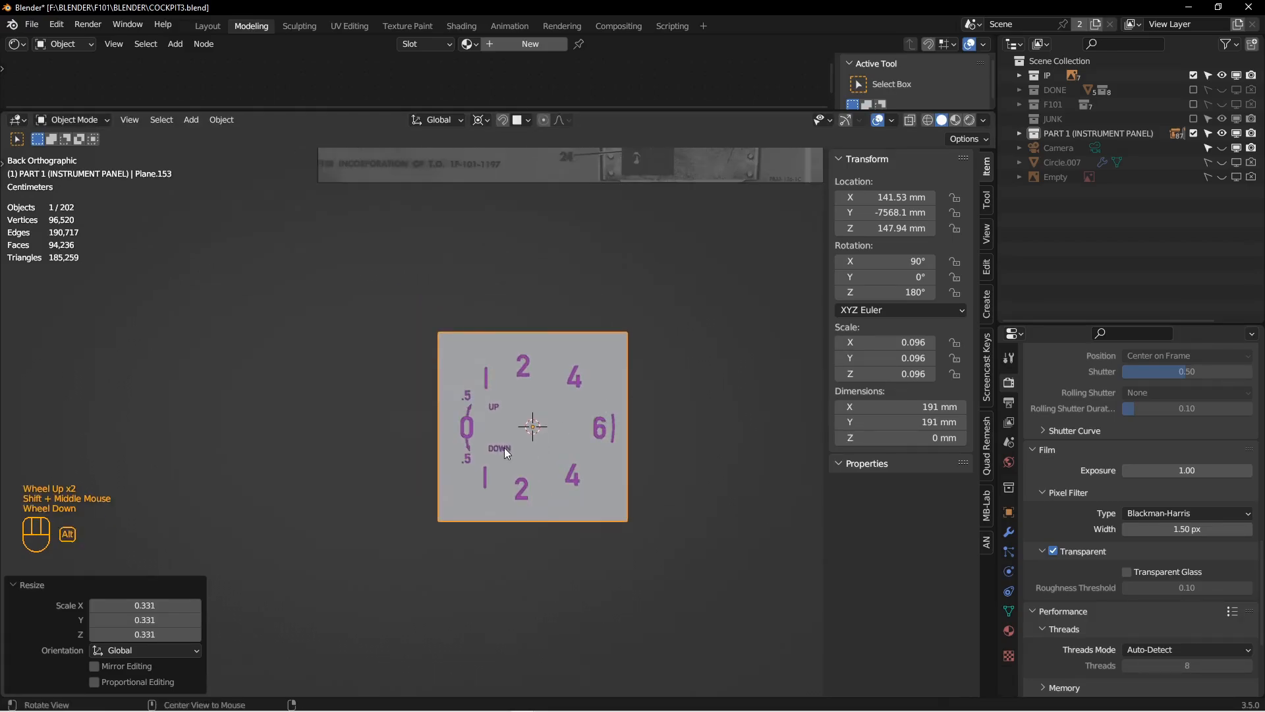
key("g")
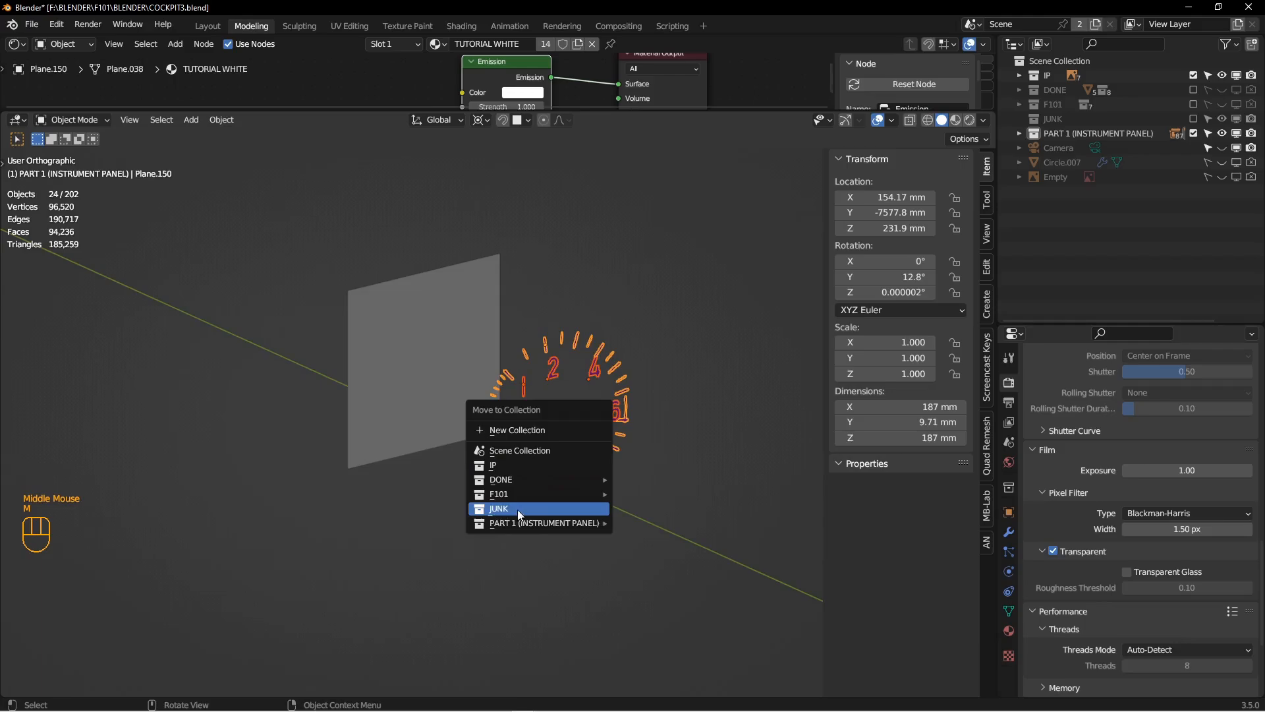
left_click(499, 508)
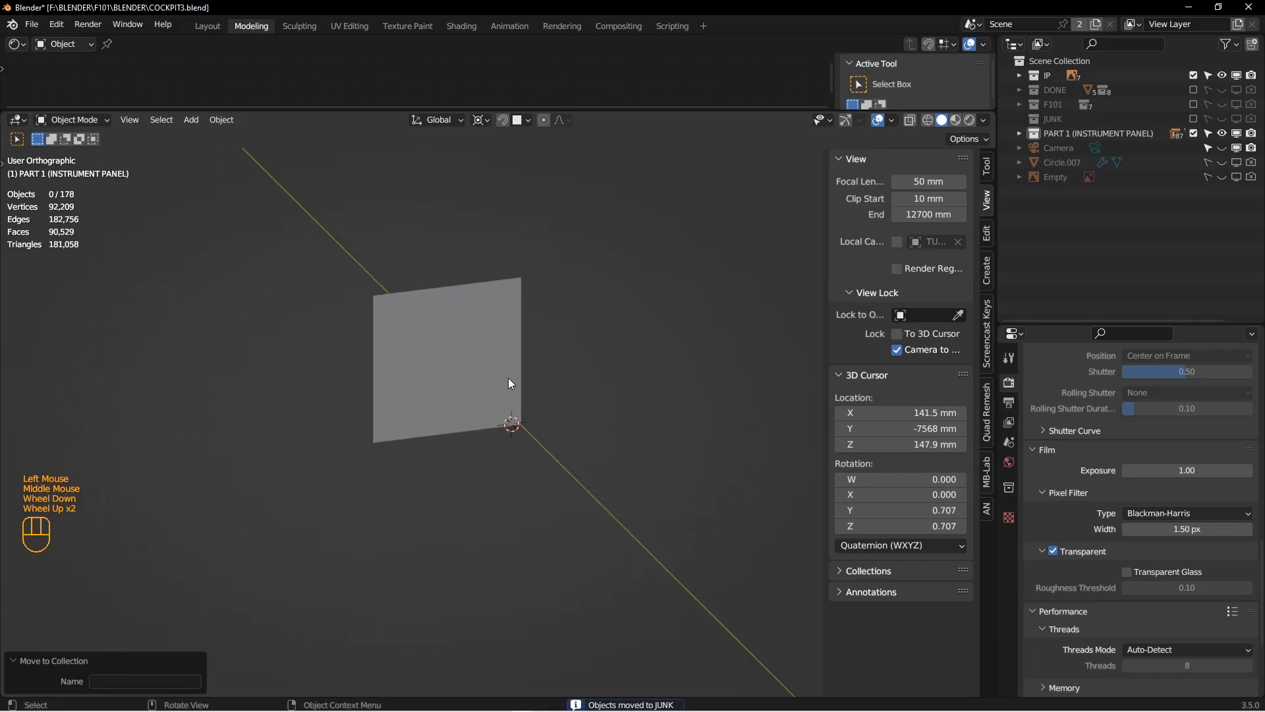
left_click(446, 359)
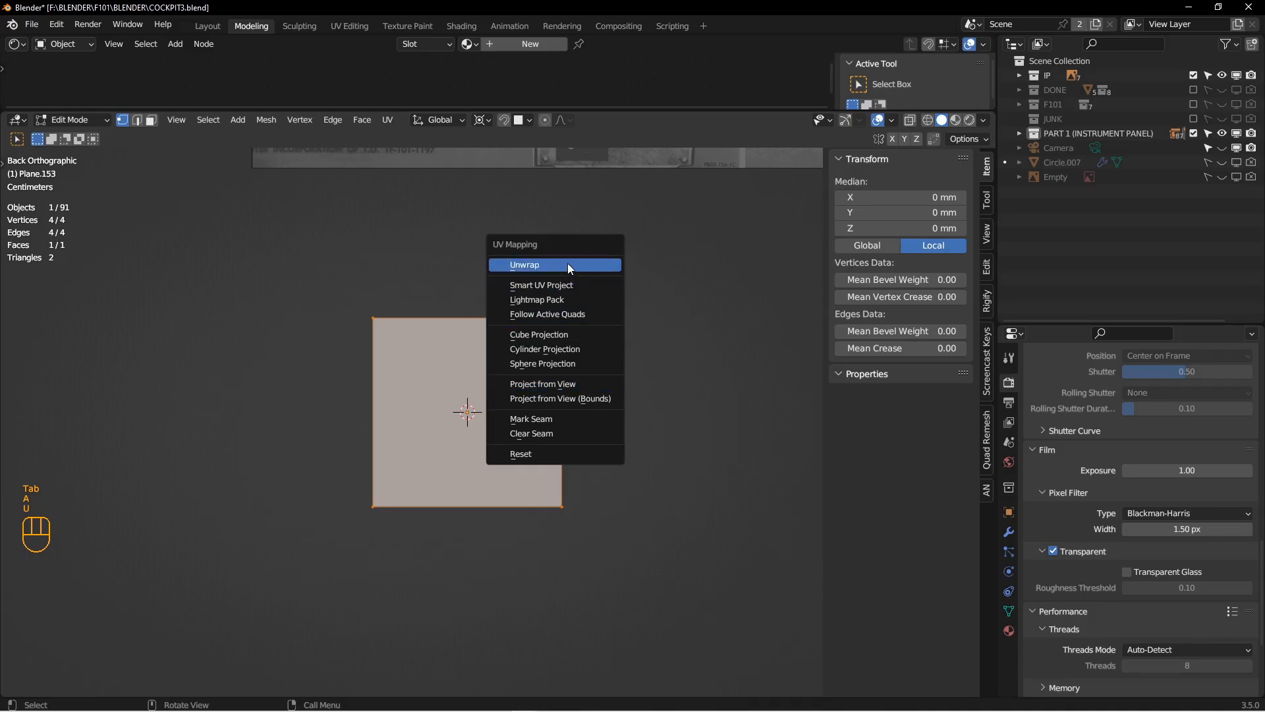
- Unwrap the plane, show its layout in the UV Editor, and add material 'TUTORIAL 2'
left_click(524, 265)
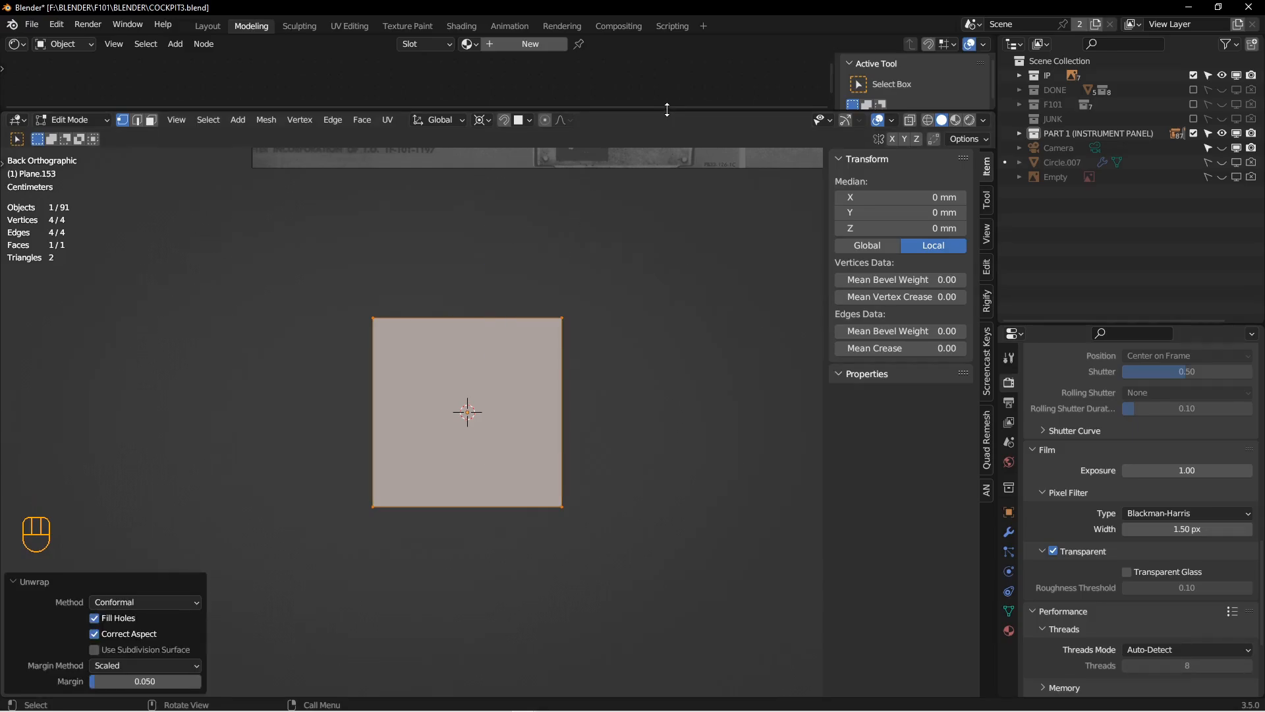
left_click(14, 43)
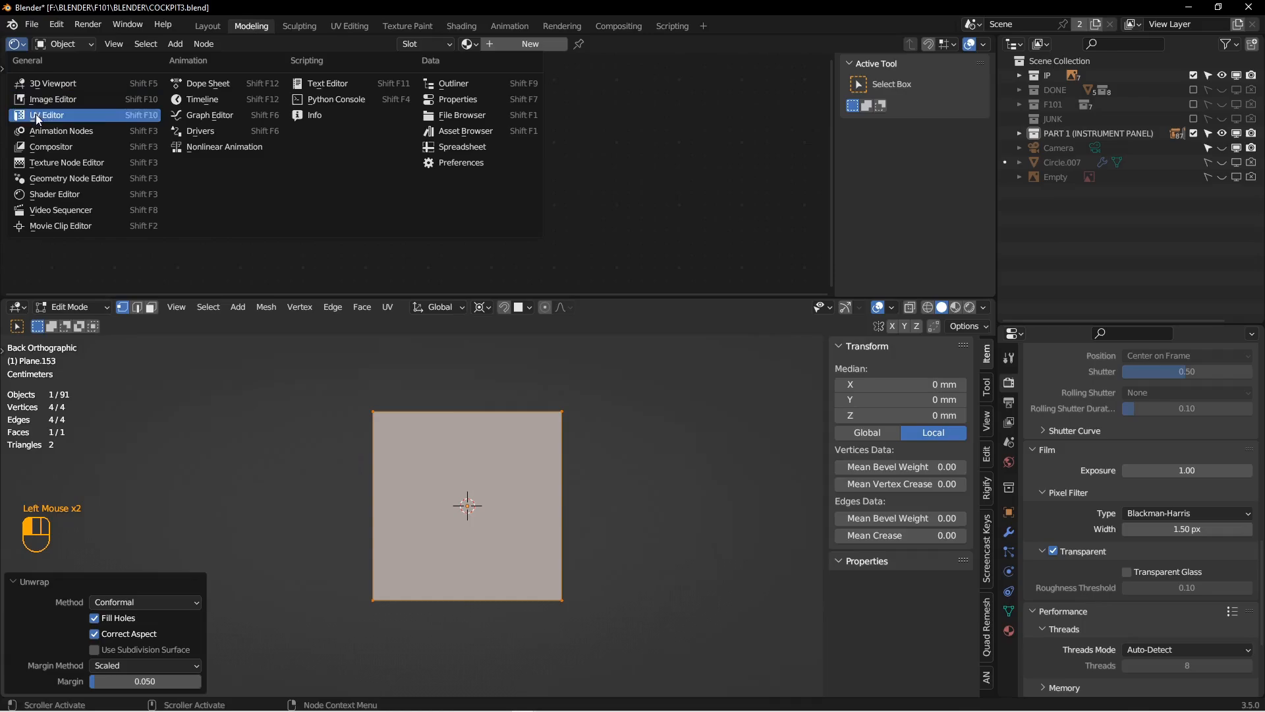
left_click(46, 114)
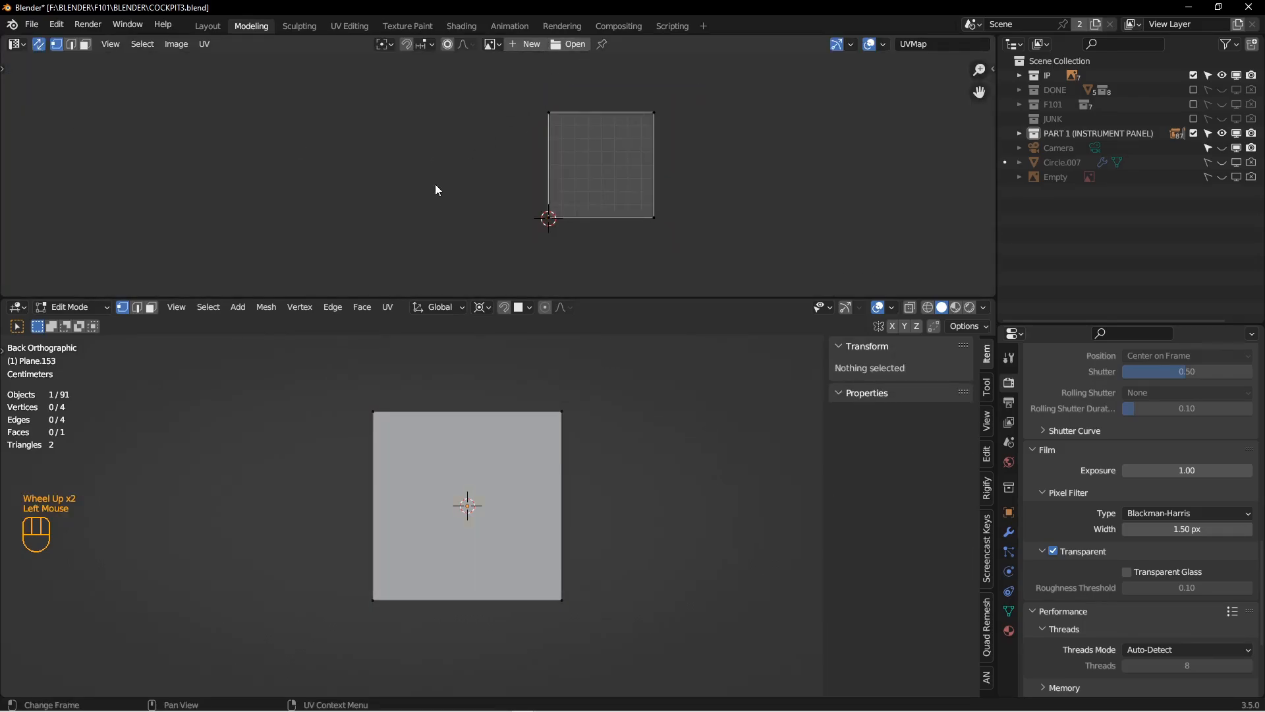
key("Tab")
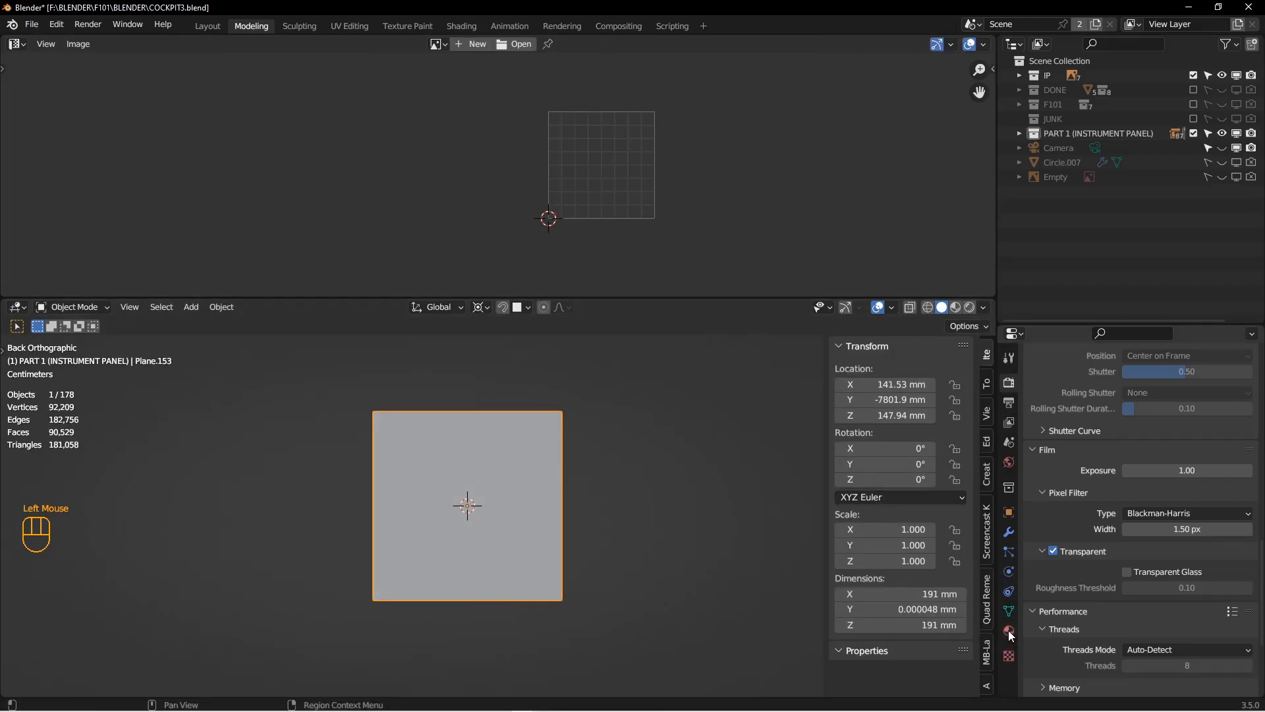
left_click(1009, 631)
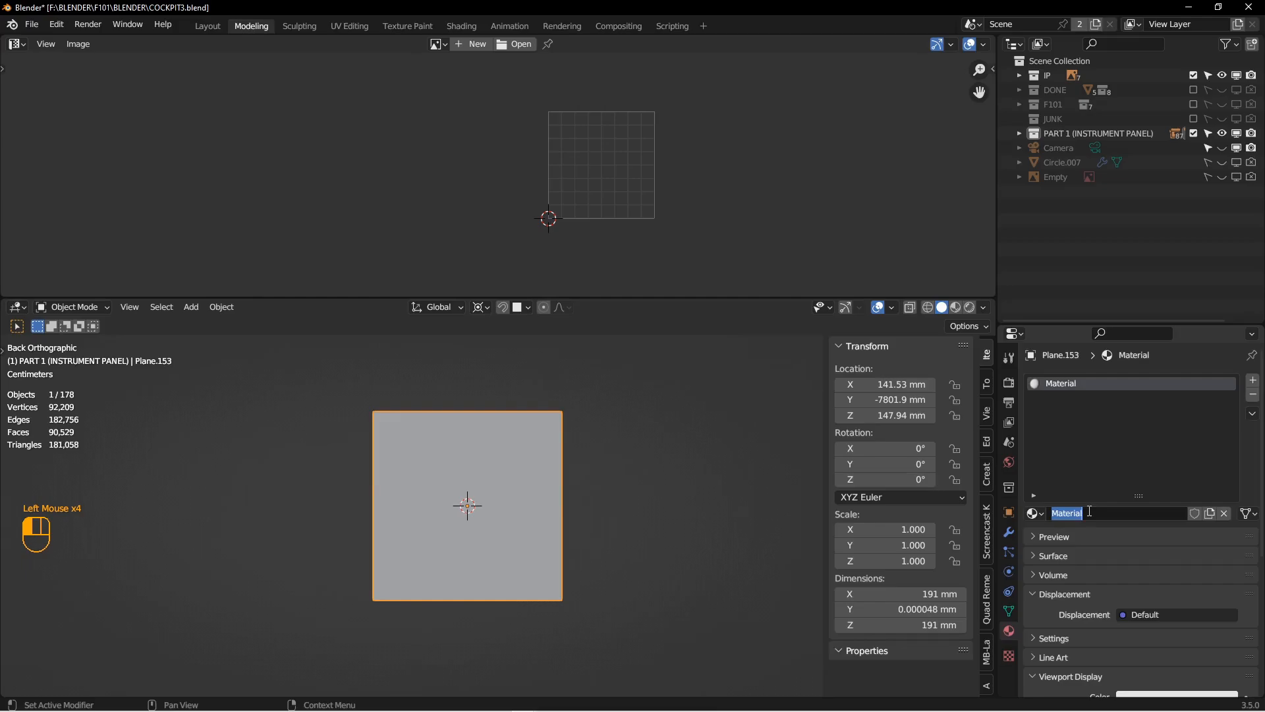
type("TUTORIAL 2")
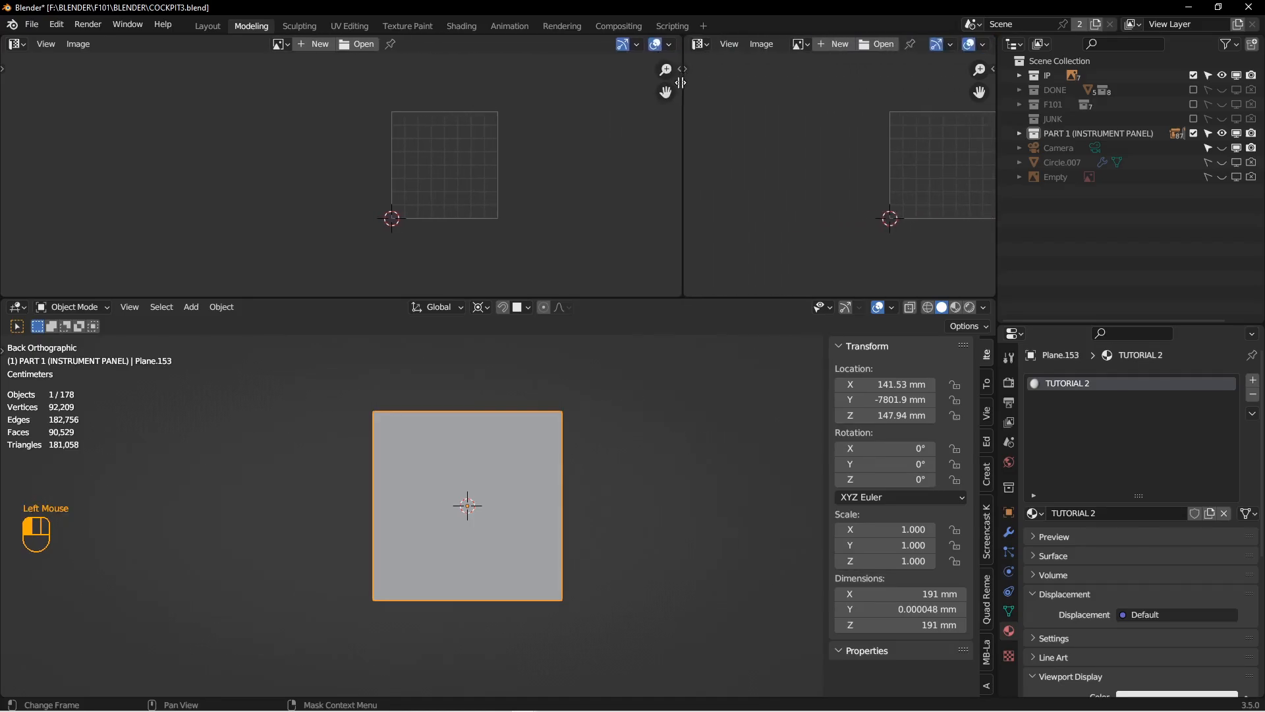
- In the Shader Editor, use Node Wrangler to load TUTORIAL 2.jpg as the UV-mapped base colour
left_click(13, 43)
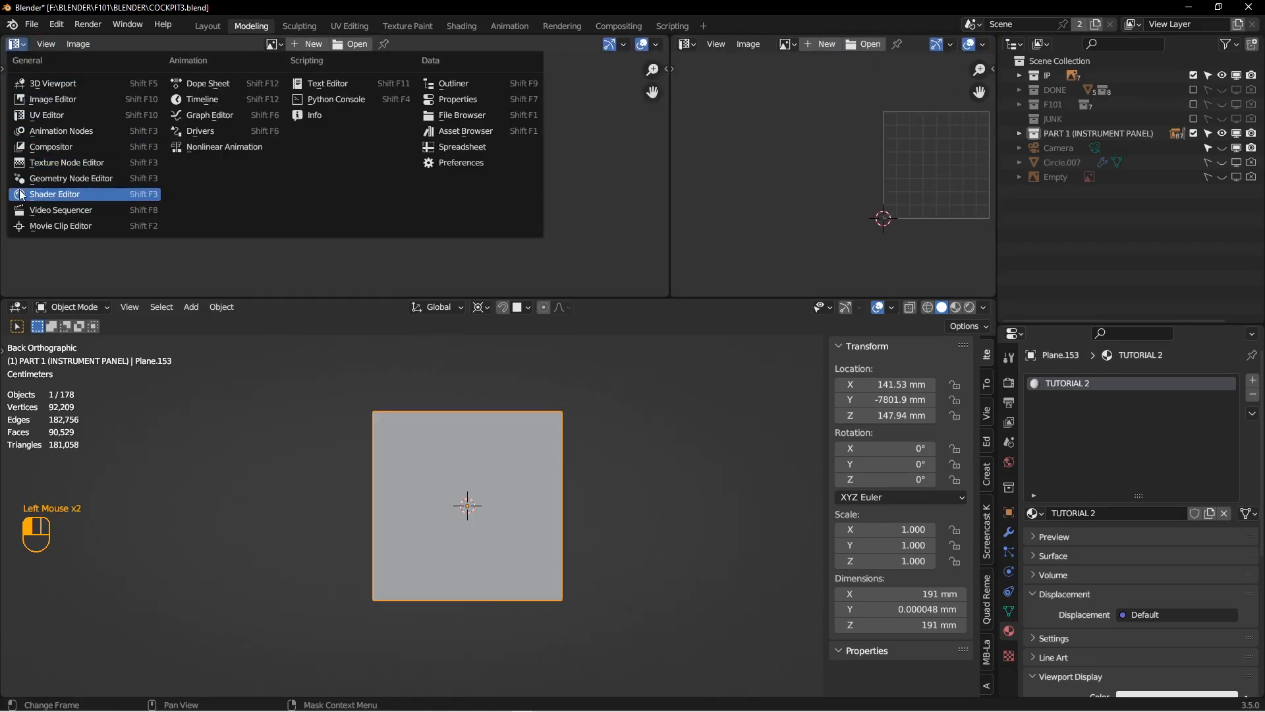
left_click(55, 194)
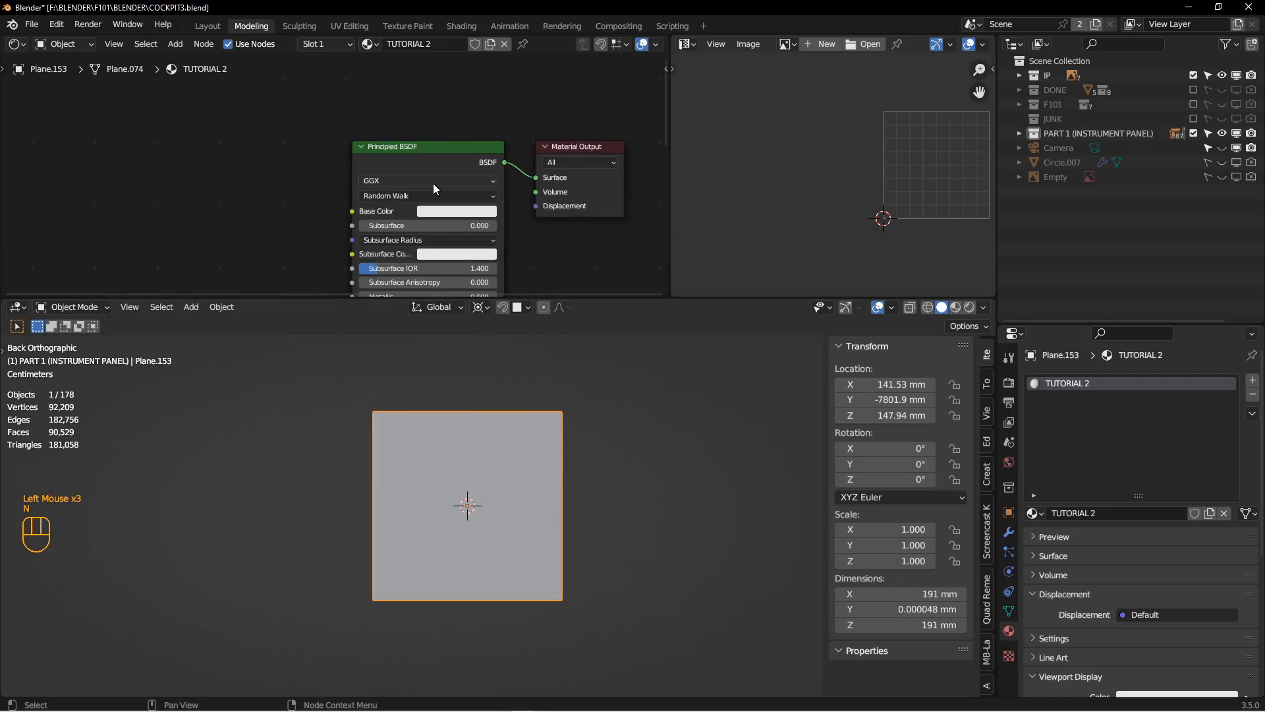
key("ctrl+t")
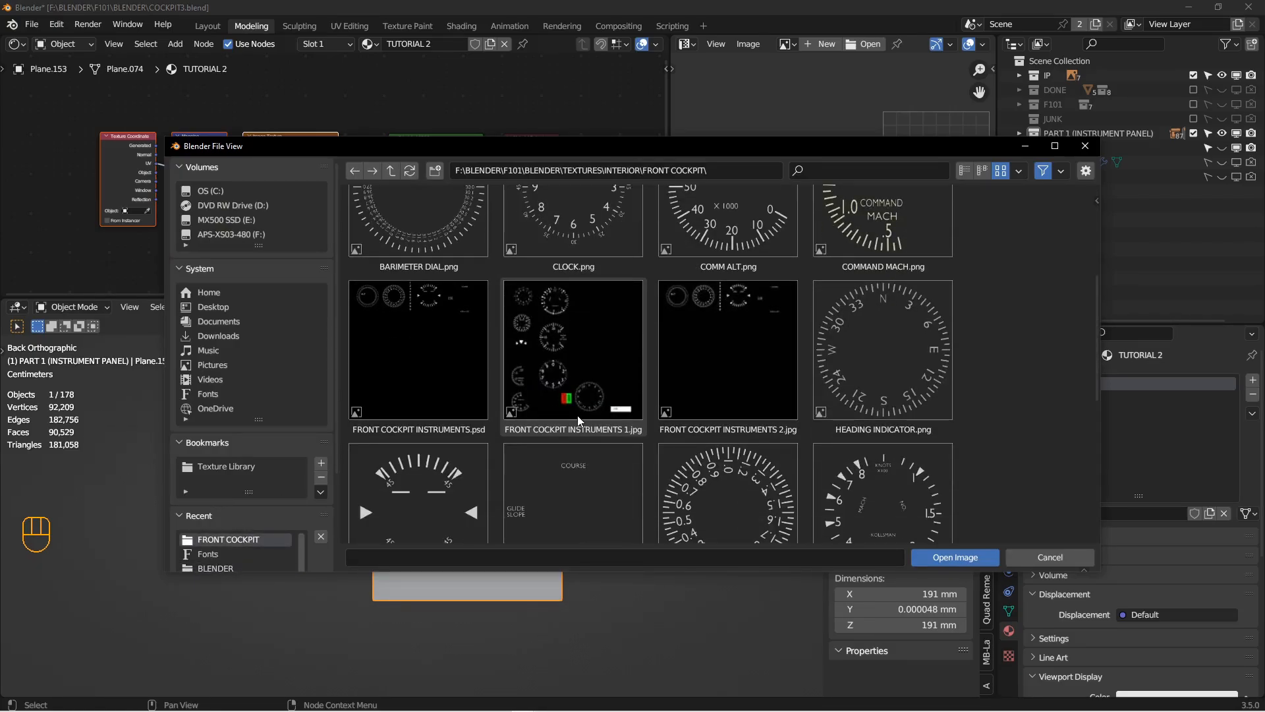
left_click(882, 334)
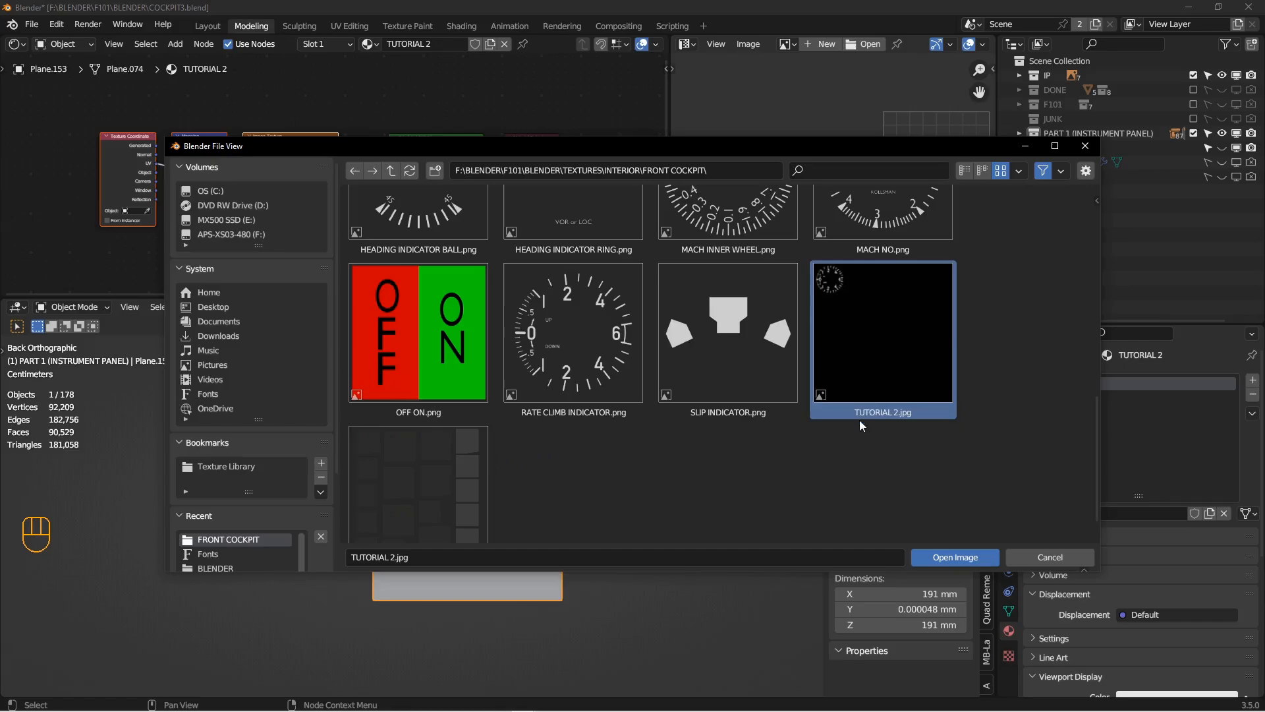
left_click(952, 557)
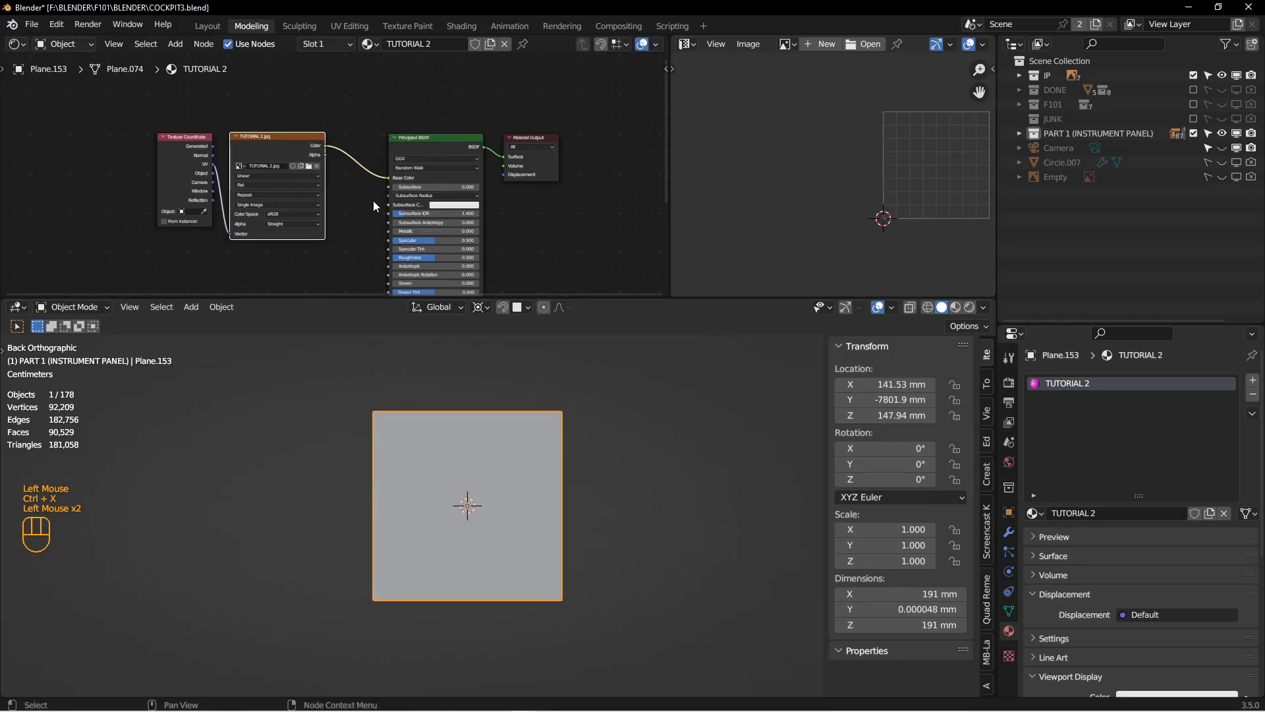
scroll("down", 3)
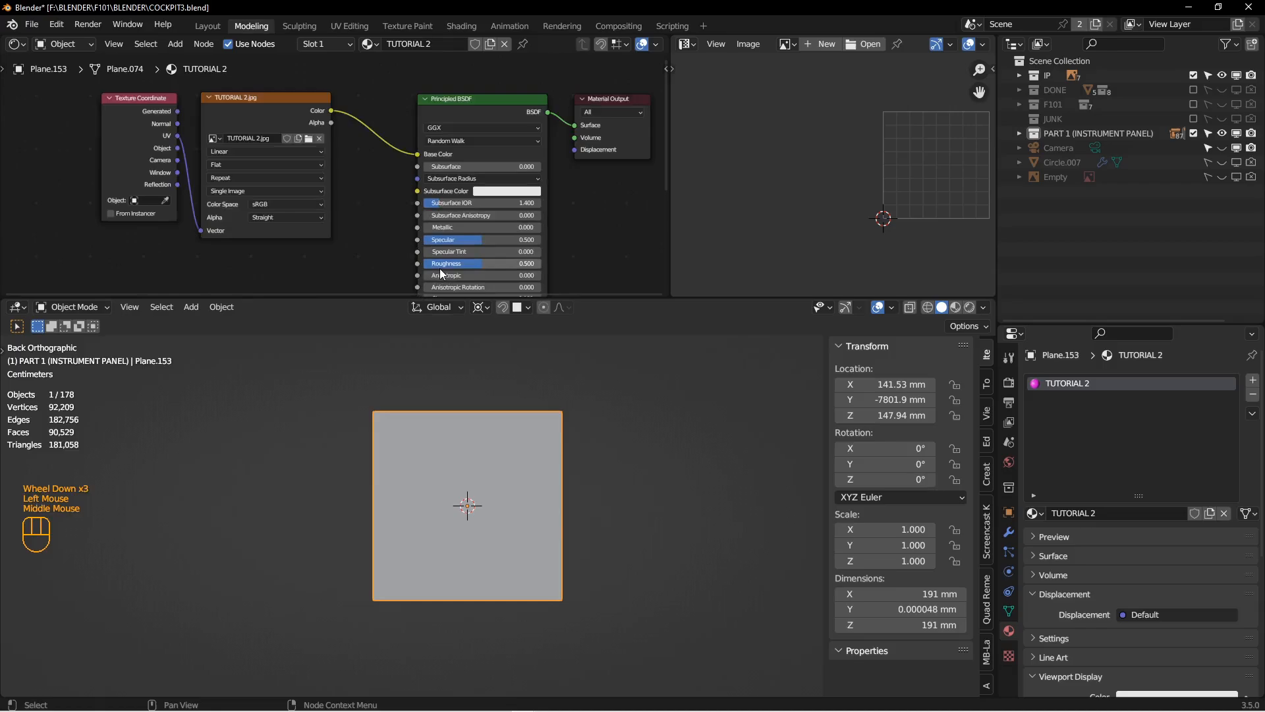
mouse_move(480, 268)
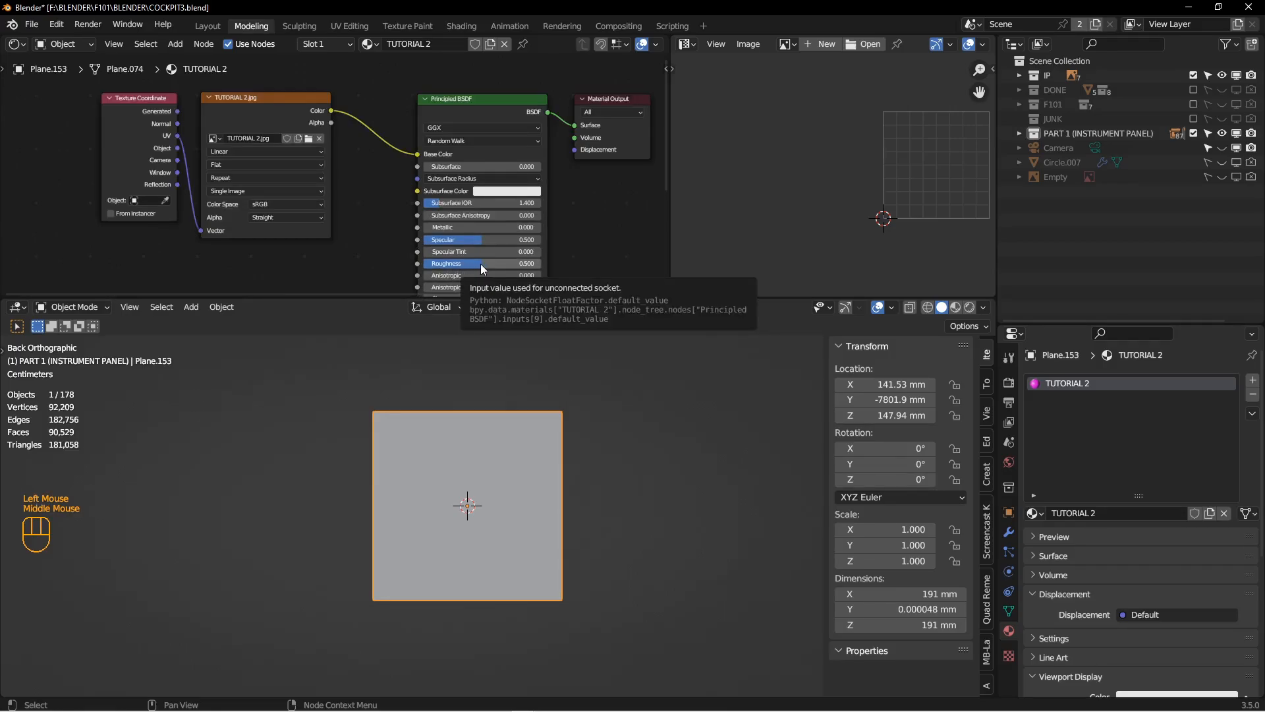
mouse_move(291, 115)
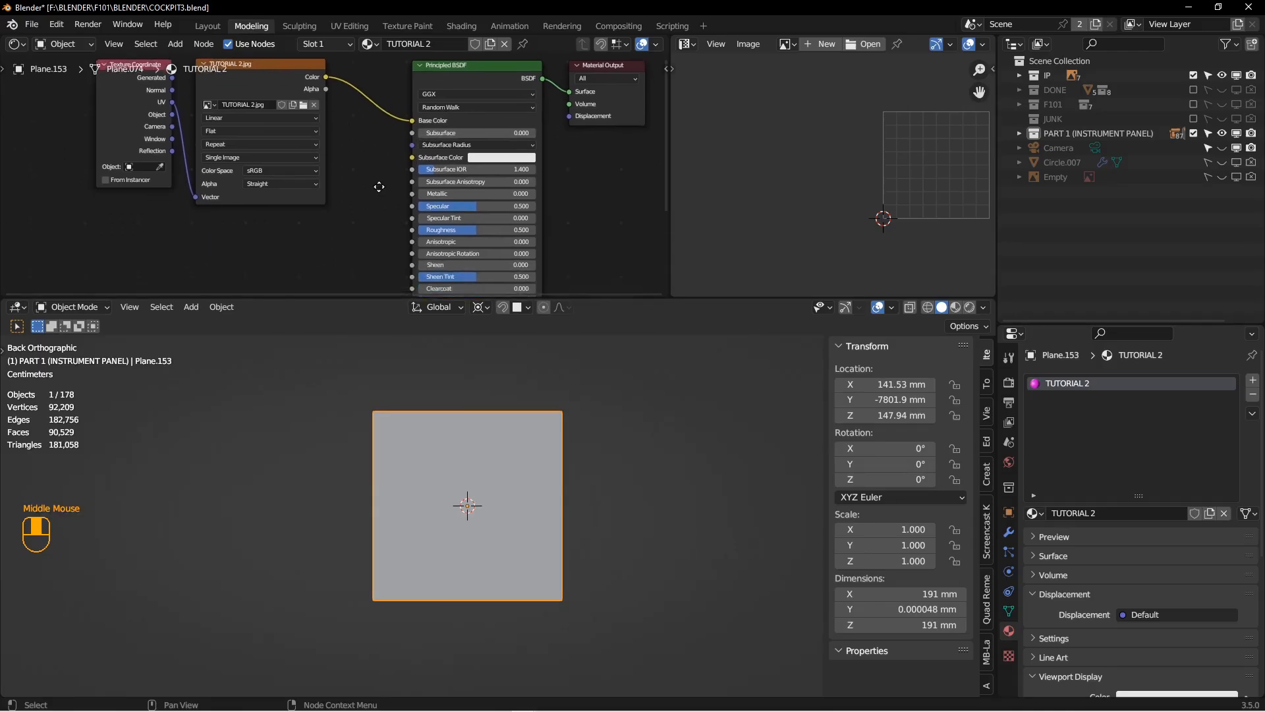
scroll("up", 3)
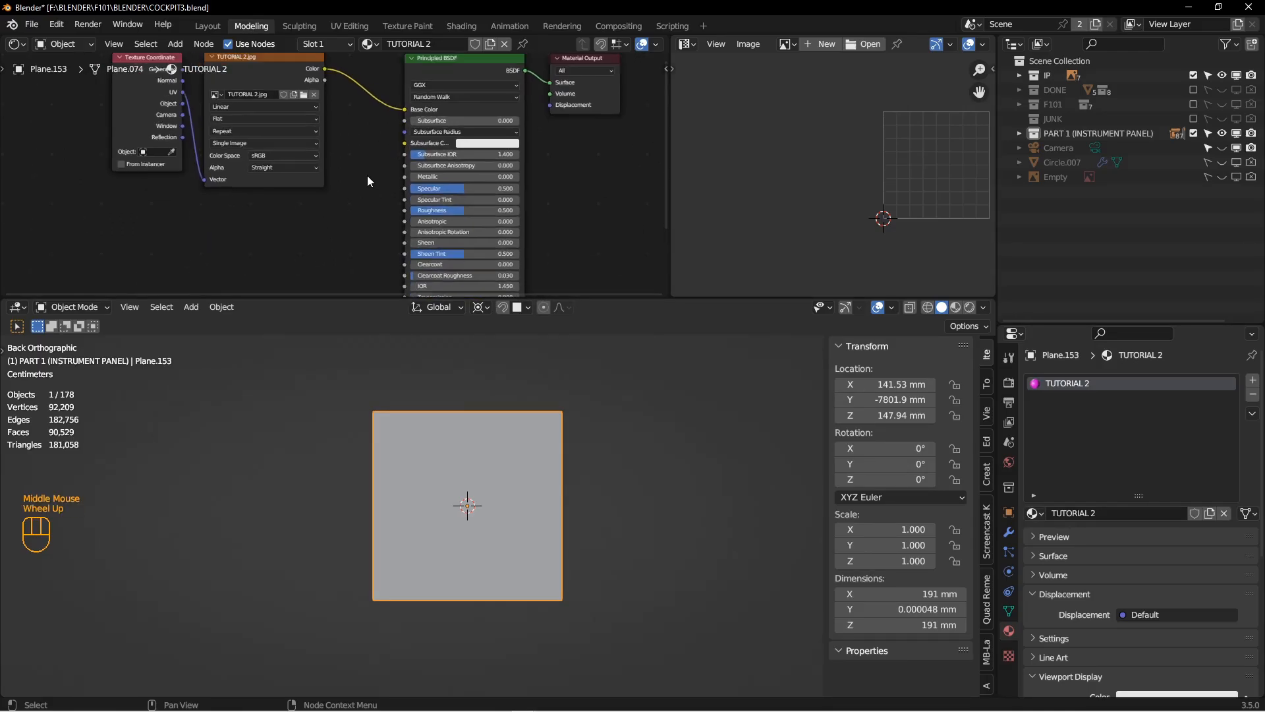
scroll("up", 3)
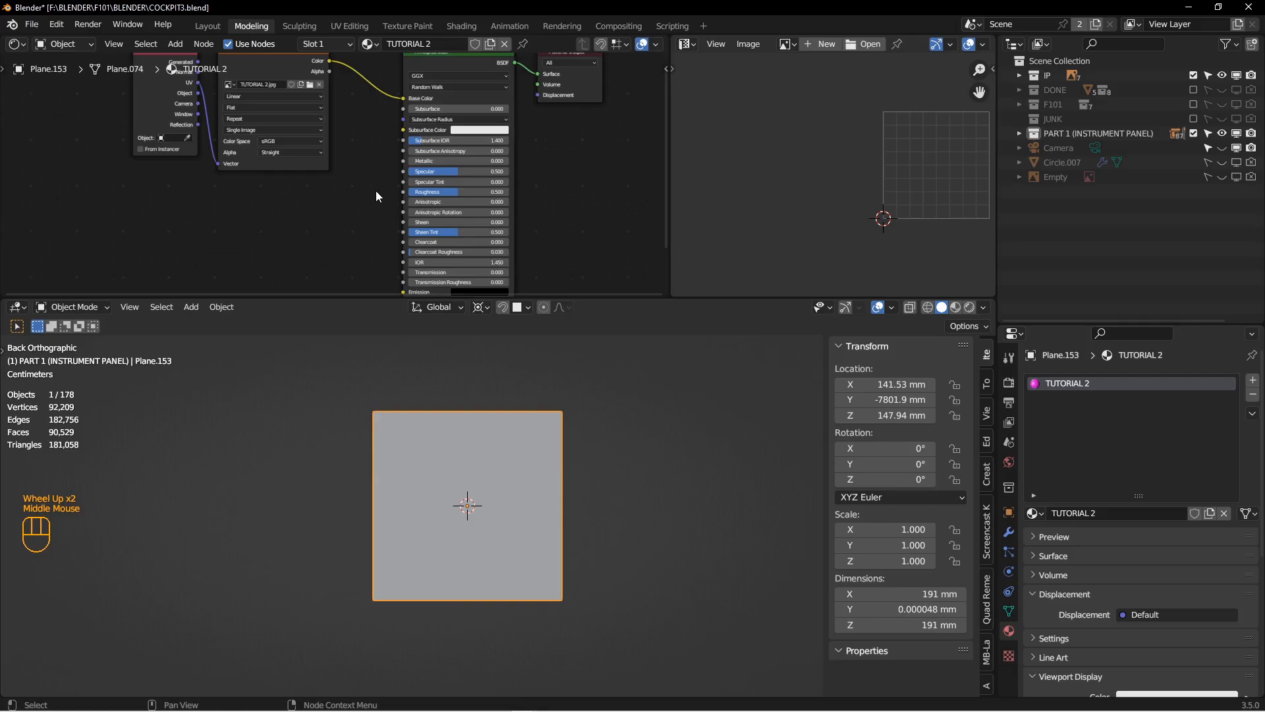
scroll("up", 3)
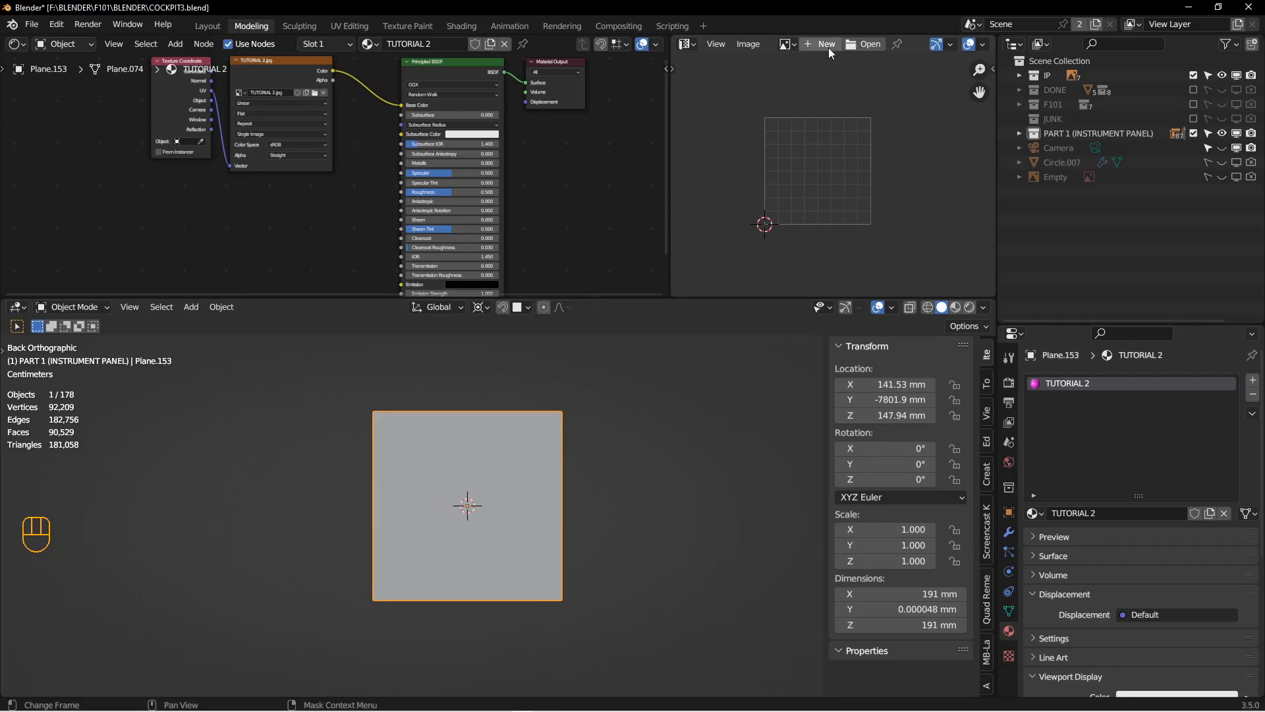
- Display the TUTORIAL 2.jpg image behind the plane's UVs in the UV Editor
left_click(787, 44)
type("TUT")
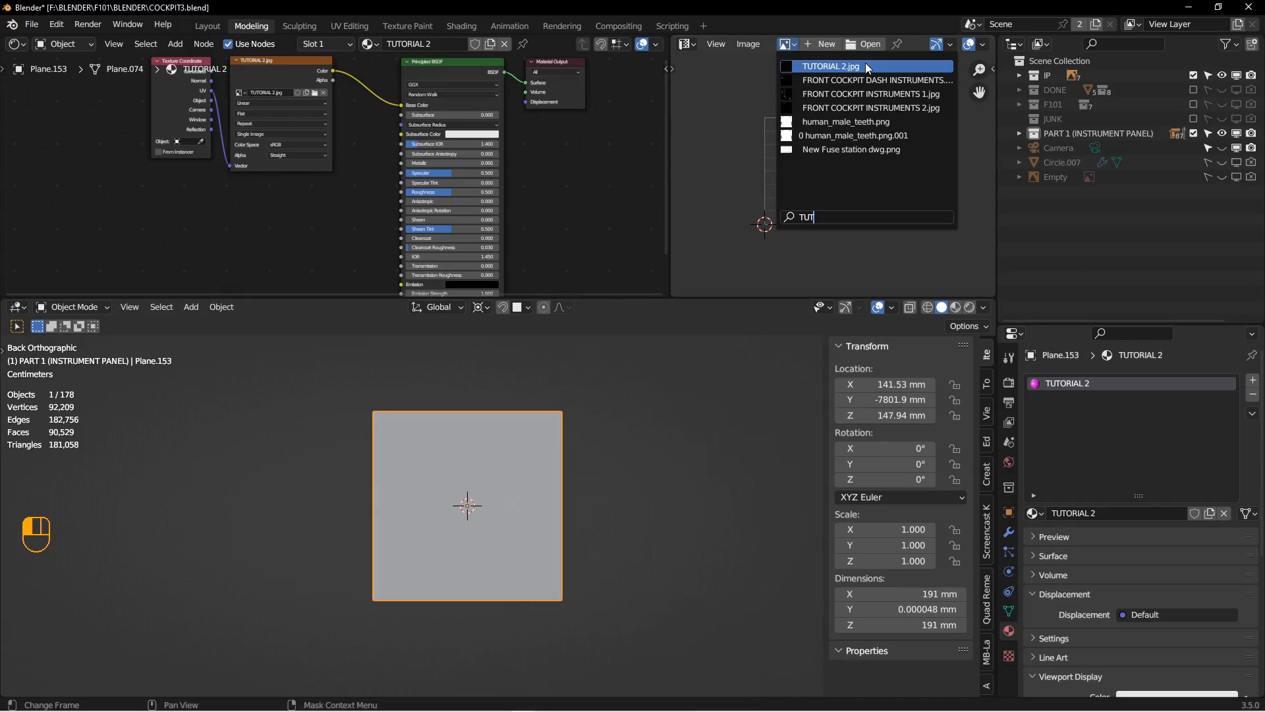
left_click(830, 66)
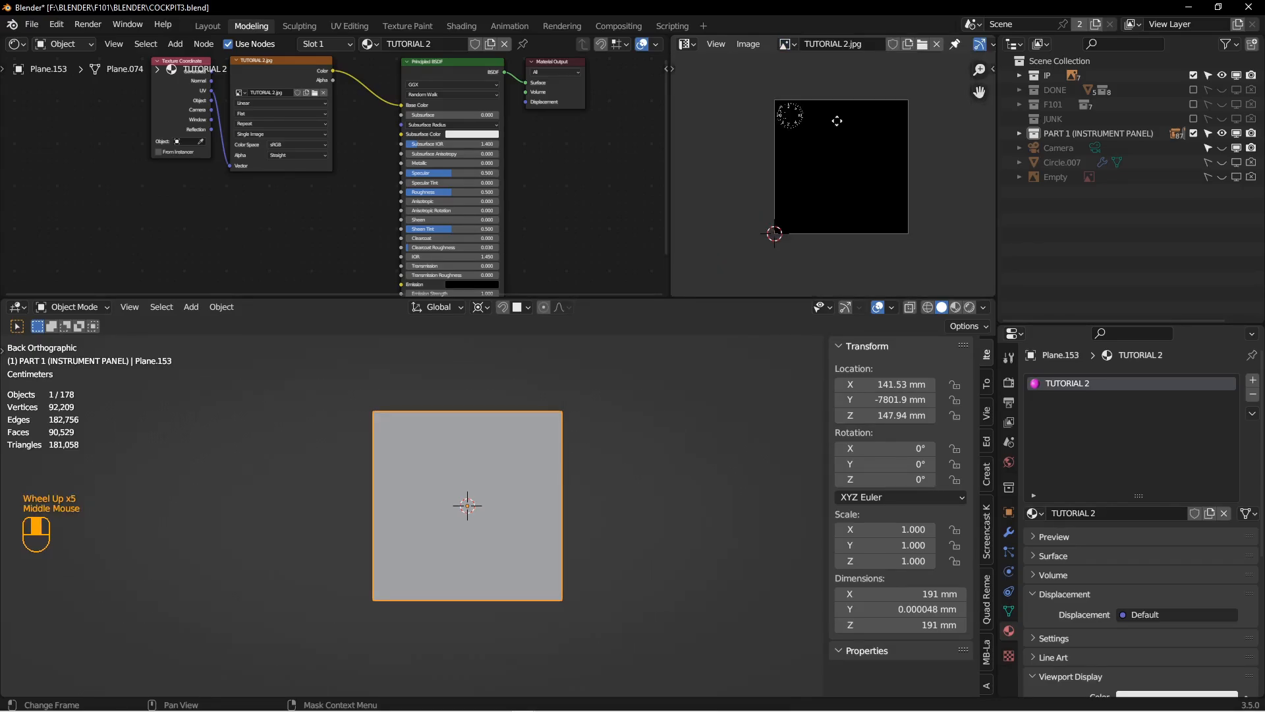
scroll("down", 3)
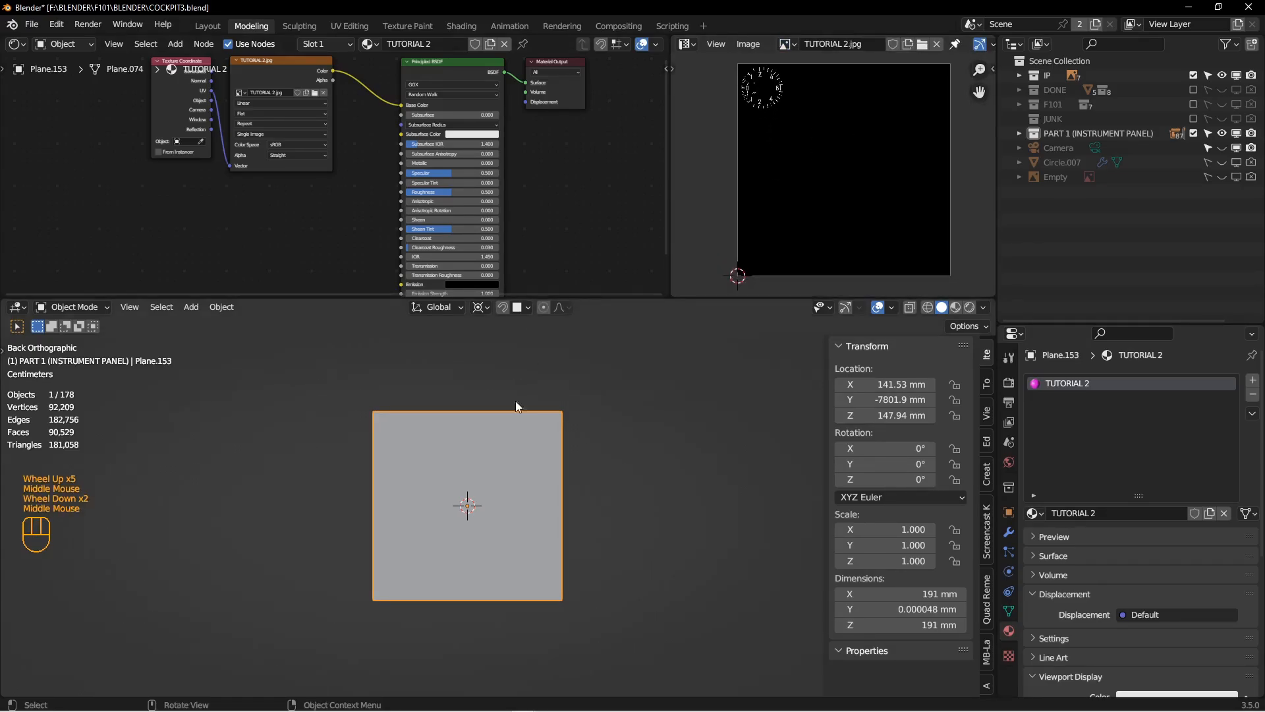
- Scale, rotate -90° and move the UV square to fit the upright dial face
key("Tab")
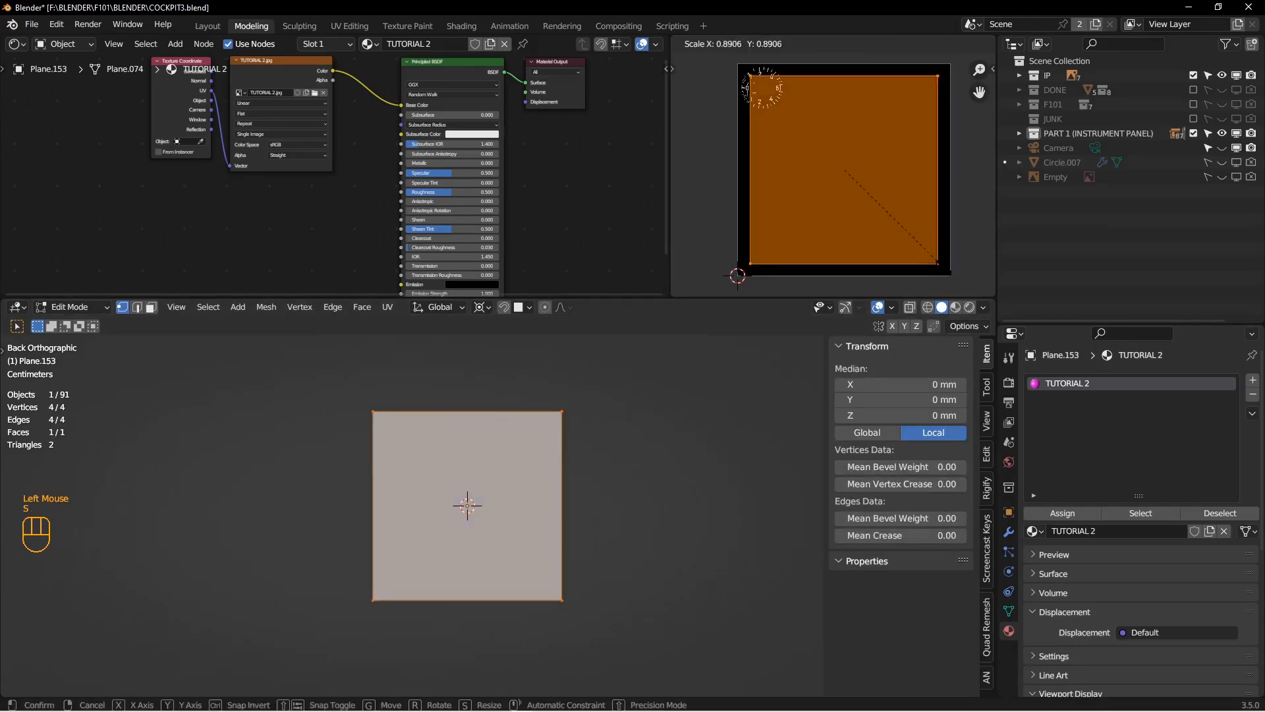
scroll("down", 3)
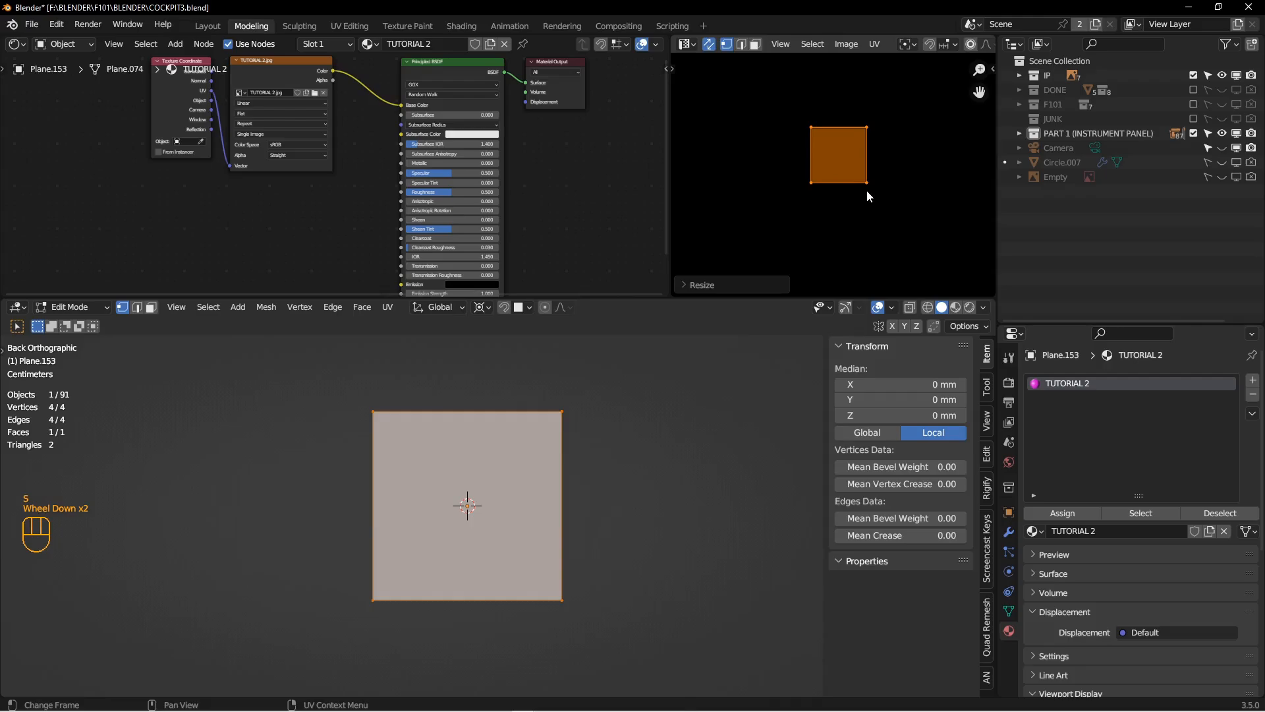
key("g")
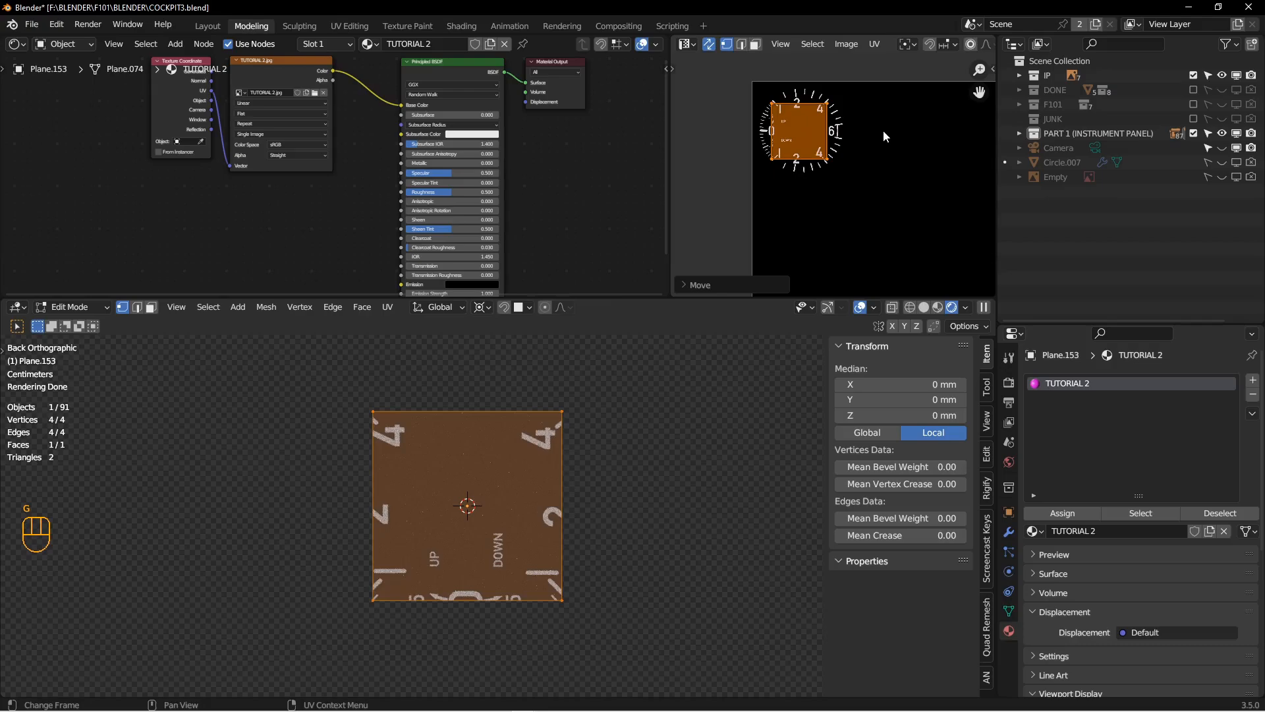
key("r")
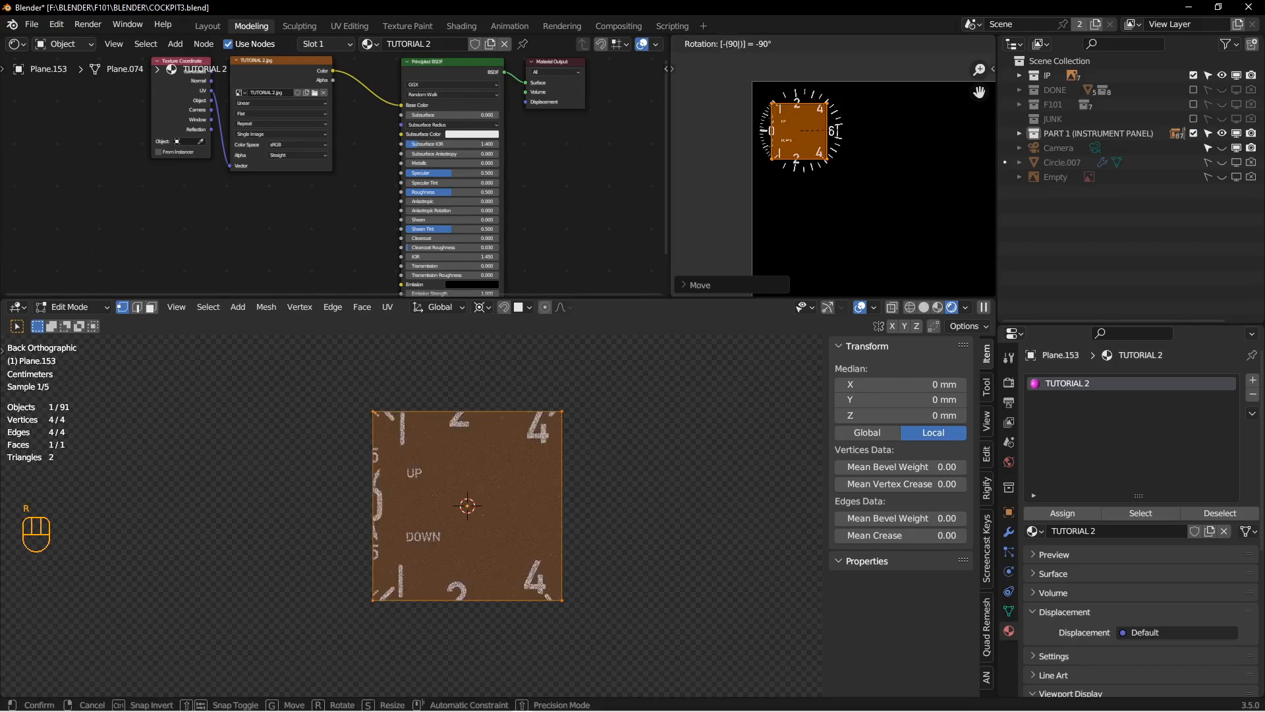
key("s")
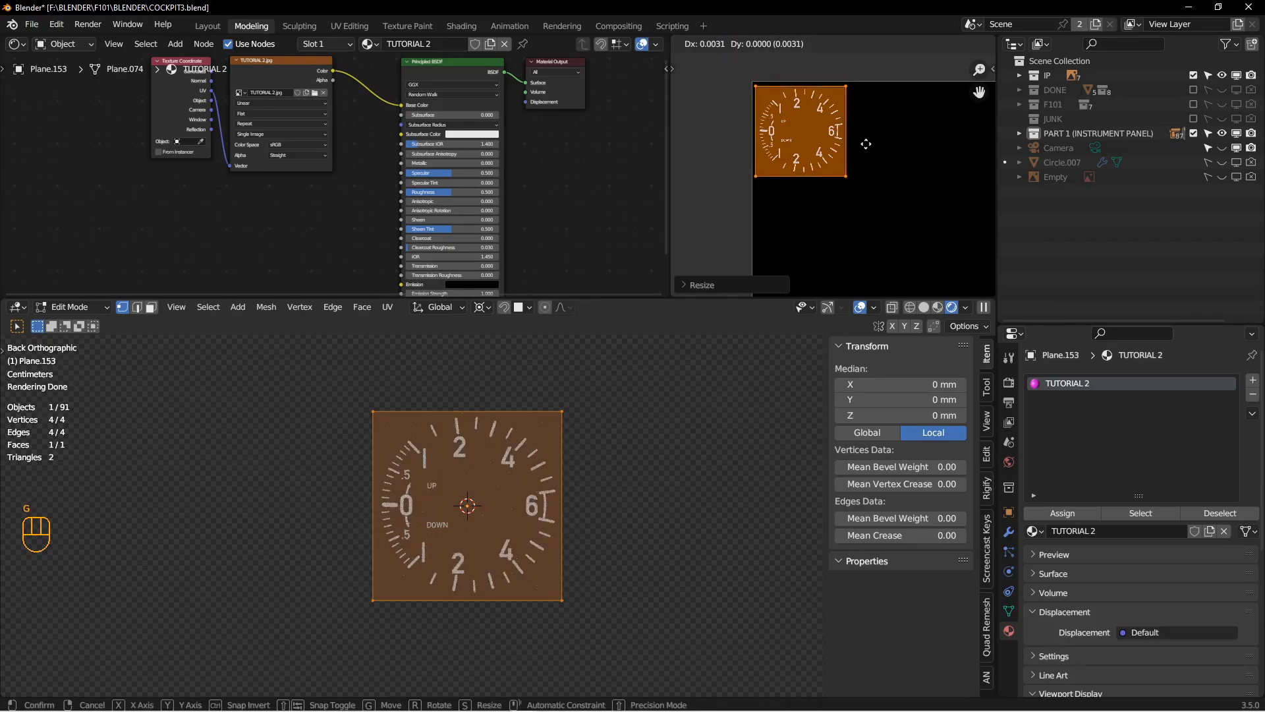
key("Tab")
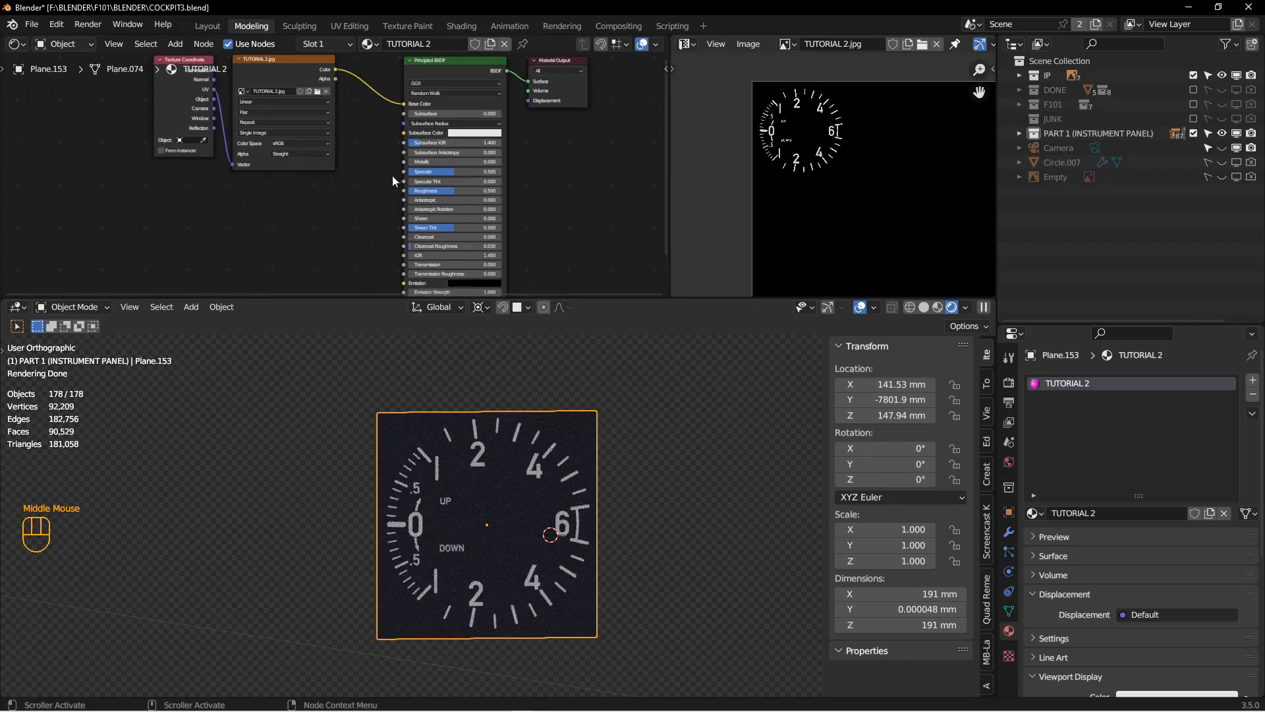
- Pan the node editor to the lower shader inputs and switch the viewport to Solid shading
left_click_drag(333, 69, 363, 226)
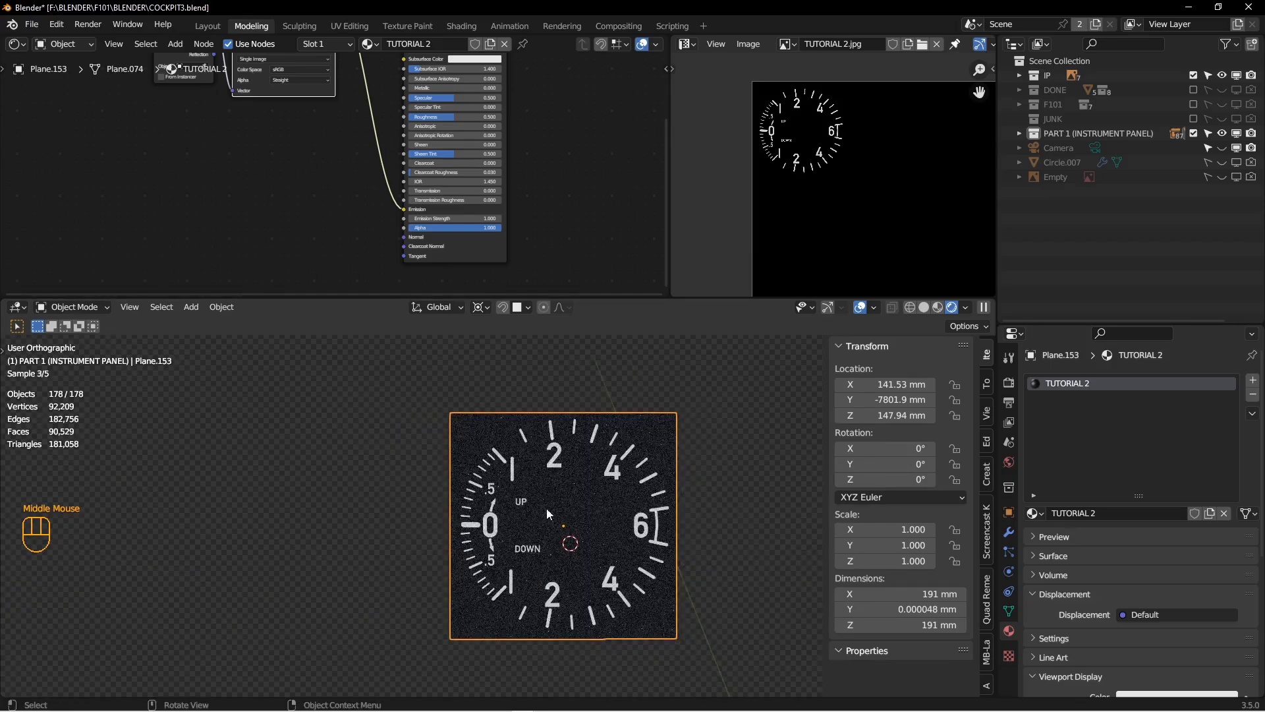
left_click(923, 308)
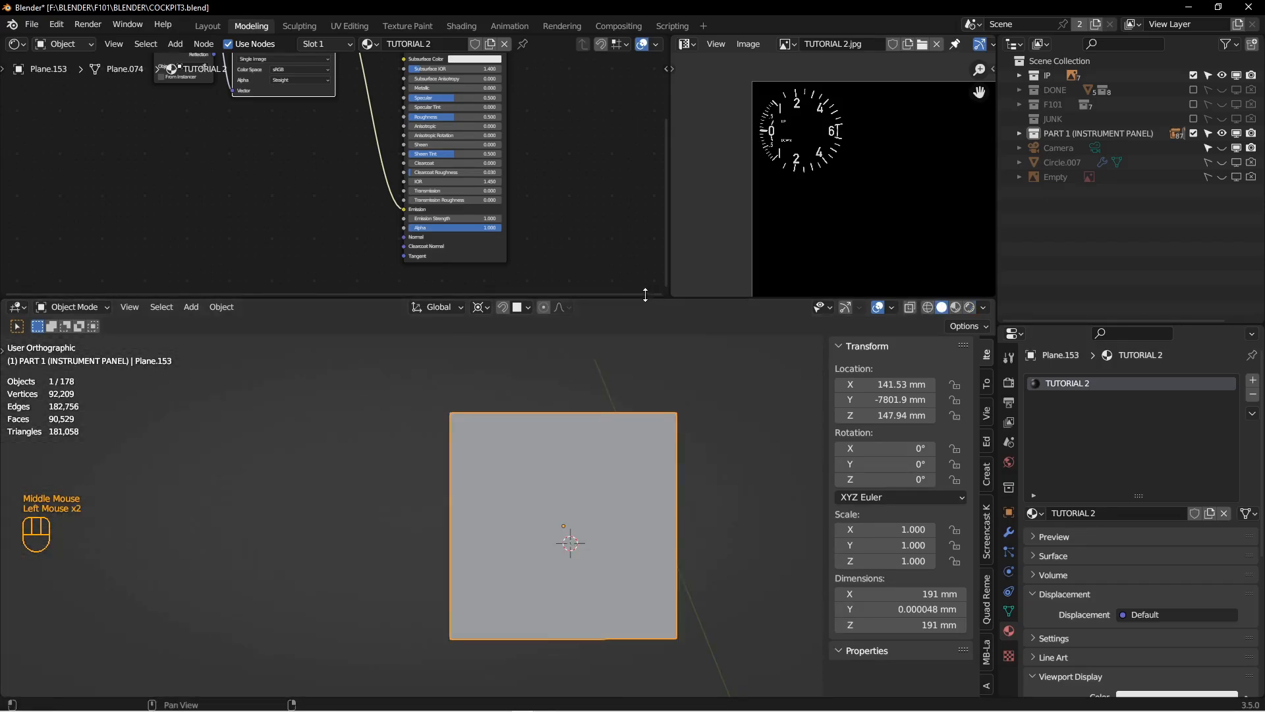
scroll("up", 3)
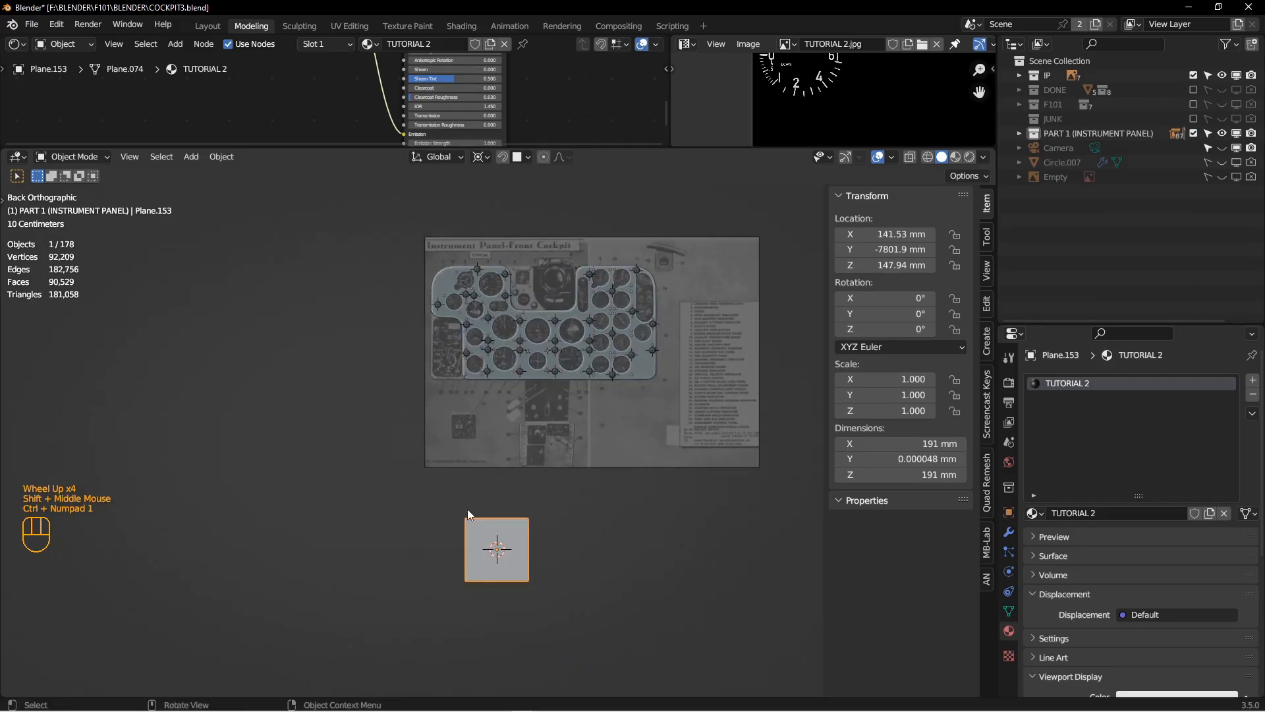
- Move the dial plane into its panel opening and scale it to about 75 mm in Material Preview
key("g")
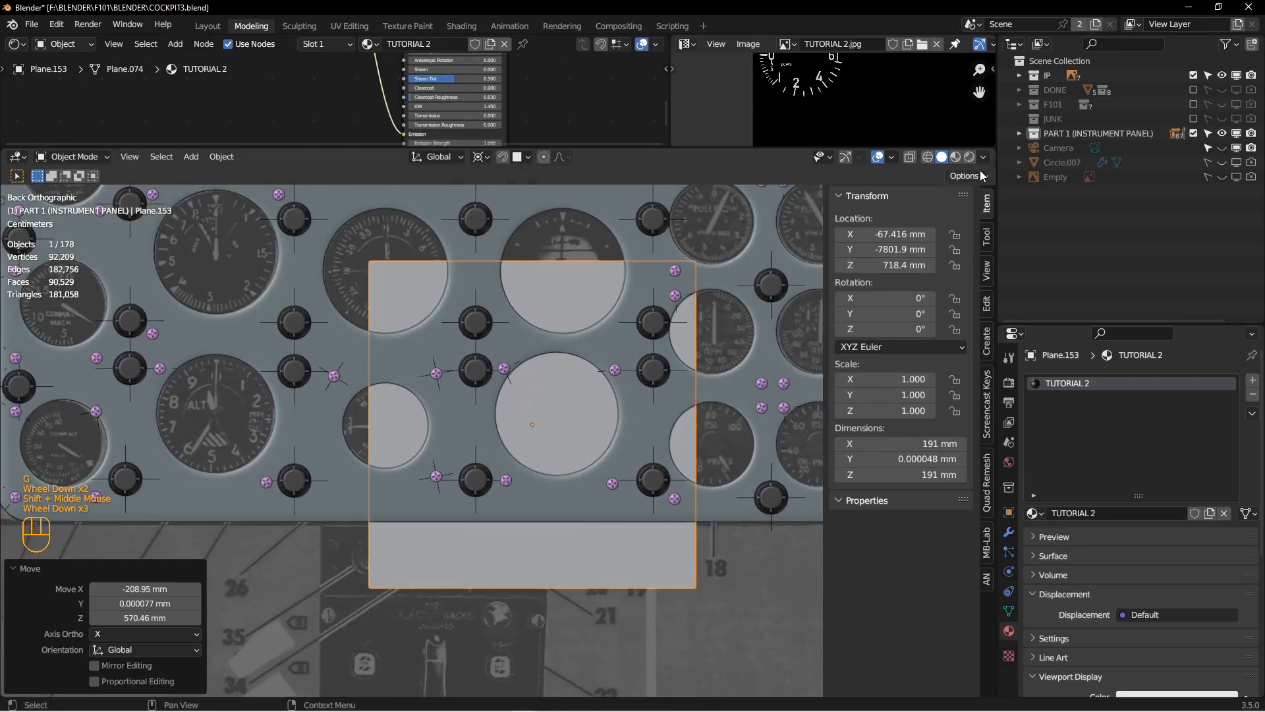
left_click(954, 158)
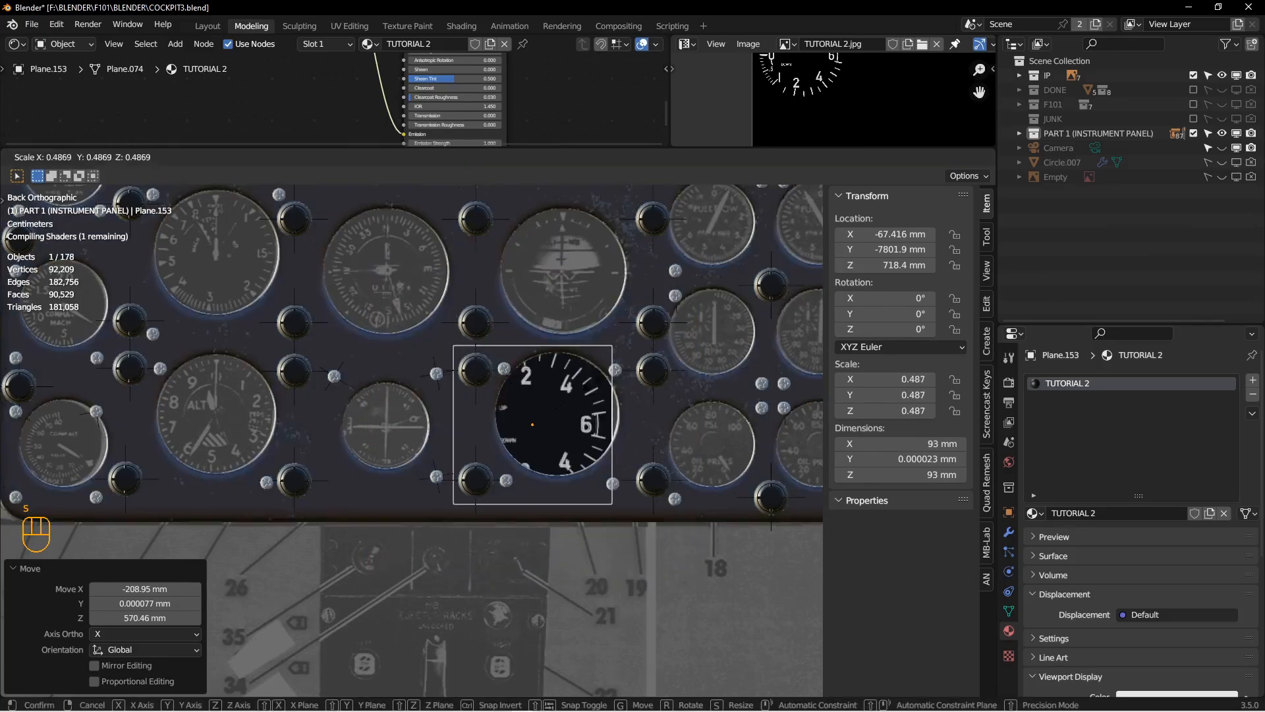
scroll("down", 3)
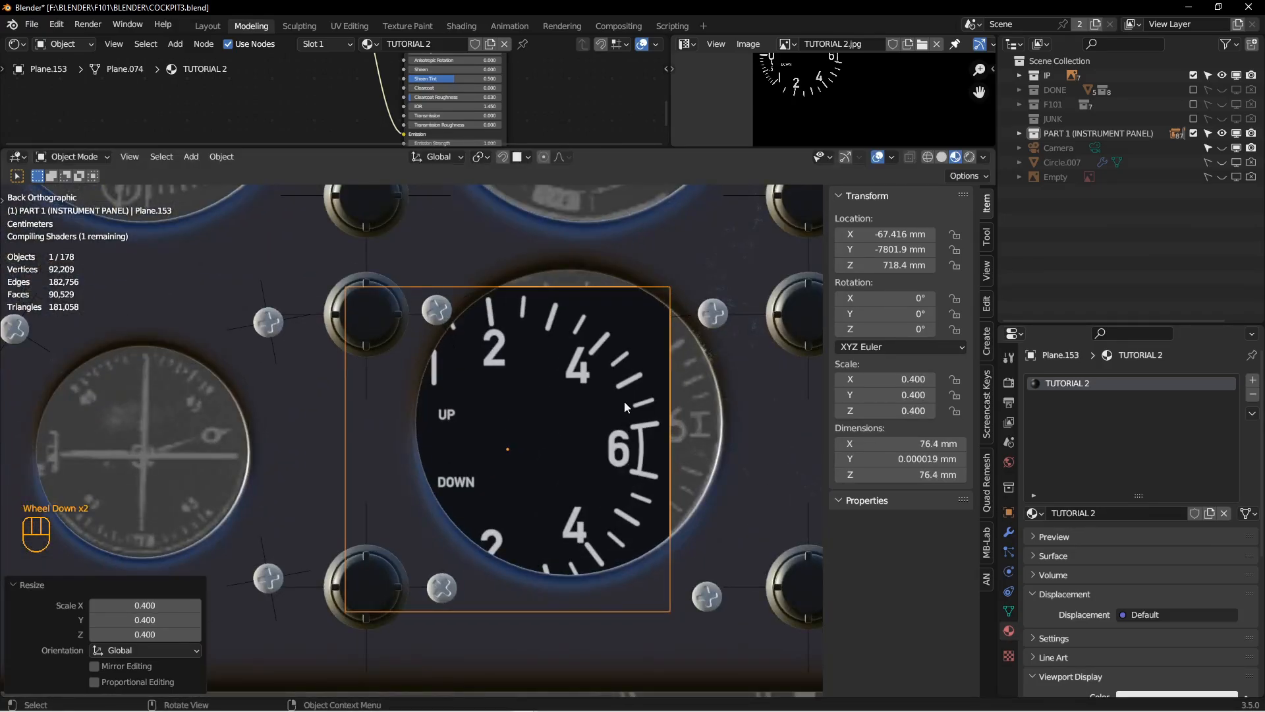
key("g")
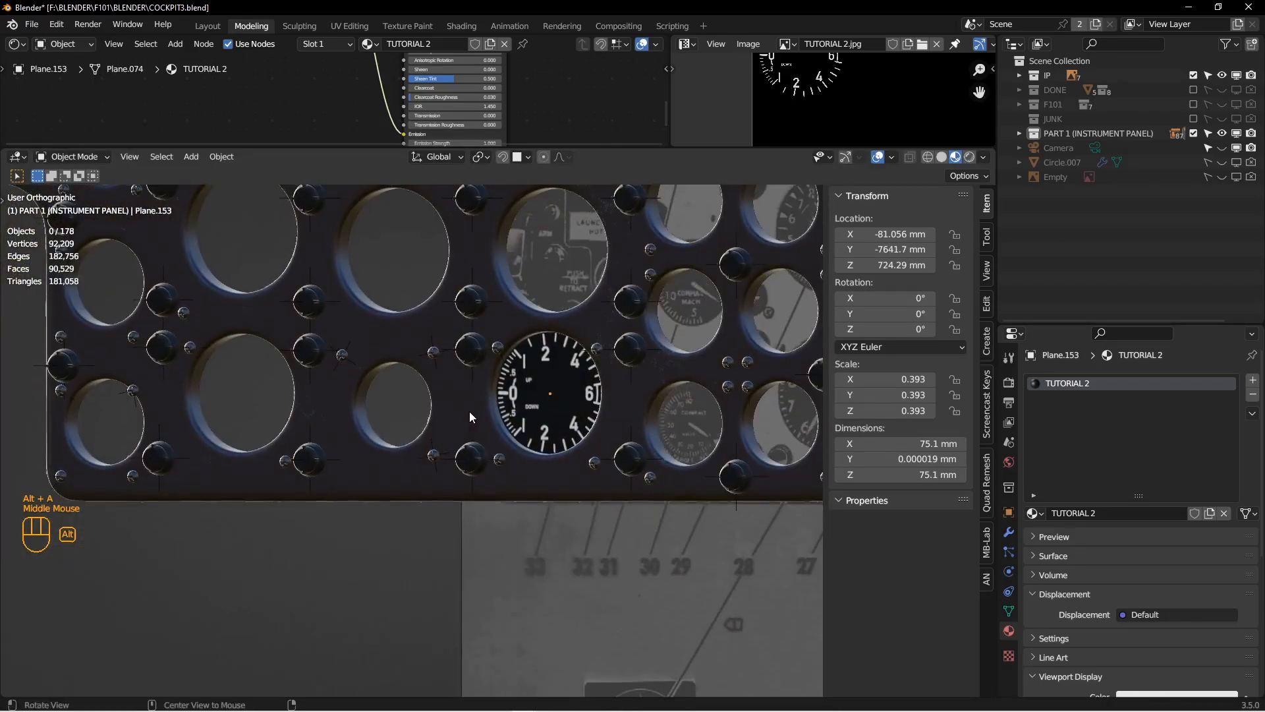
scroll("down", 3)
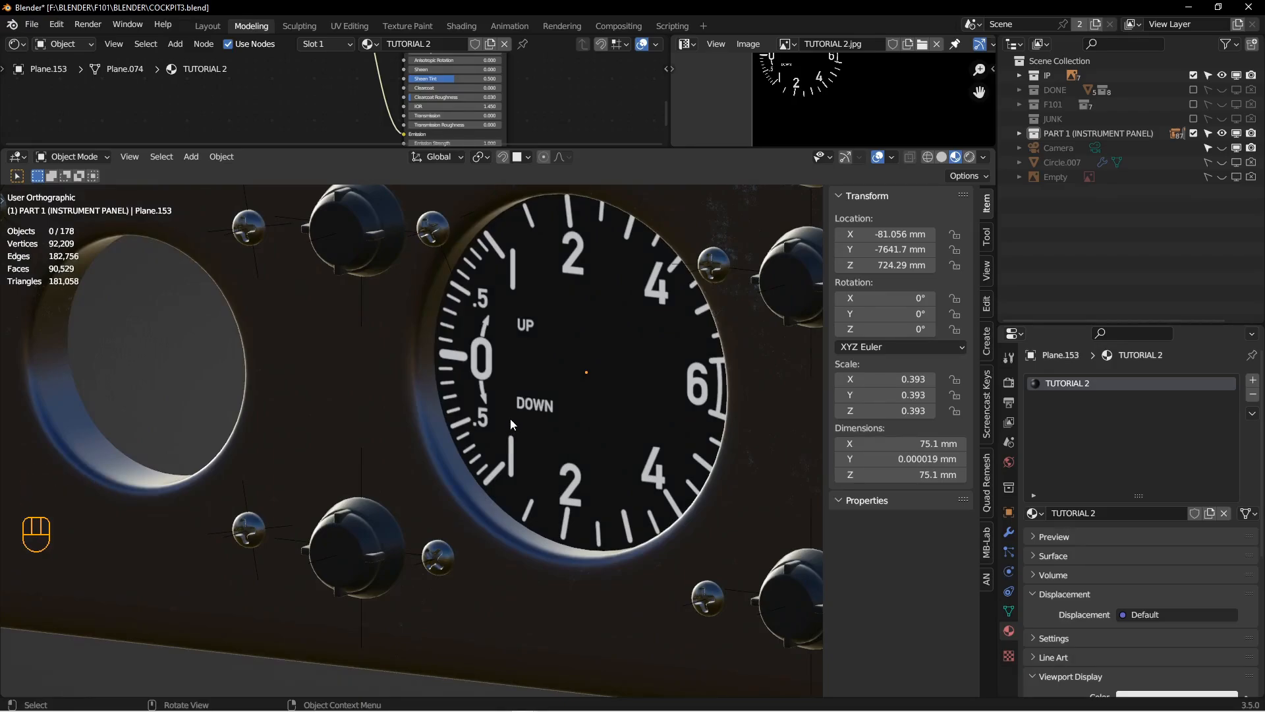
mouse_move(539, 378)
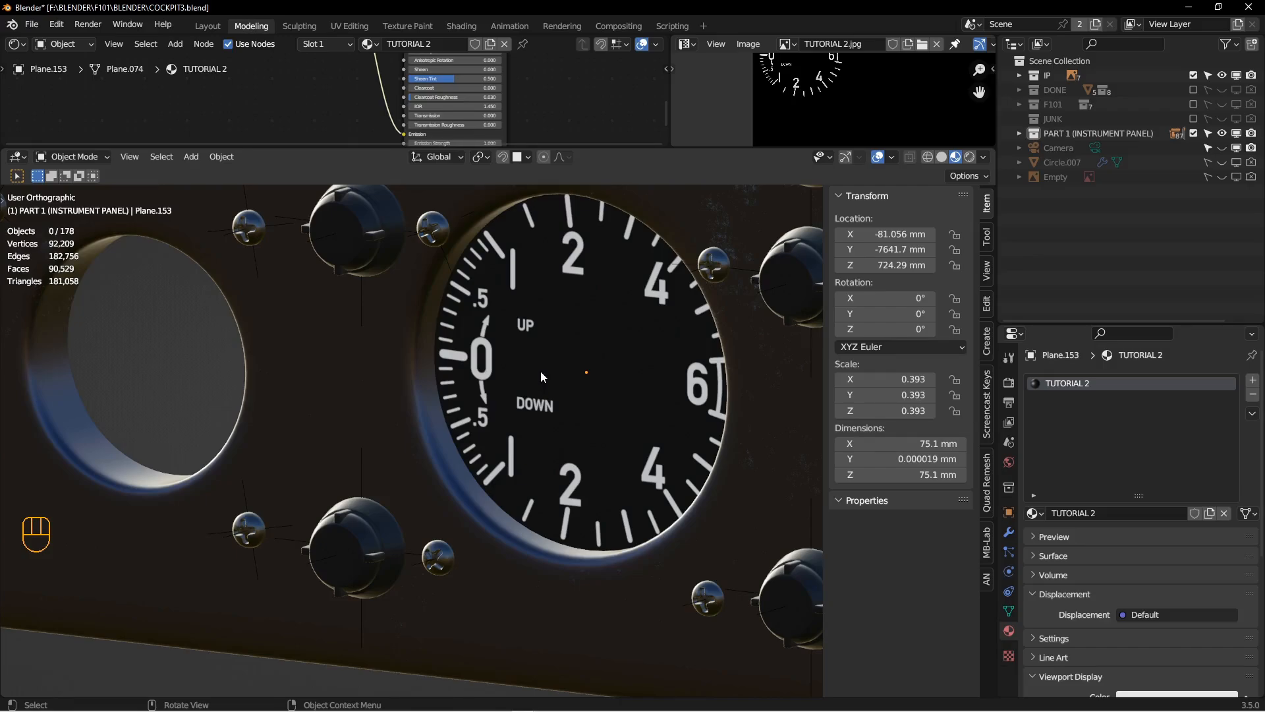
mouse_move(541, 377)
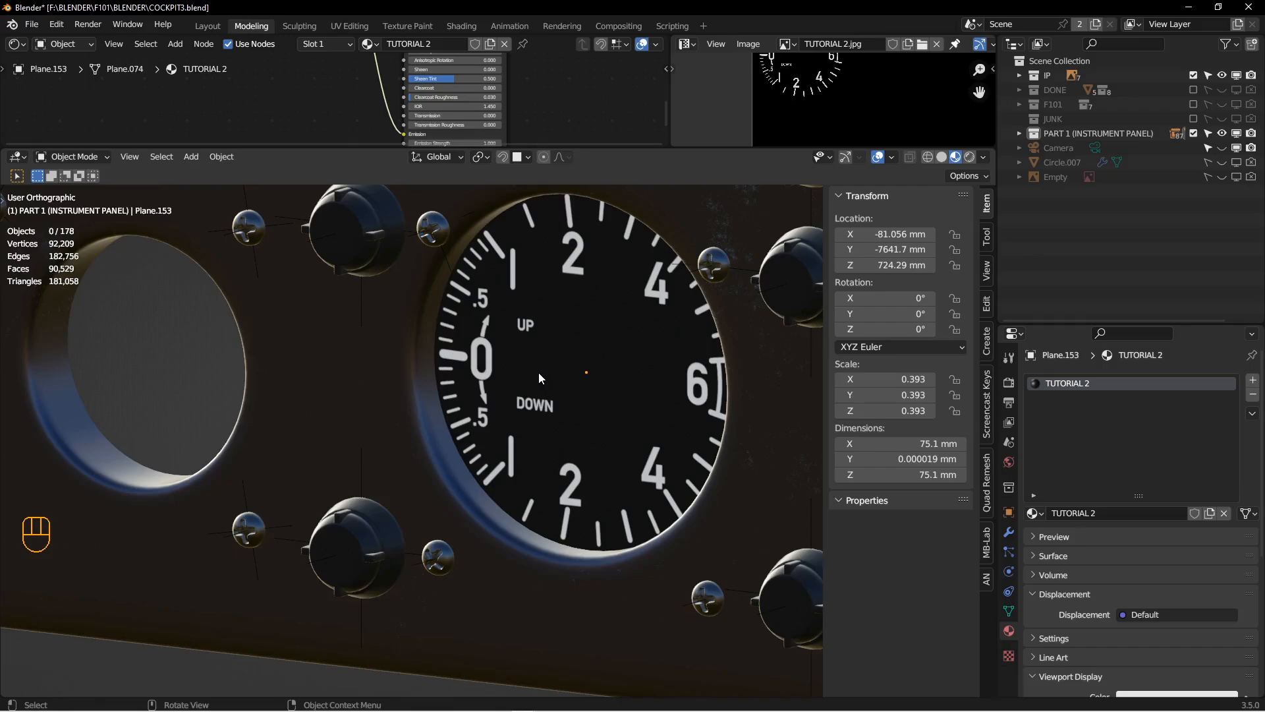
scroll("up", 3)
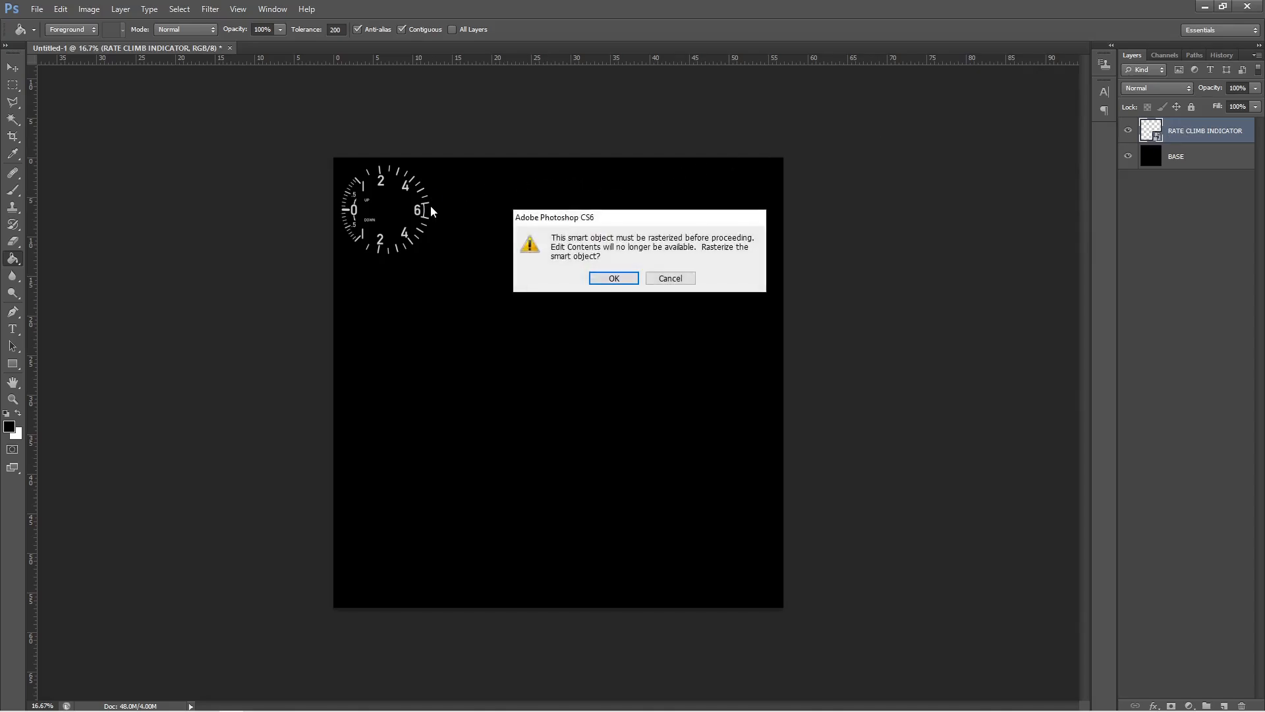
left_click(614, 278)
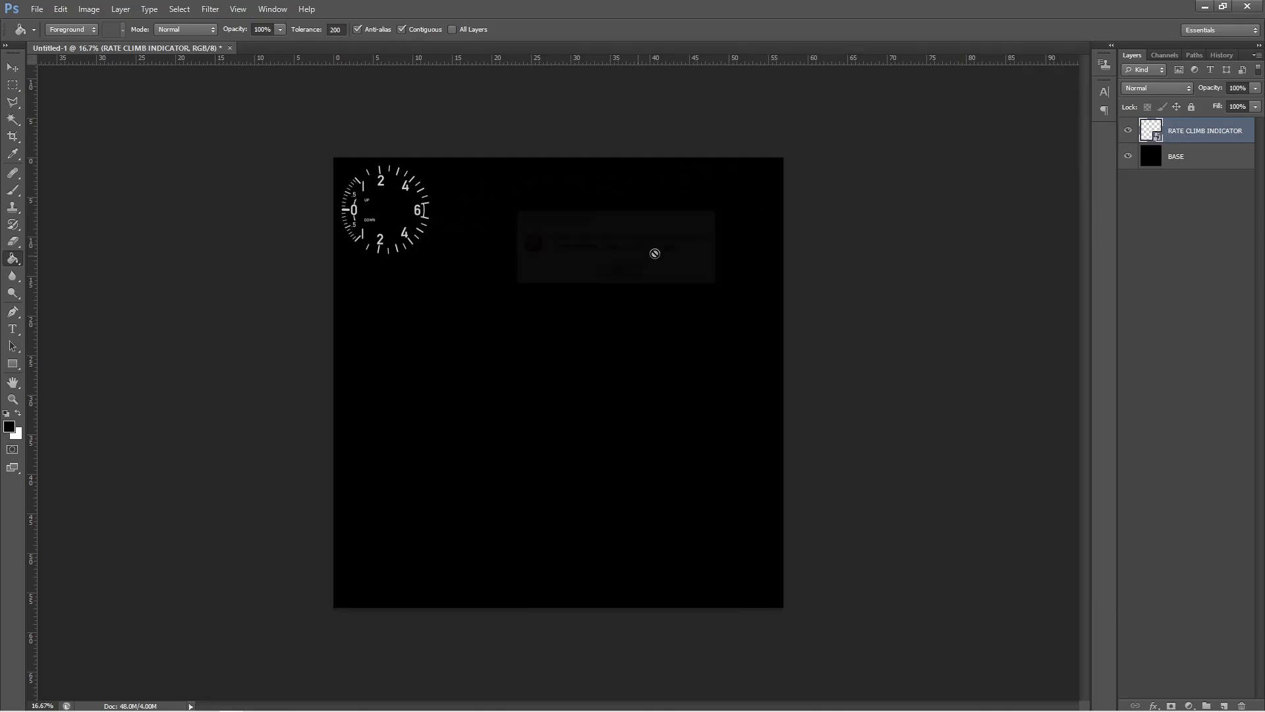
left_click(11, 68)
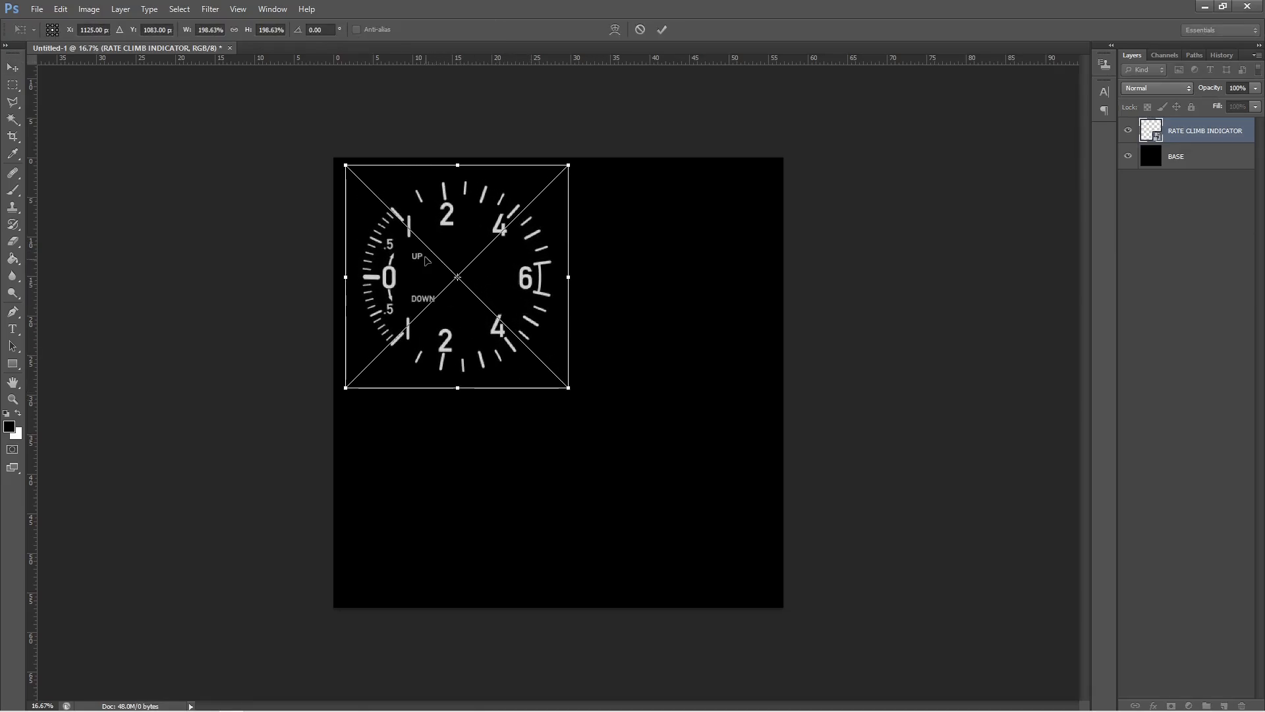
mouse_move(510, 208)
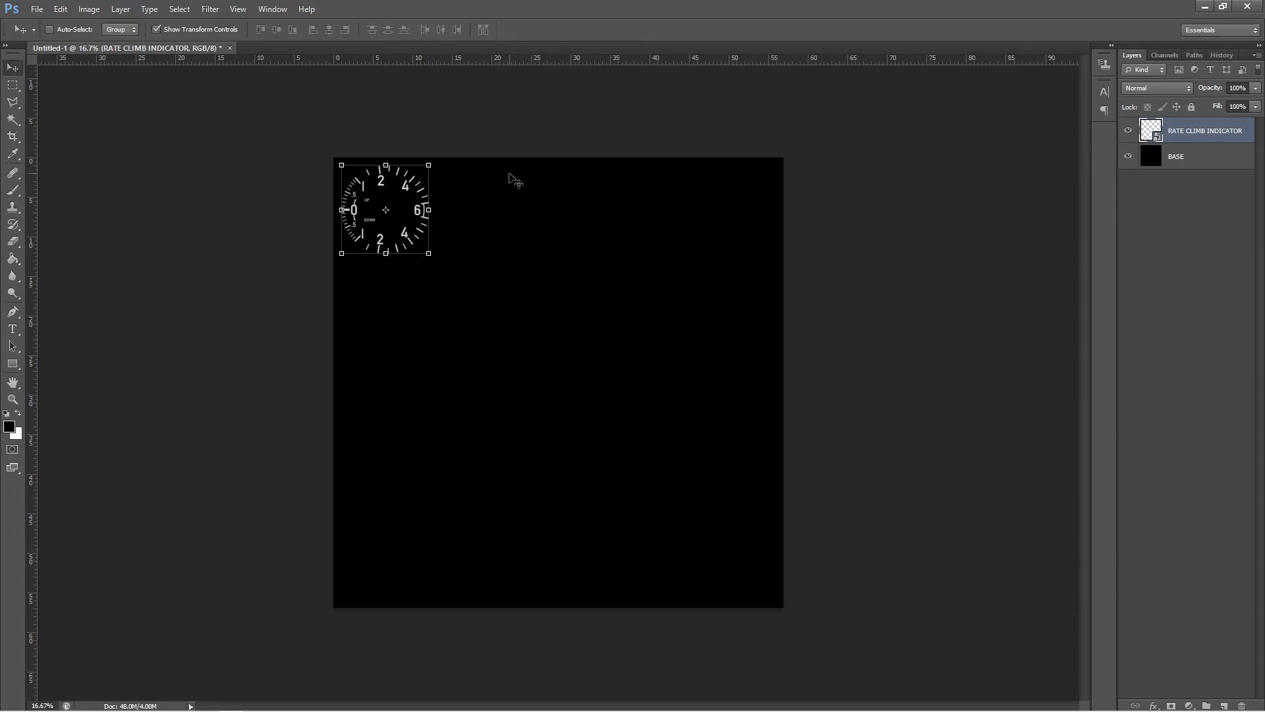
mouse_move(634, 244)
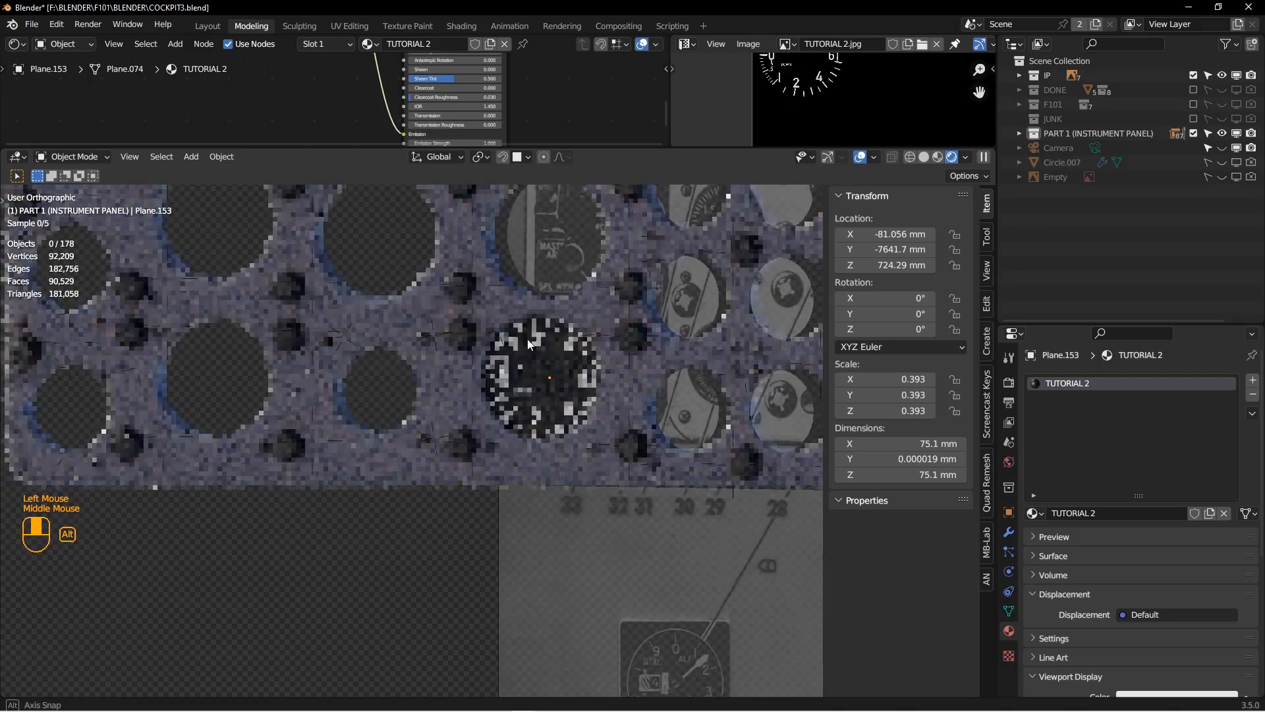
scroll("down", 3)
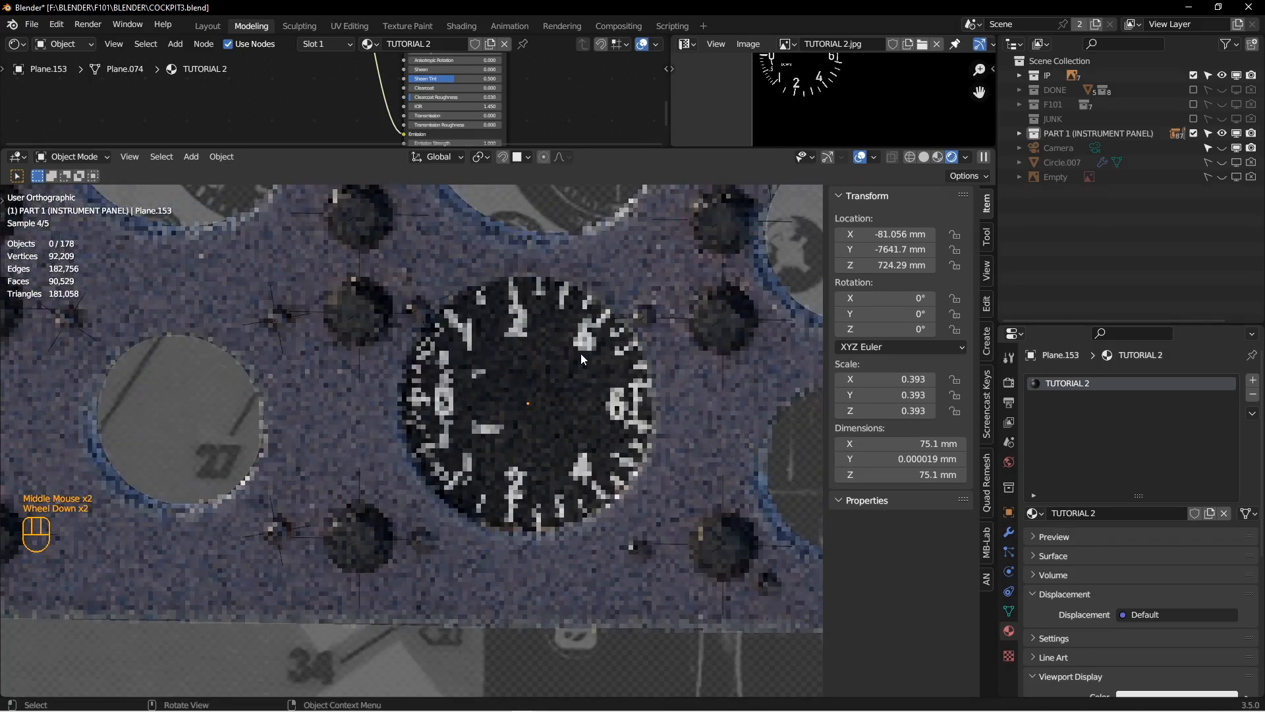
scroll("down", 3)
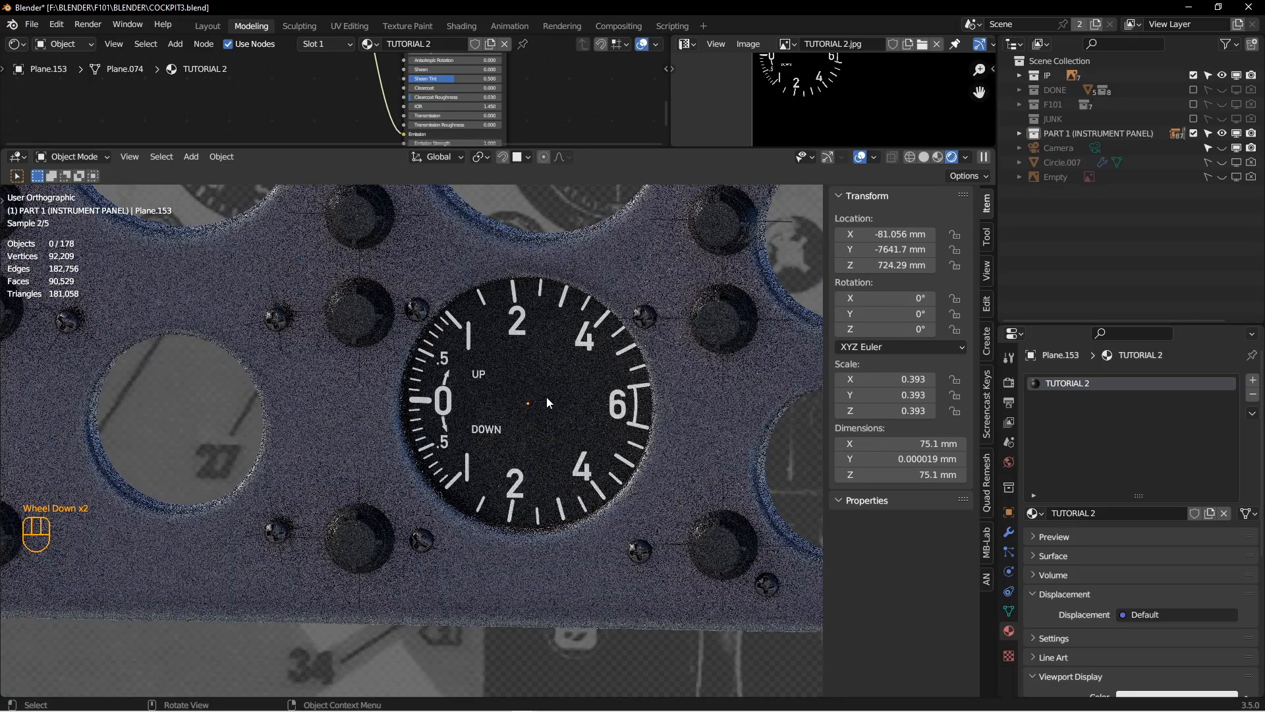
scroll("up", 3)
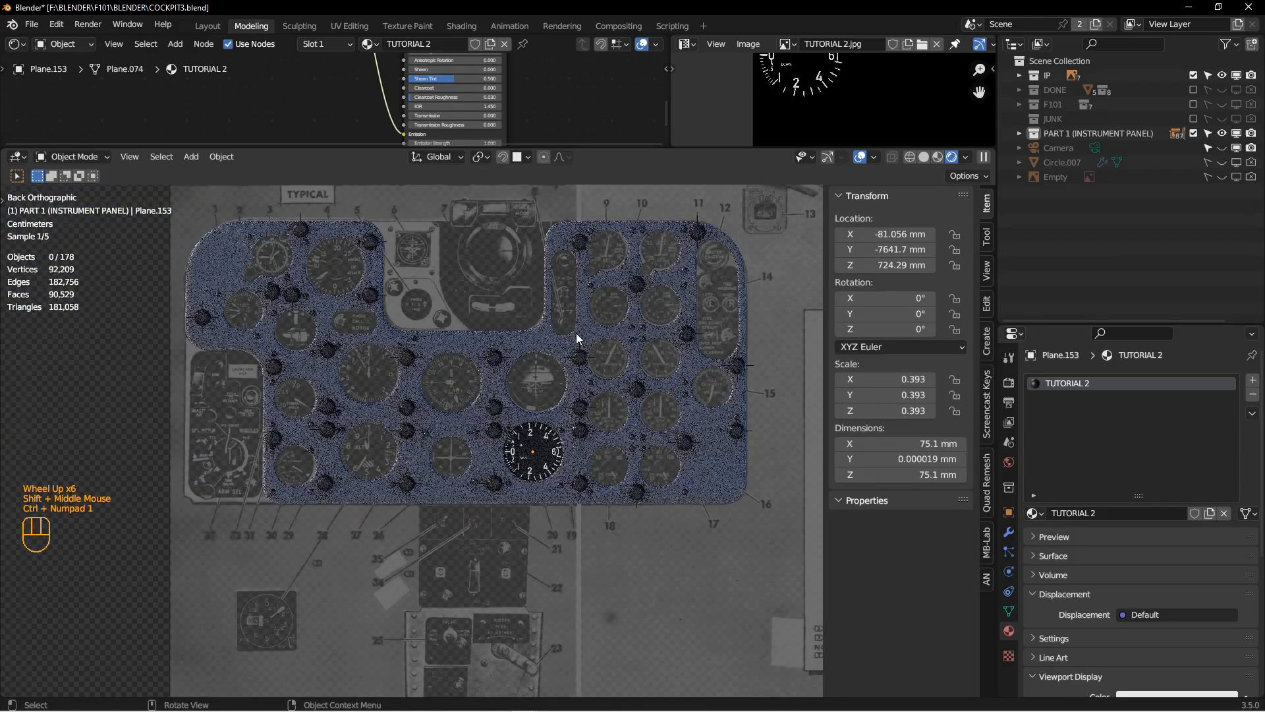
scroll("down", 3)
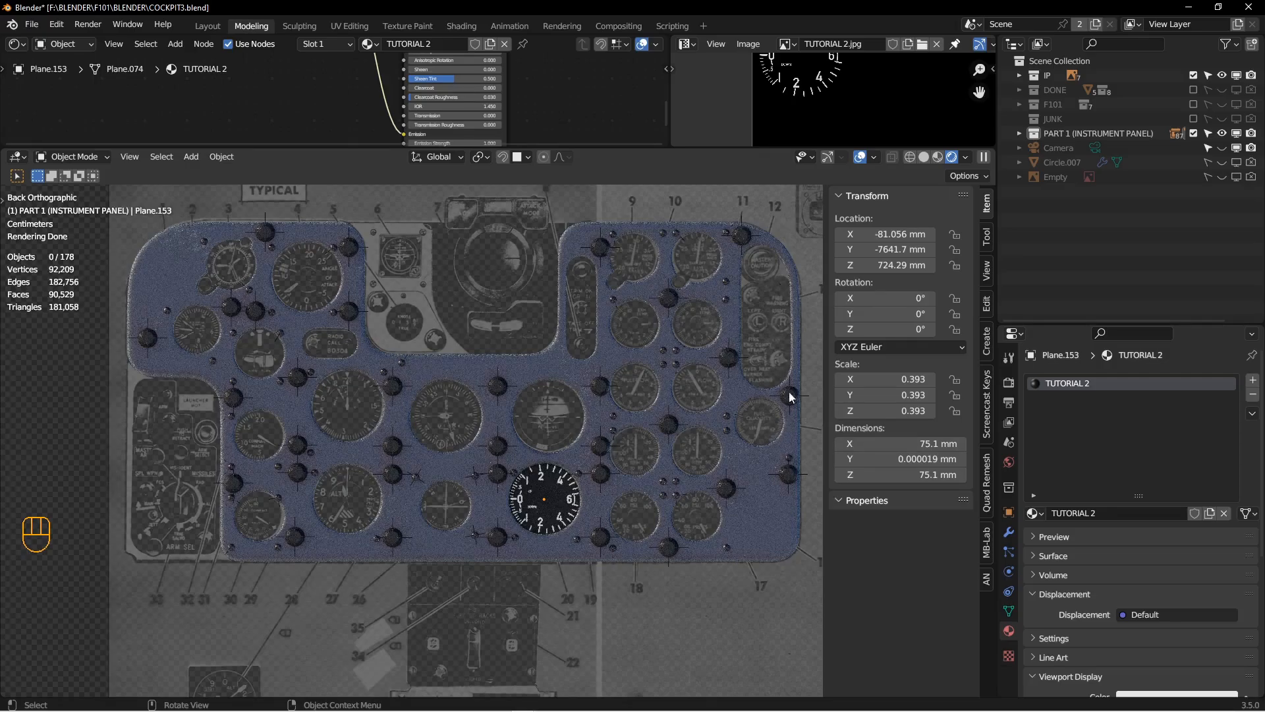
mouse_move(373, 321)
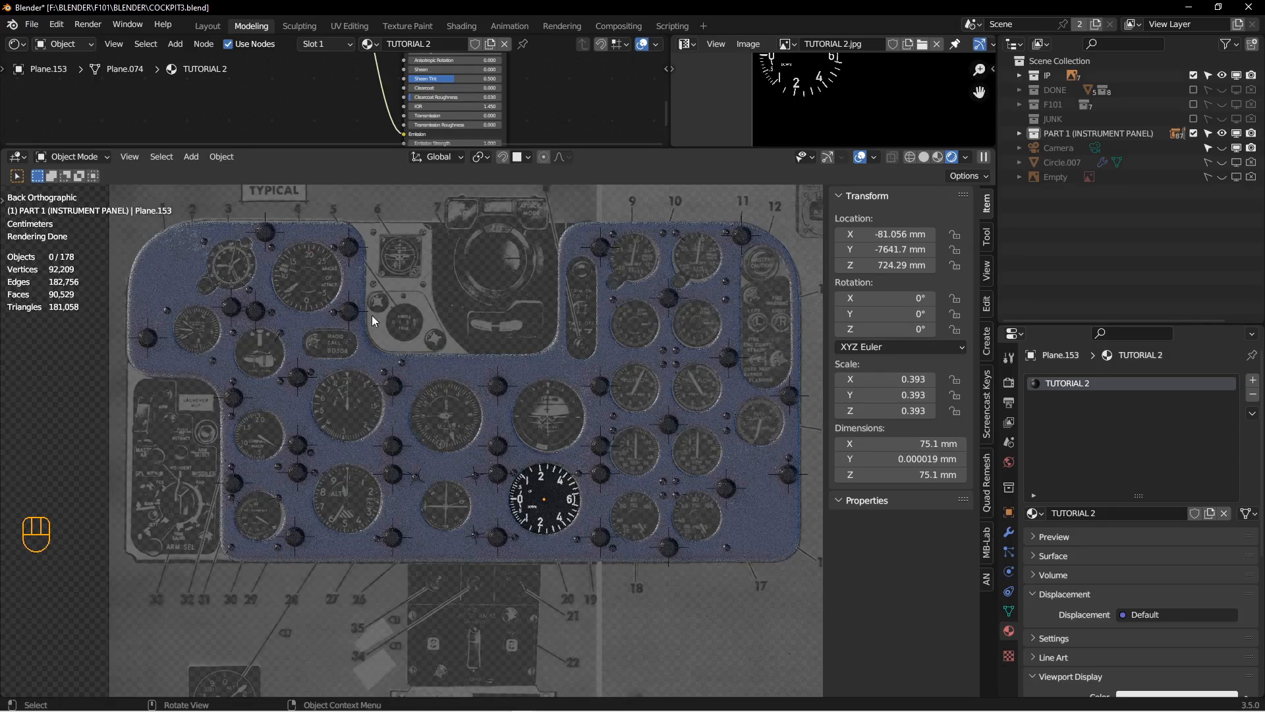
mouse_move(226, 415)
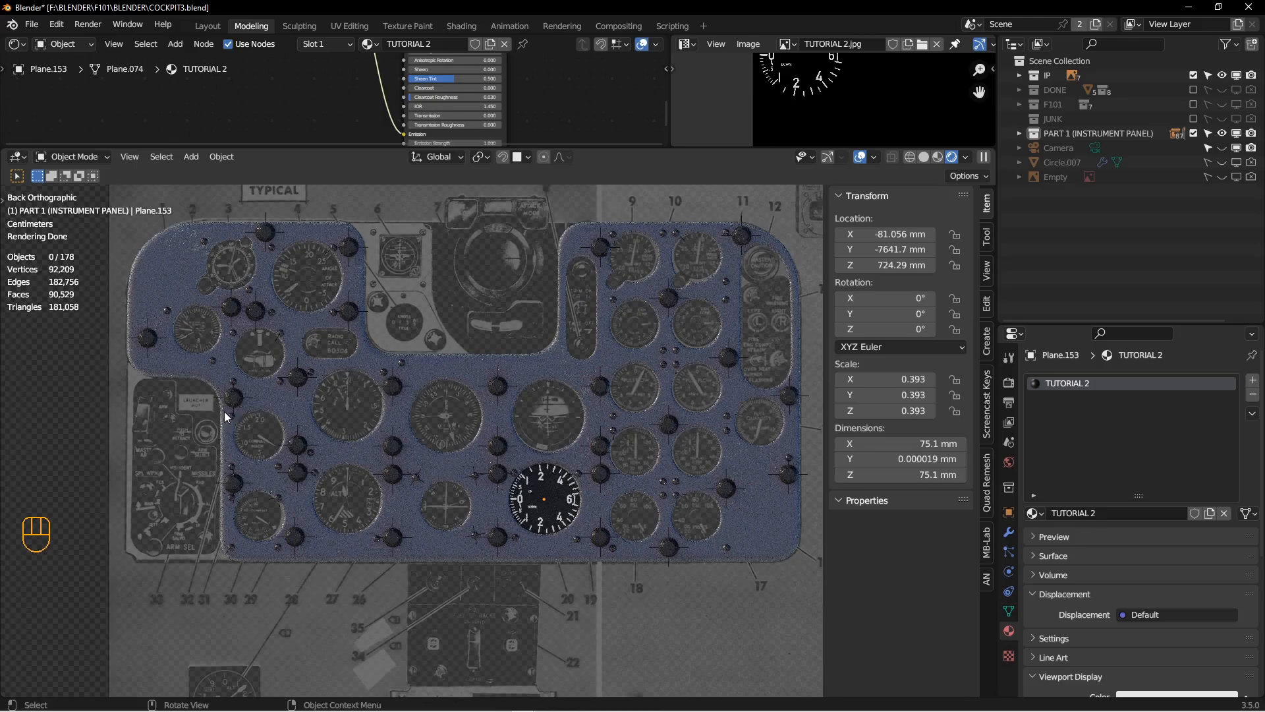
mouse_move(752, 438)
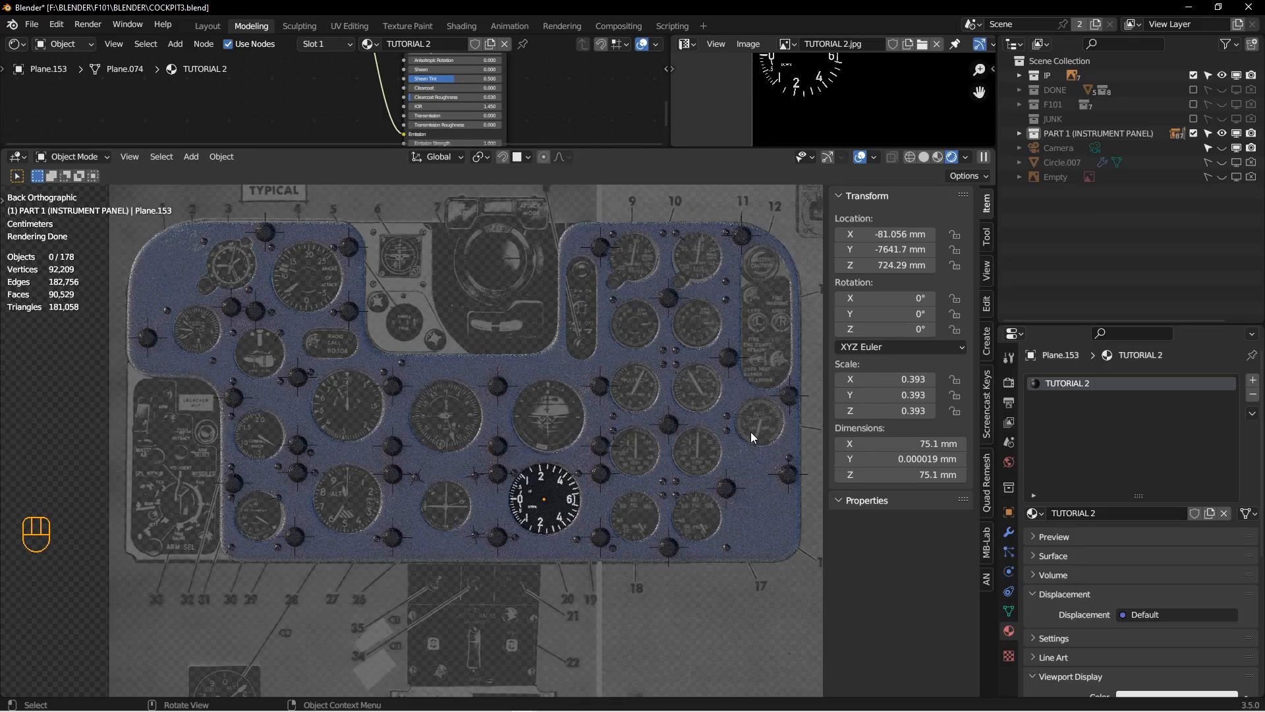
mouse_move(595, 392)
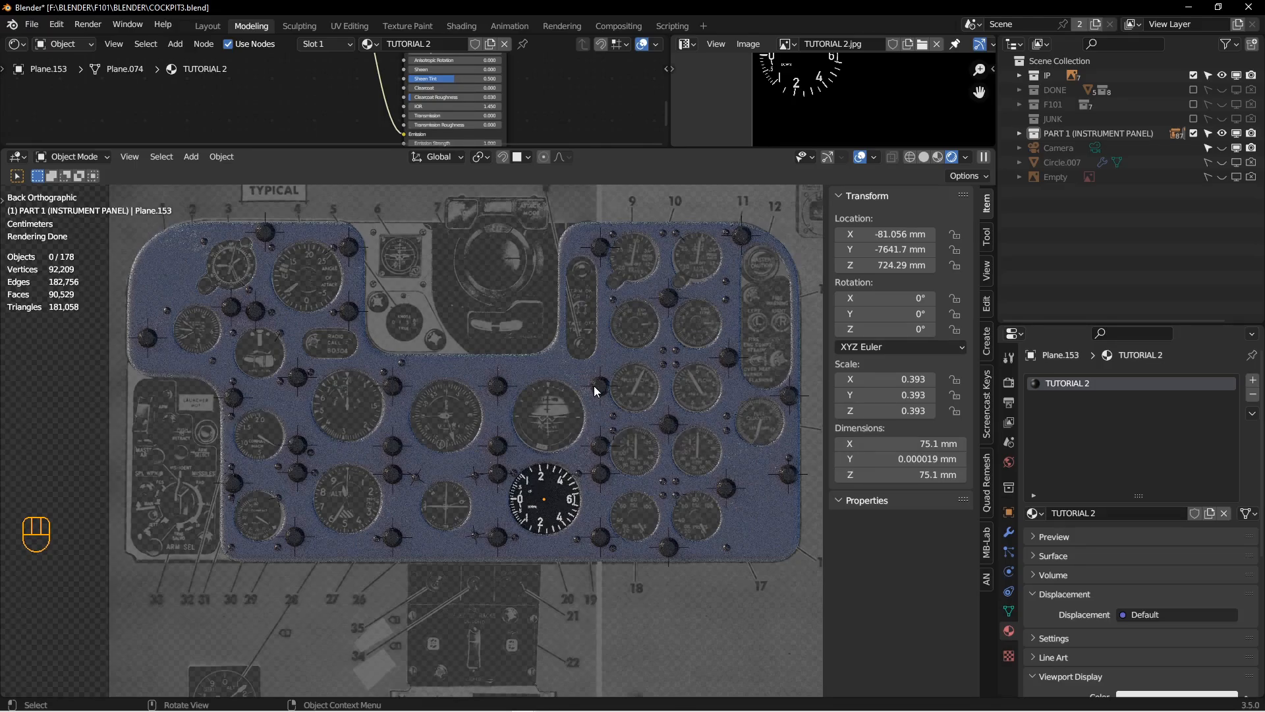
mouse_move(611, 377)
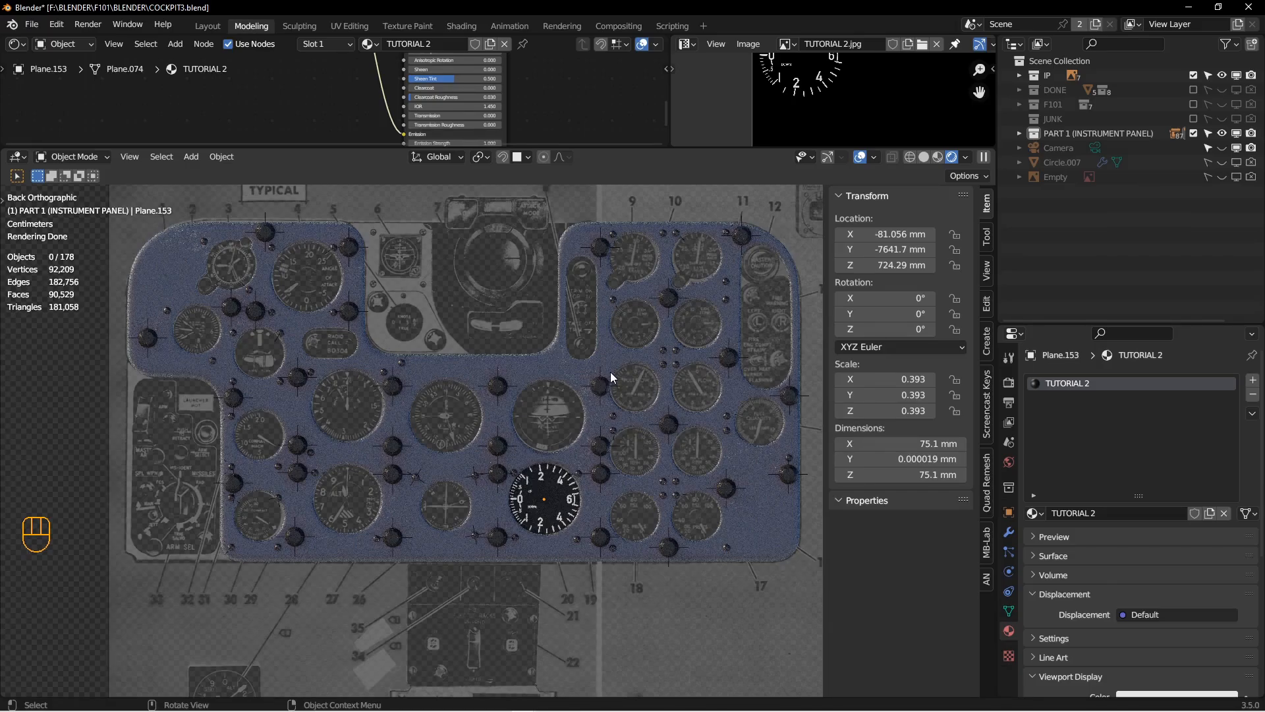